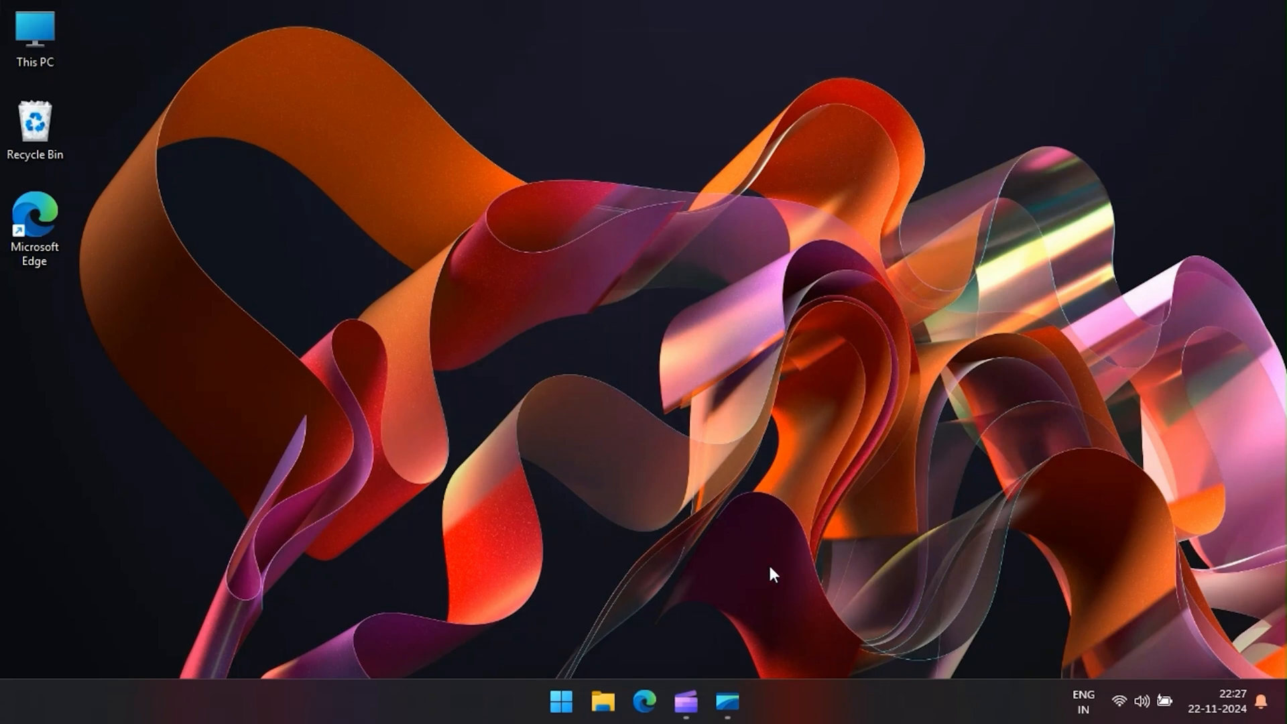
pyautogui.moveTo(644, 701)
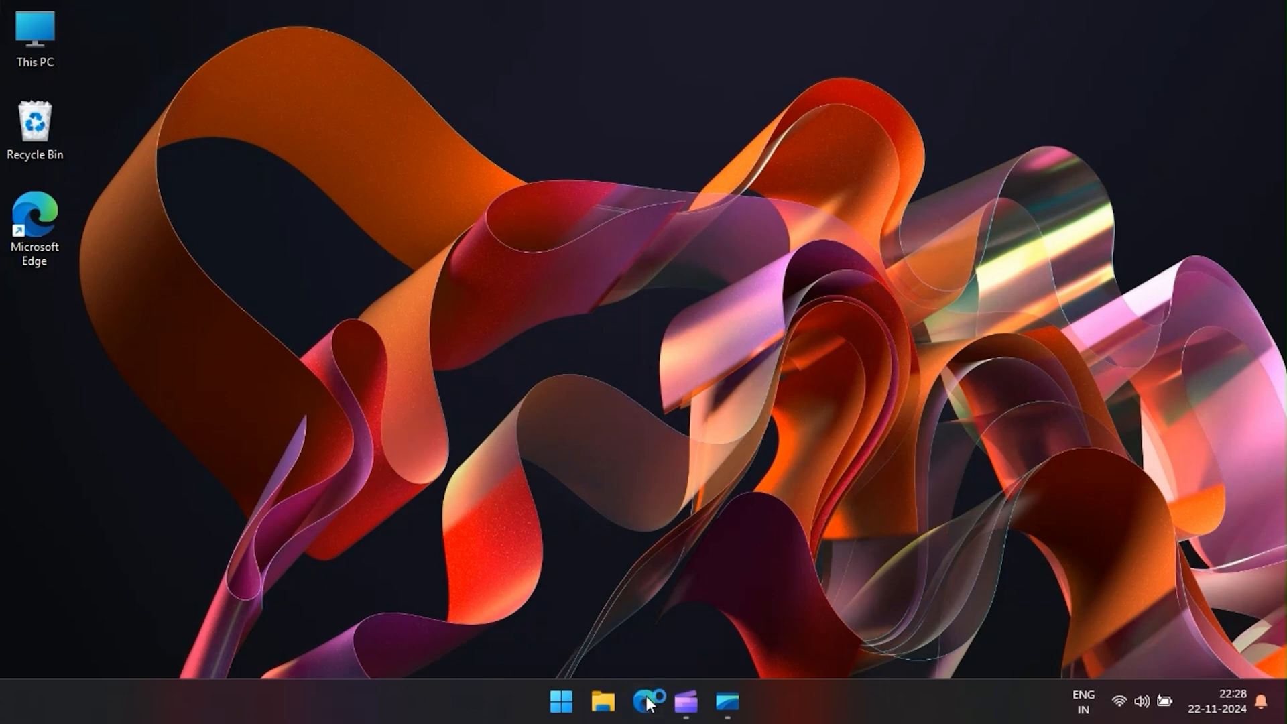
# Launch Microsoft Edge from the taskbar
pyautogui.click(647, 702)
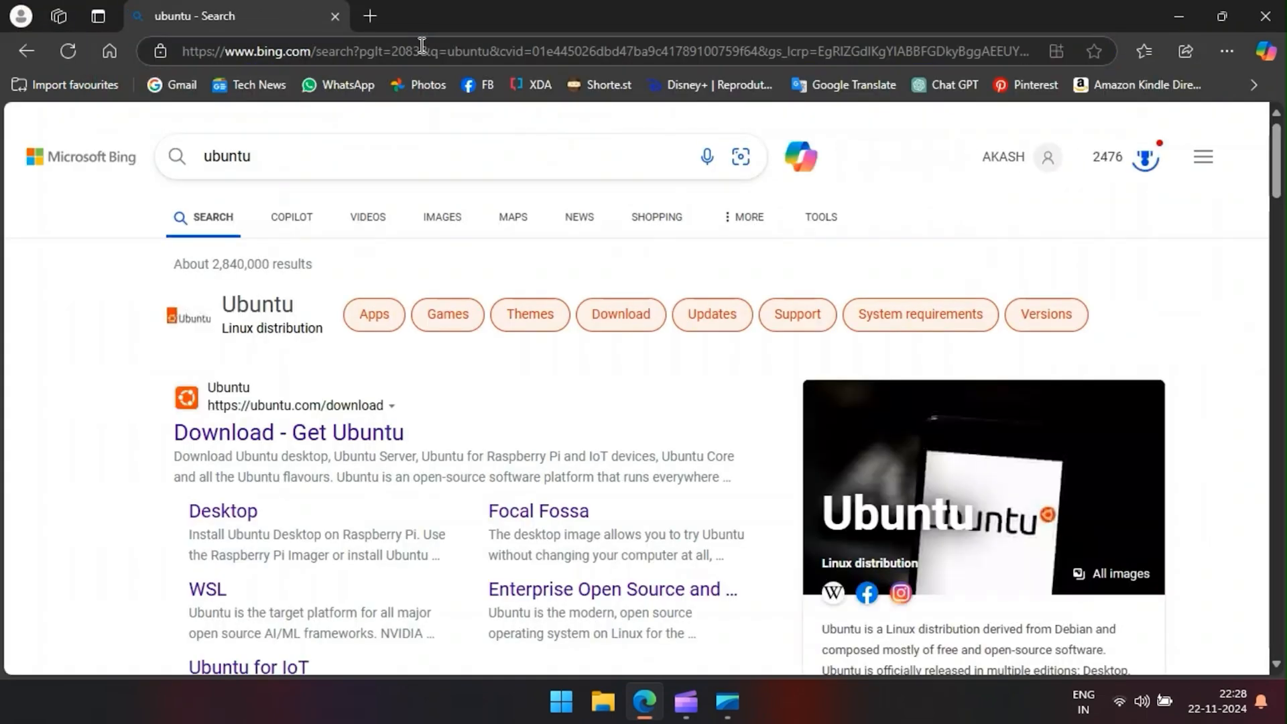
pyautogui.moveTo(268, 432)
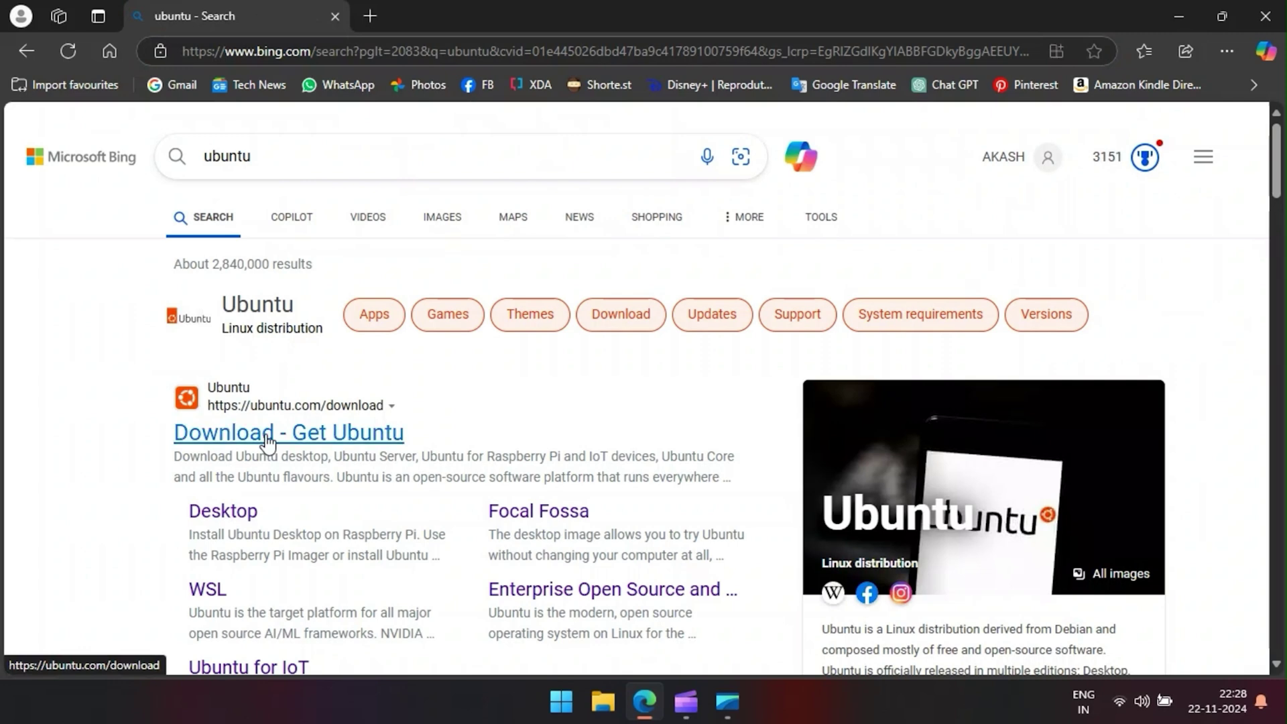
# Open ubuntu.com's Ubuntu Desktop download page and accept the cookie settings
pyautogui.click(288, 432)
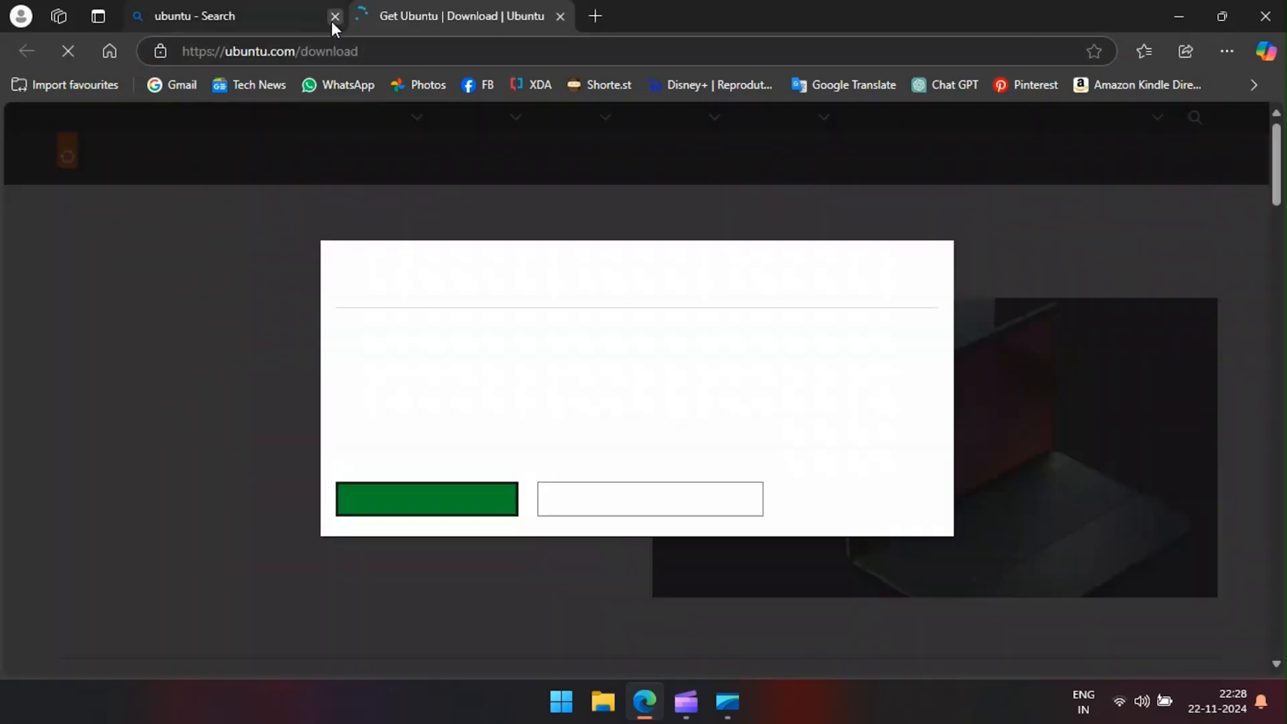
pyautogui.click(335, 16)
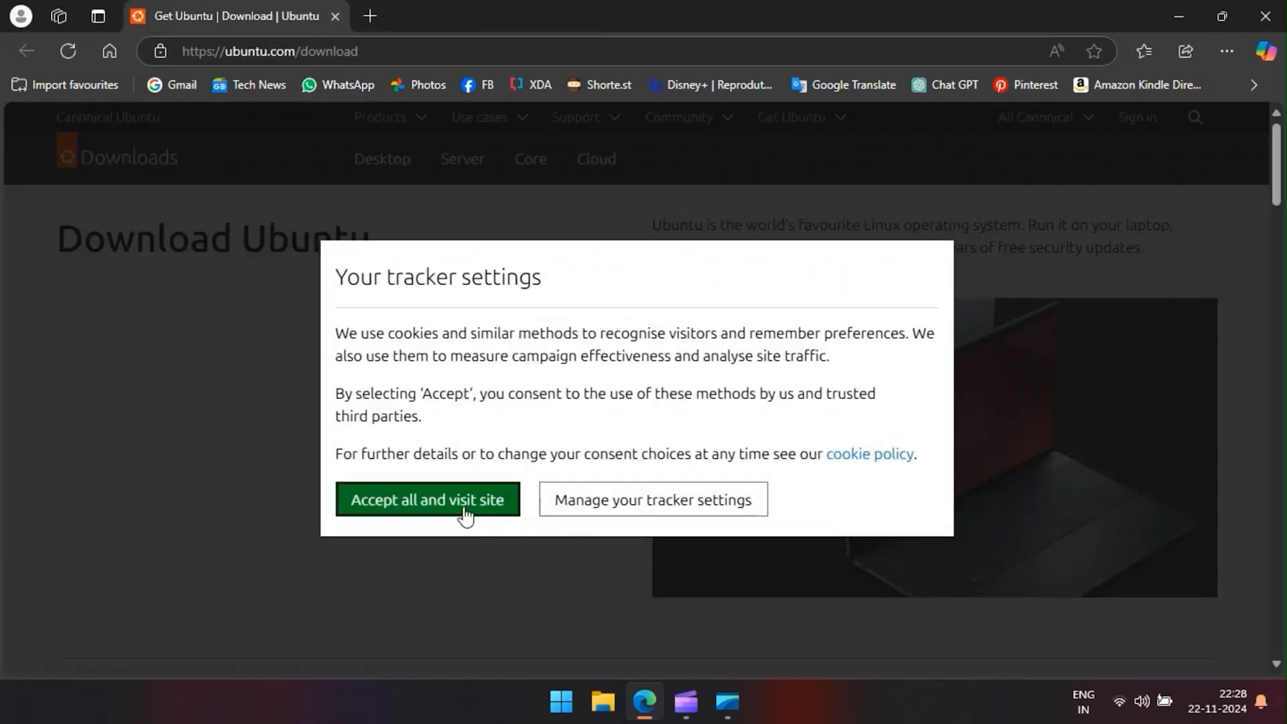
pyautogui.click(427, 498)
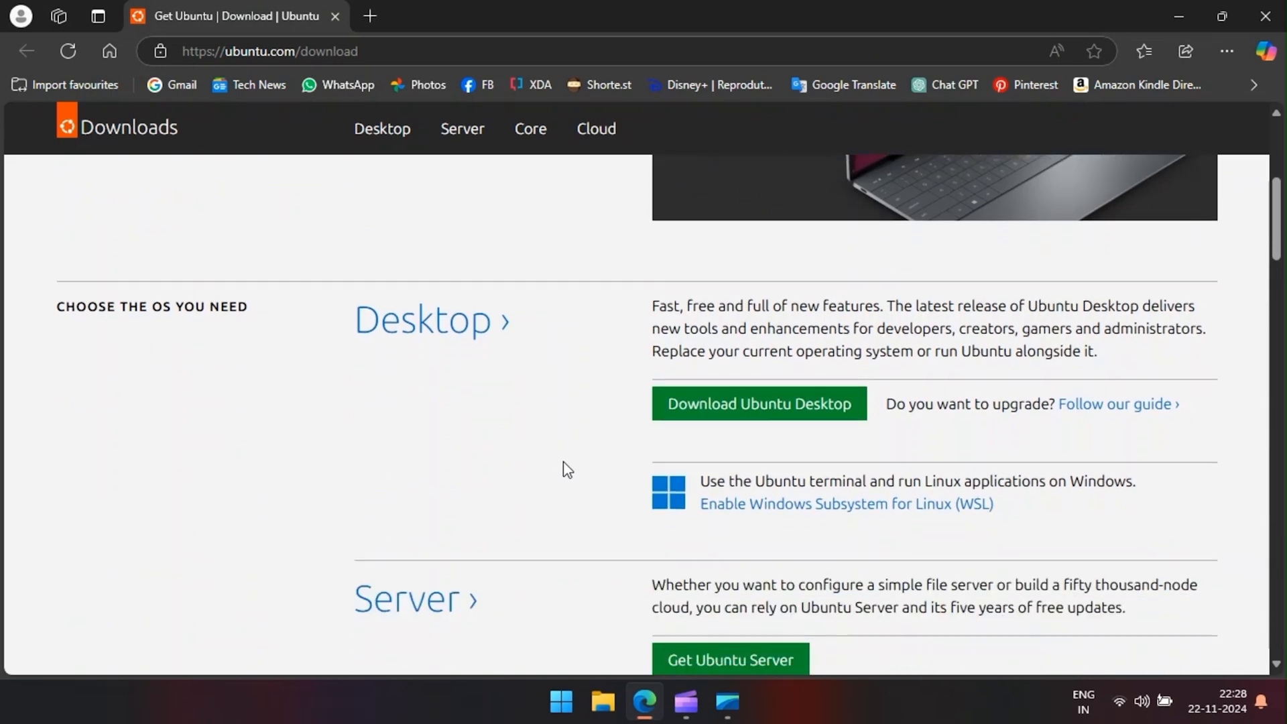
pyautogui.click(757, 402)
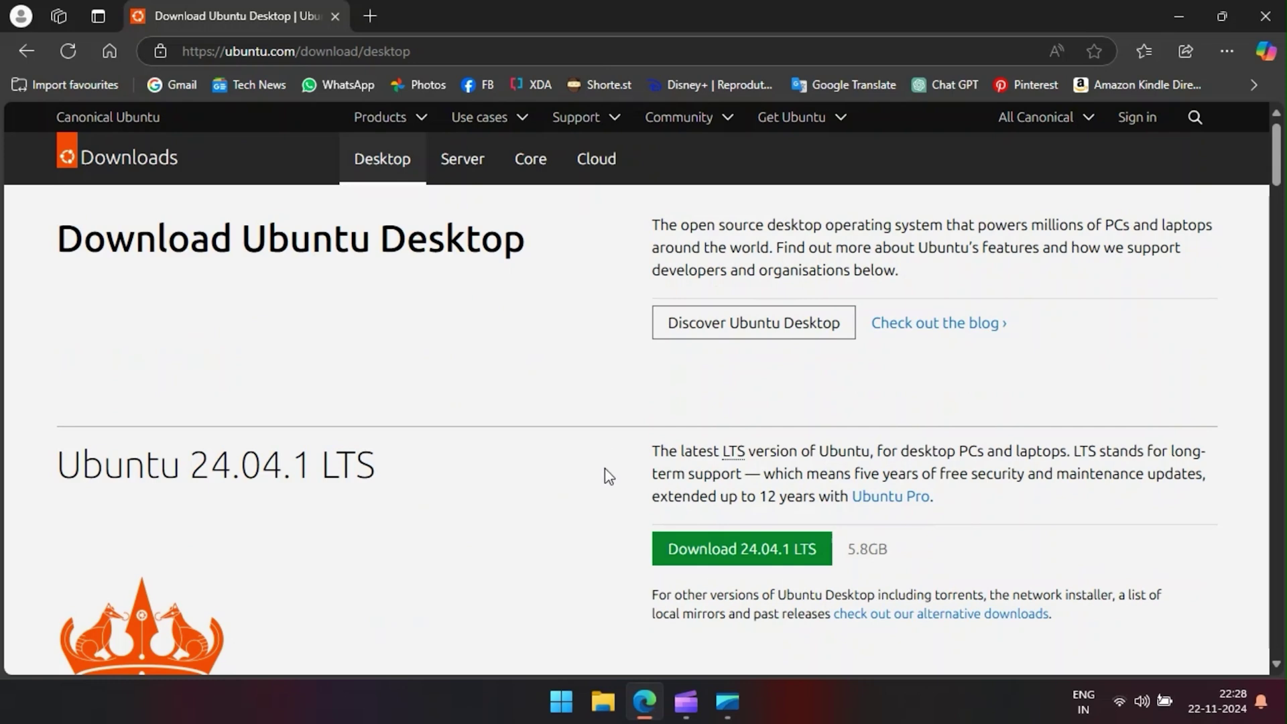
# Download the Ubuntu 24.04.1 LTS ISO and save it to the Desktop
pyautogui.scroll(-3)
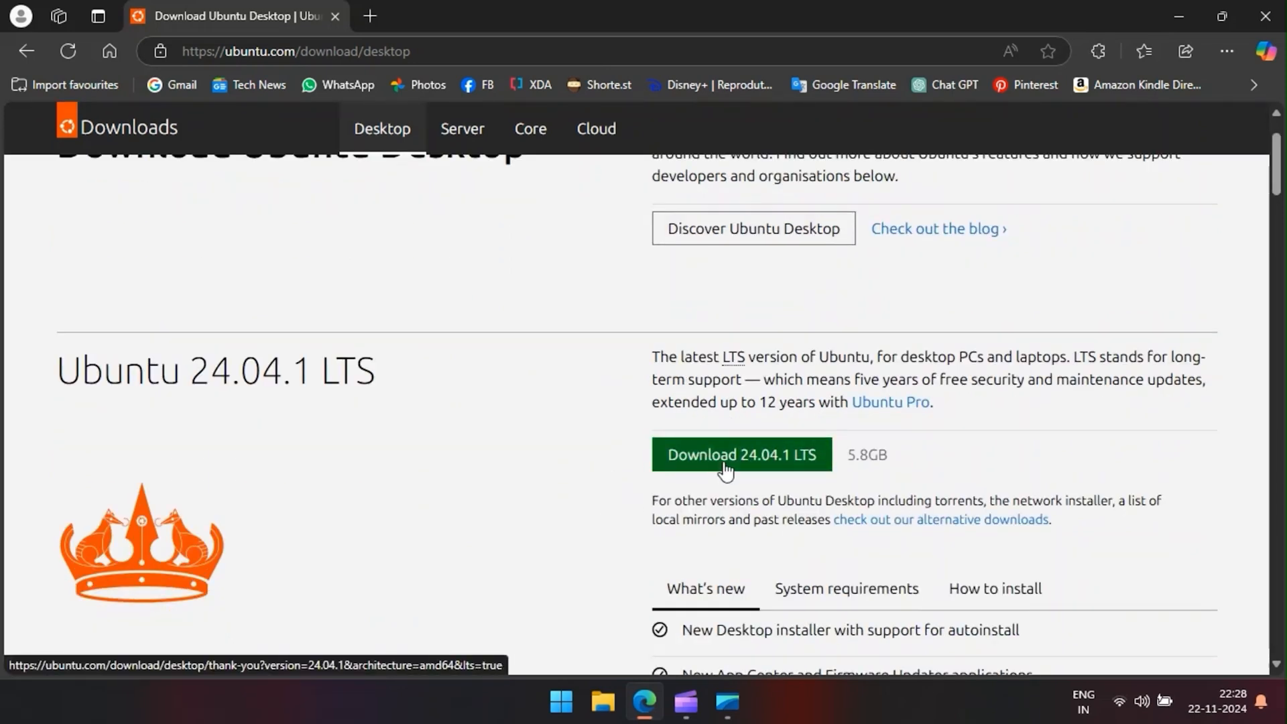
pyautogui.click(739, 454)
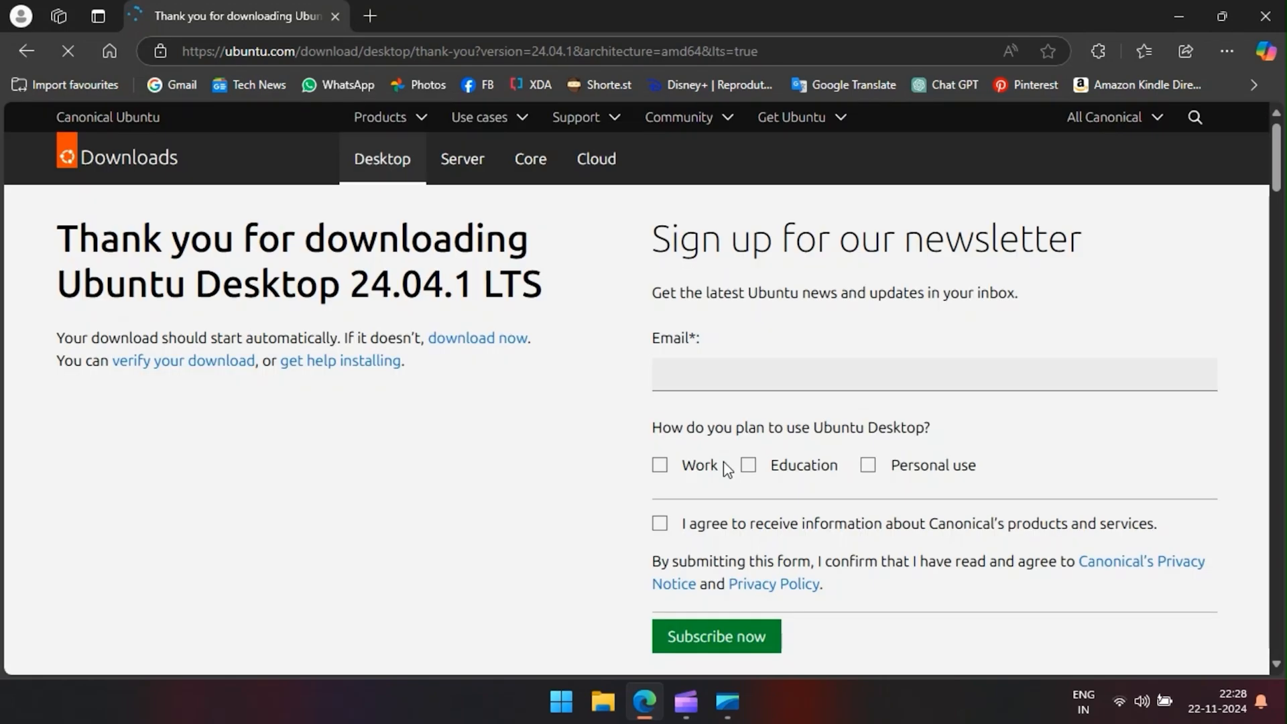
pyautogui.scroll(-3)
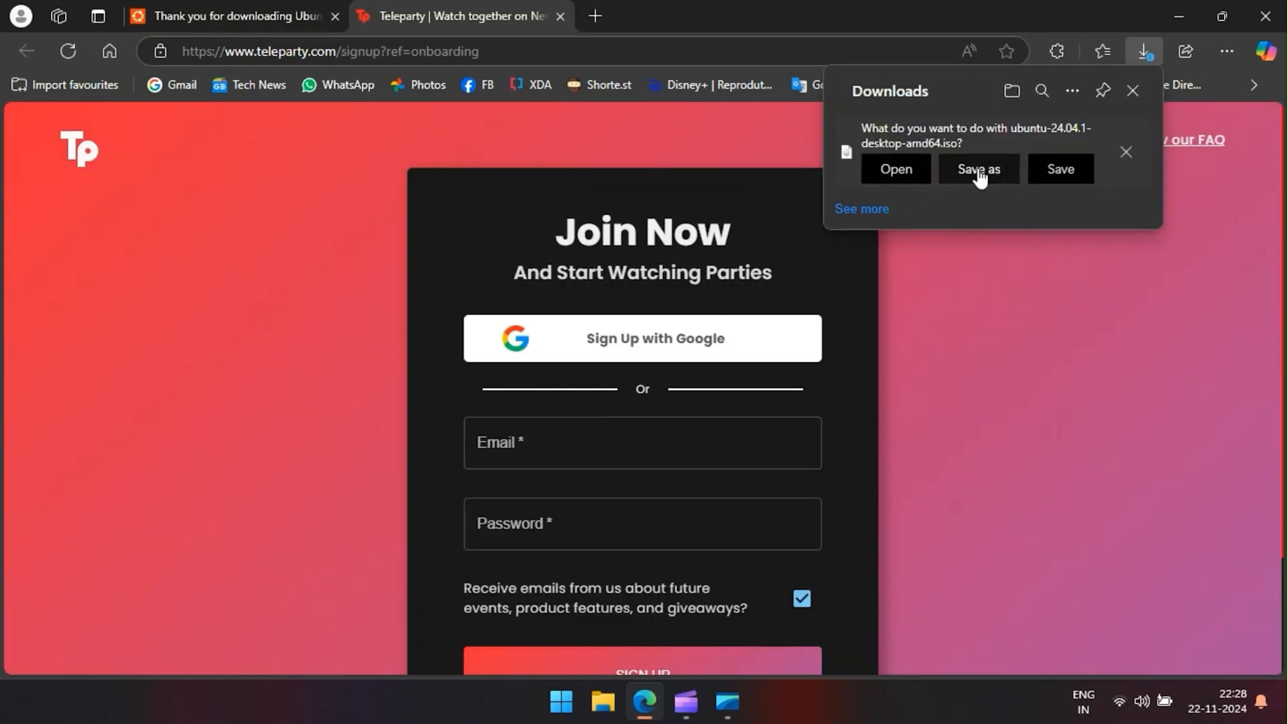
pyautogui.click(977, 169)
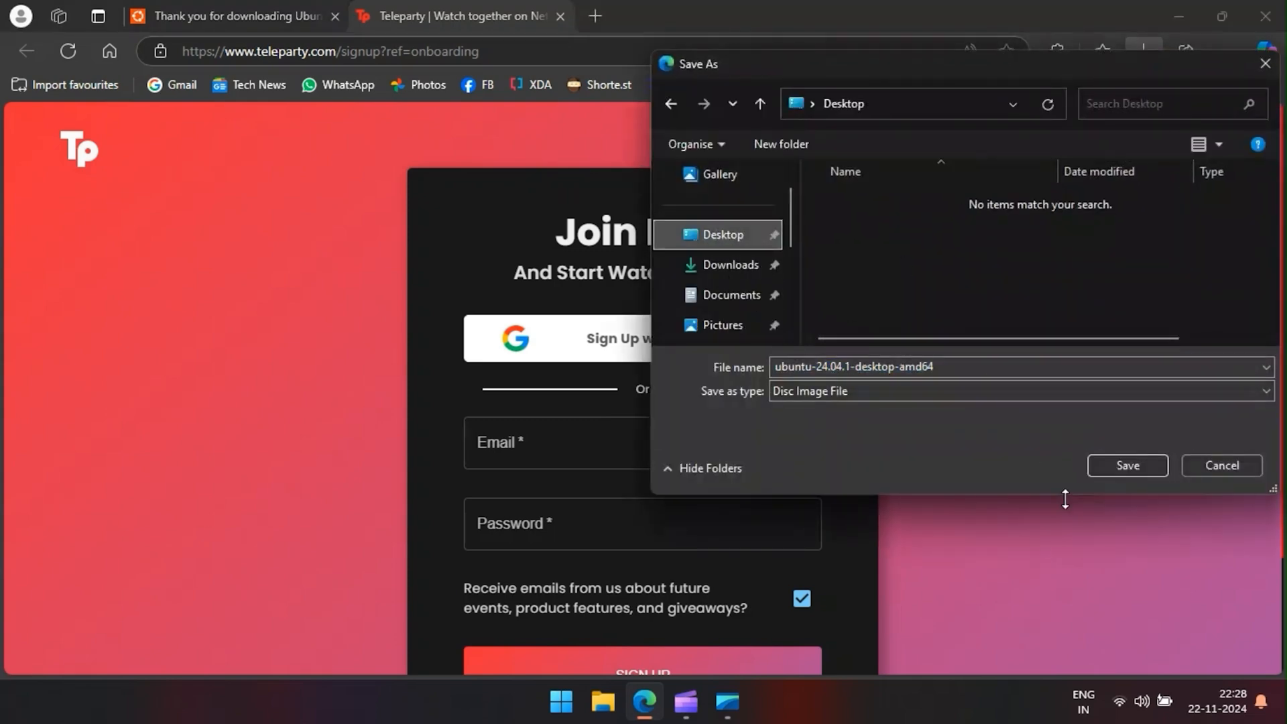
pyautogui.click(1127, 465)
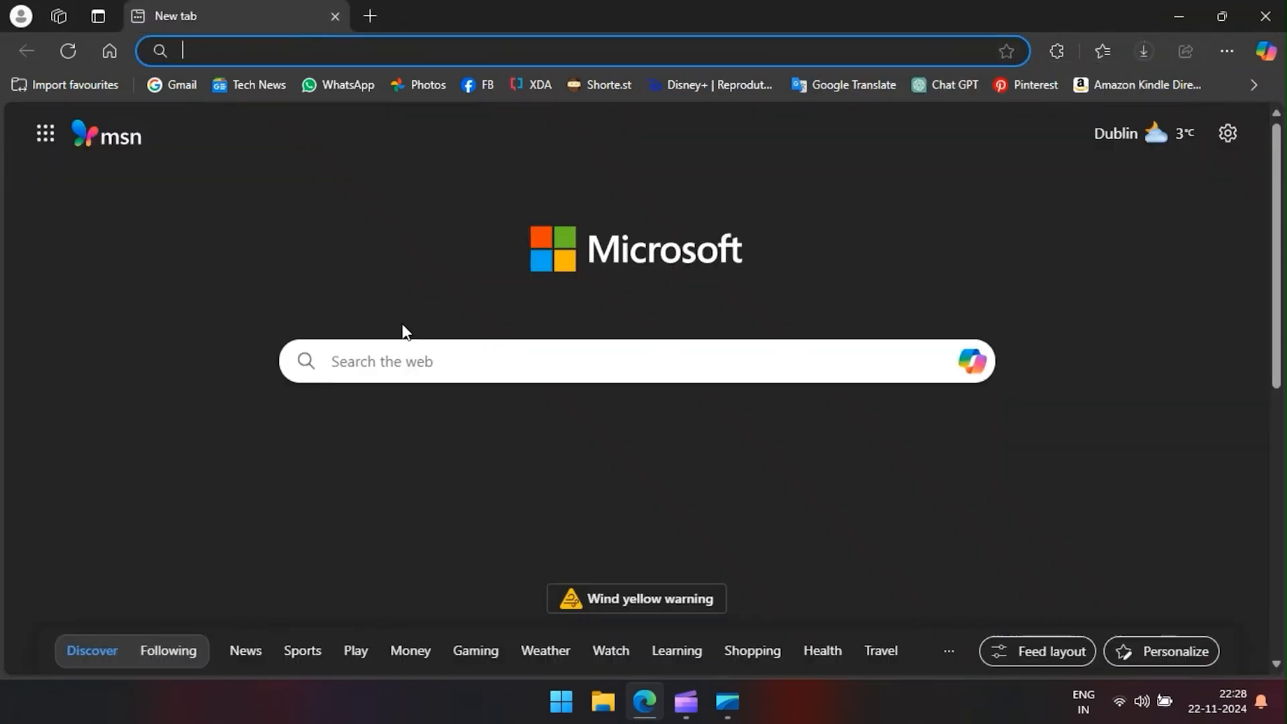
# Search the web for 'rufus' and open the official rufus.ie site
pyautogui.write('r')
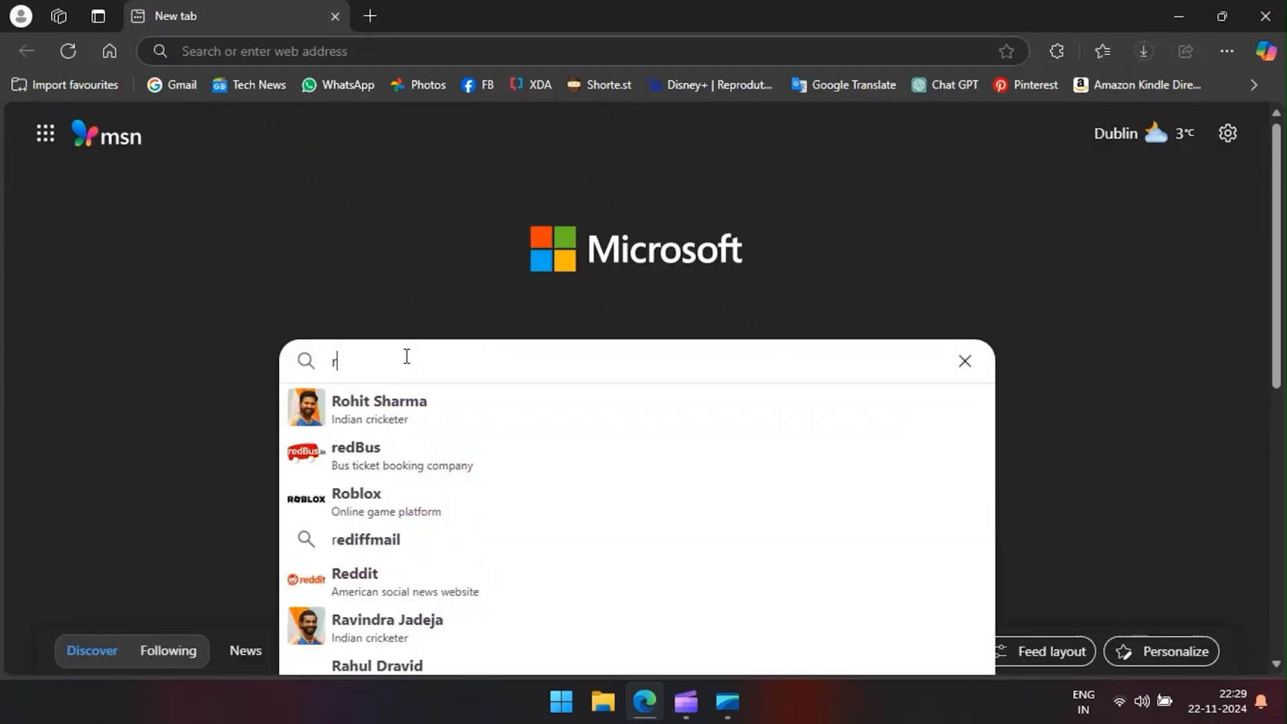
pyautogui.write('ufus')
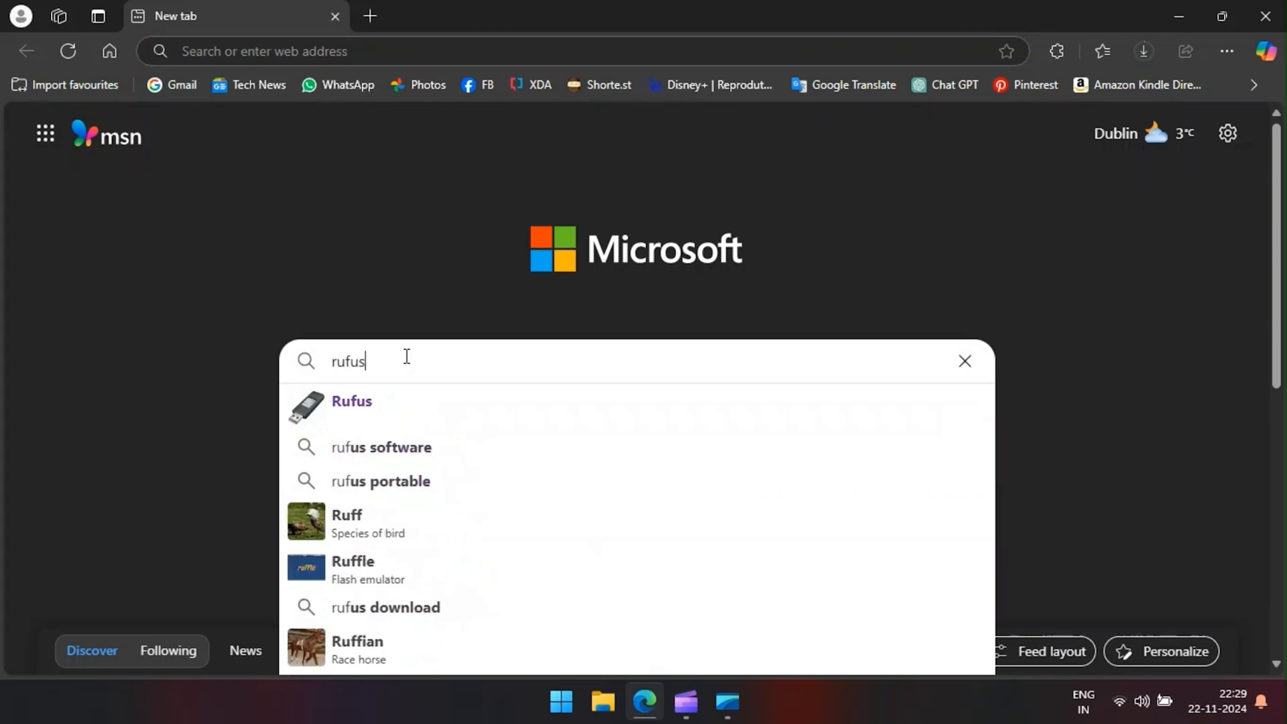
pyautogui.click(352, 401)
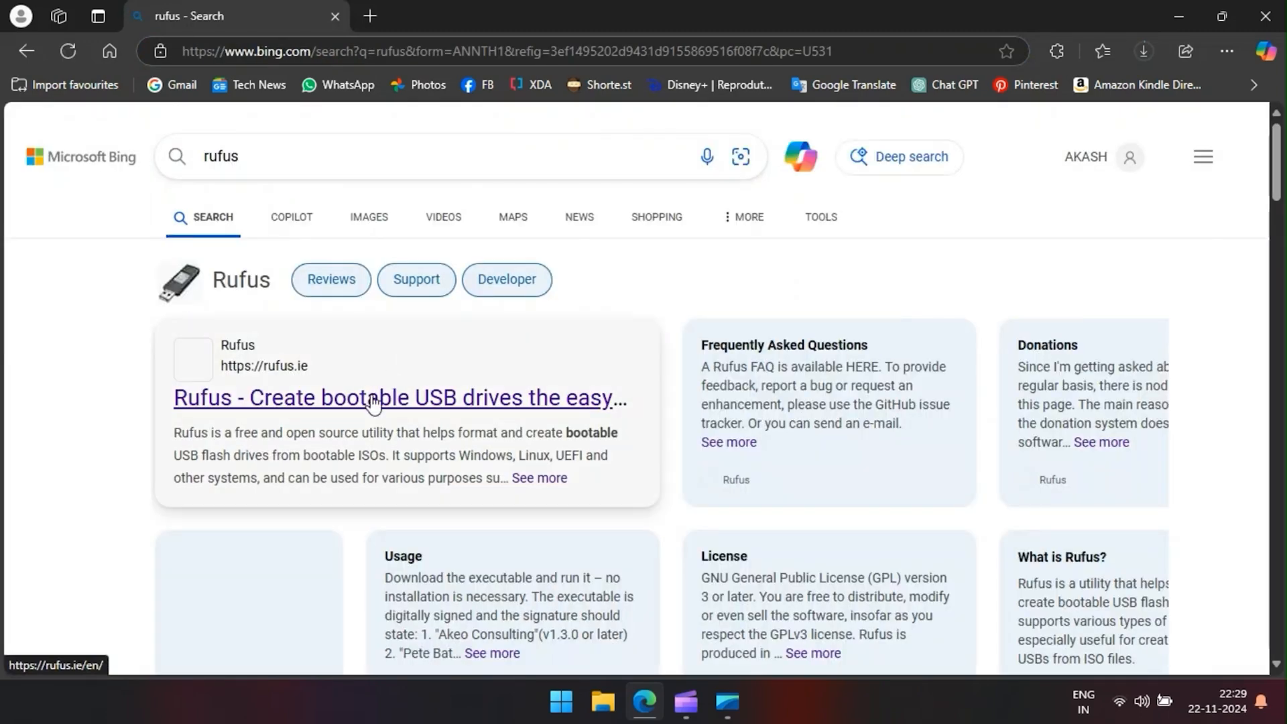
pyautogui.click(373, 398)
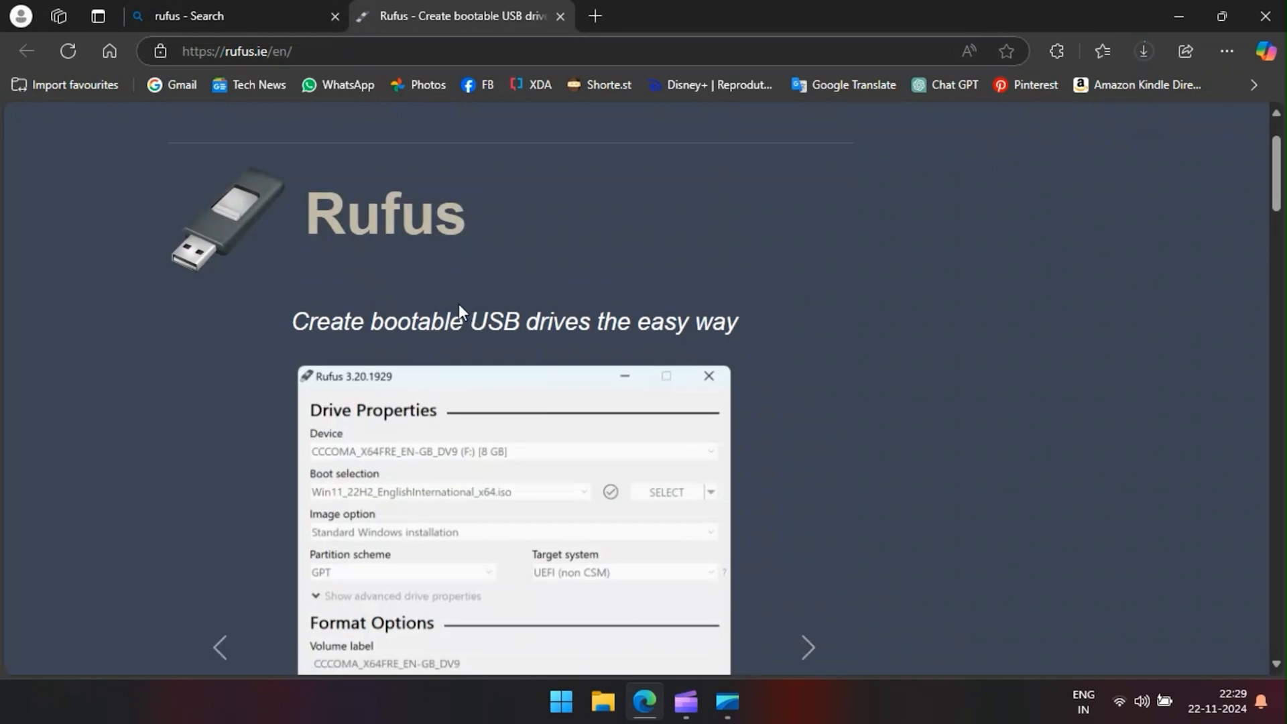
# Download rufus-4.6.exe and save it to the Desktop
pyautogui.scroll(-3)
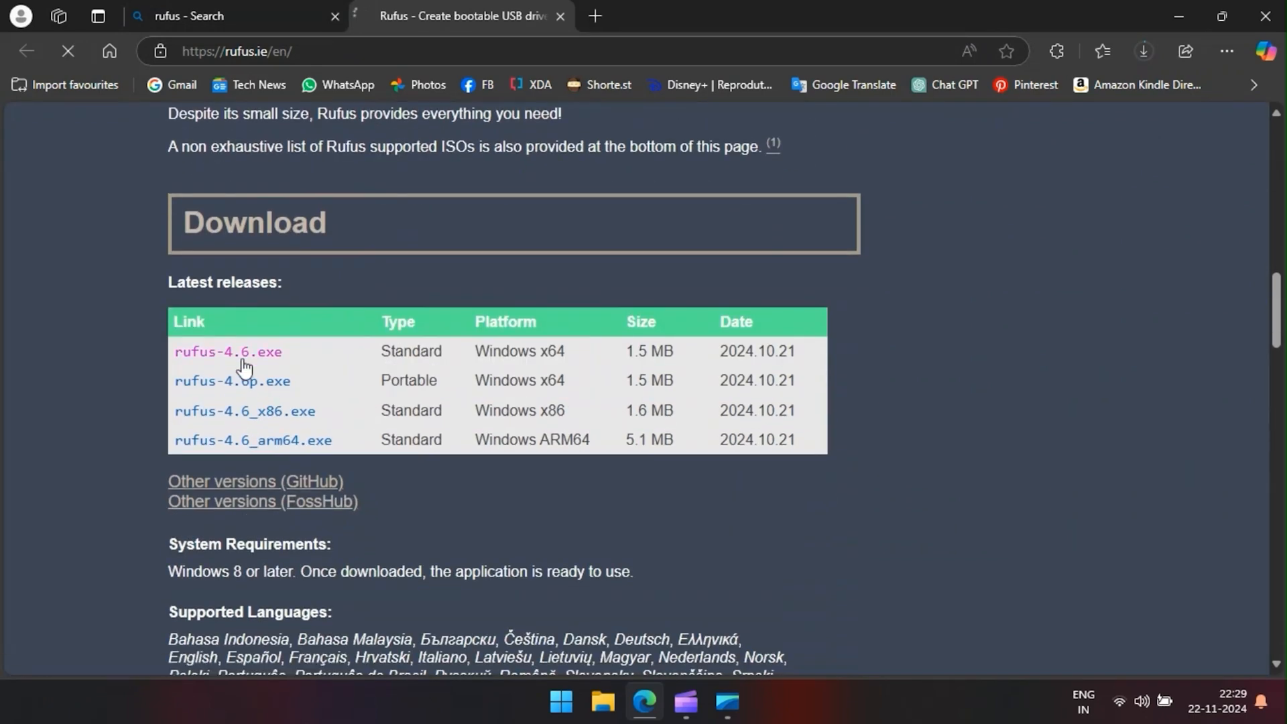
pyautogui.click(228, 352)
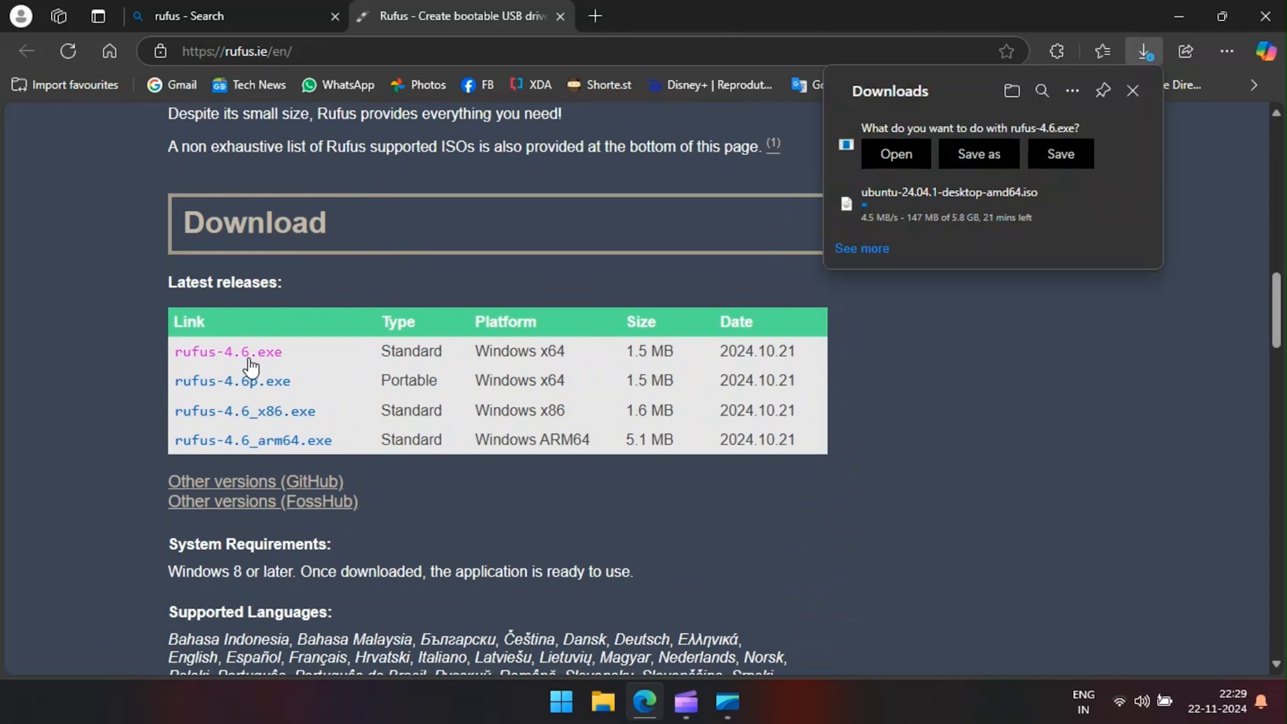
pyautogui.moveTo(611, 158)
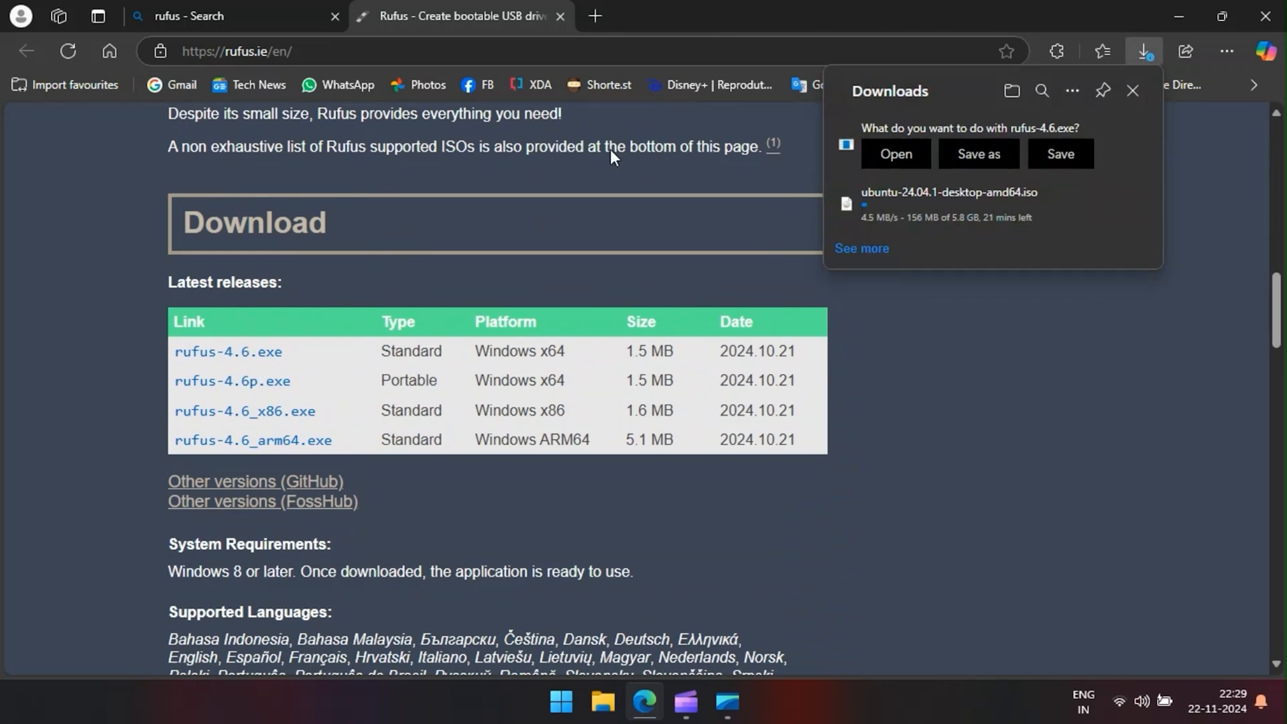
pyautogui.scroll(-3)
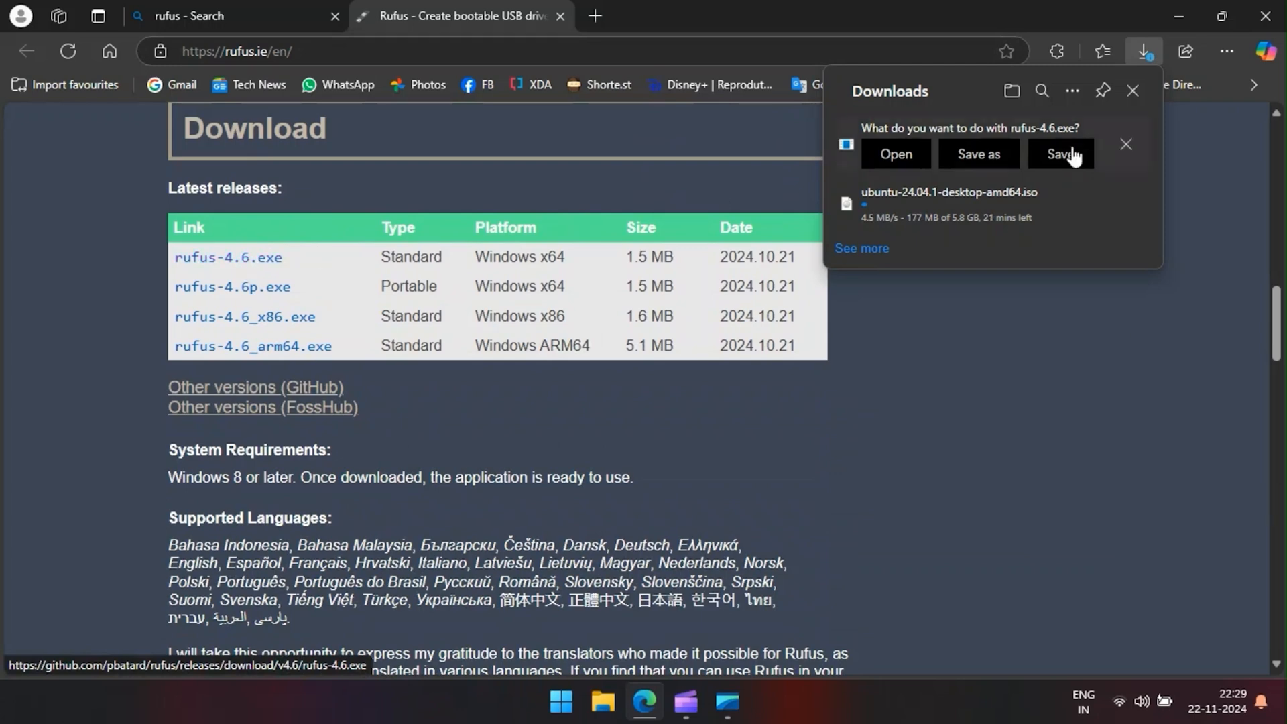
pyautogui.moveTo(977, 154)
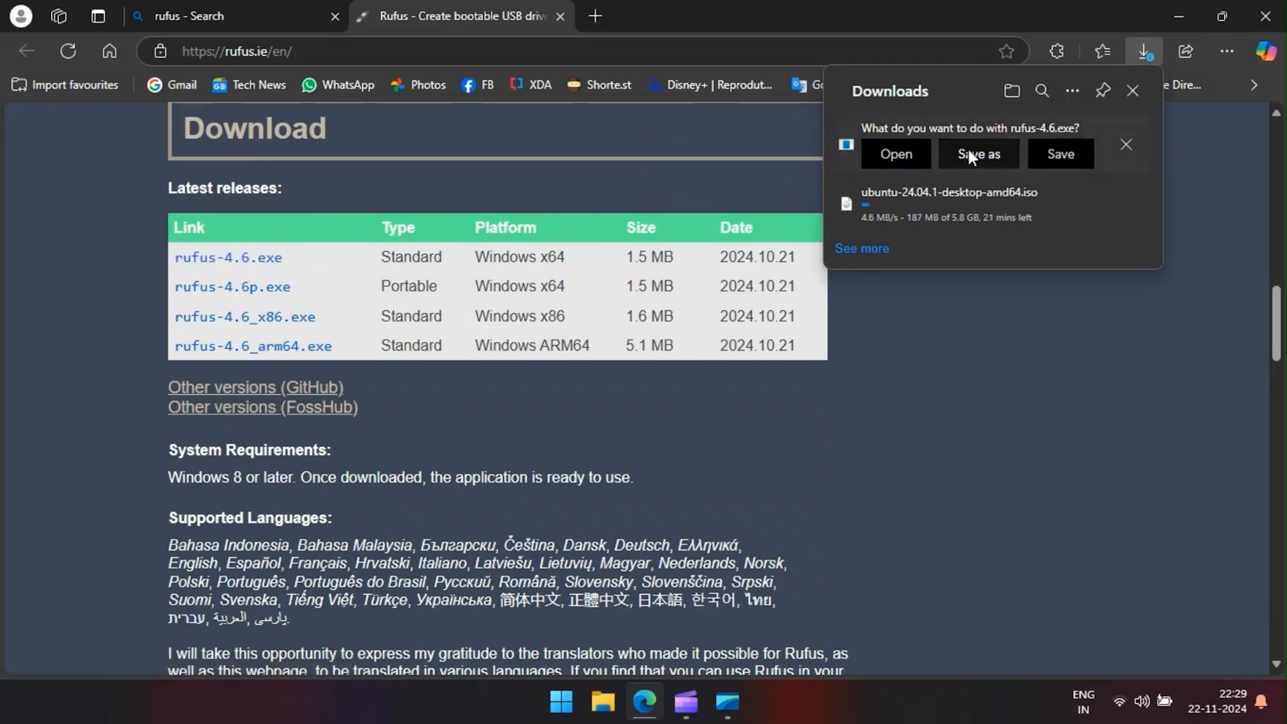
pyautogui.click(977, 154)
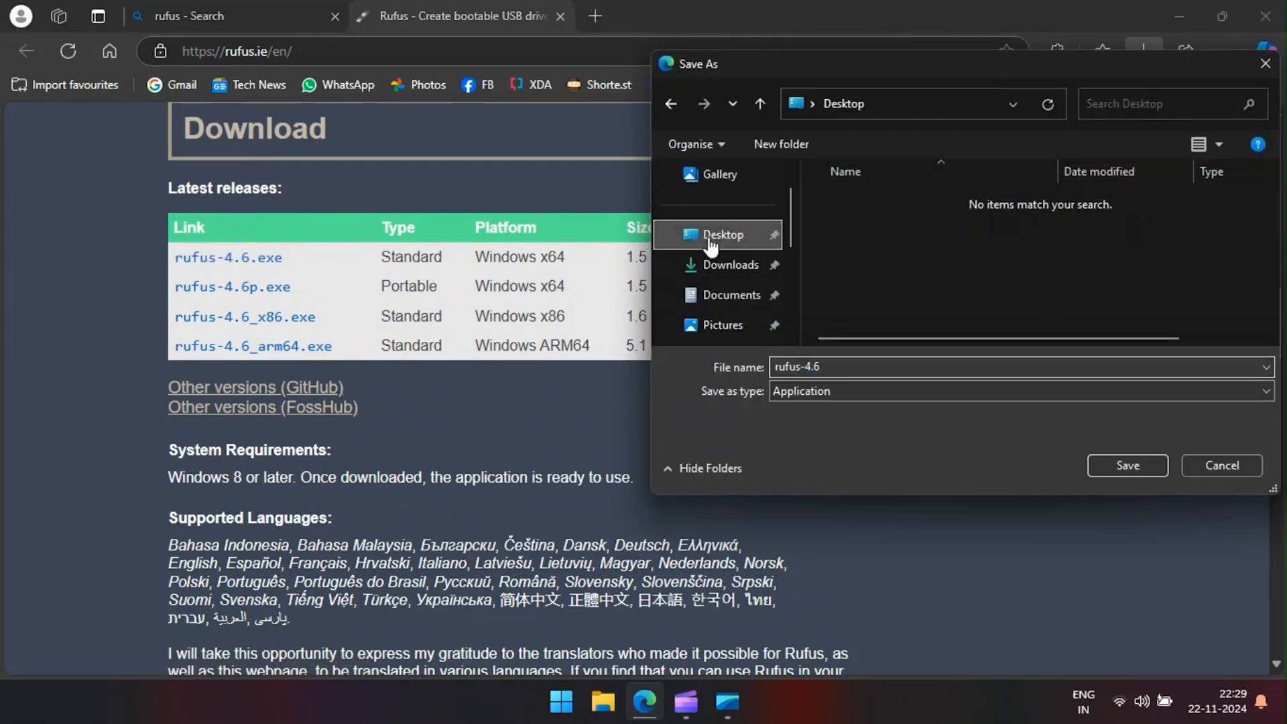
pyautogui.click(1126, 465)
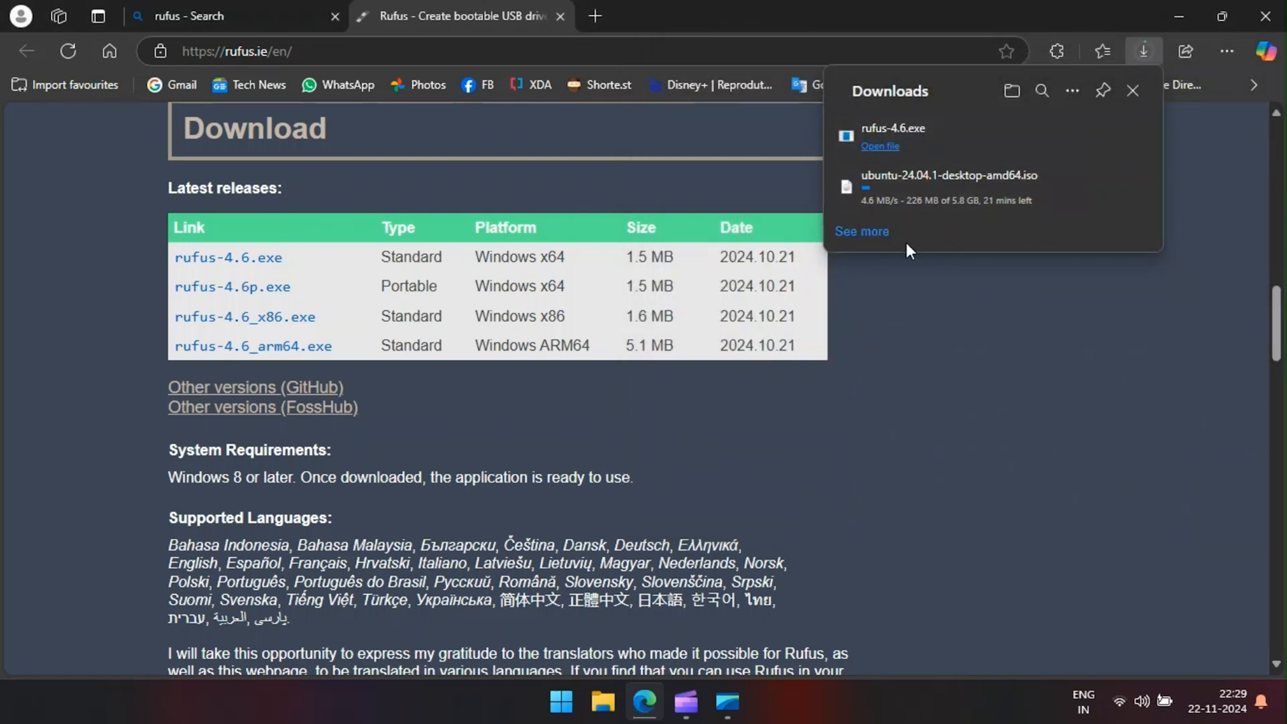
# Look up UEFI BIOS mode and Secure Boot state in System Information, then close it
pyautogui.click(561, 702)
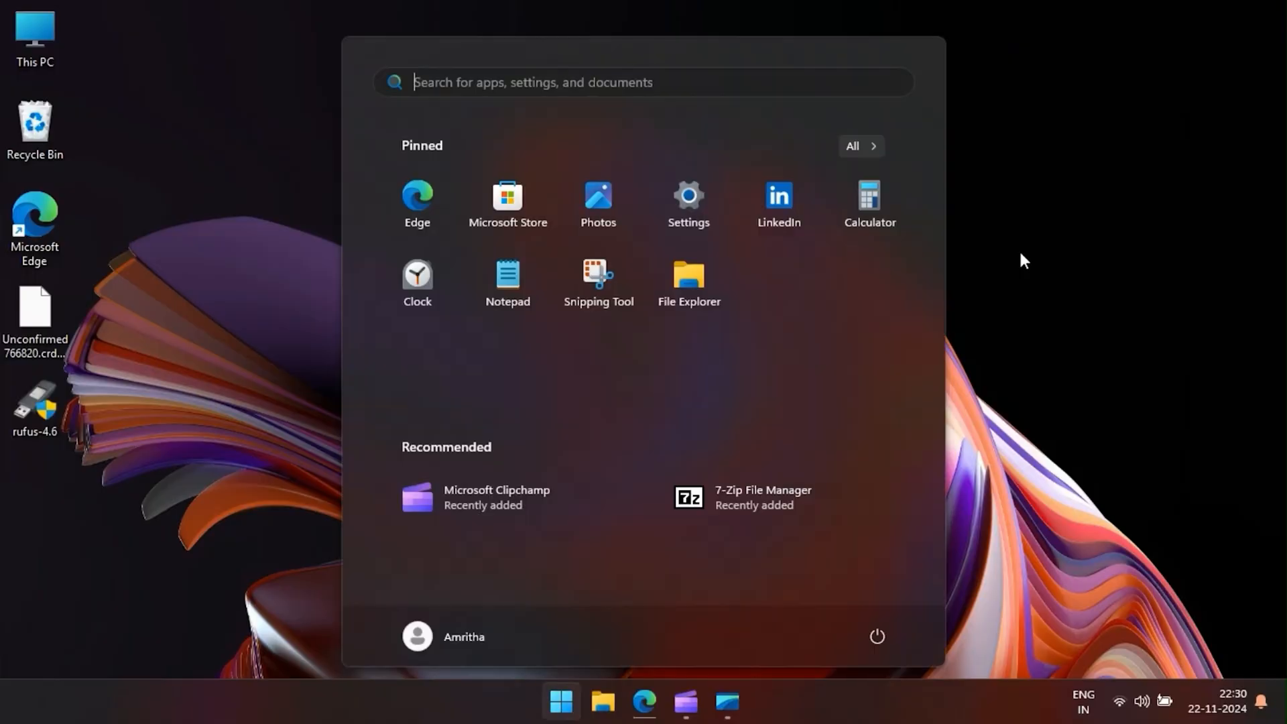
pyautogui.write('s')
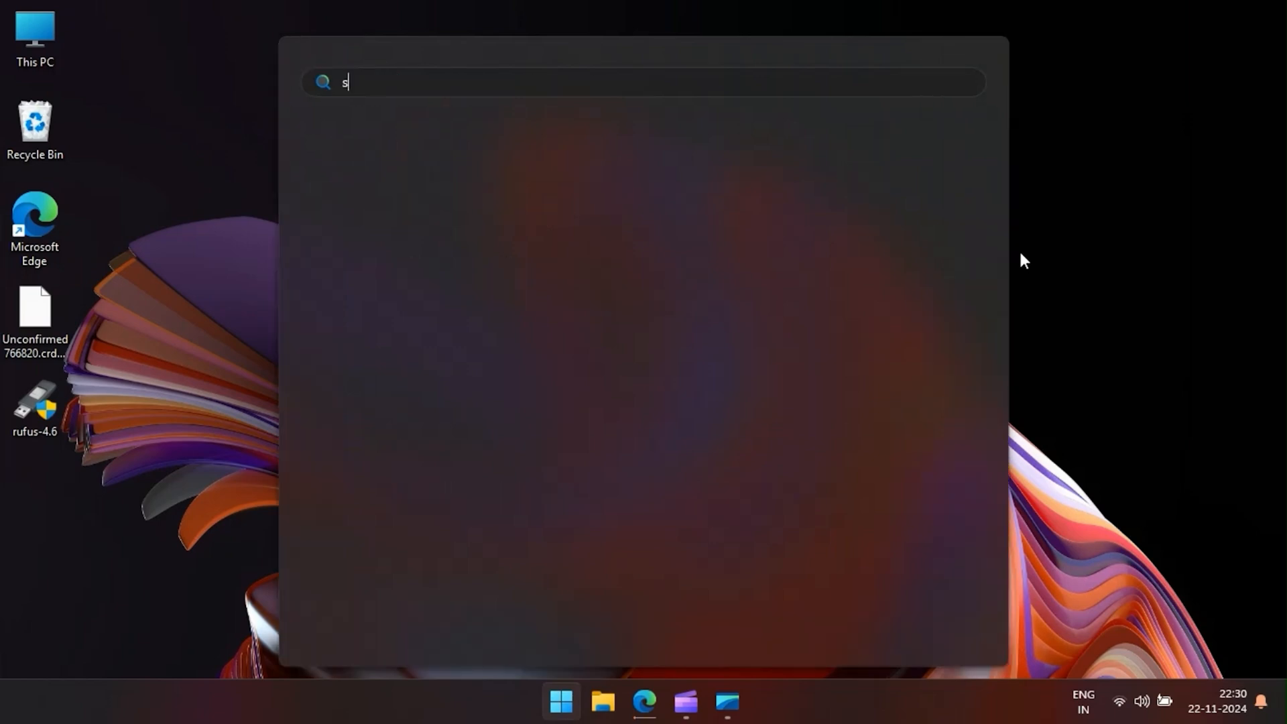
pyautogui.write('ystem information')
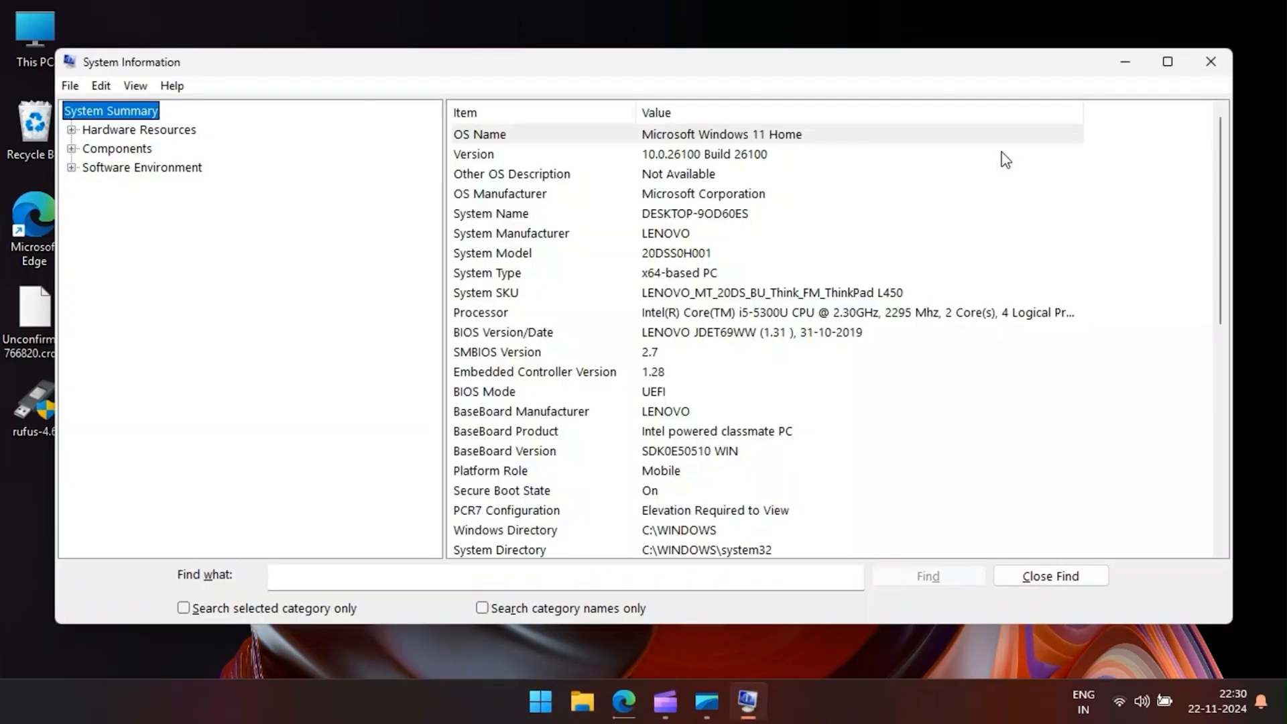
pyautogui.scroll(-3)
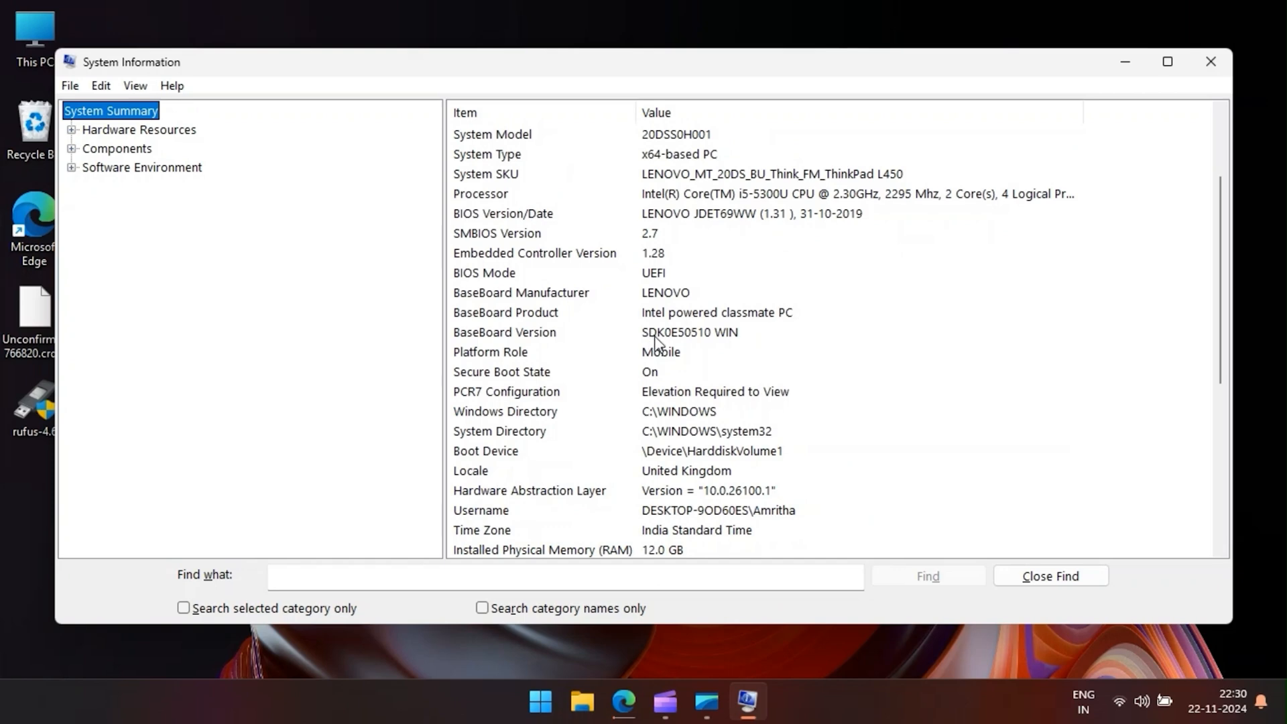
pyautogui.scroll(-3)
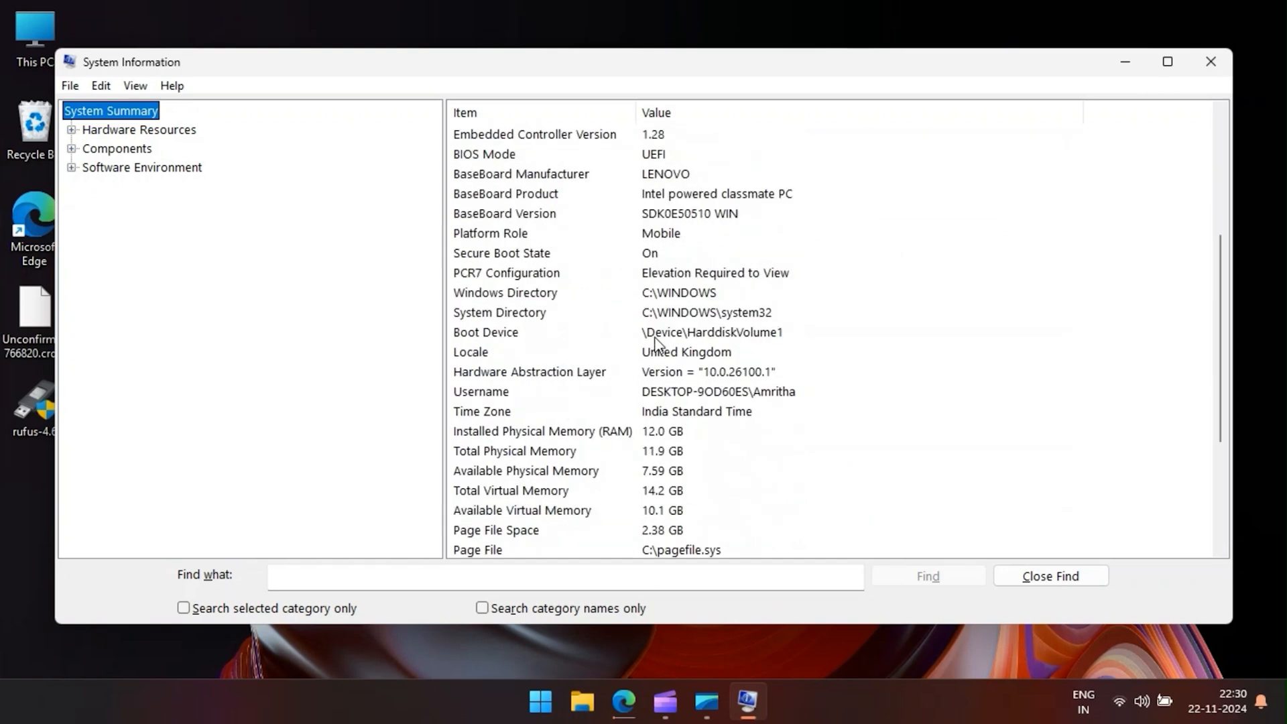
pyautogui.scroll(3)
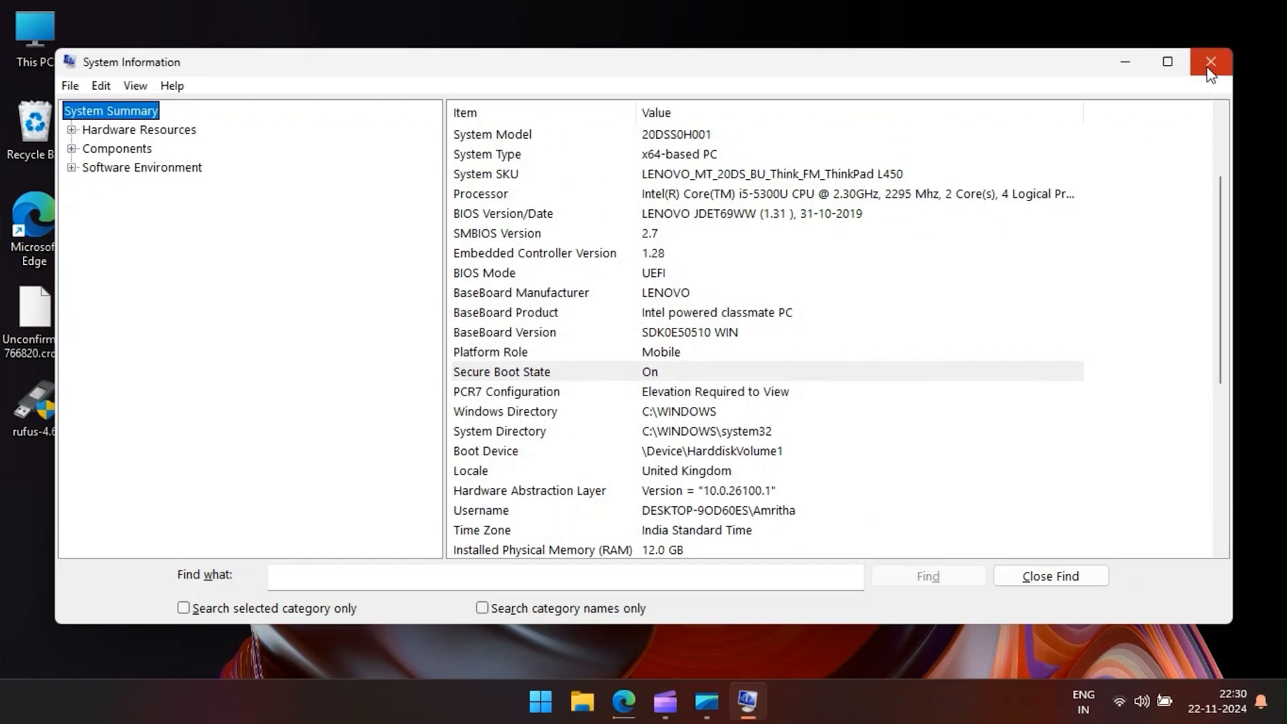
pyautogui.moveTo(1210, 62)
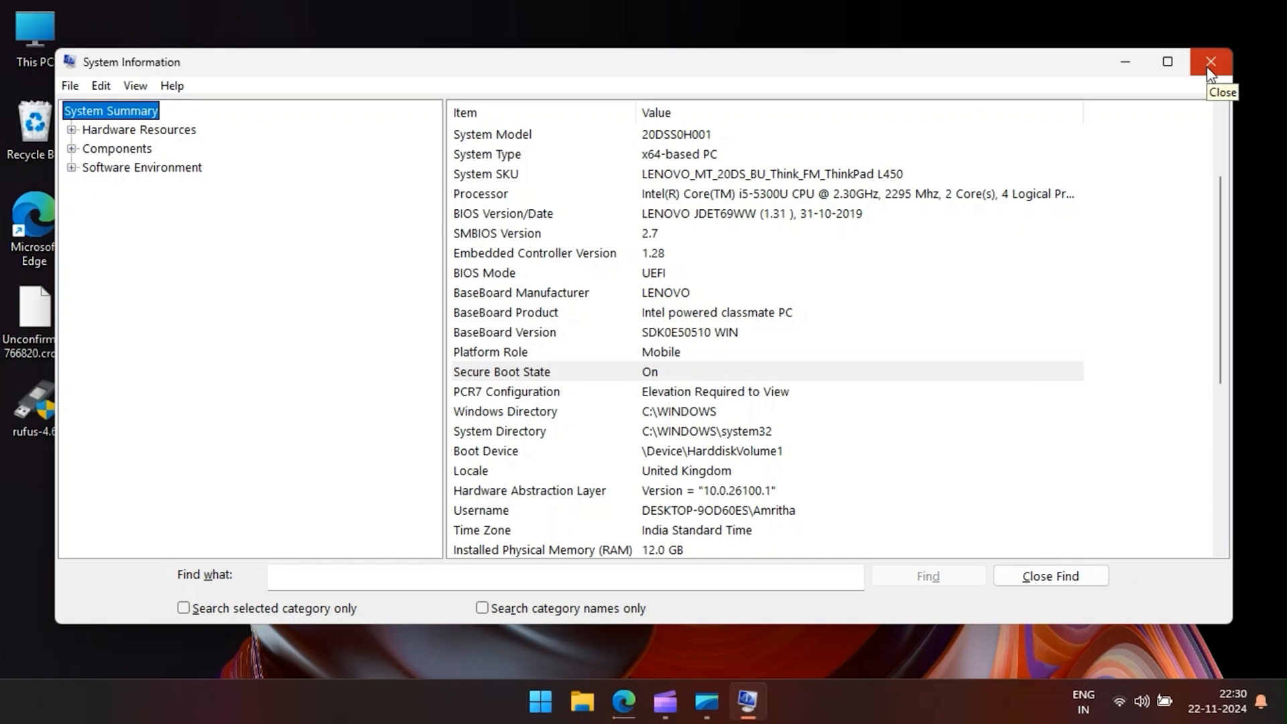
pyautogui.click(1209, 61)
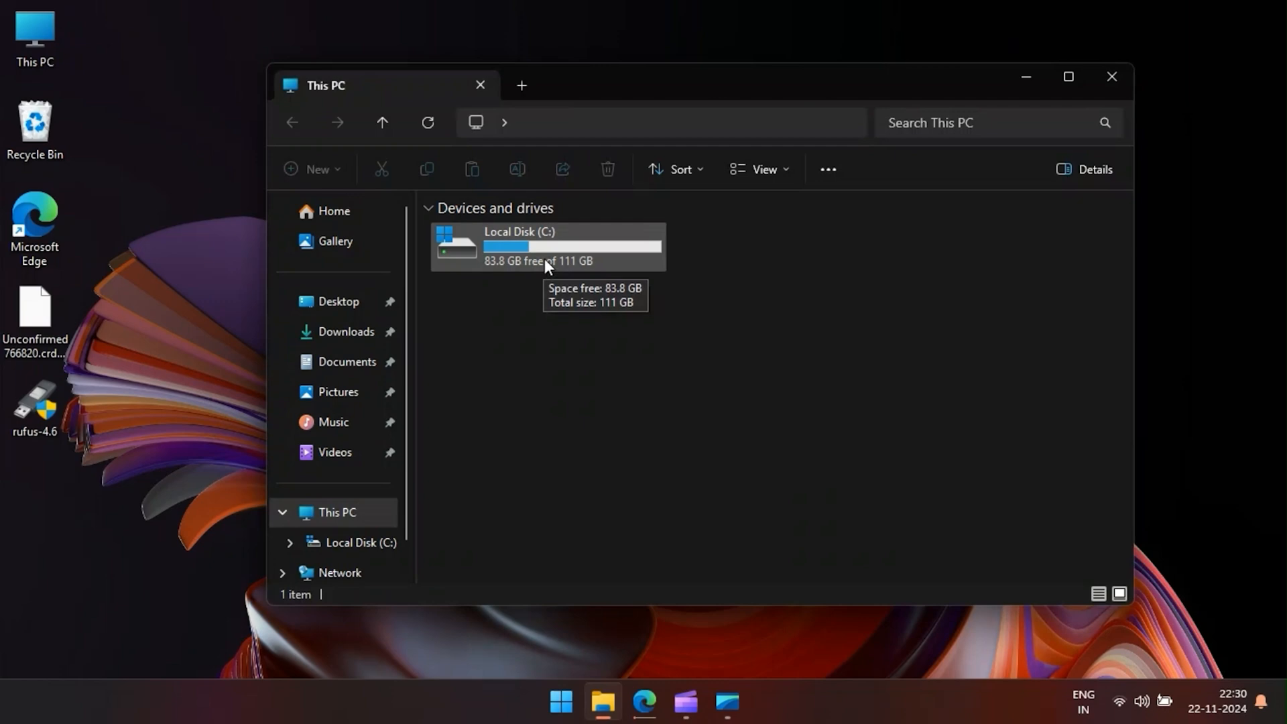
pyautogui.moveTo(615, 297)
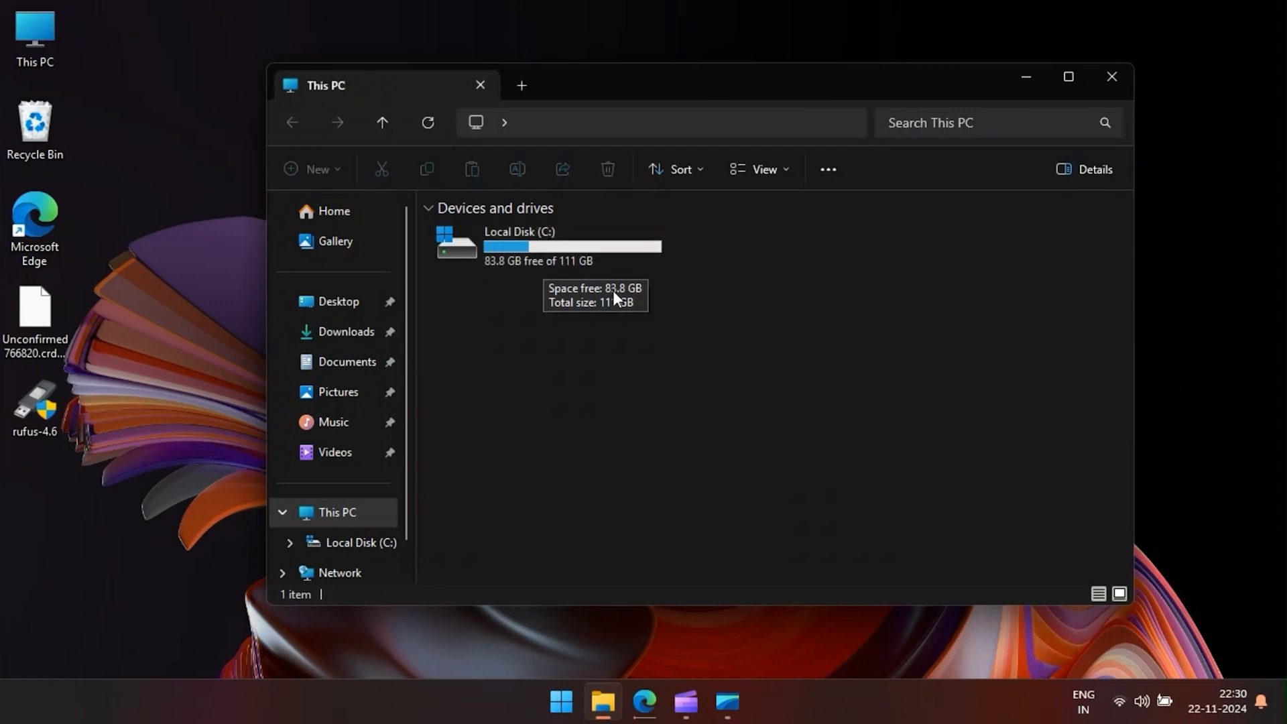
# Select Local Disk (C:) to read 83.8 GB free of 111 GB, then close This PC
pyautogui.click(547, 246)
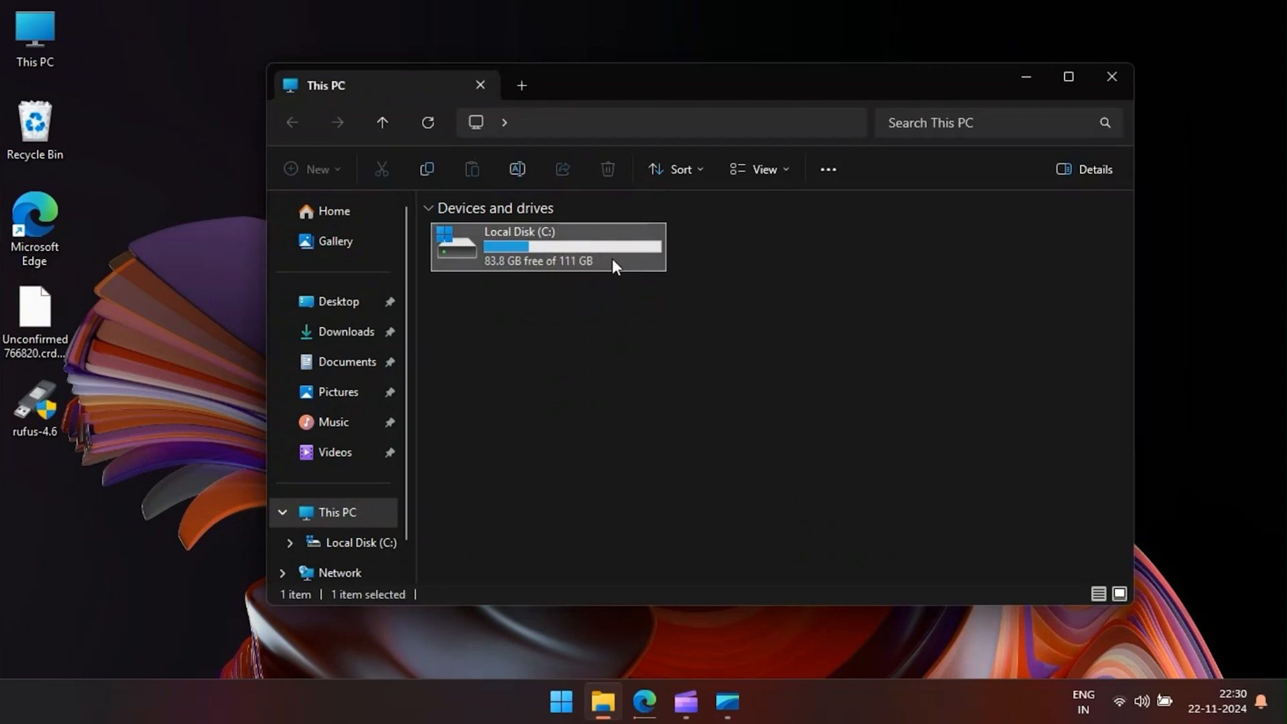
pyautogui.moveTo(615, 262)
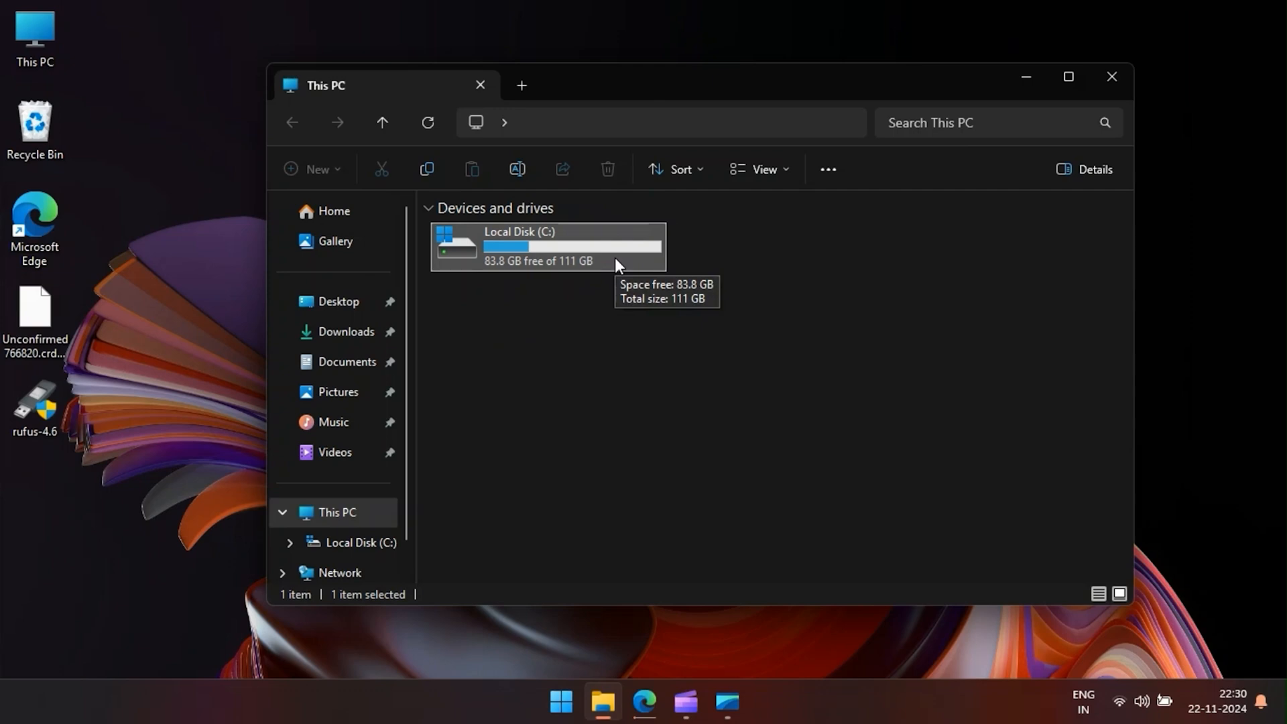
pyautogui.moveTo(622, 235)
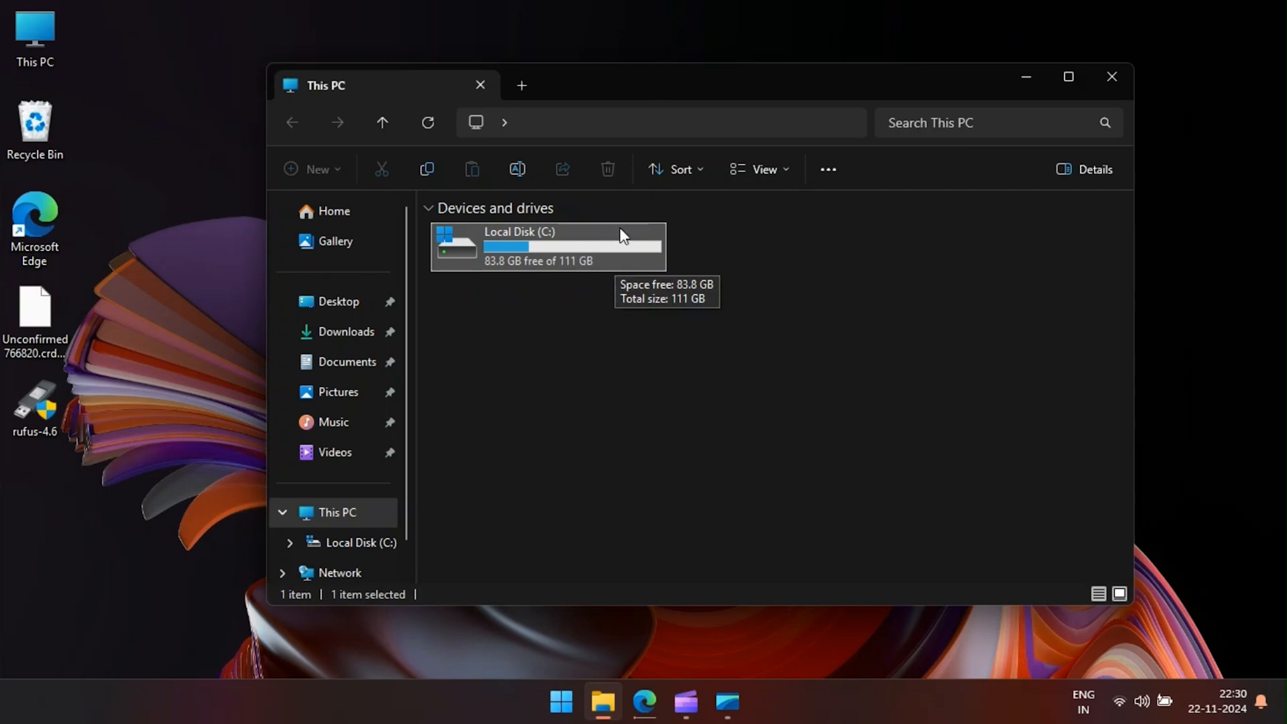
pyautogui.moveTo(609, 253)
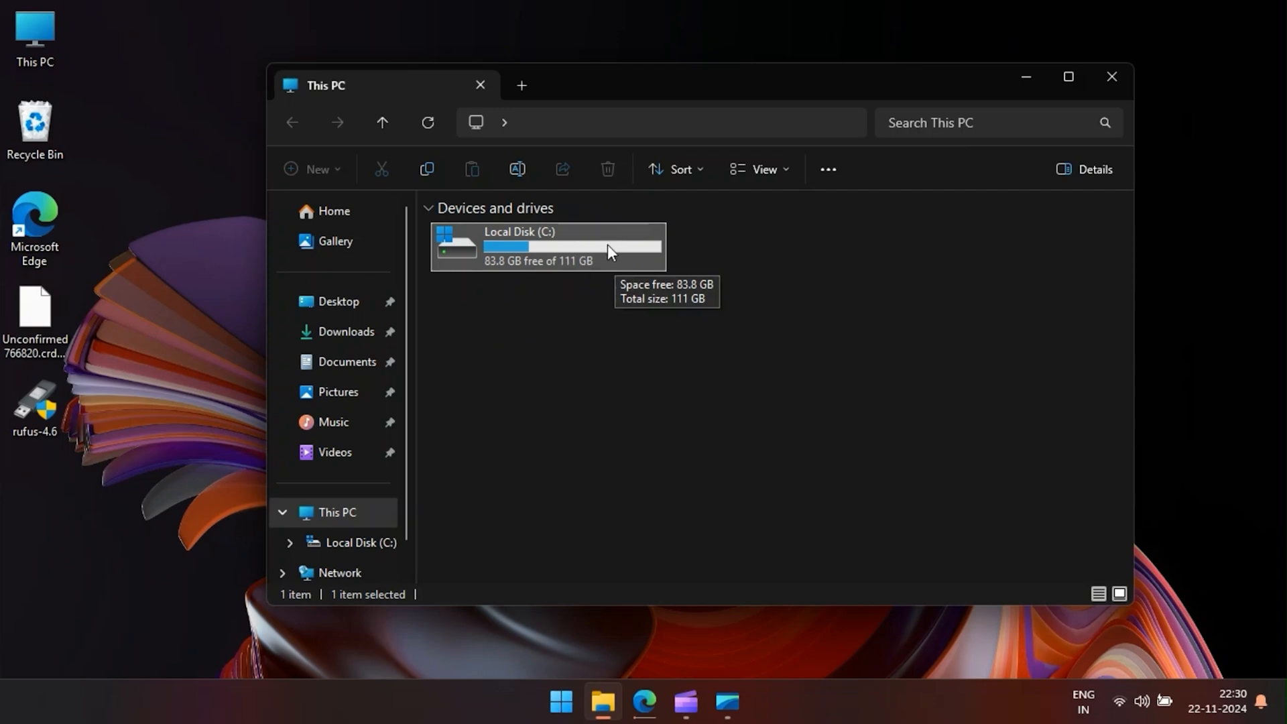
pyautogui.moveTo(1111, 77)
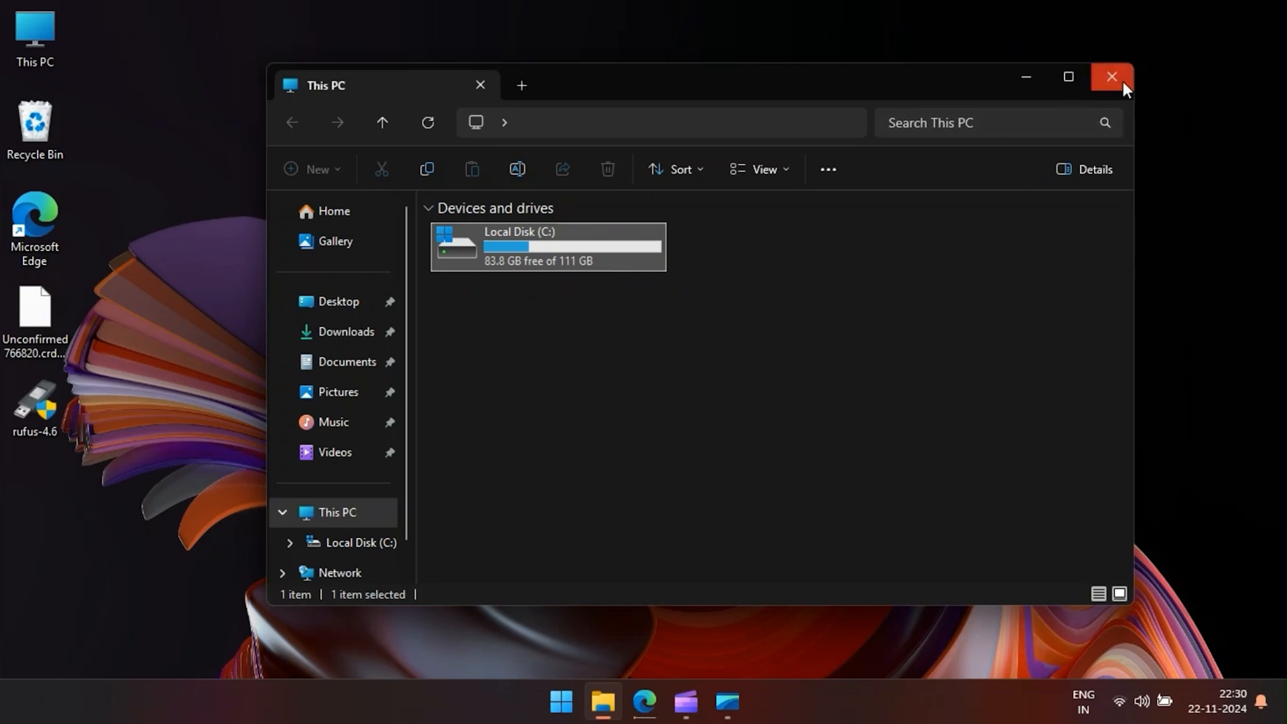
pyautogui.click(560, 702)
pyautogui.write('disk')
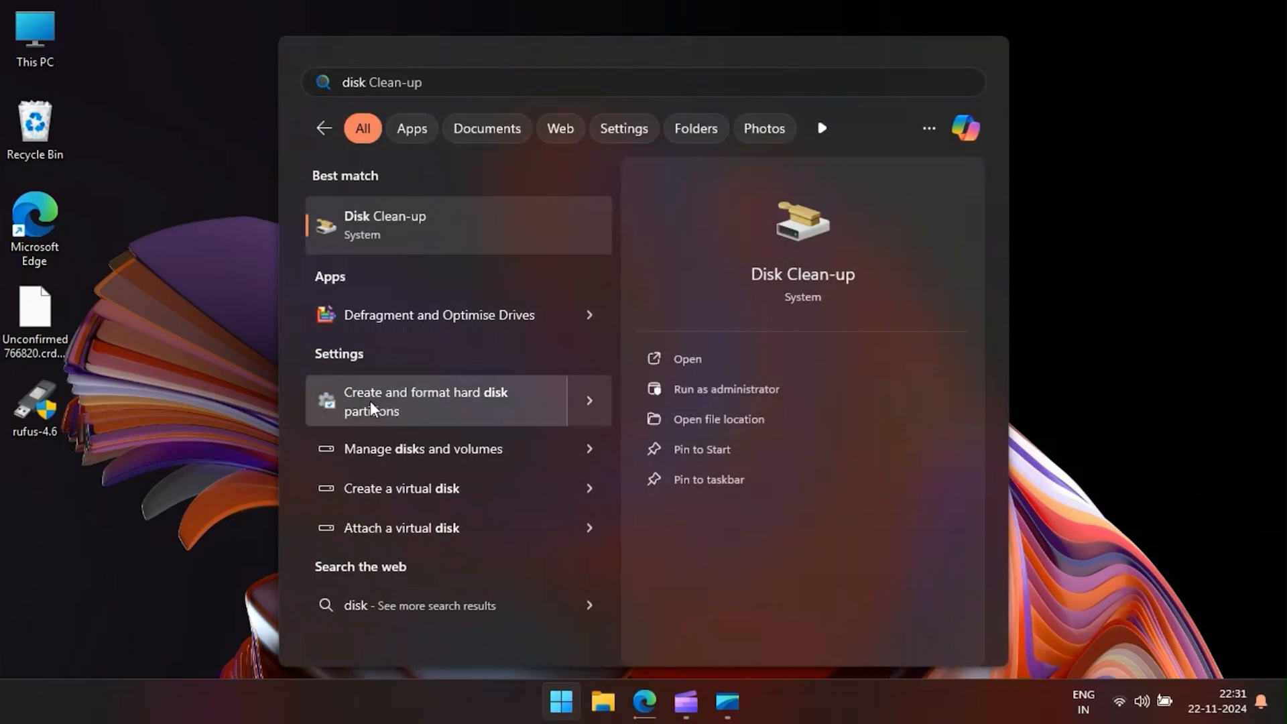
# Open Disk Management, choose Shrink Volume on C:, and enter 30000 MB
pyautogui.press('Escape')
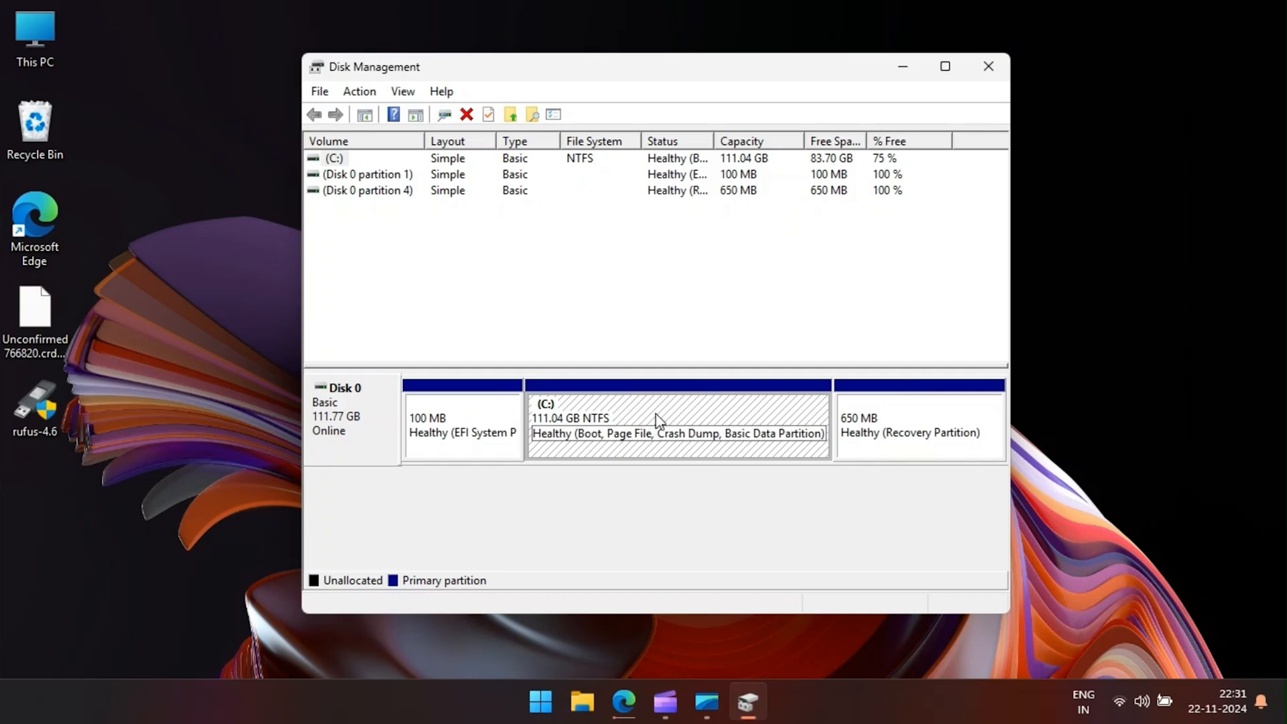
pyautogui.rightClick(665, 418)
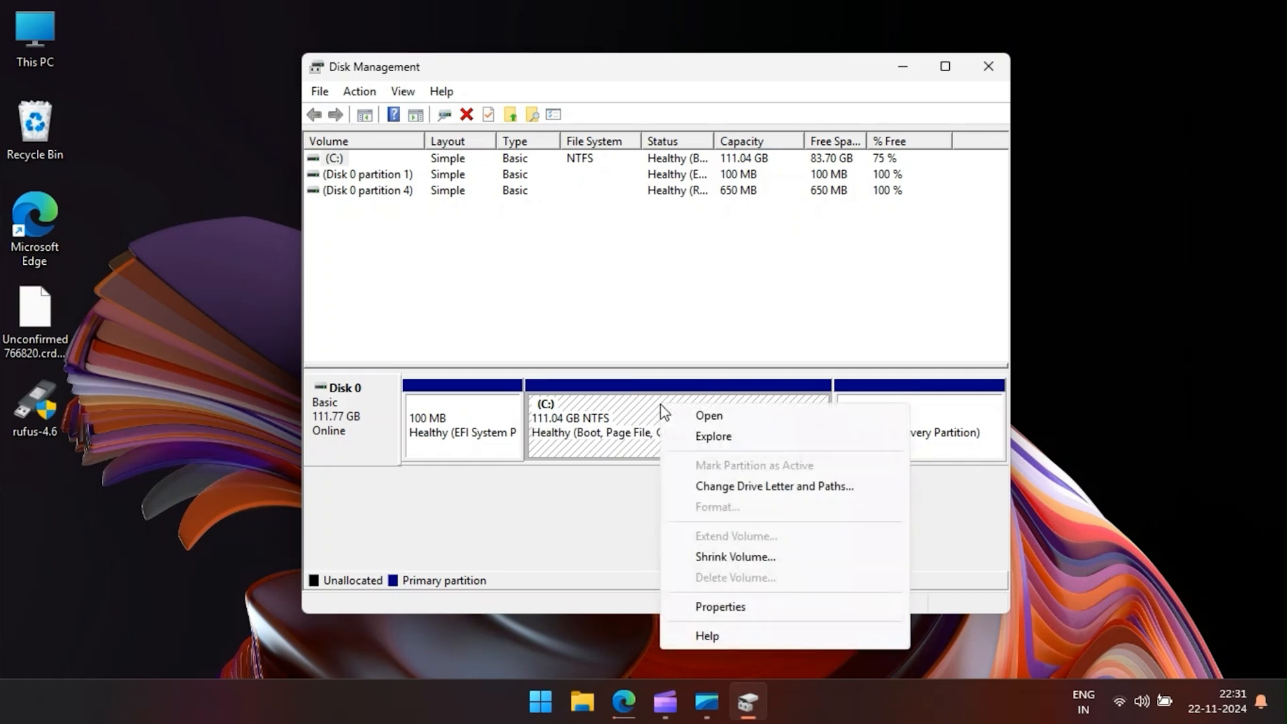
pyautogui.click(733, 556)
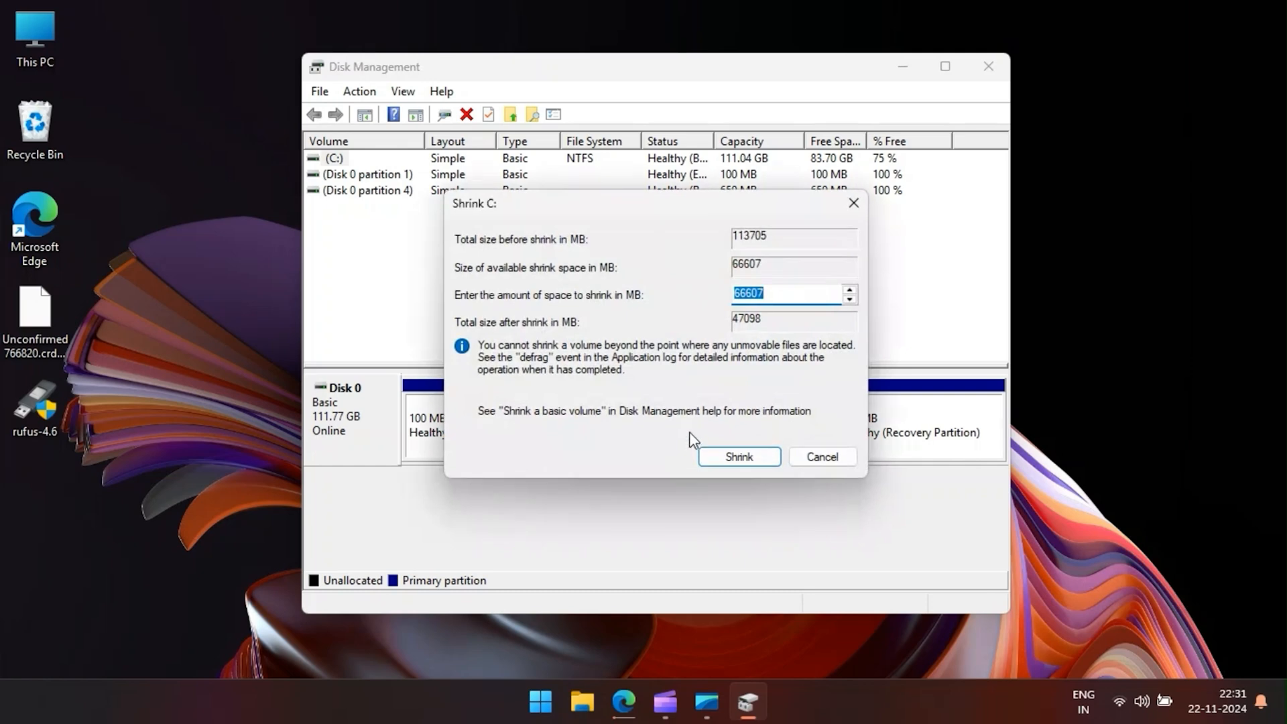
pyautogui.moveTo(687, 337)
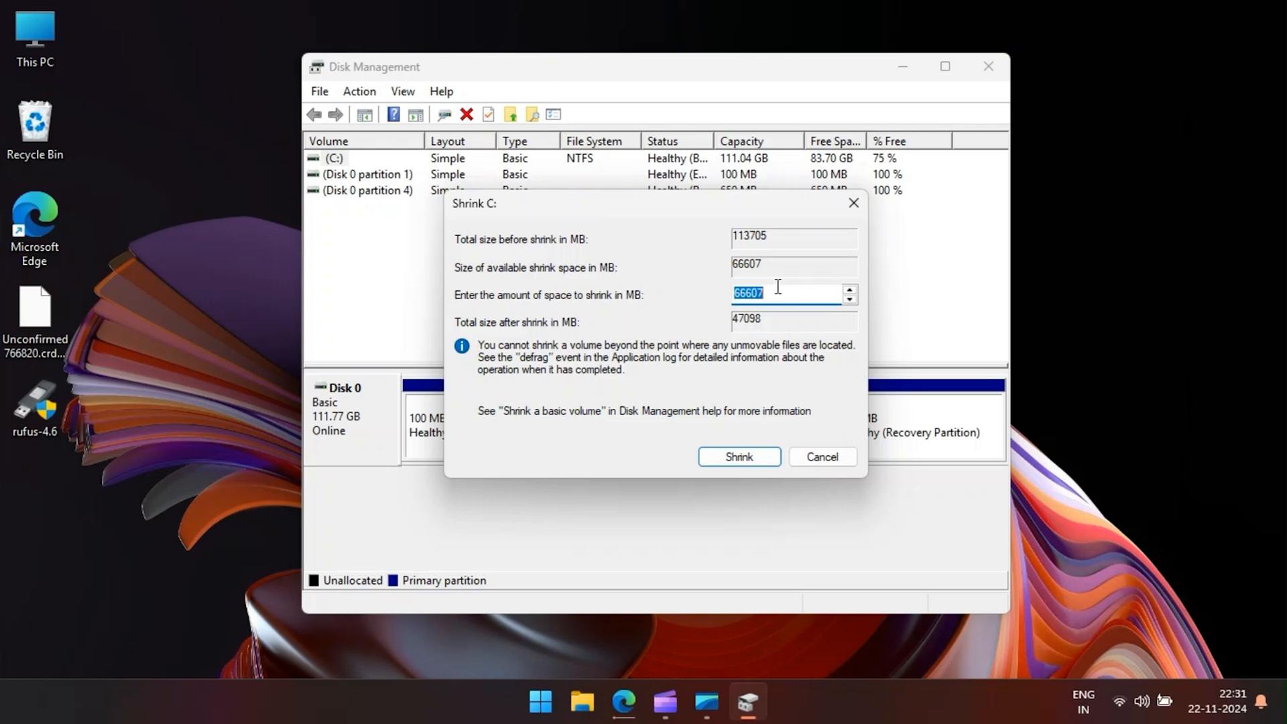
pyautogui.write('30000')
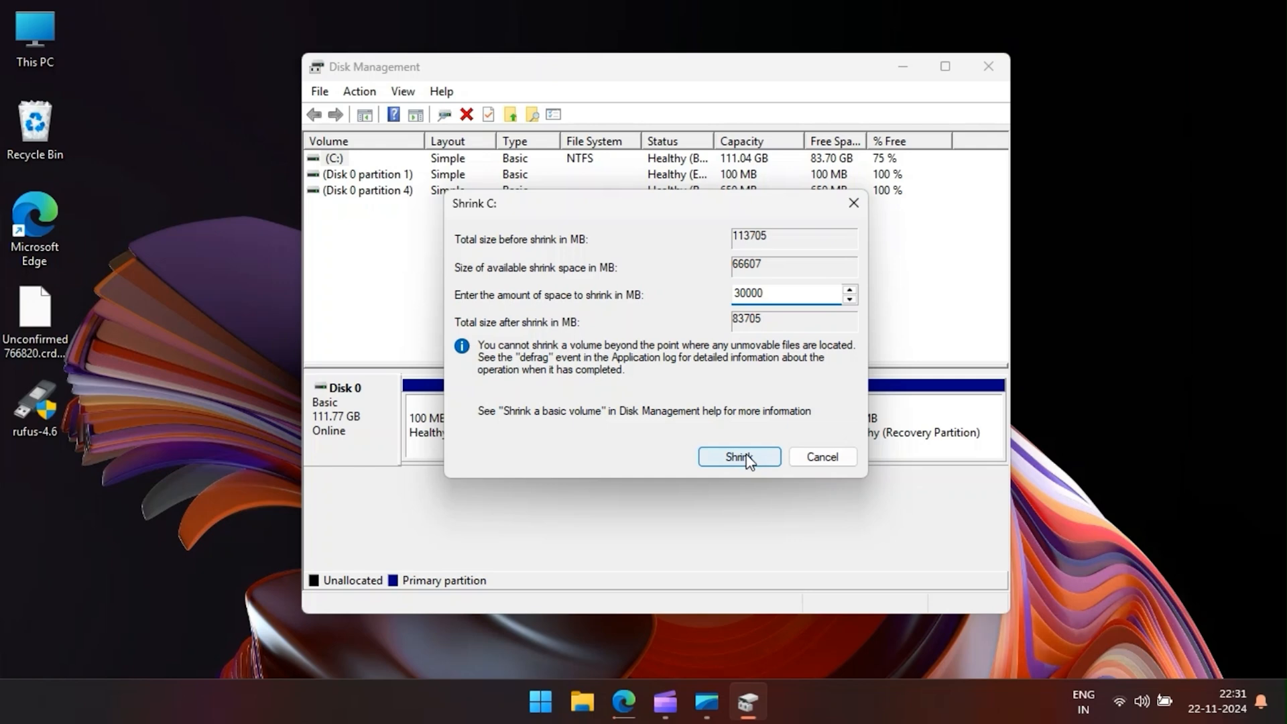
# Shrink C: by 30000 MB, inspect the 29.30 GB unallocated space, and close Disk Management
pyautogui.click(737, 457)
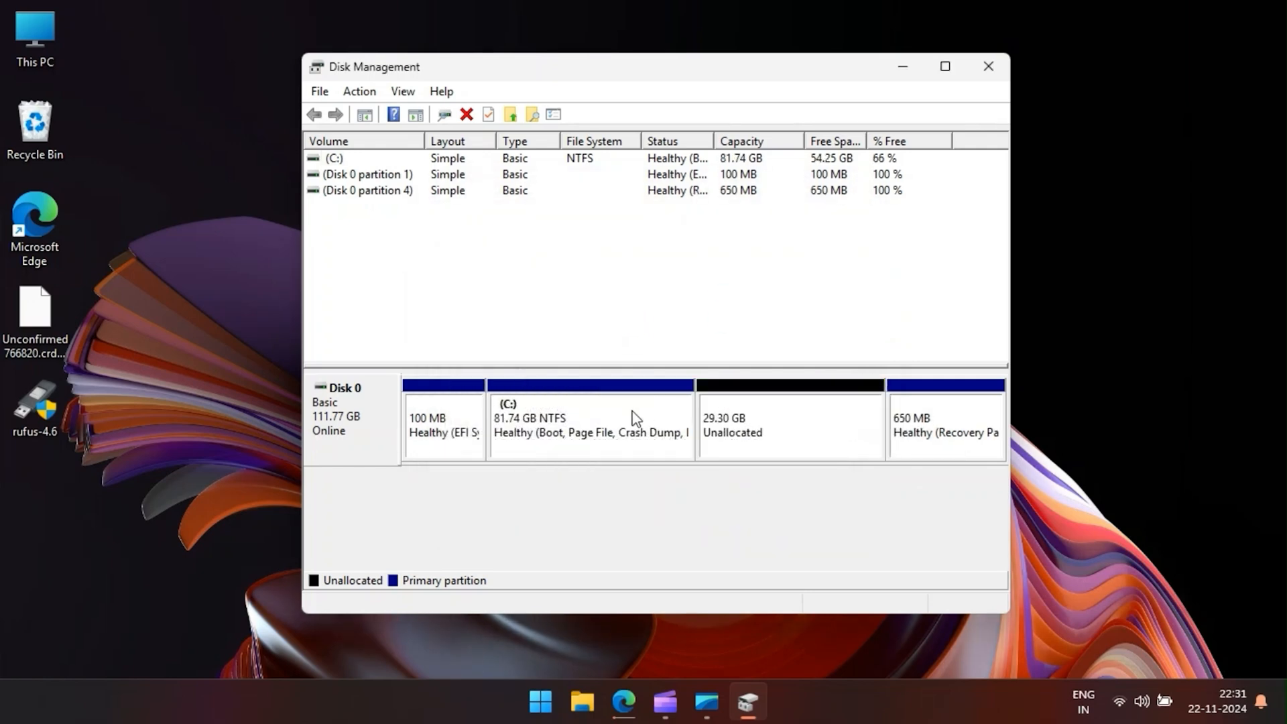
pyautogui.click(589, 418)
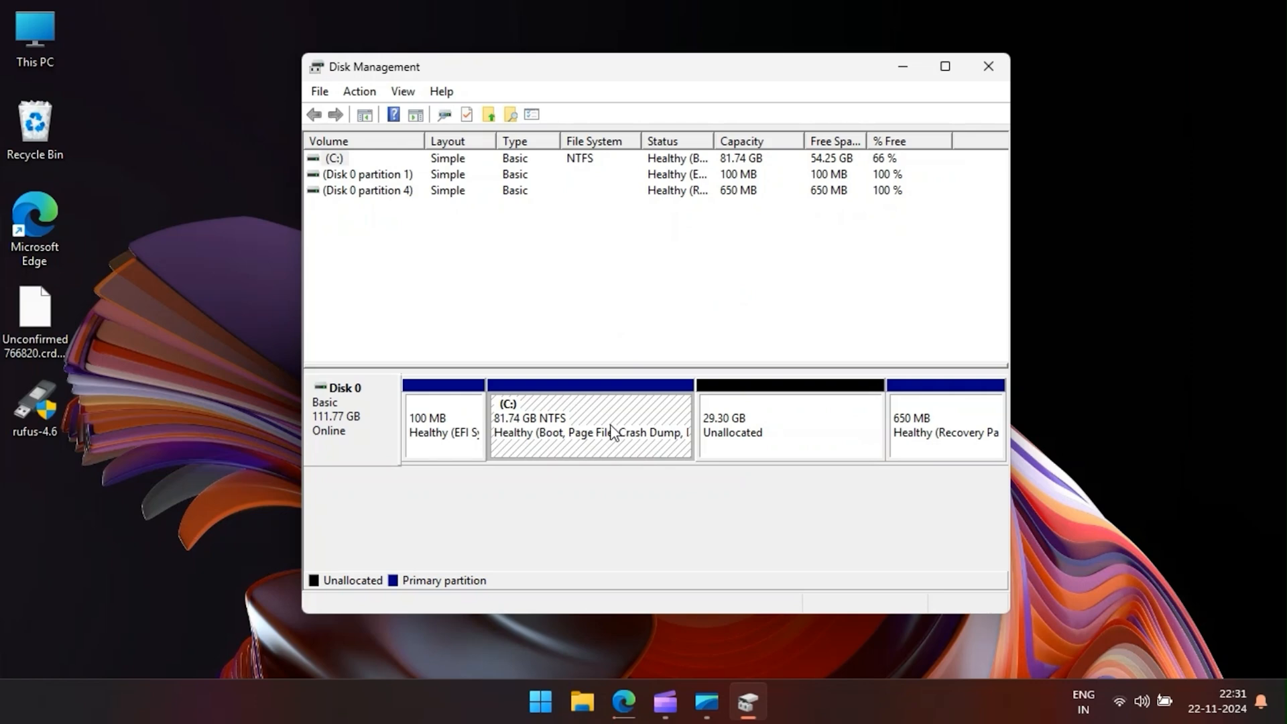
pyautogui.click(788, 424)
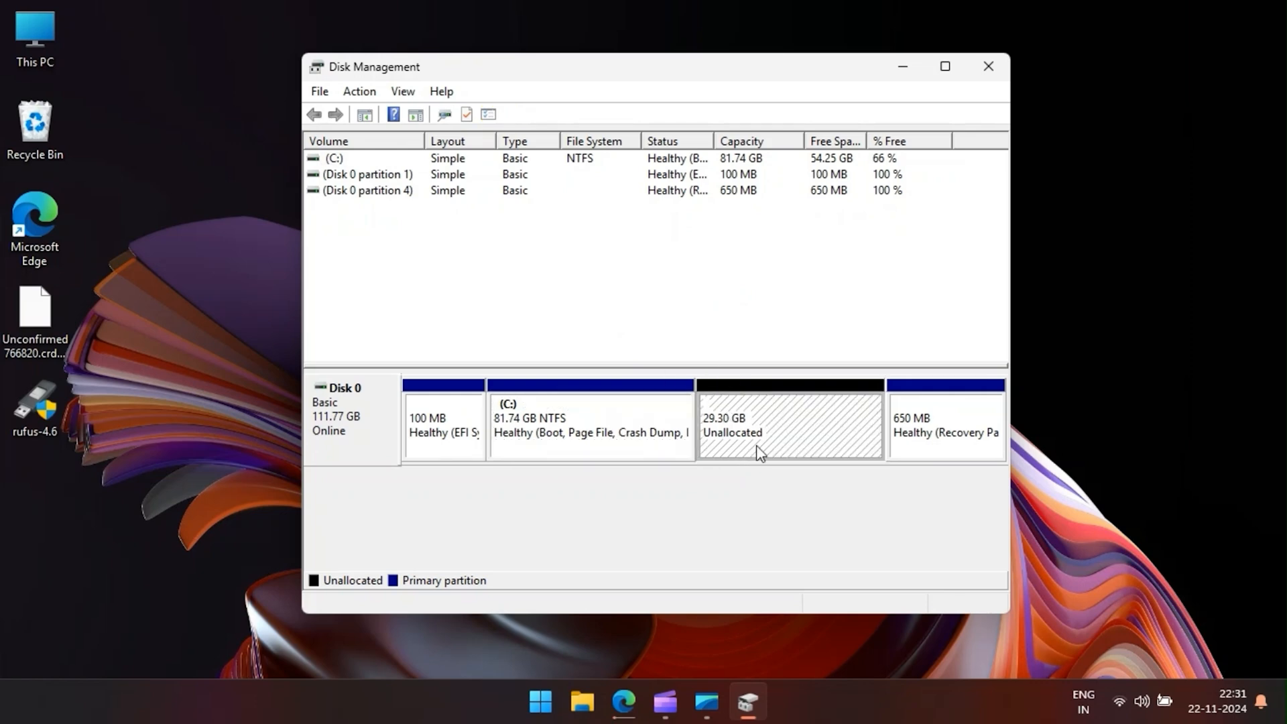
pyautogui.moveTo(738, 454)
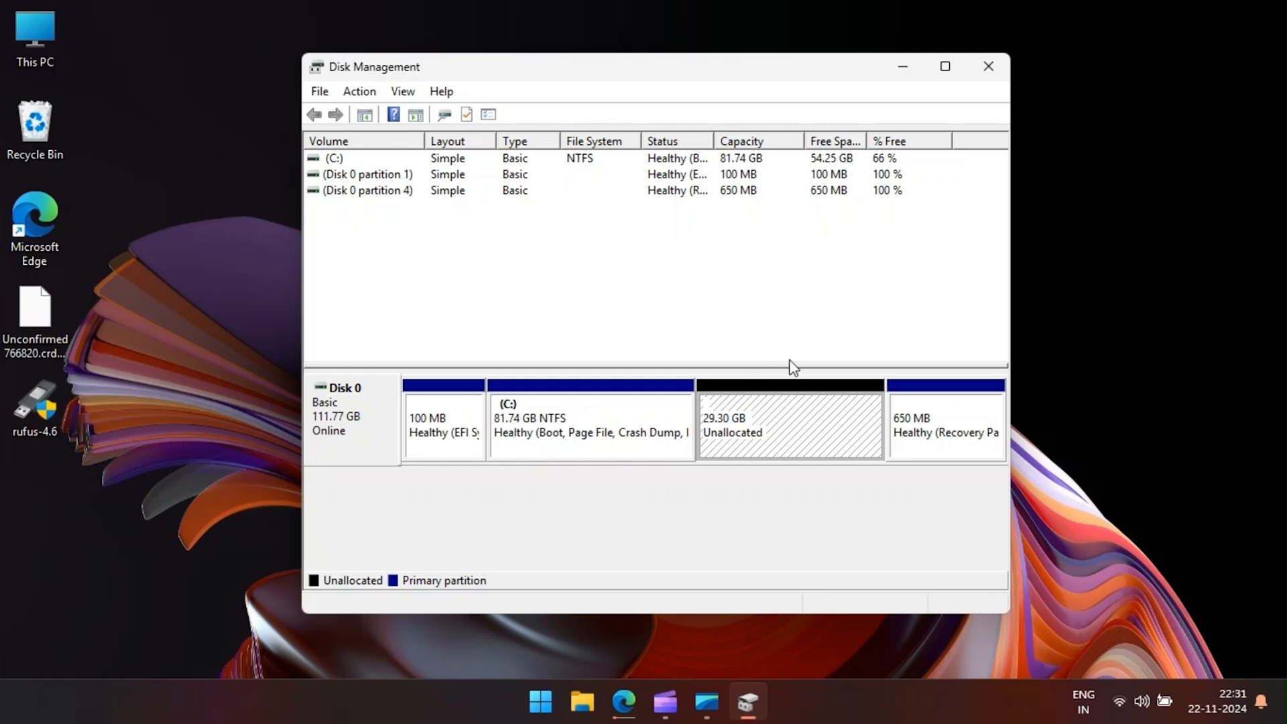
pyautogui.moveTo(965, 413)
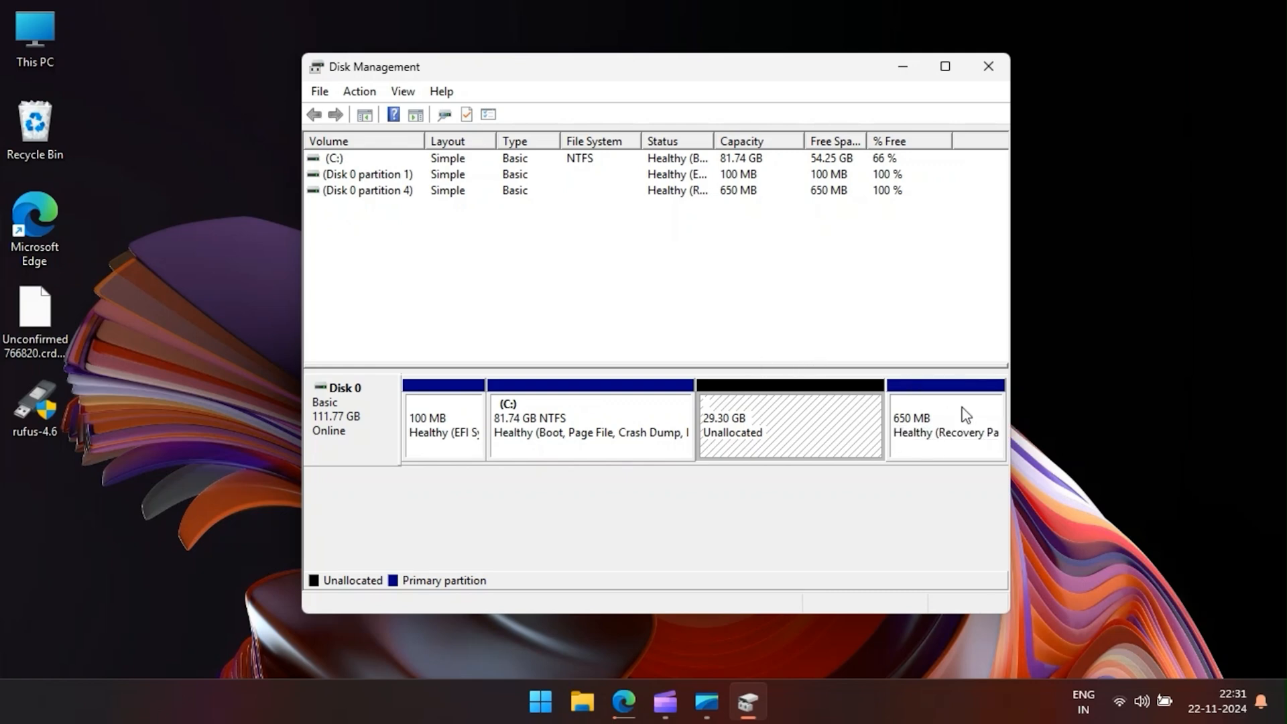
pyautogui.moveTo(964, 346)
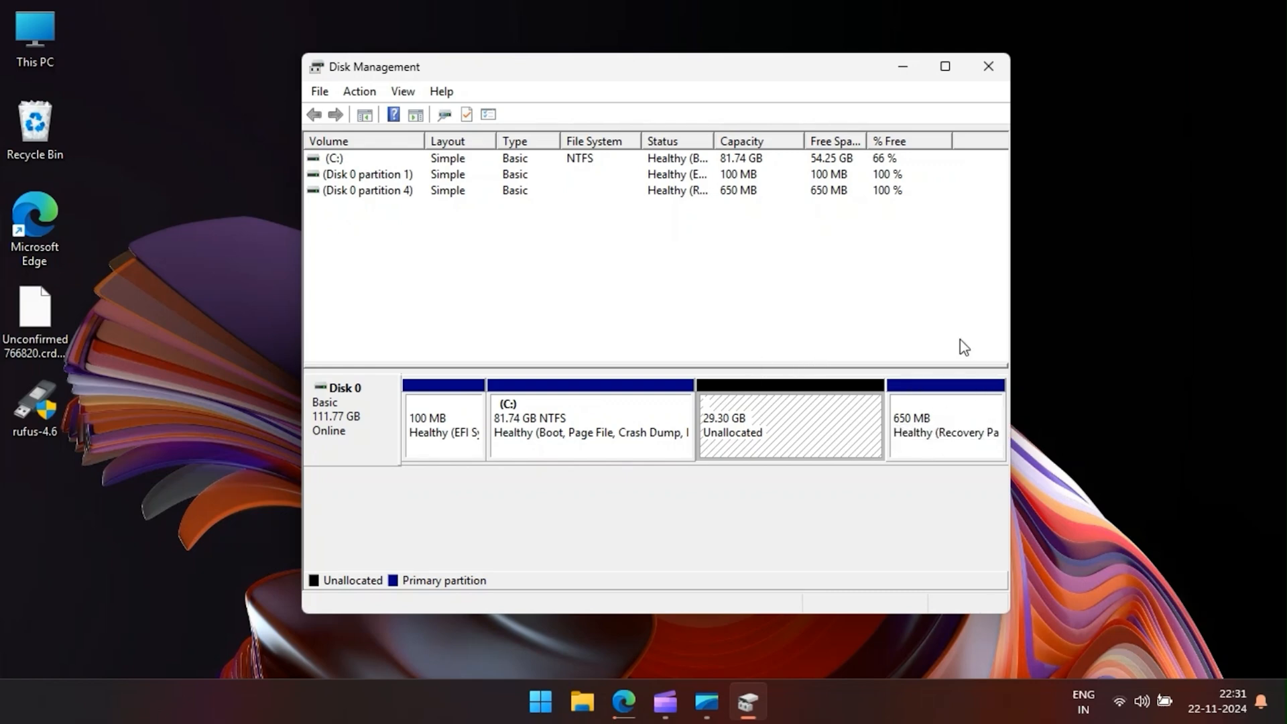
pyautogui.moveTo(987, 66)
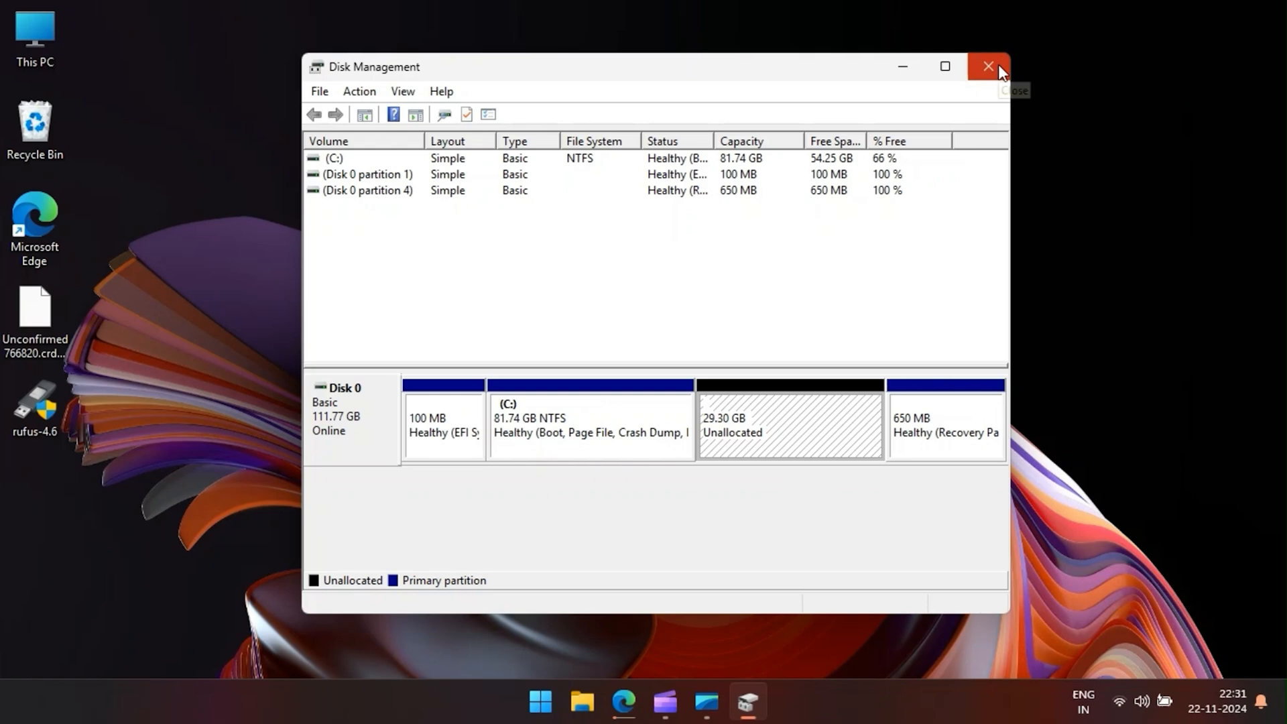
pyautogui.click(988, 66)
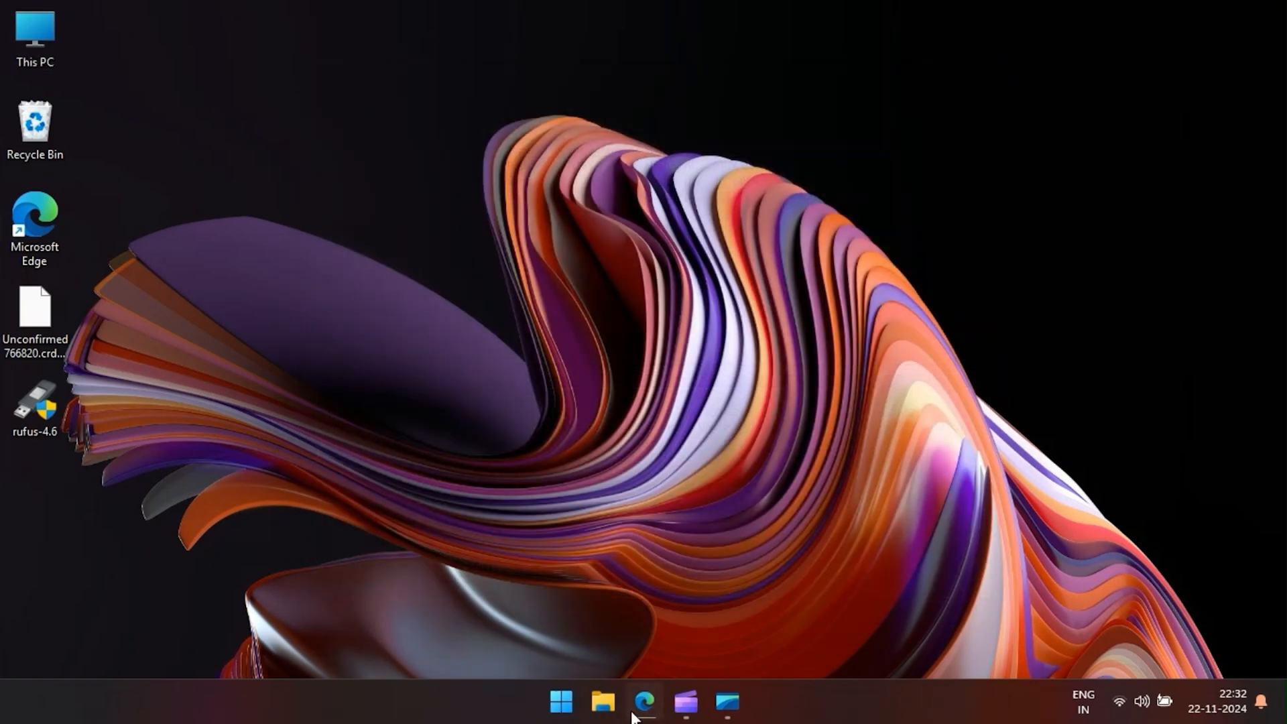
# Bring Microsoft Edge back up from the taskbar
pyautogui.click(643, 702)
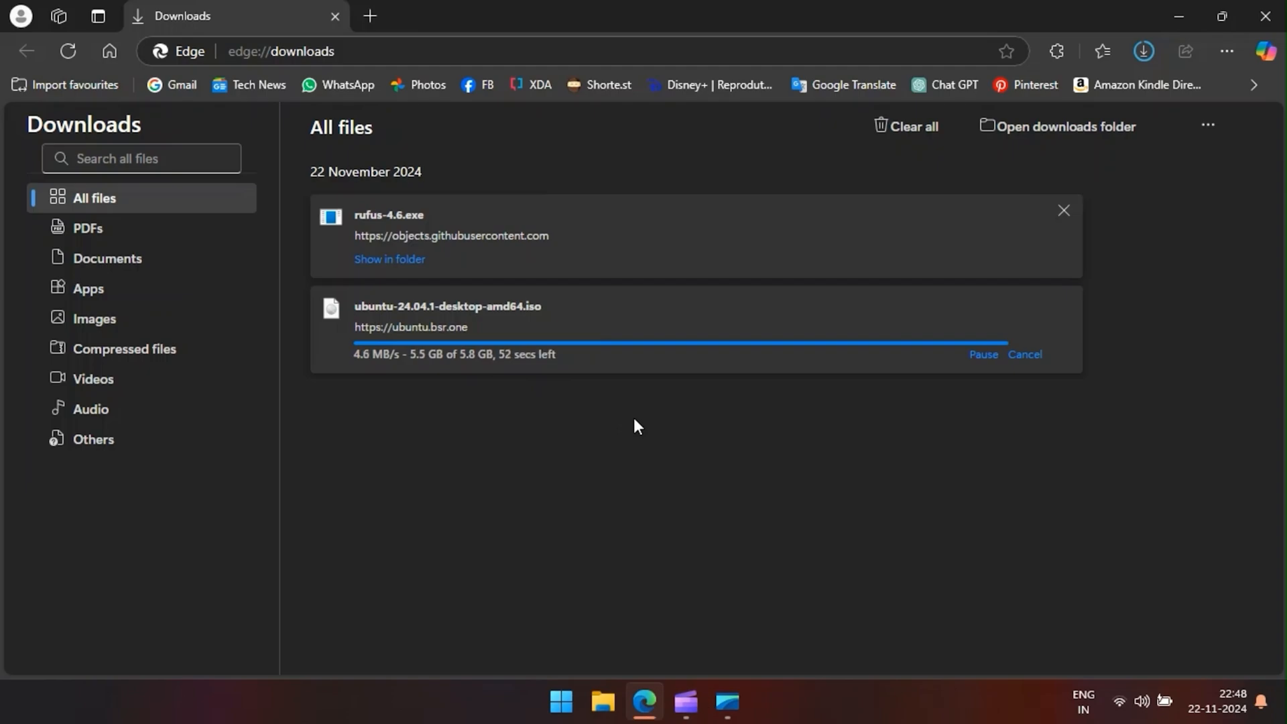
pyautogui.moveTo(681, 410)
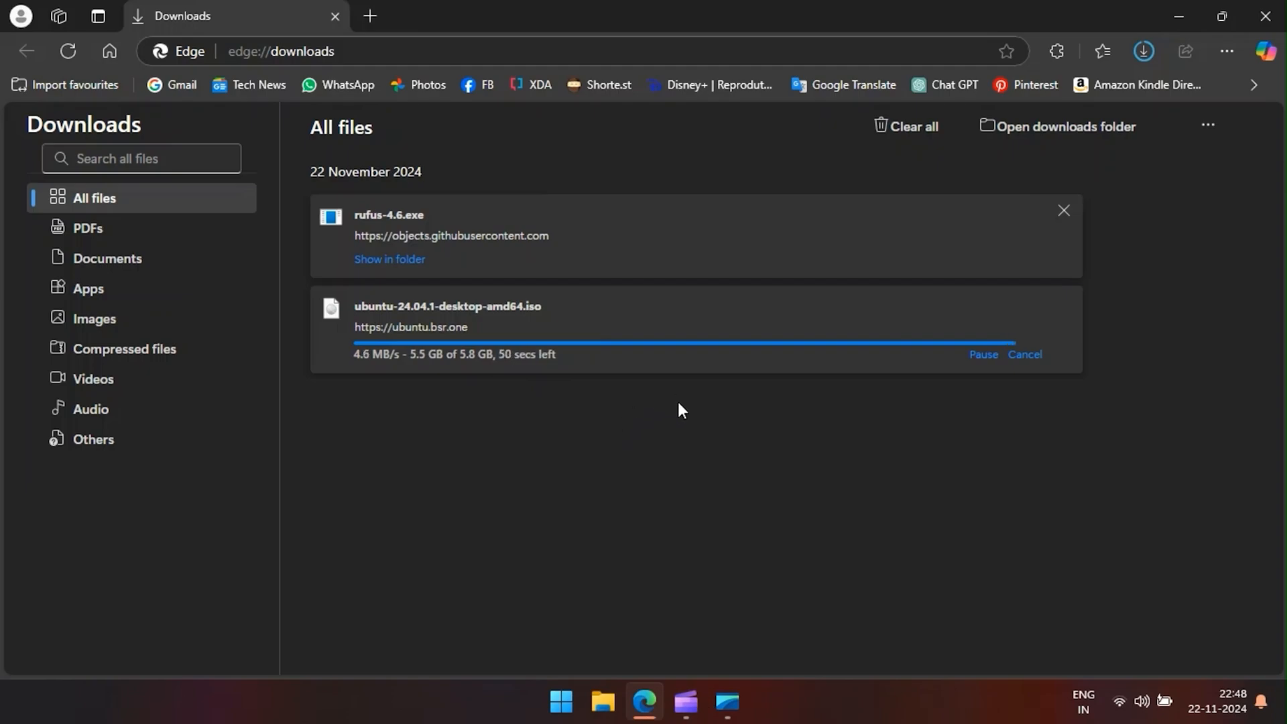
pyautogui.moveTo(388, 215)
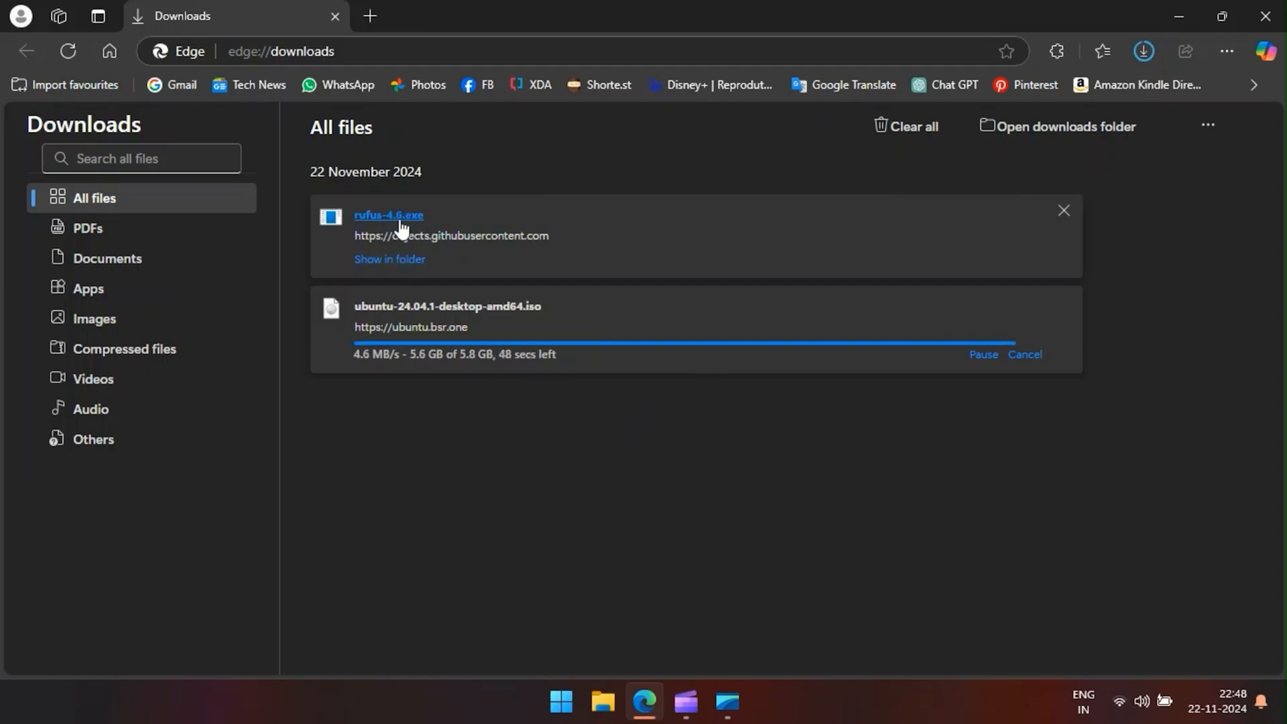
pyautogui.moveTo(386, 260)
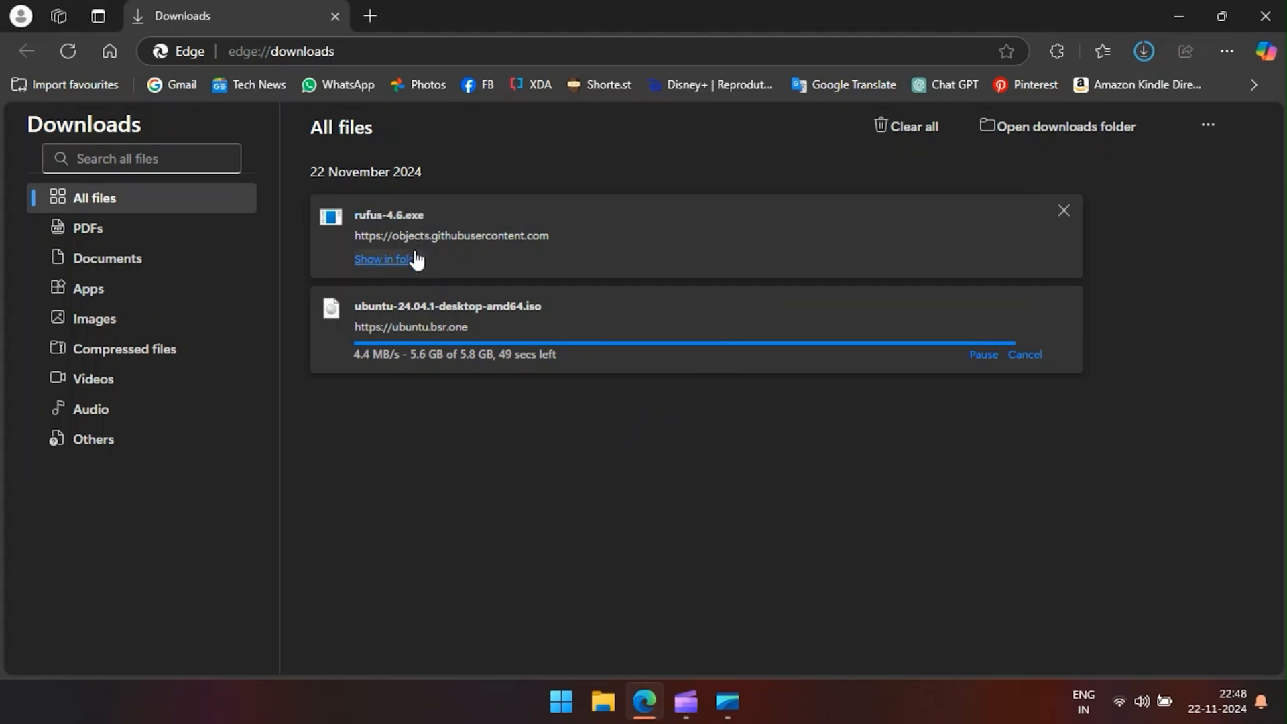
pyautogui.moveTo(510, 518)
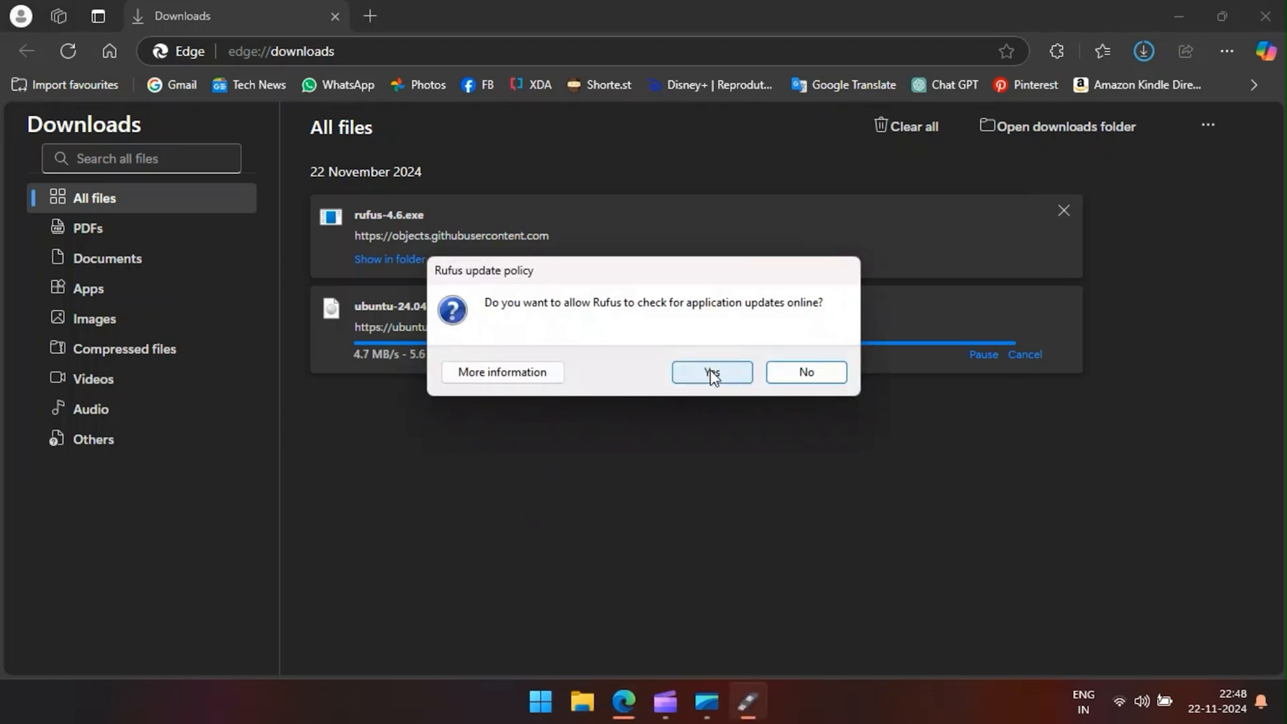
# Allow Rufus's online update check and confirm the 64 GB NO_LABEL (D:) drive appears
pyautogui.click(711, 372)
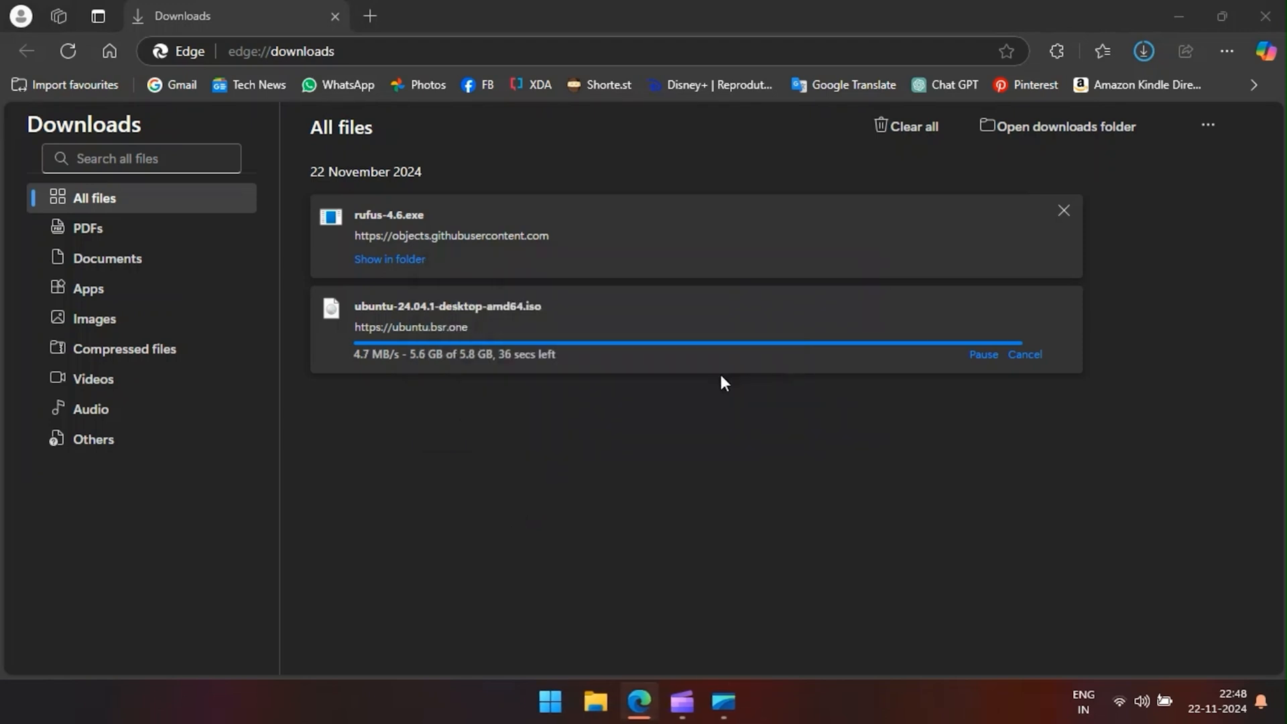
pyautogui.doubleClick(388, 215)
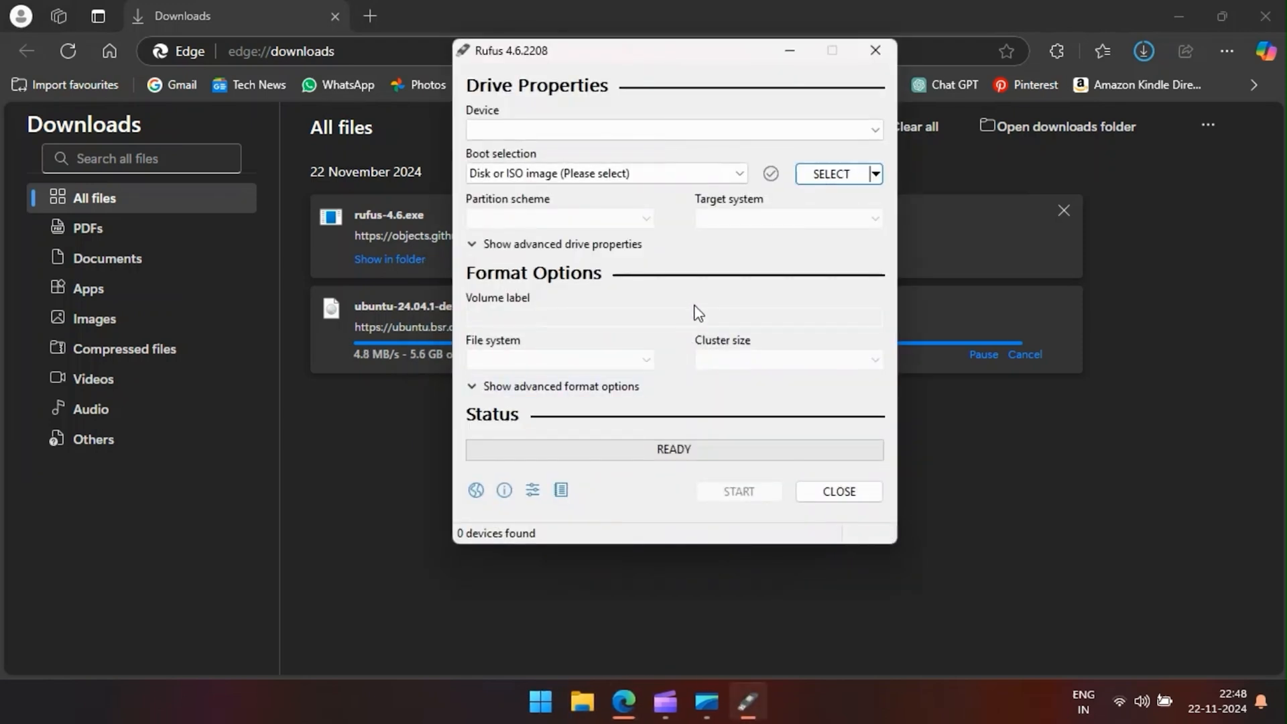
pyautogui.moveTo(693, 310)
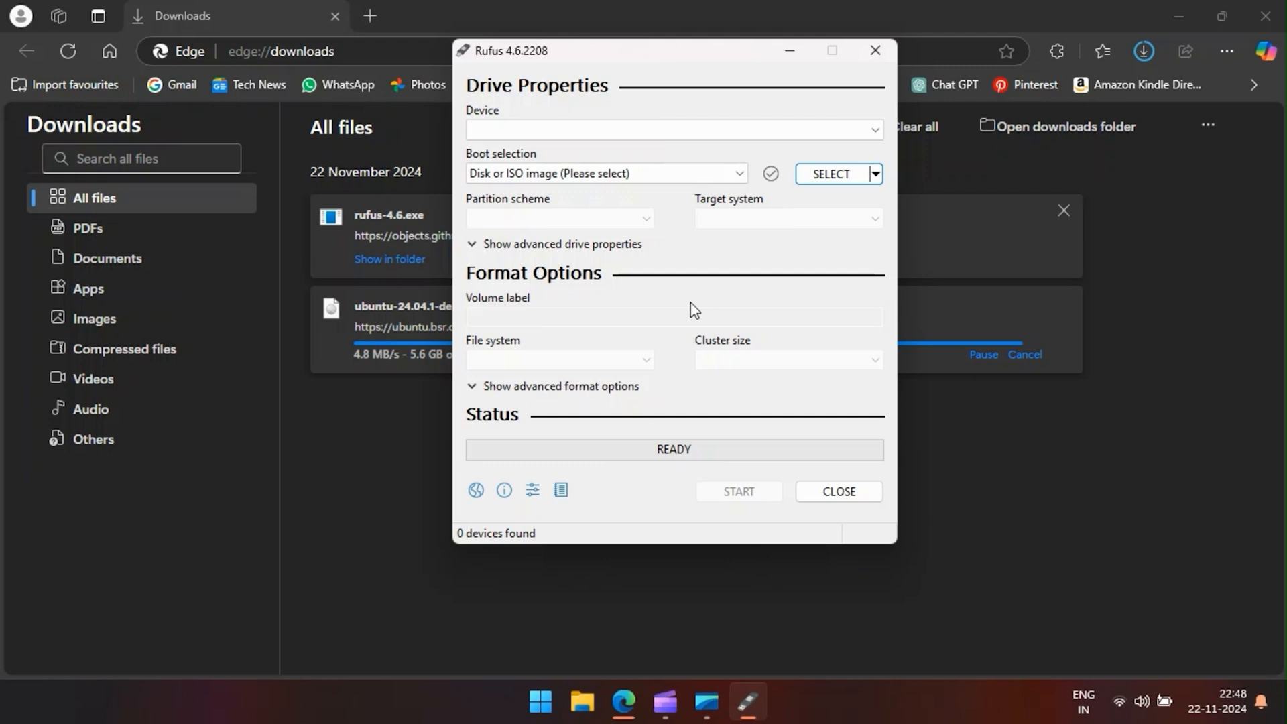
pyautogui.moveTo(662, 323)
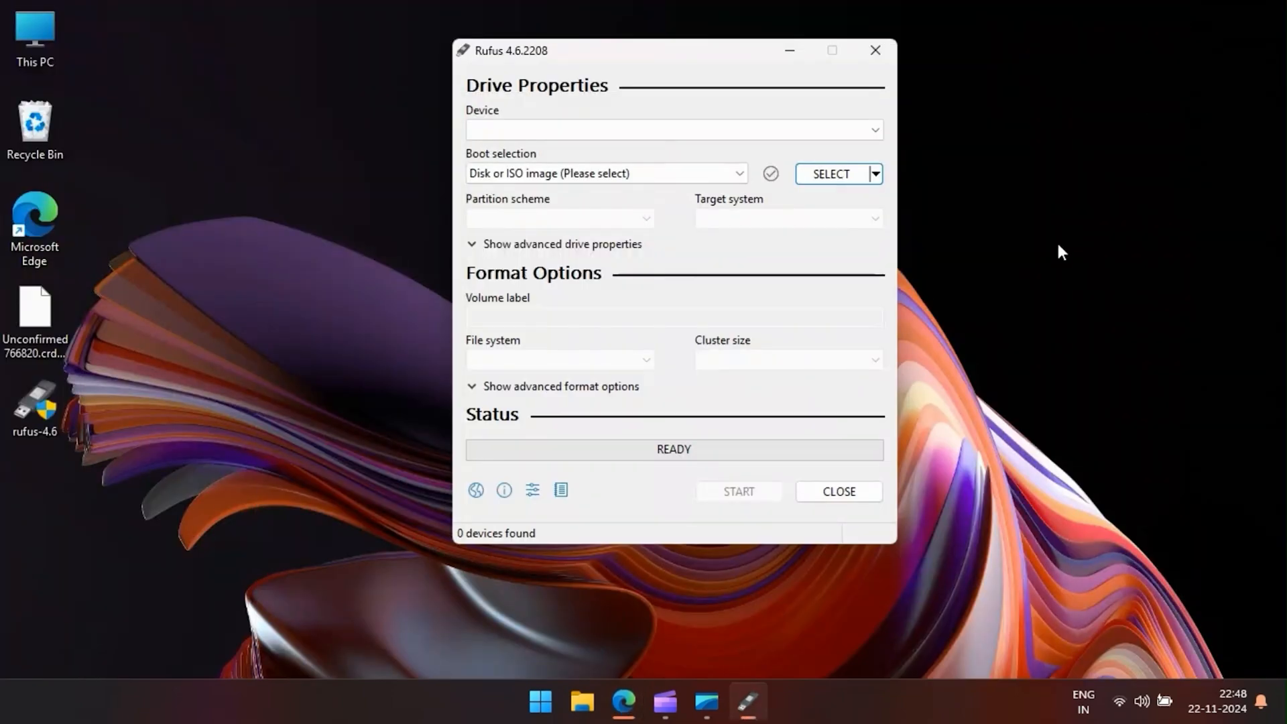
pyautogui.moveTo(1074, 252)
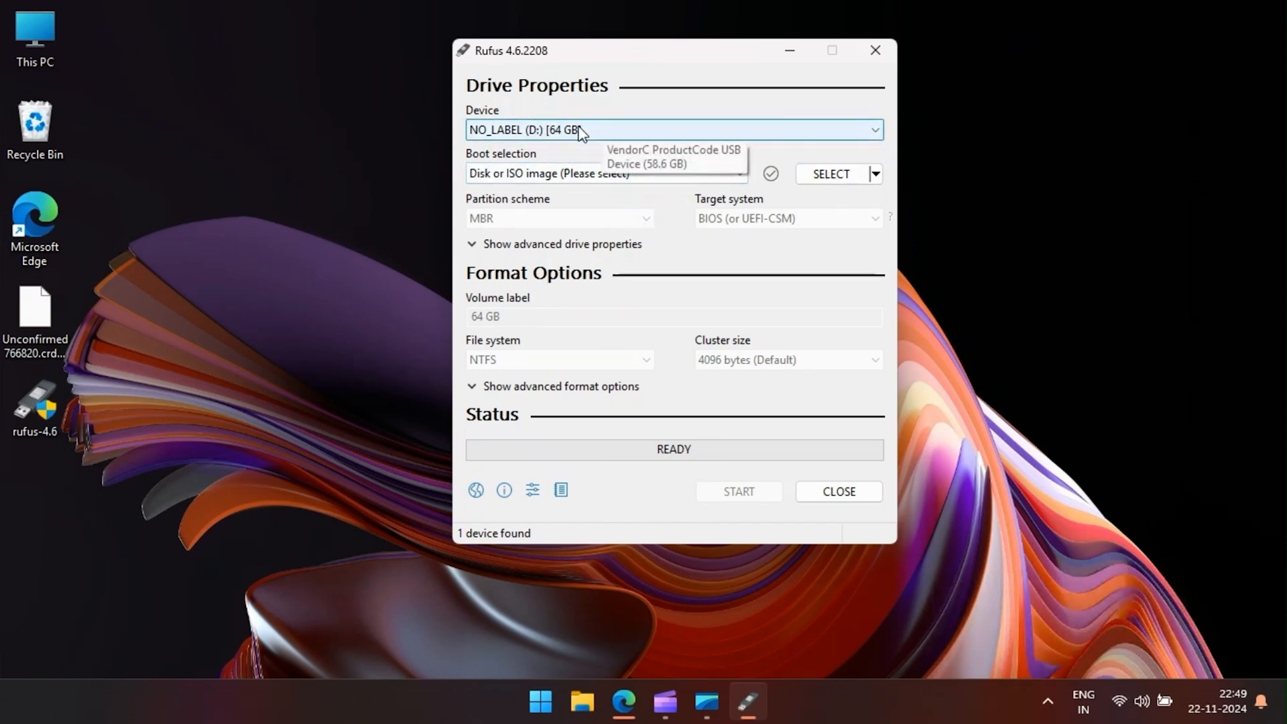
pyautogui.moveTo(626, 679)
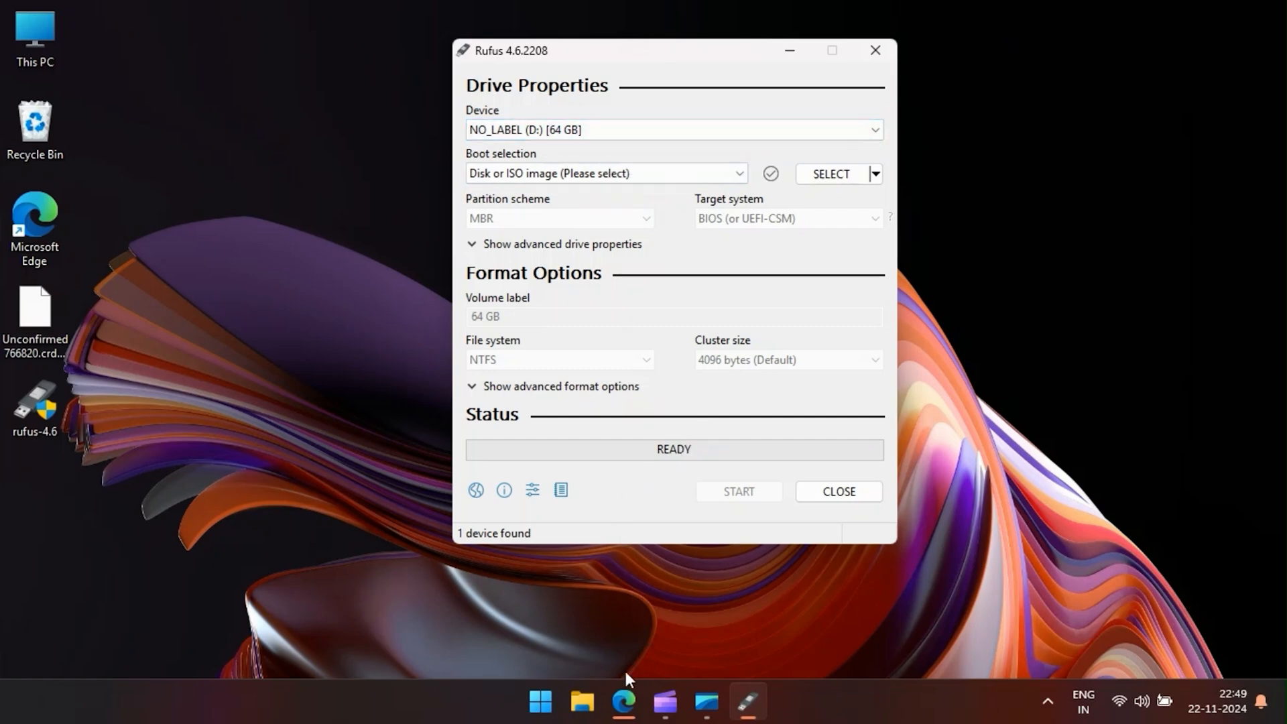
# Close Edge's downloads page and load ubuntu-24.04.1-desktop-amd64.iso from the Desktop into Rufus
pyautogui.click(622, 702)
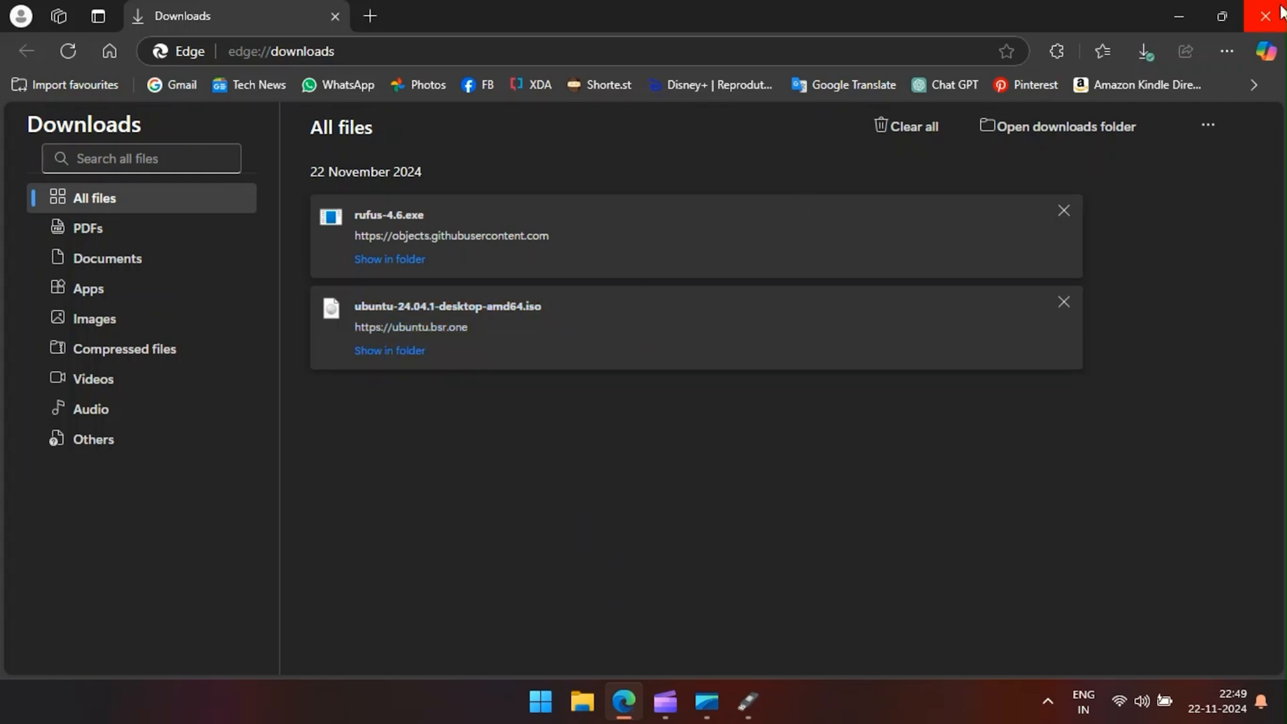
pyautogui.click(1272, 16)
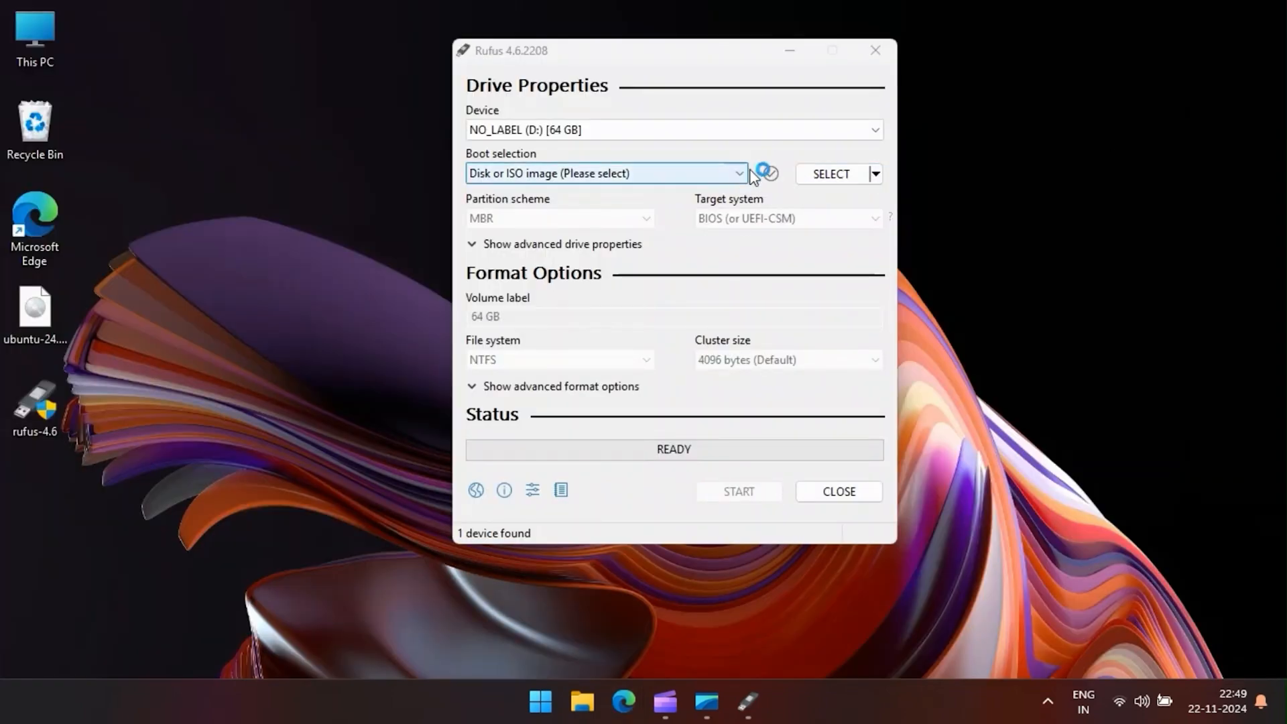
pyautogui.click(830, 173)
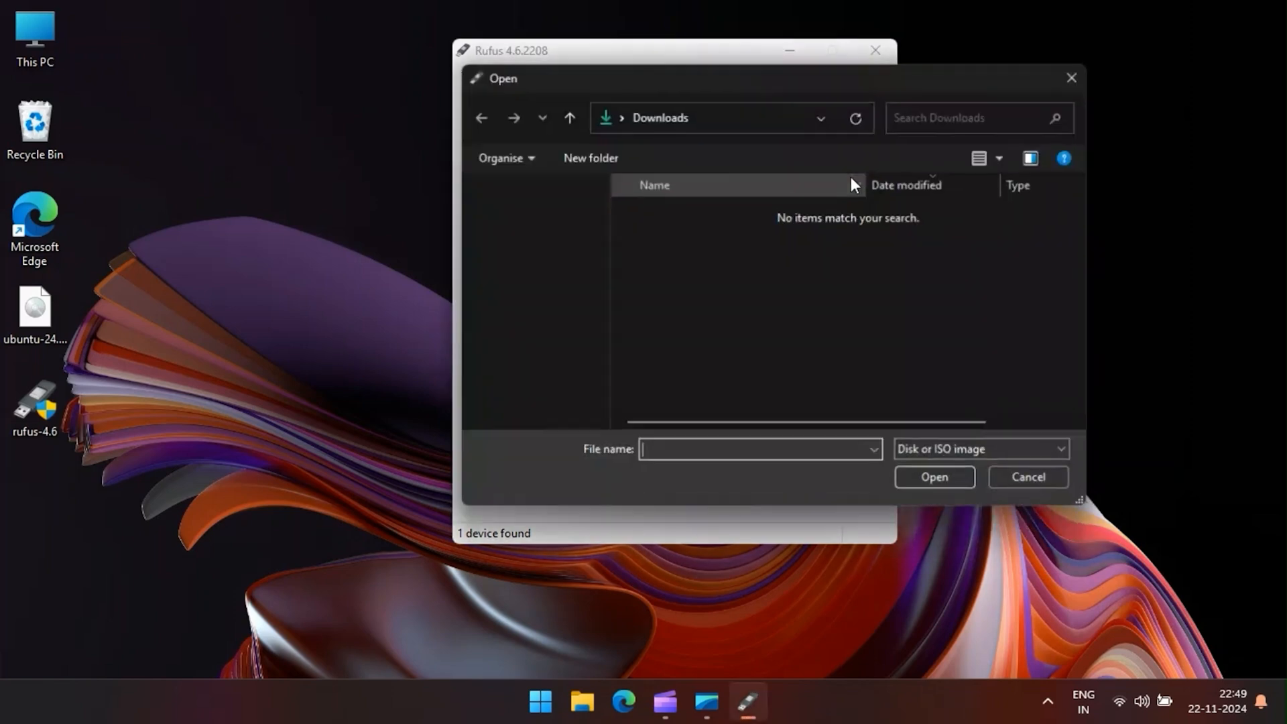
pyautogui.click(531, 247)
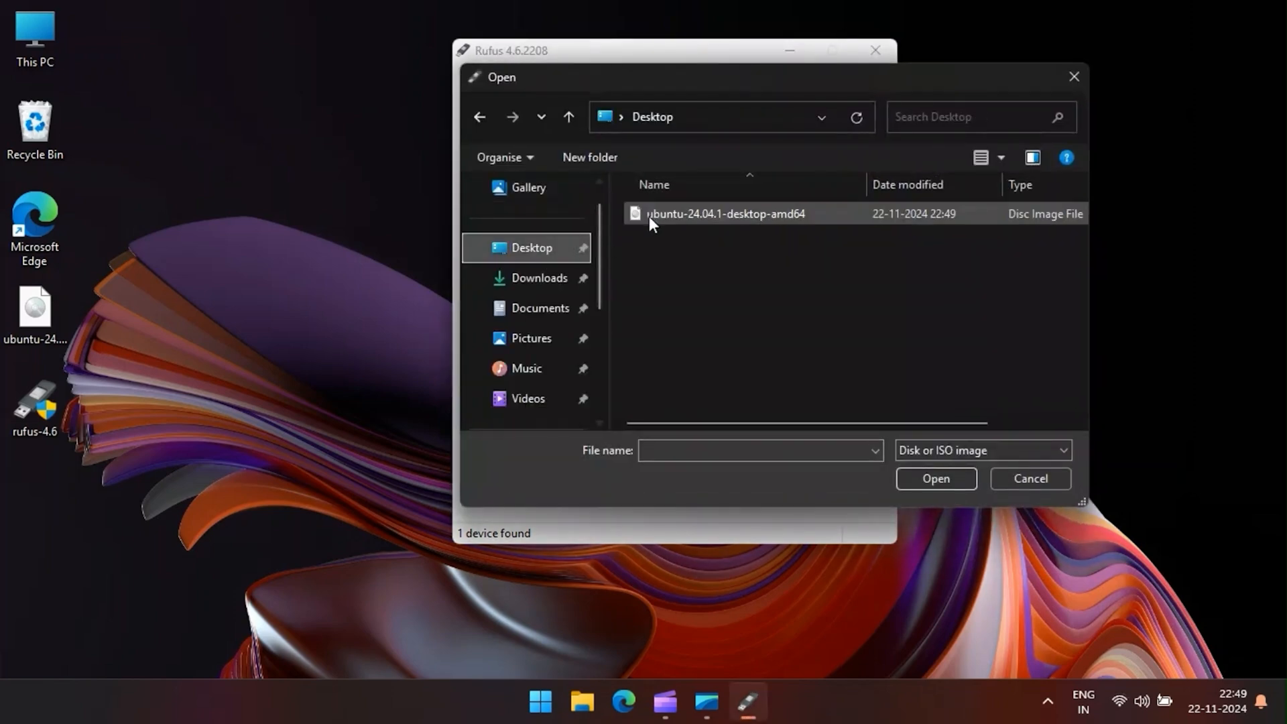
pyautogui.click(724, 213)
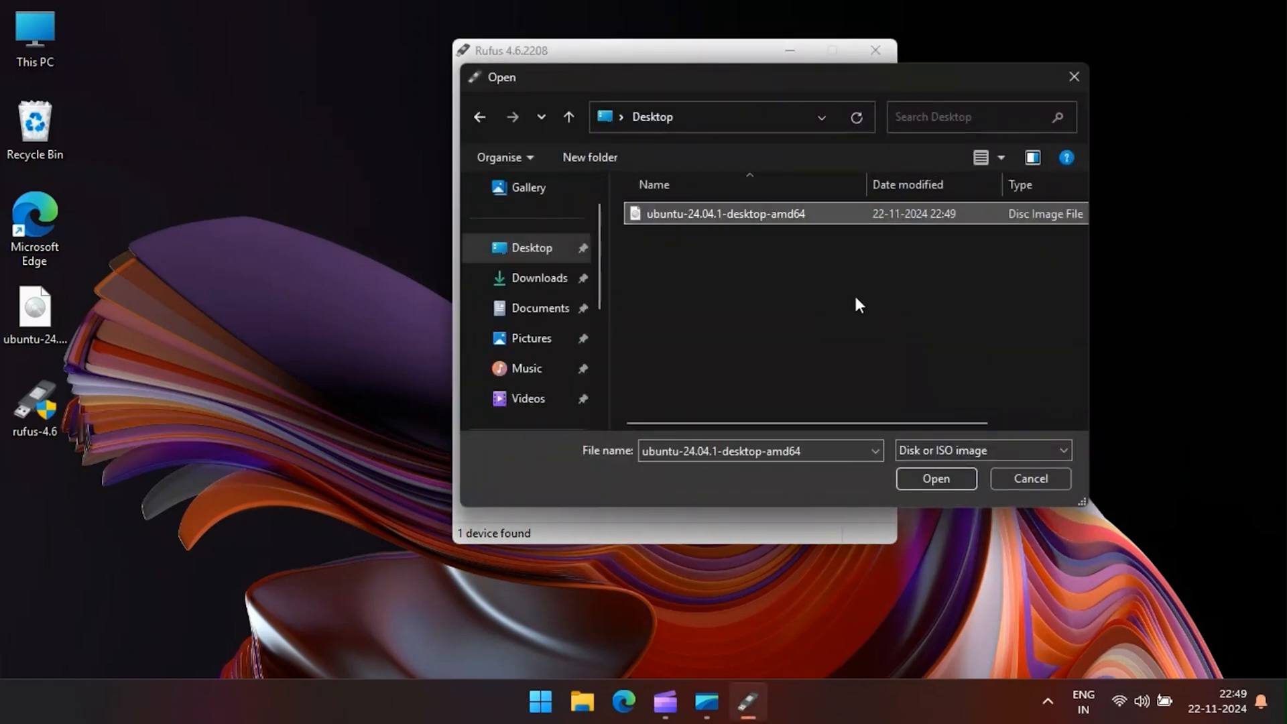
pyautogui.click(933, 478)
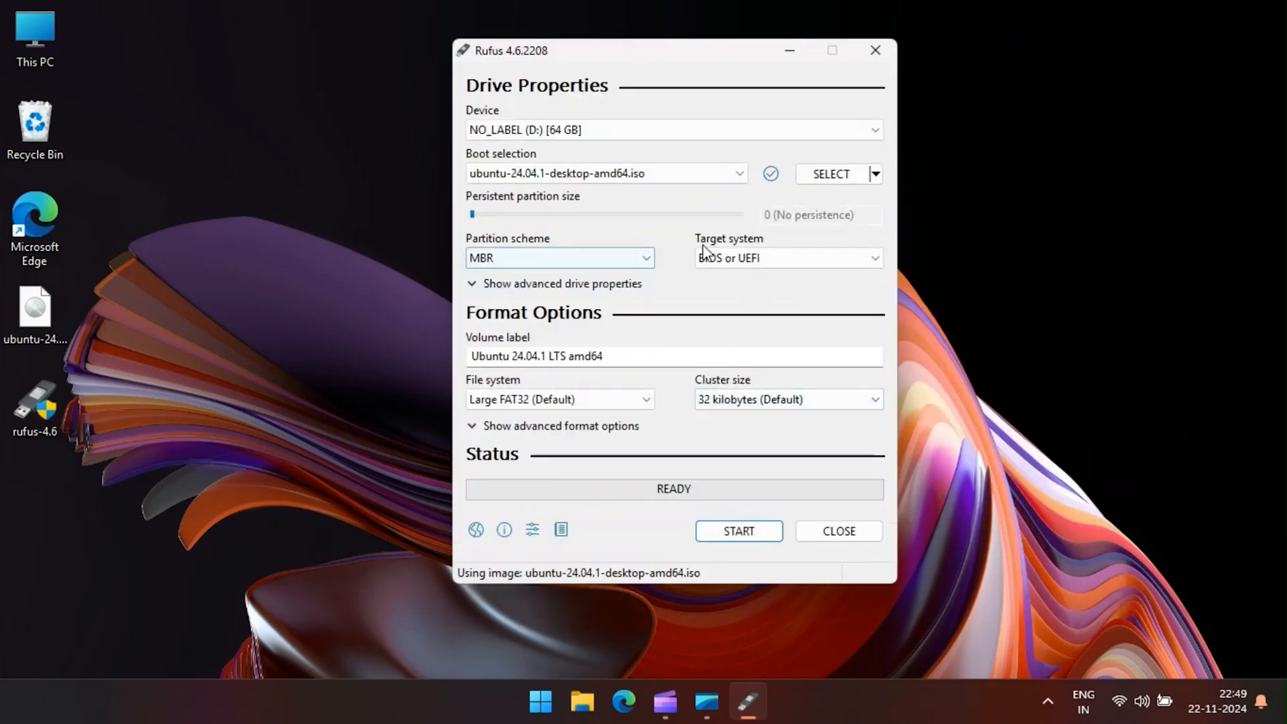
pyautogui.moveTo(684, 507)
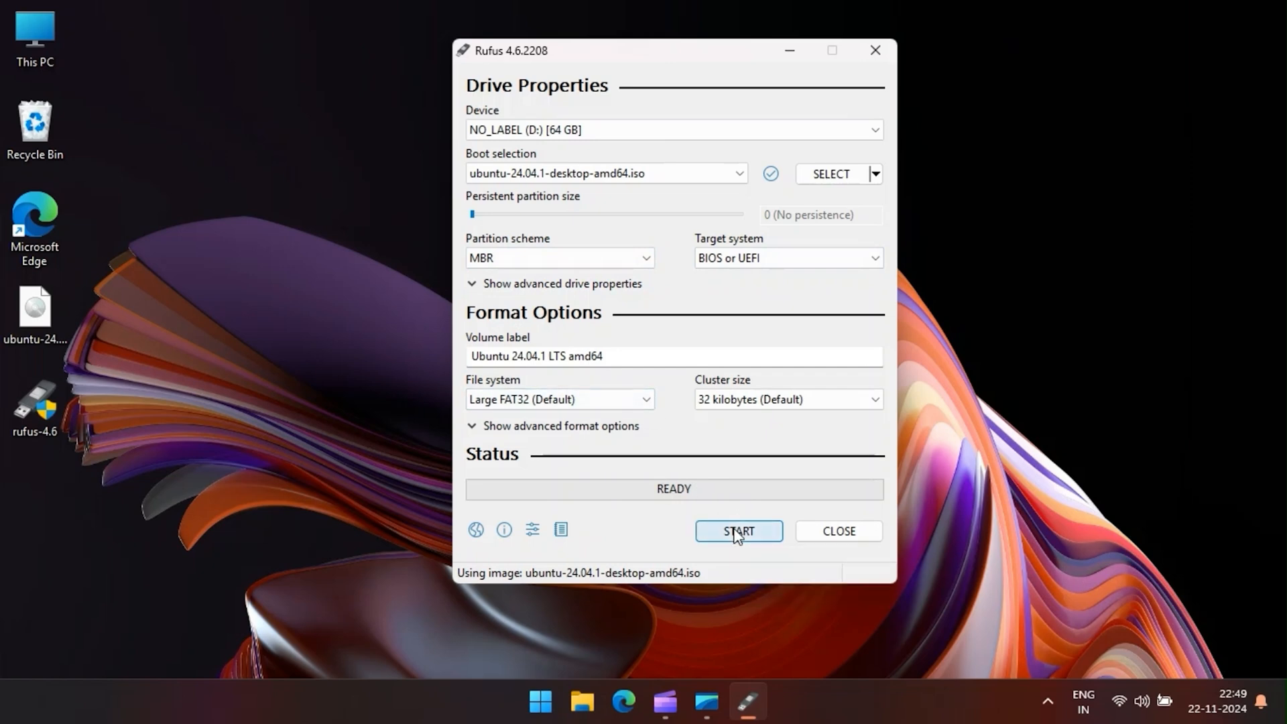
# Write the Ubuntu ISO to the 64 GB USB in ISO Image mode, accepting data erasure
pyautogui.click(738, 531)
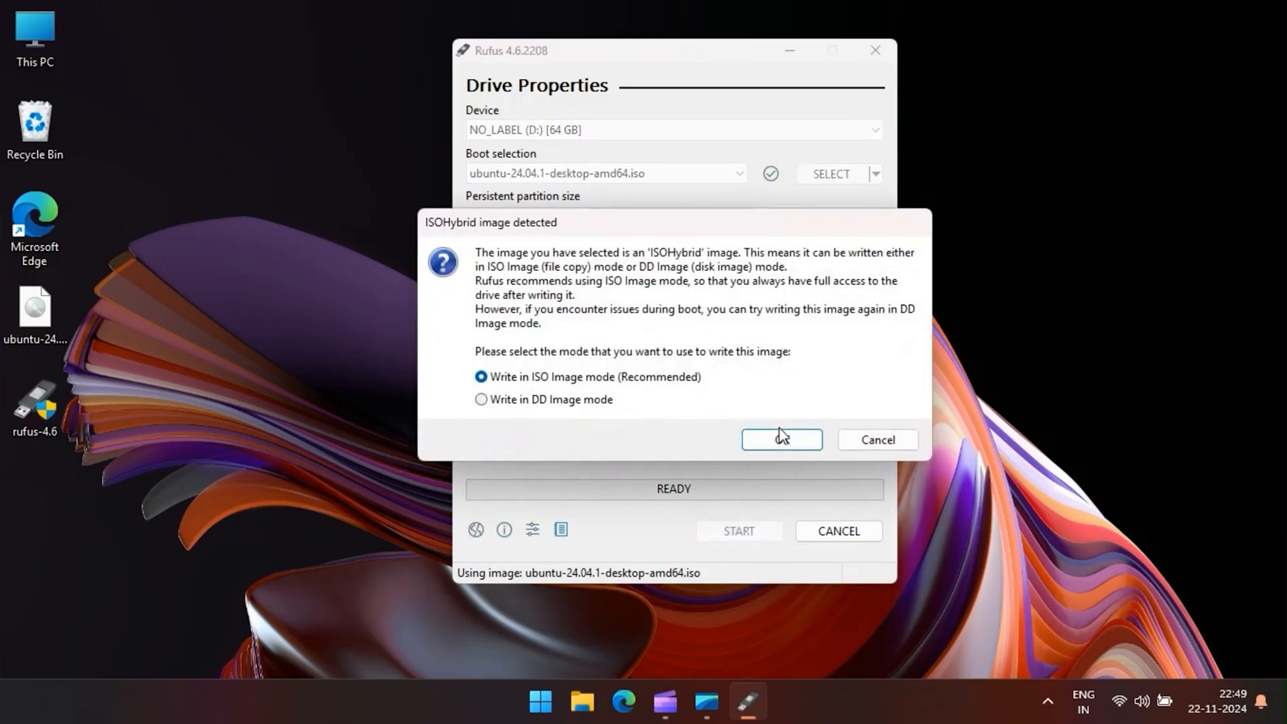
pyautogui.click(780, 438)
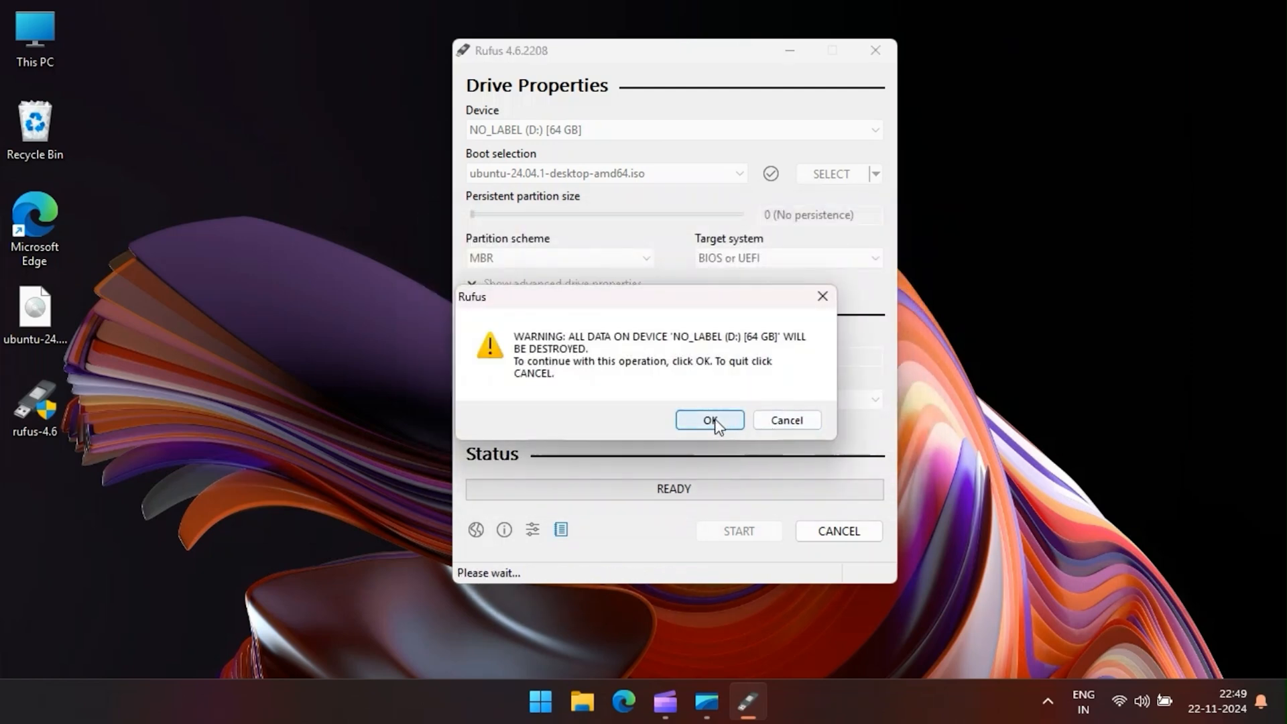
pyautogui.moveTo(587, 384)
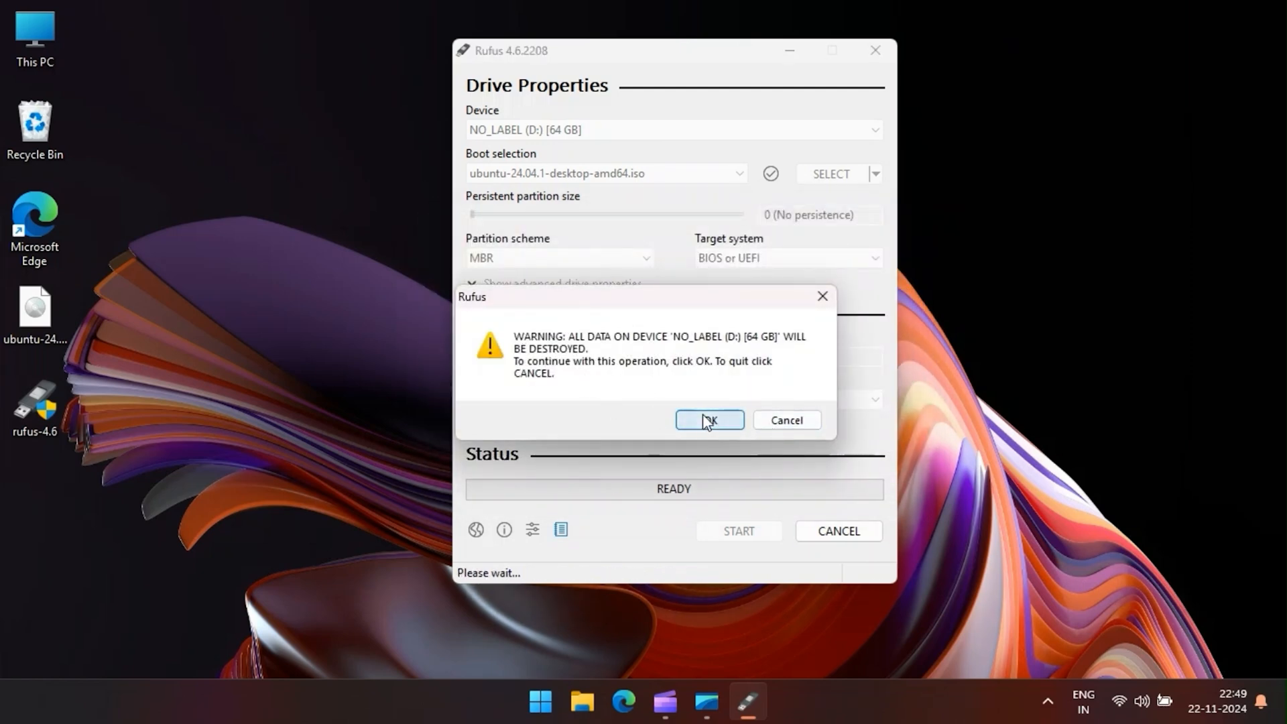
pyautogui.click(708, 420)
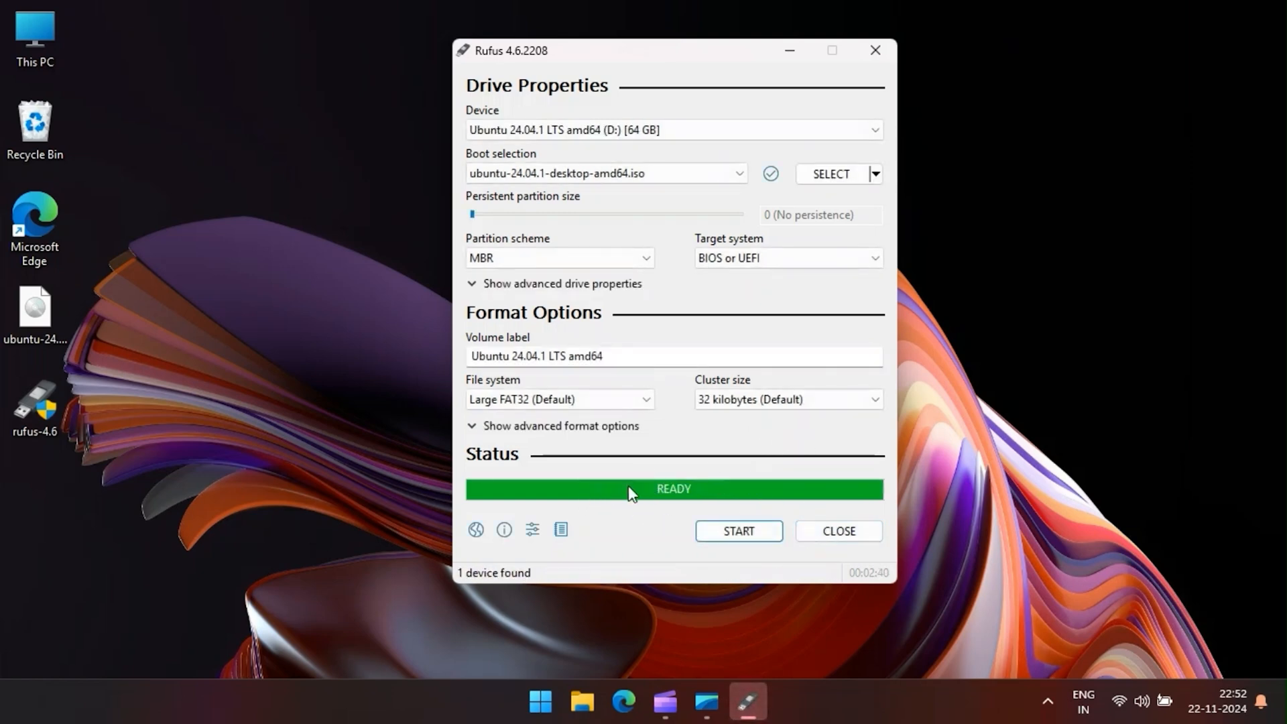
pyautogui.moveTo(837, 531)
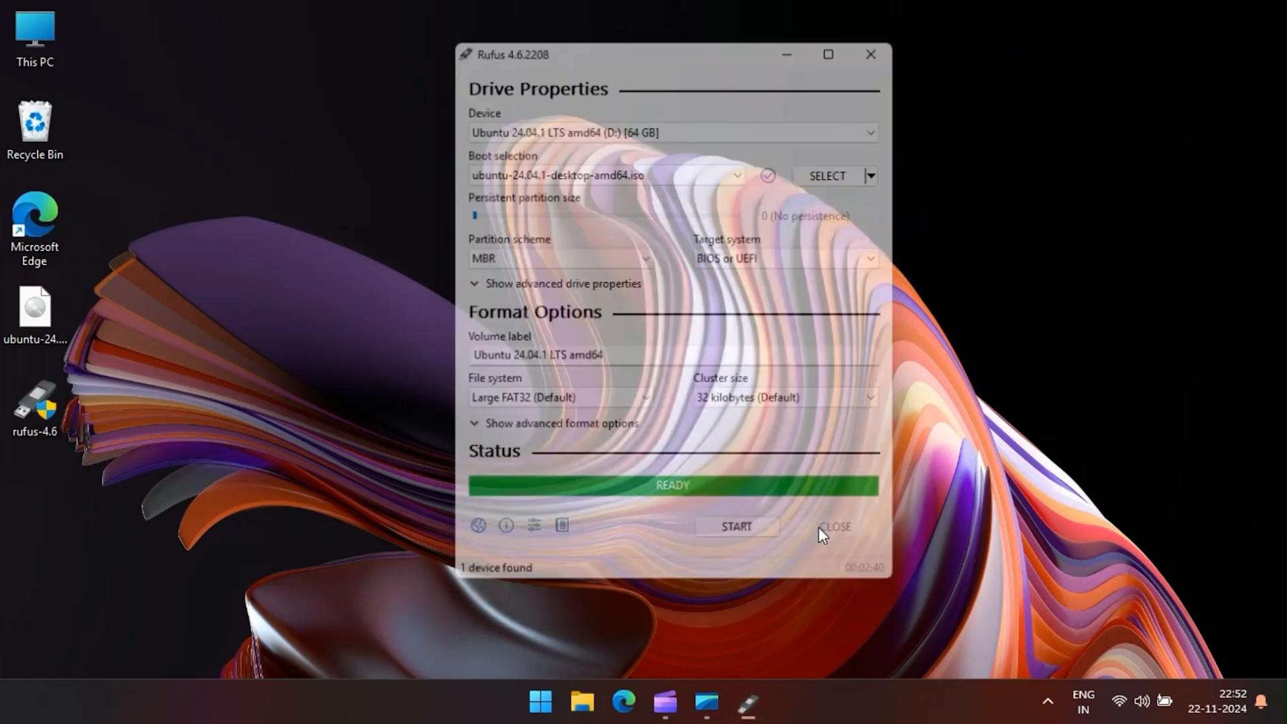
# Open This PC and select the UBUNTU 24_0 (D:) USB drive
pyautogui.click(833, 526)
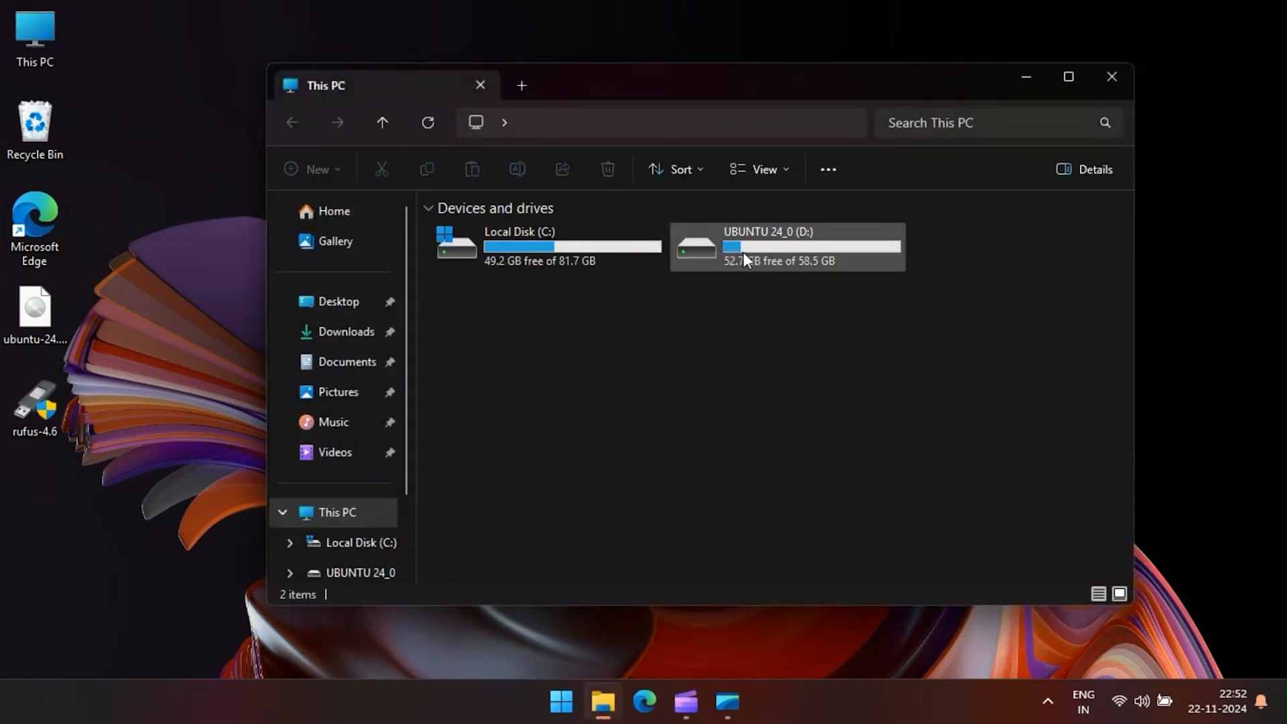
pyautogui.click(786, 246)
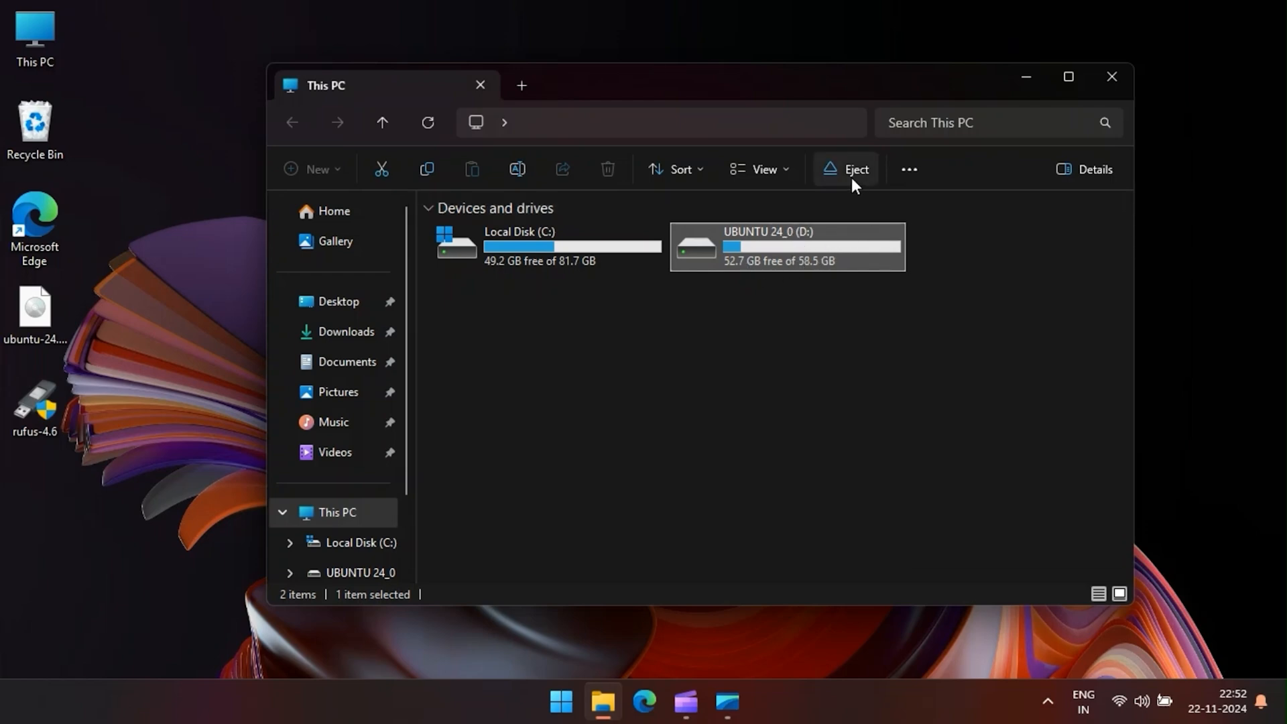
pyautogui.moveTo(855, 170)
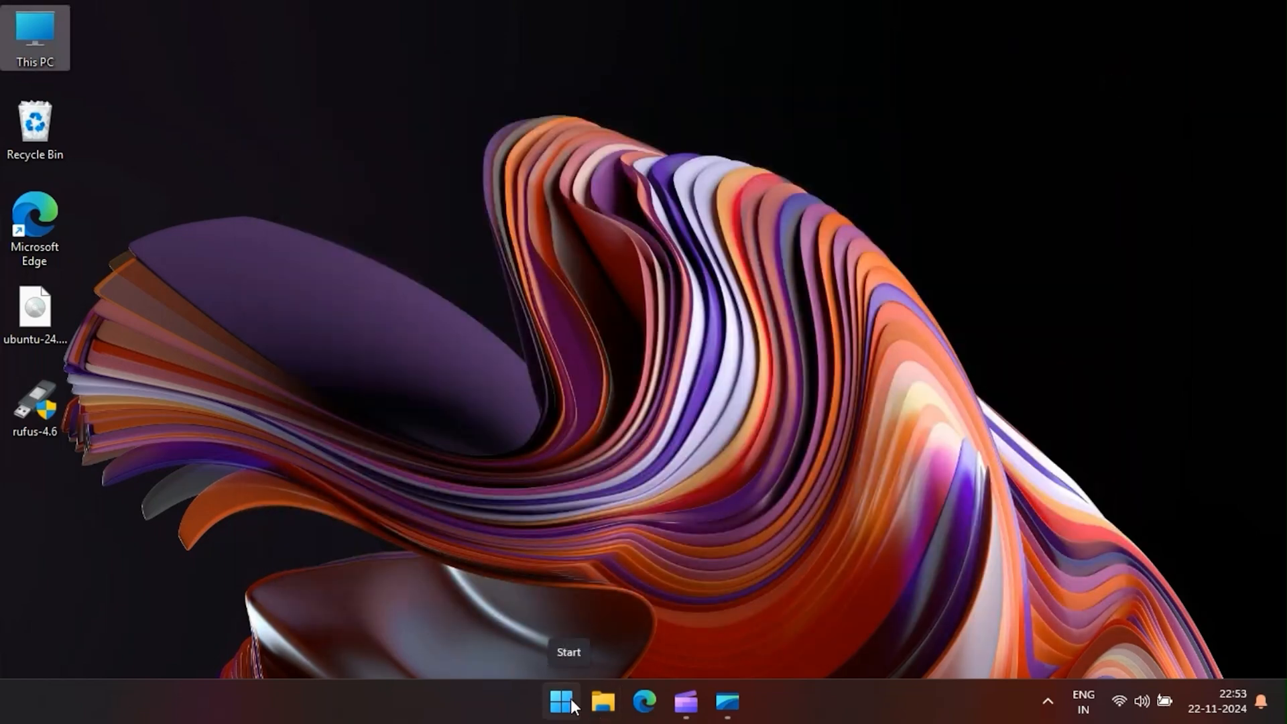
# Bring up the Start menu power options to restart into advanced startup
pyautogui.click(560, 701)
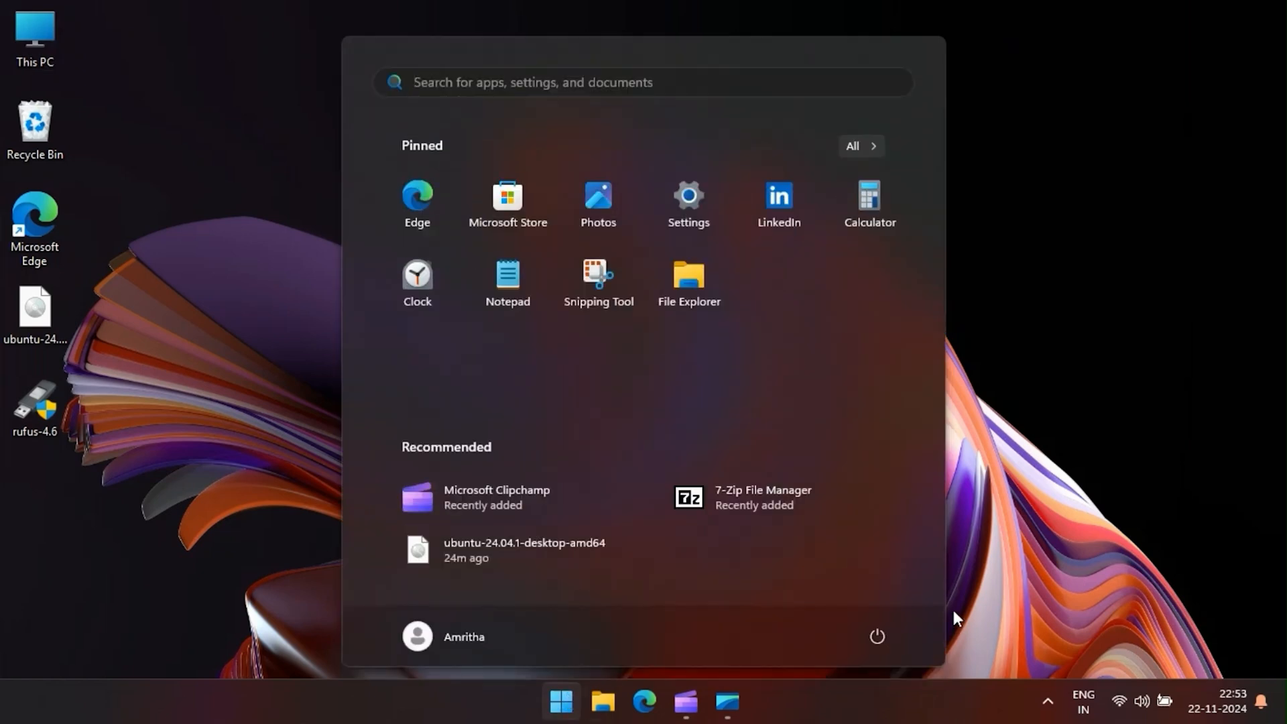
pyautogui.moveTo(909, 635)
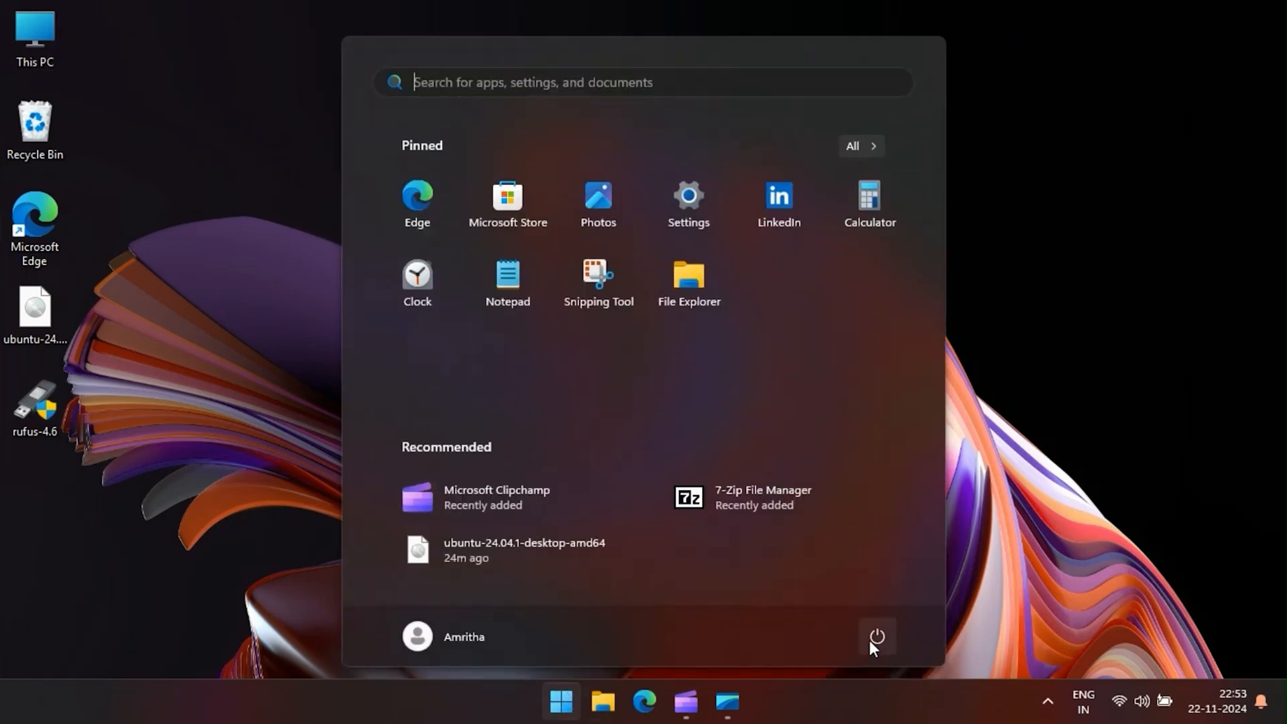
pyautogui.click(877, 636)
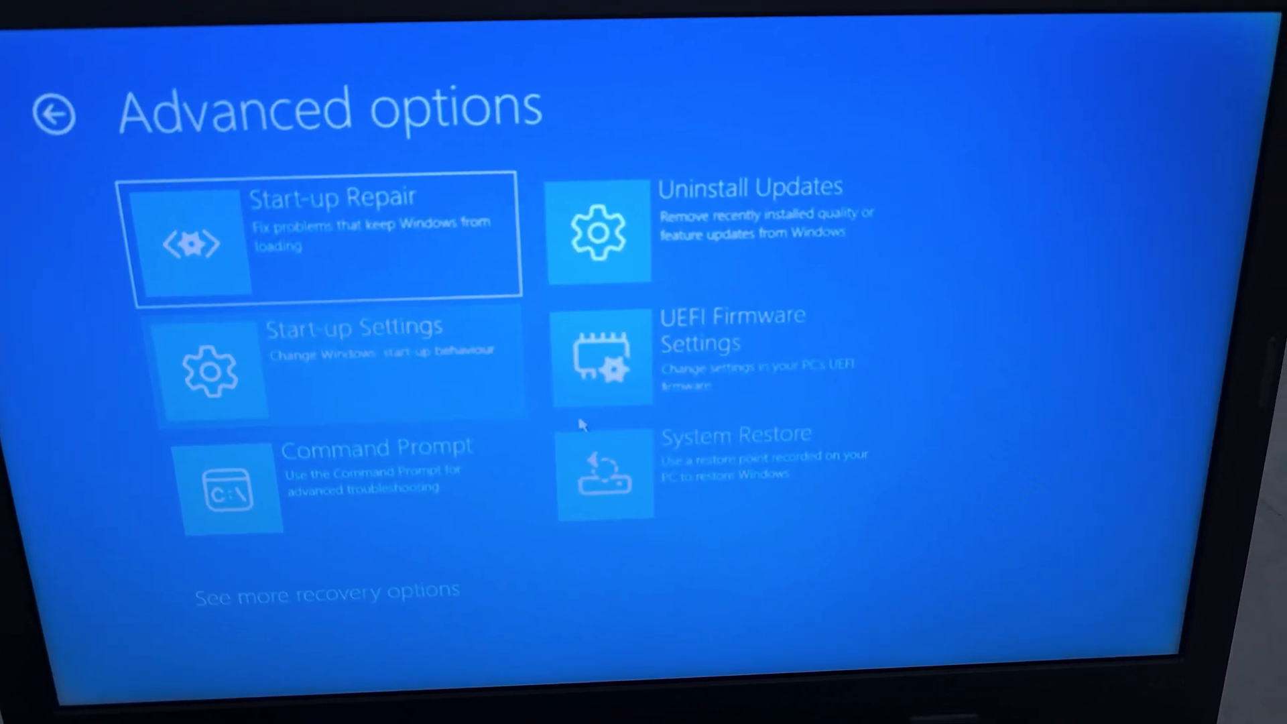
# Choose UEFI Firmware Settings and restart into ThinkPad Setup
pyautogui.click(730, 353)
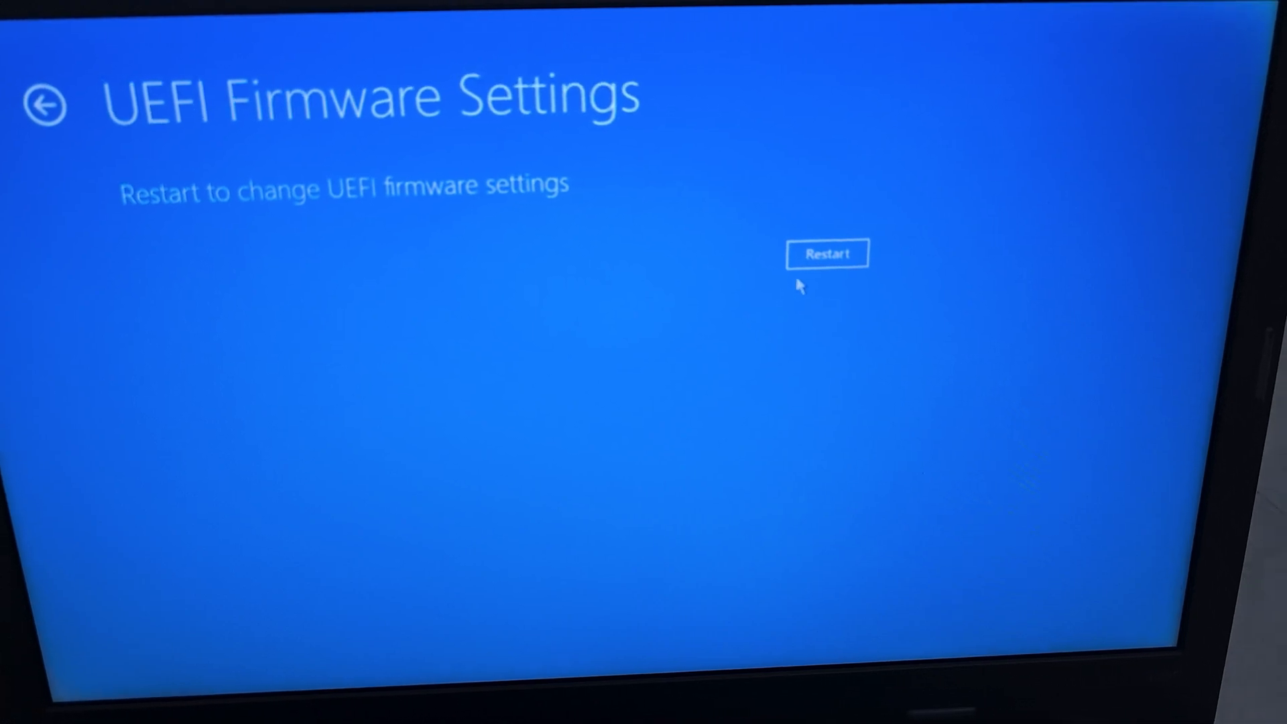
pyautogui.click(826, 253)
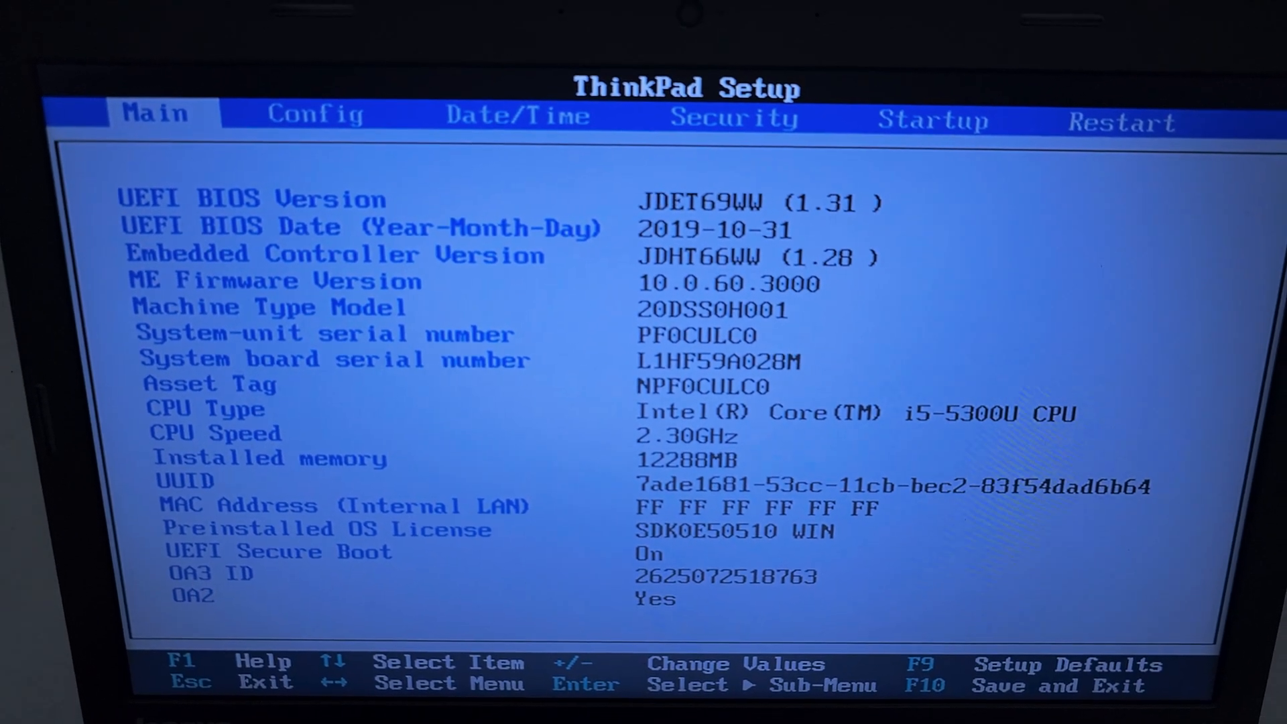
# Move to the Security menu and set Secure Boot to Disabled
pyautogui.press('right')
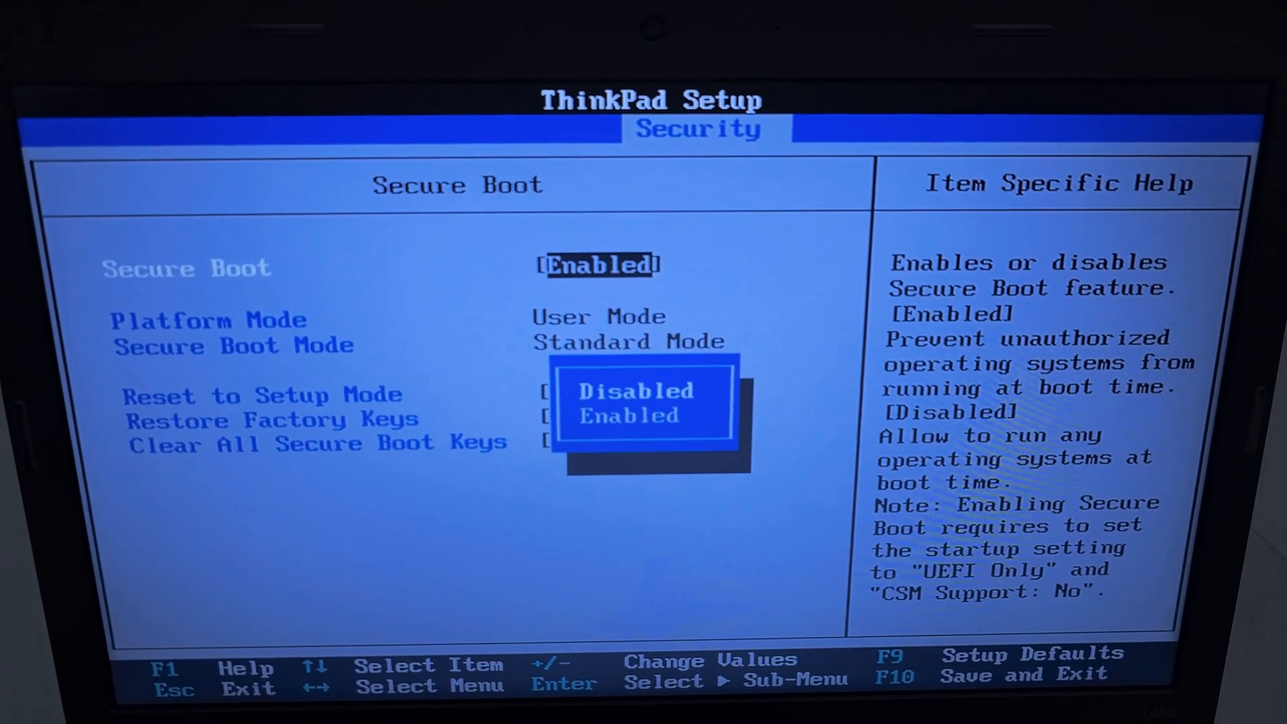
pyautogui.click(635, 391)
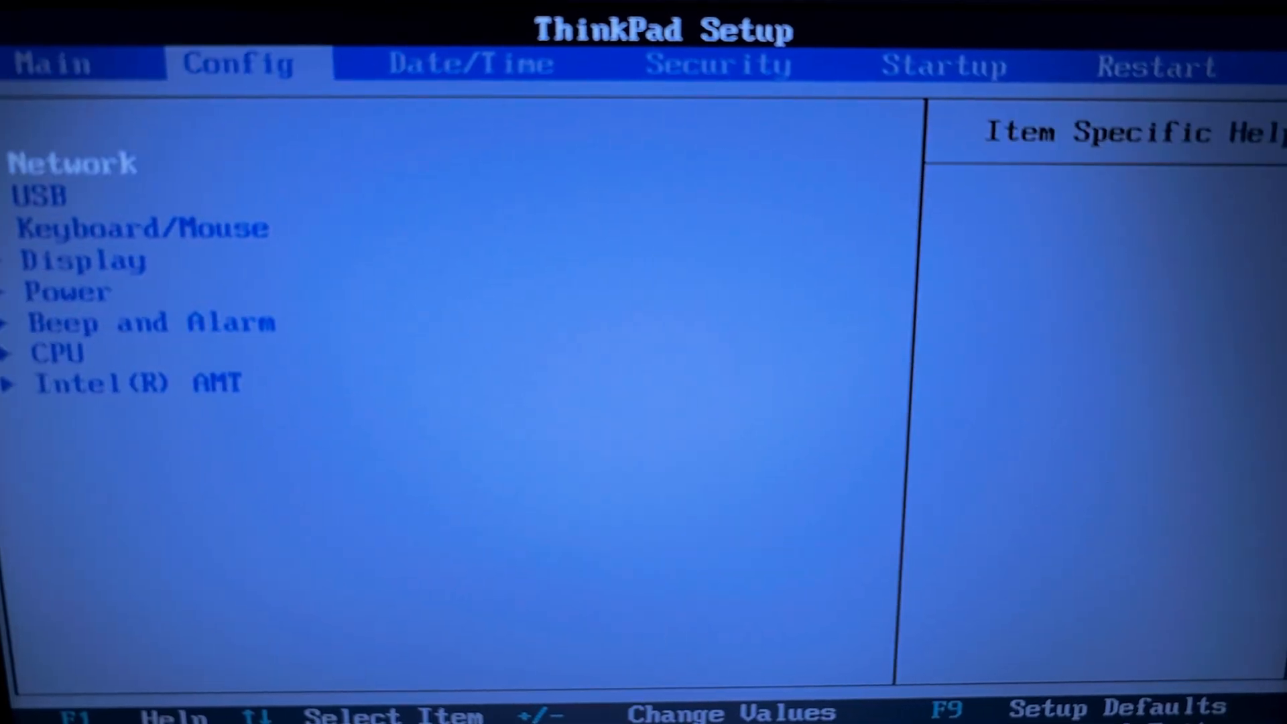
# On the Startup tab, set UEFI/Legacy Boot to Both and apply the change
pyautogui.click(932, 66)
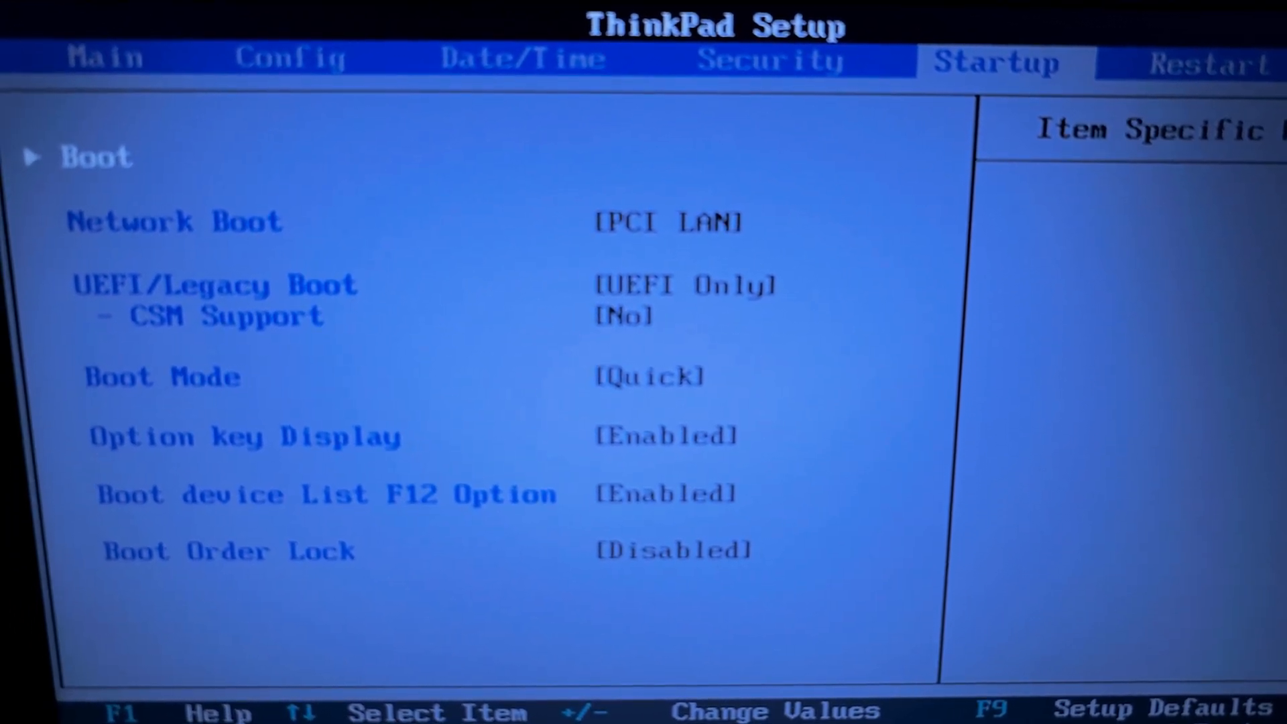
pyautogui.press('Down')
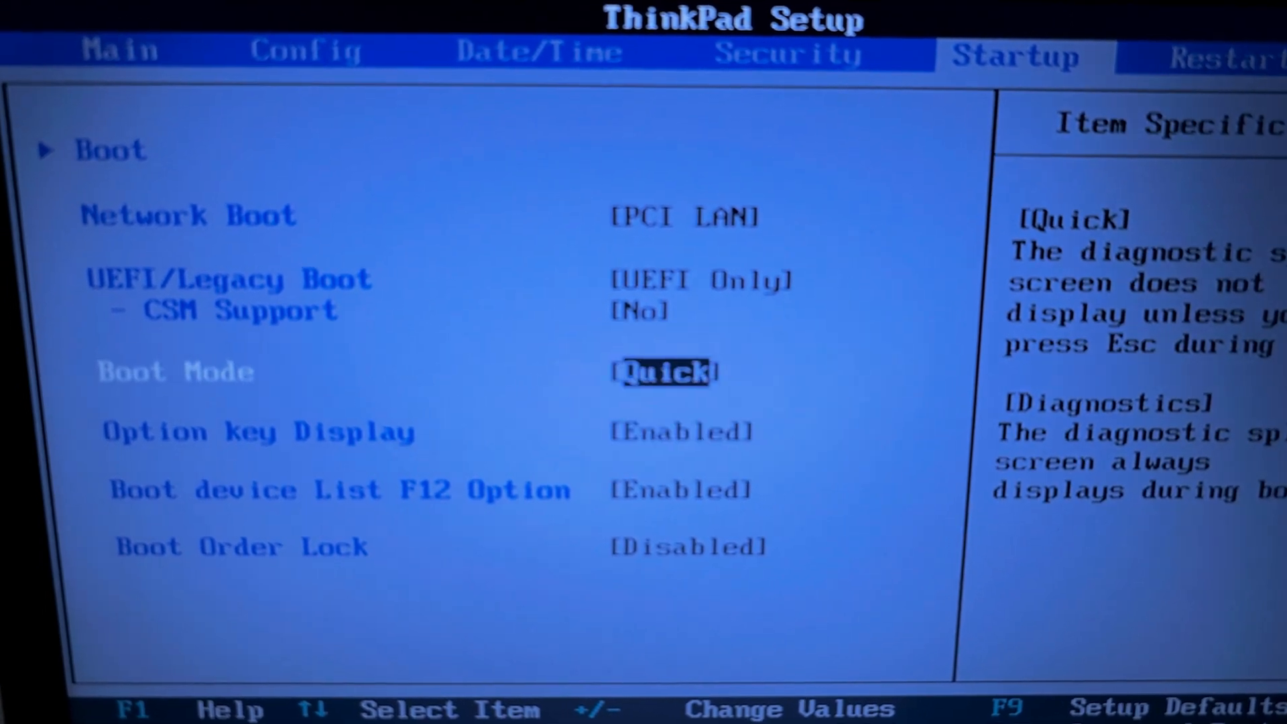
pyautogui.press('Return')
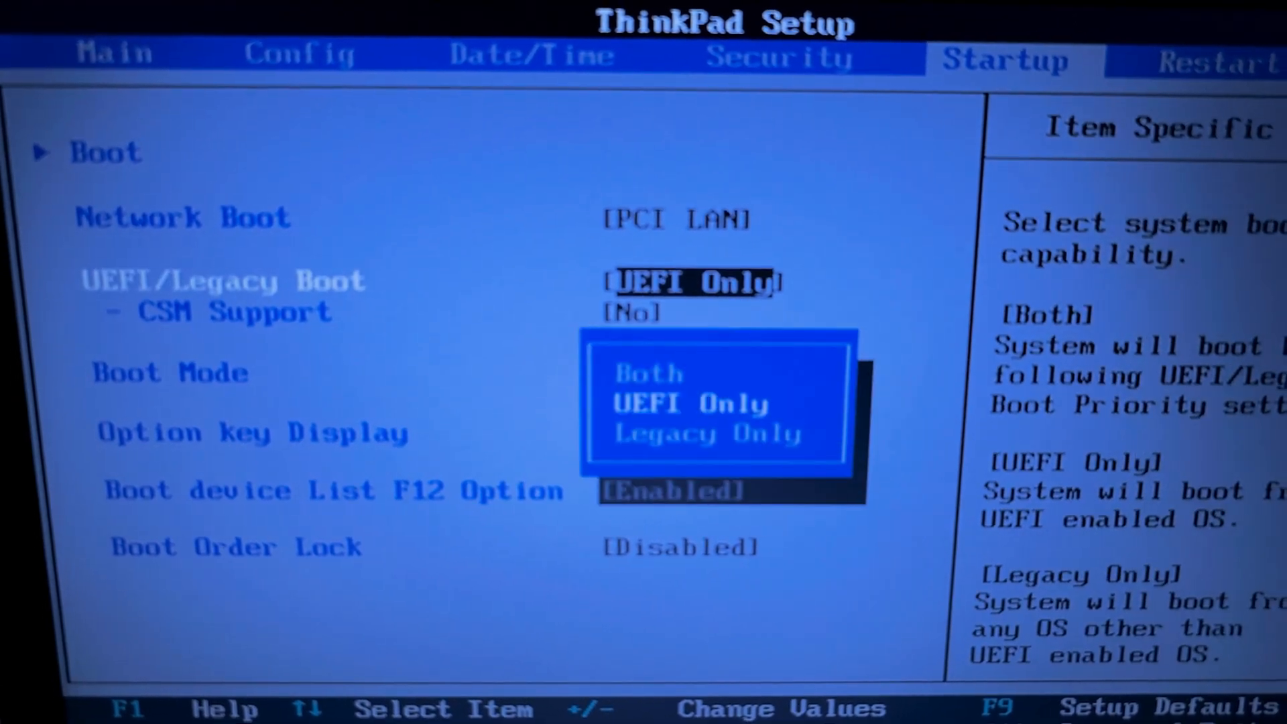
pyautogui.press('Down')
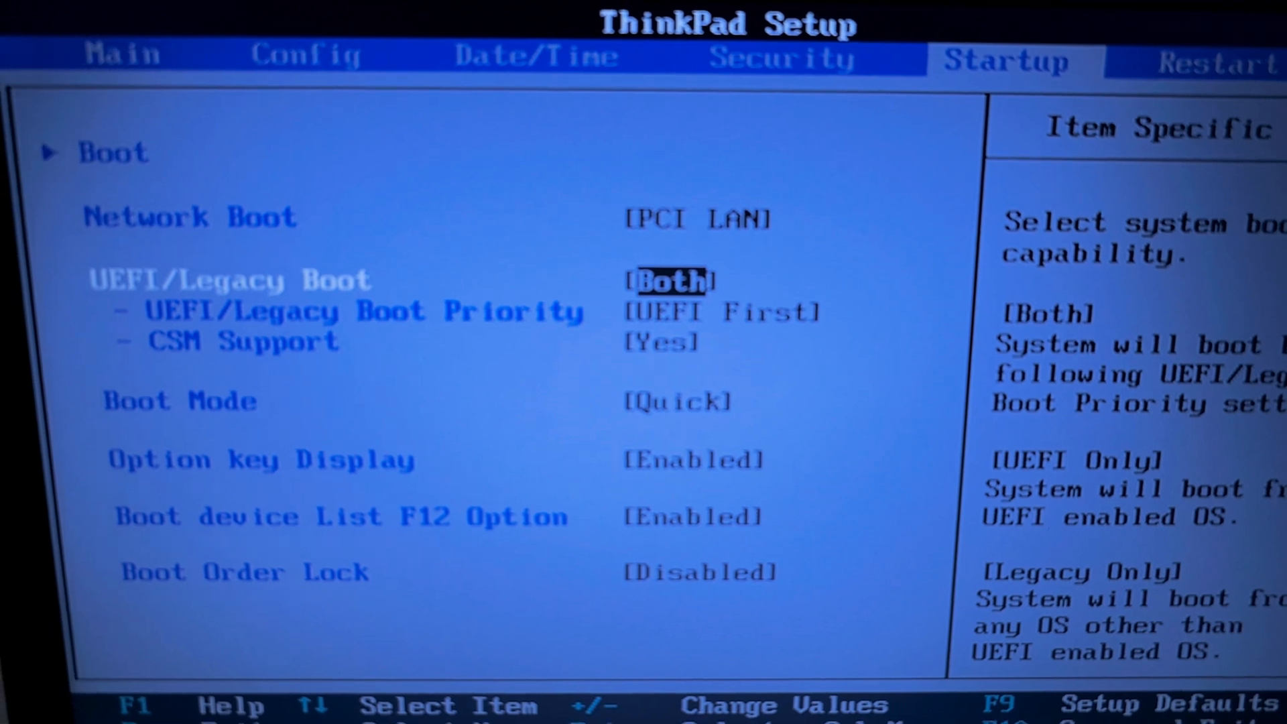
pyautogui.press('up')
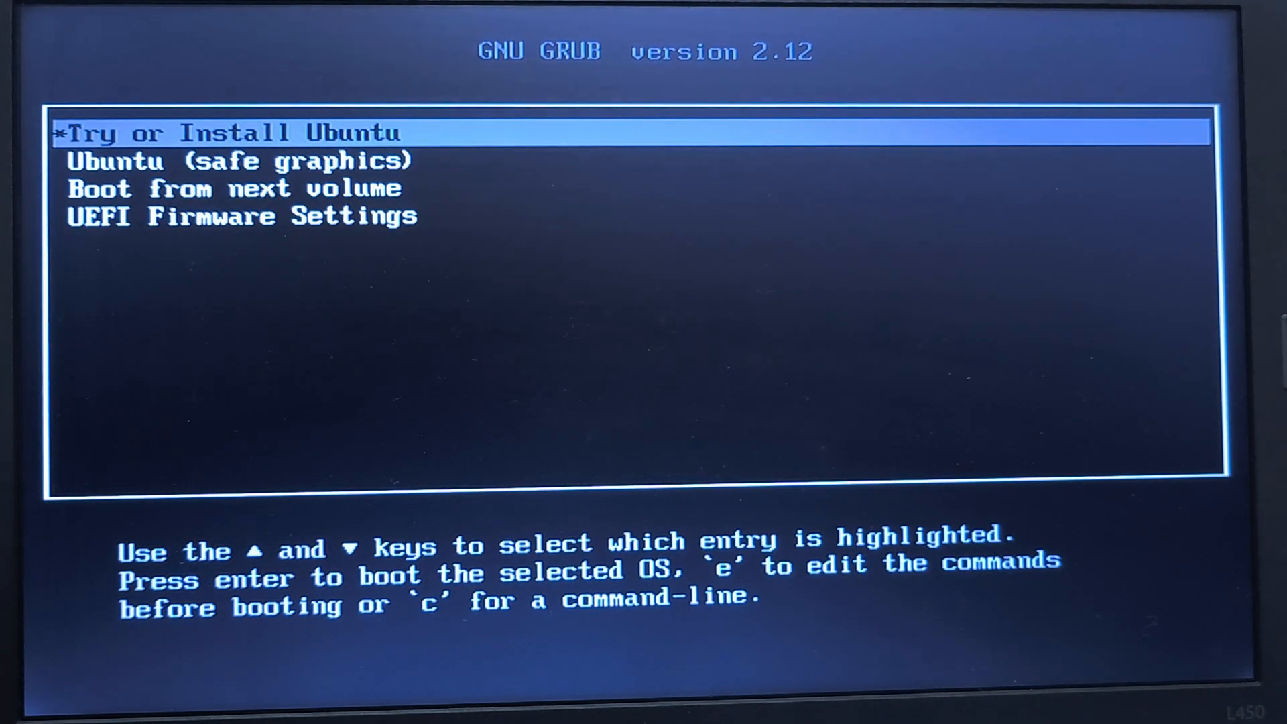
# Select the Ubuntu (safe graphics) entry in GRUB and boot it
pyautogui.press('Down')
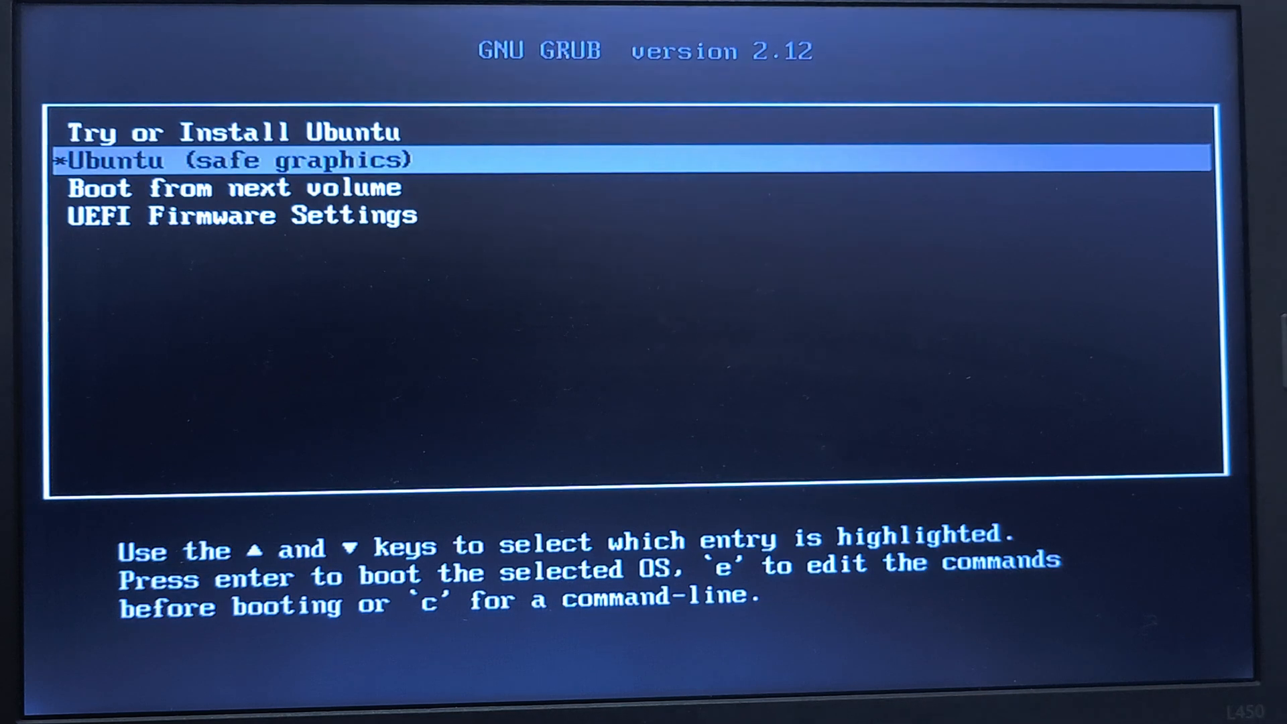
pyautogui.press('Up')
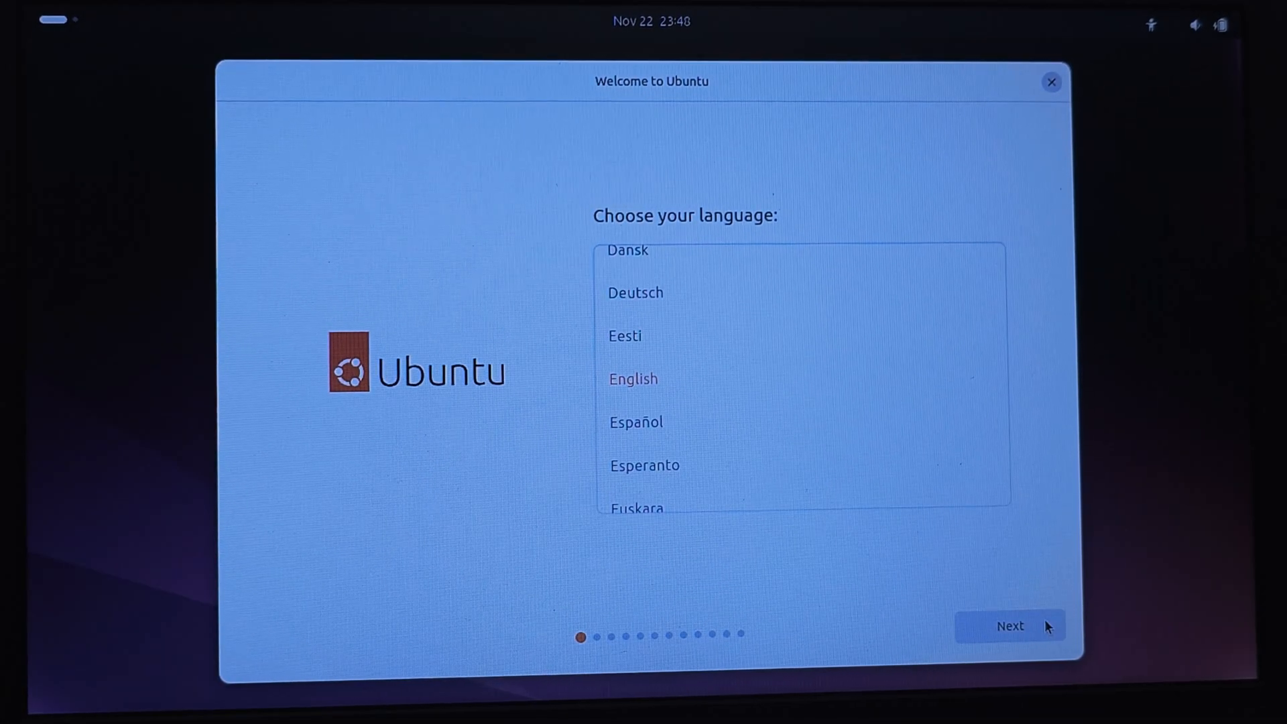
# Keep English and the English (US) keyboard layout, then choose to connect over Wi-Fi
pyautogui.click(1009, 626)
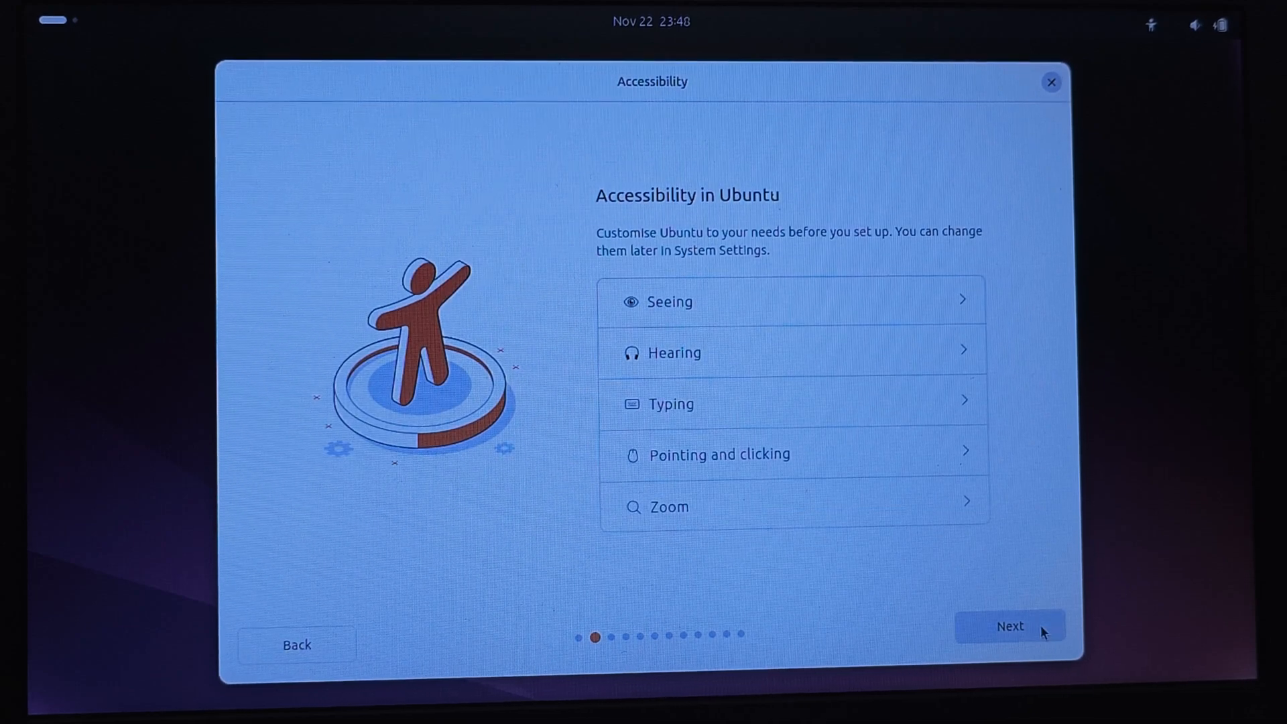
pyautogui.click(1009, 626)
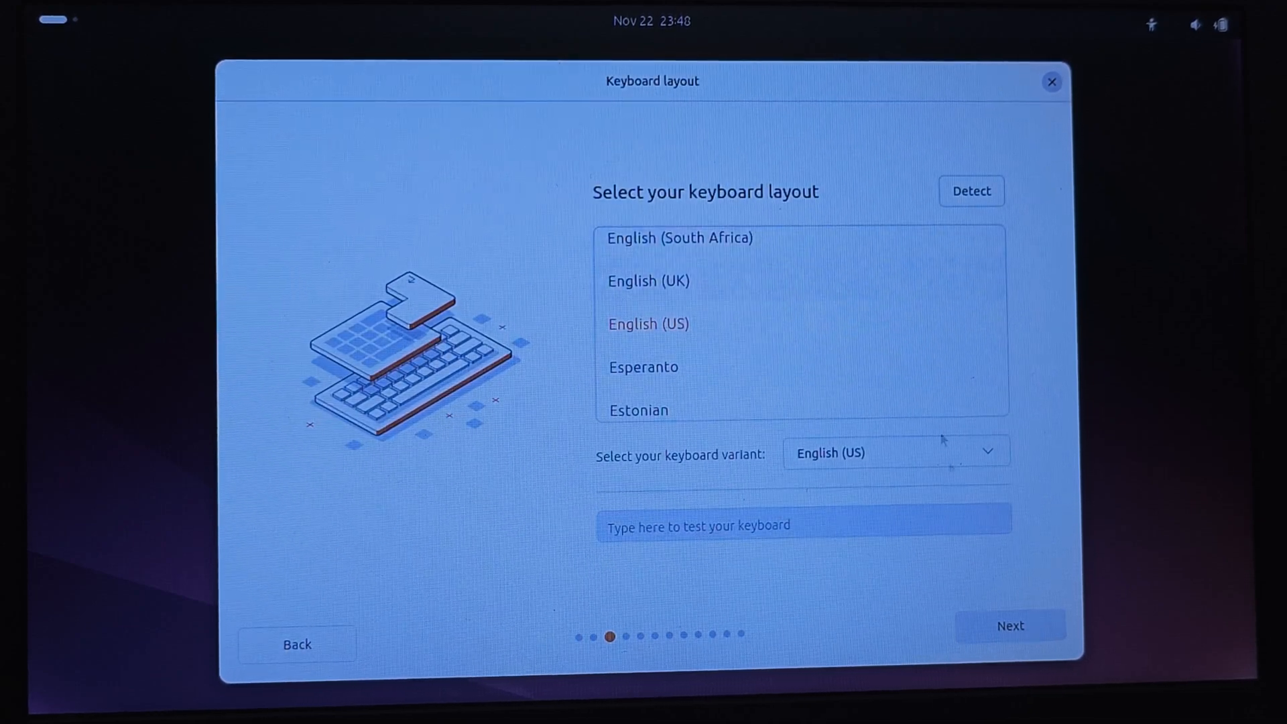
pyautogui.click(1008, 626)
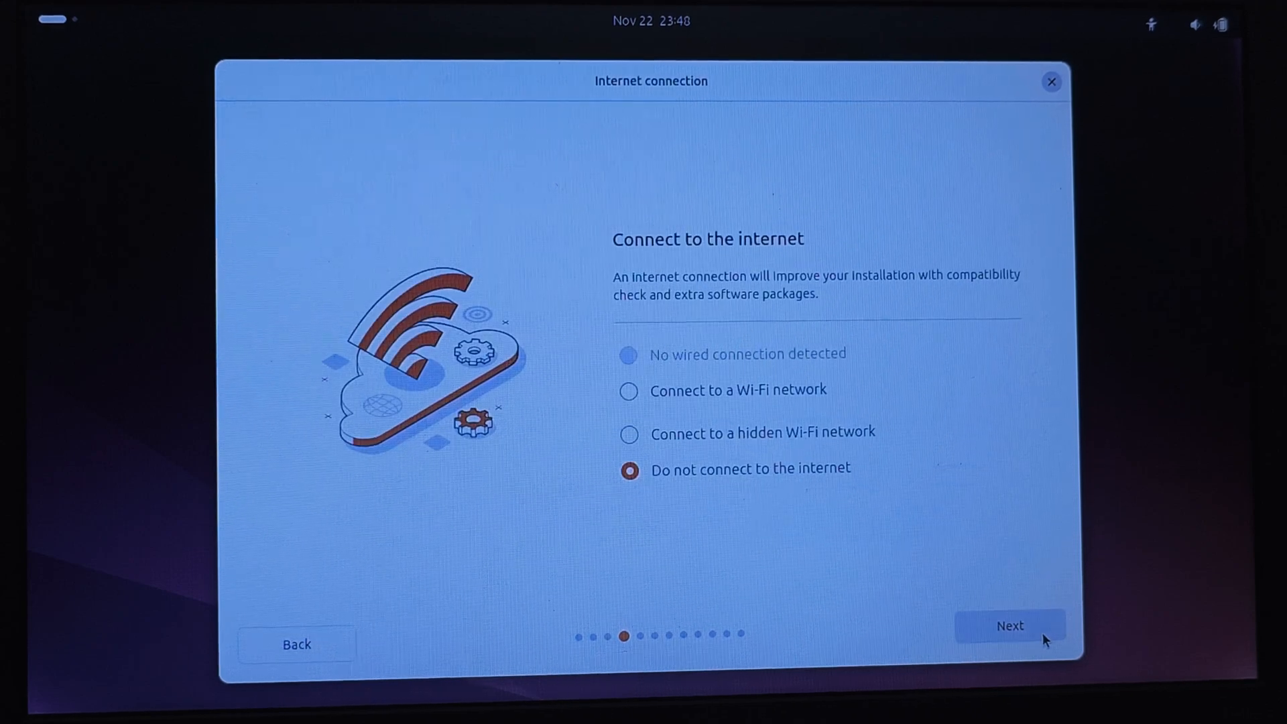
pyautogui.click(628, 390)
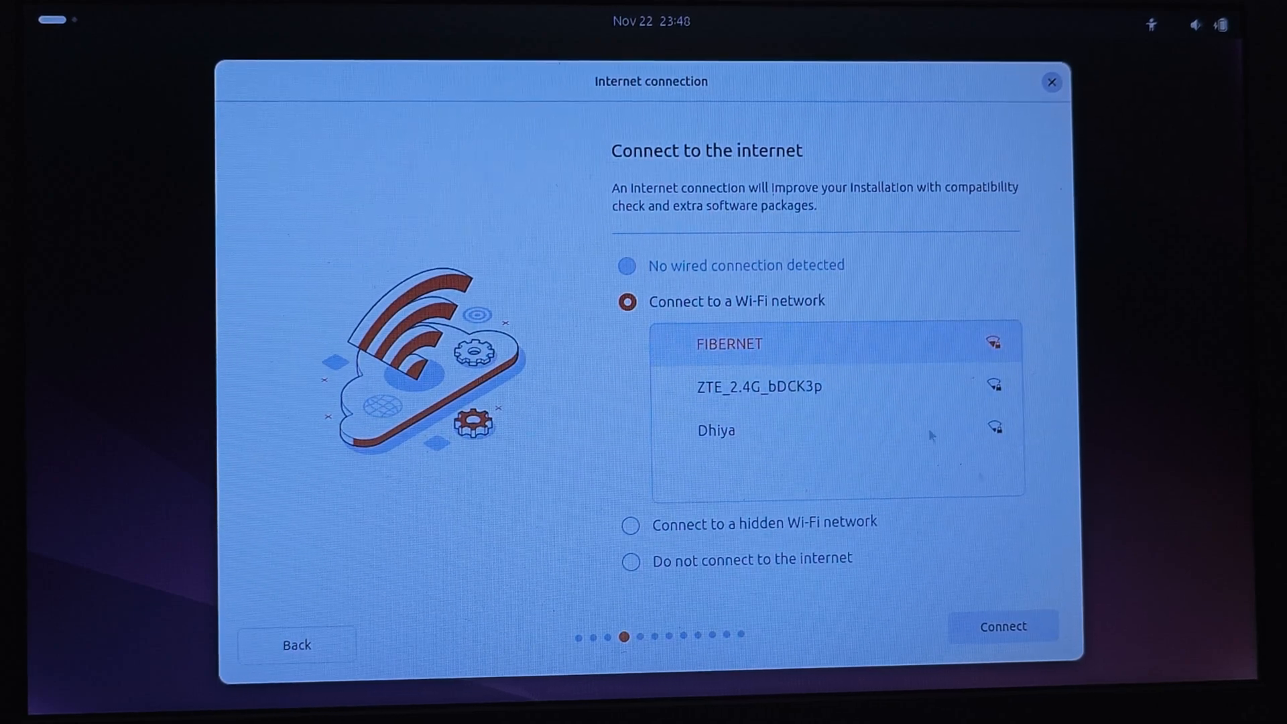
# Select the FIBERNET network and connect using its password
pyautogui.click(1001, 625)
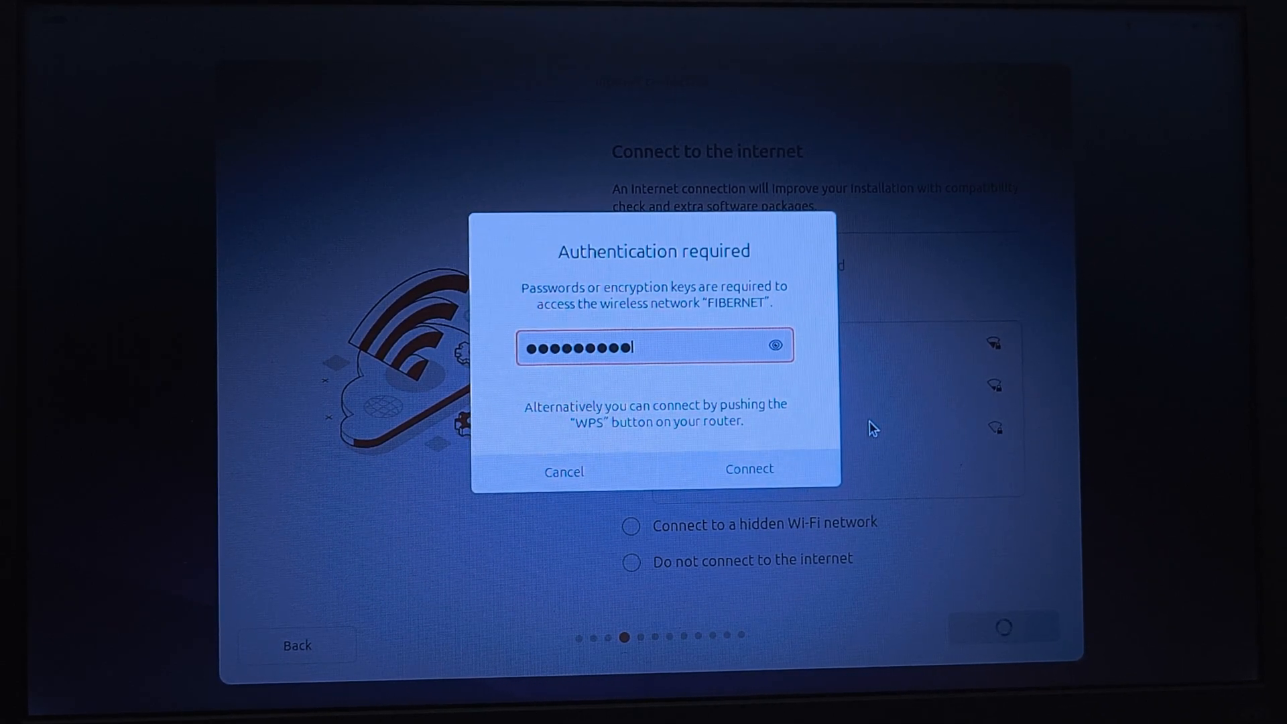
pyautogui.click(748, 468)
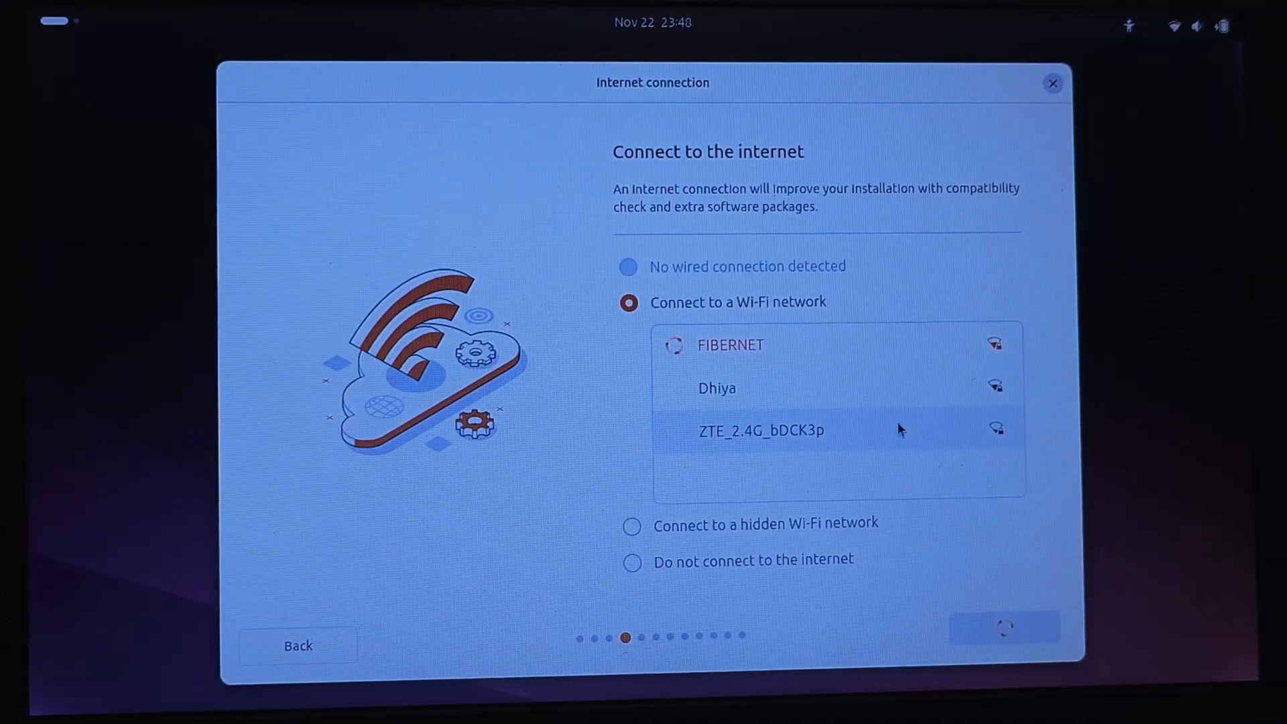
pyautogui.moveTo(982, 483)
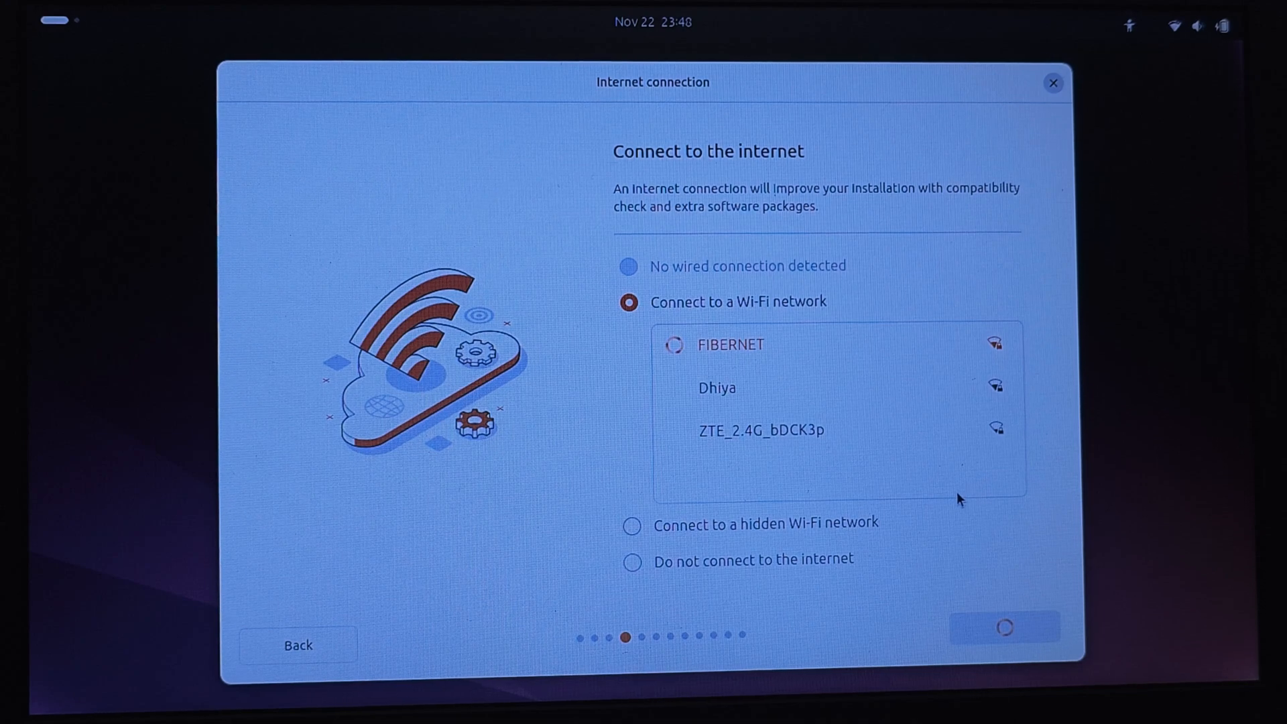
pyautogui.click(730, 344)
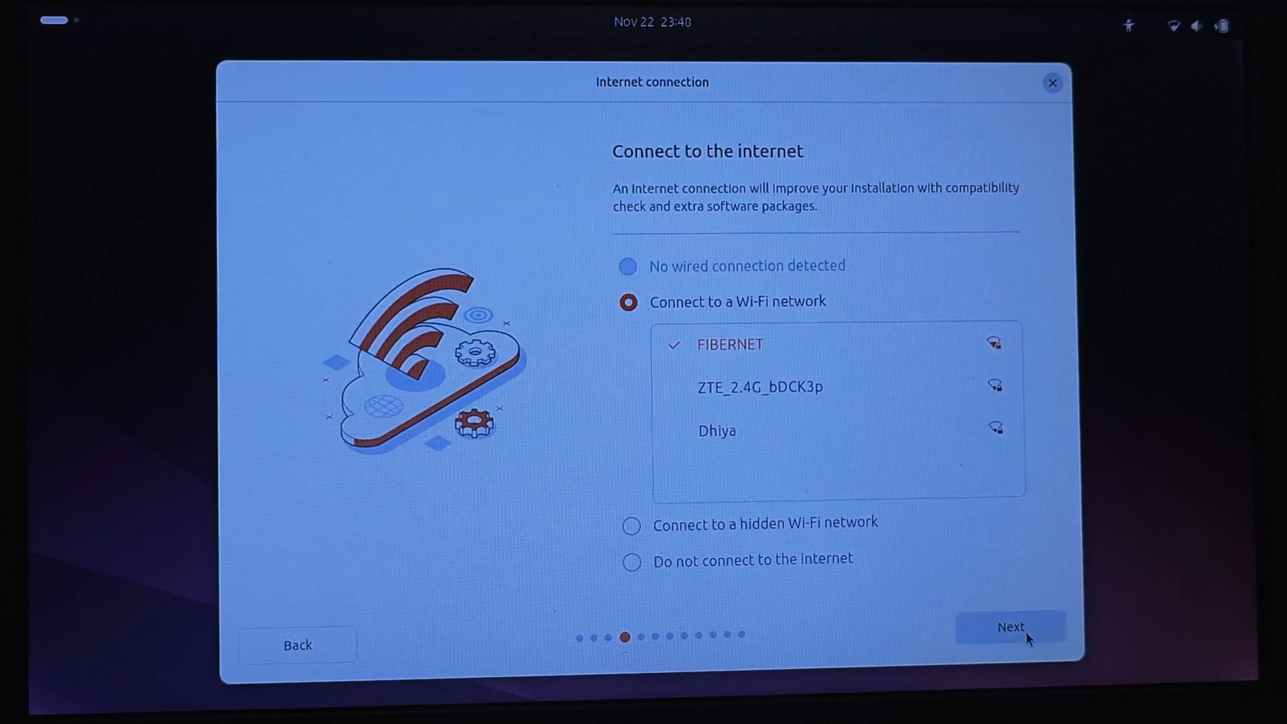
# Choose Install Ubuntu with interactive installation and the default app selection
pyautogui.click(1011, 626)
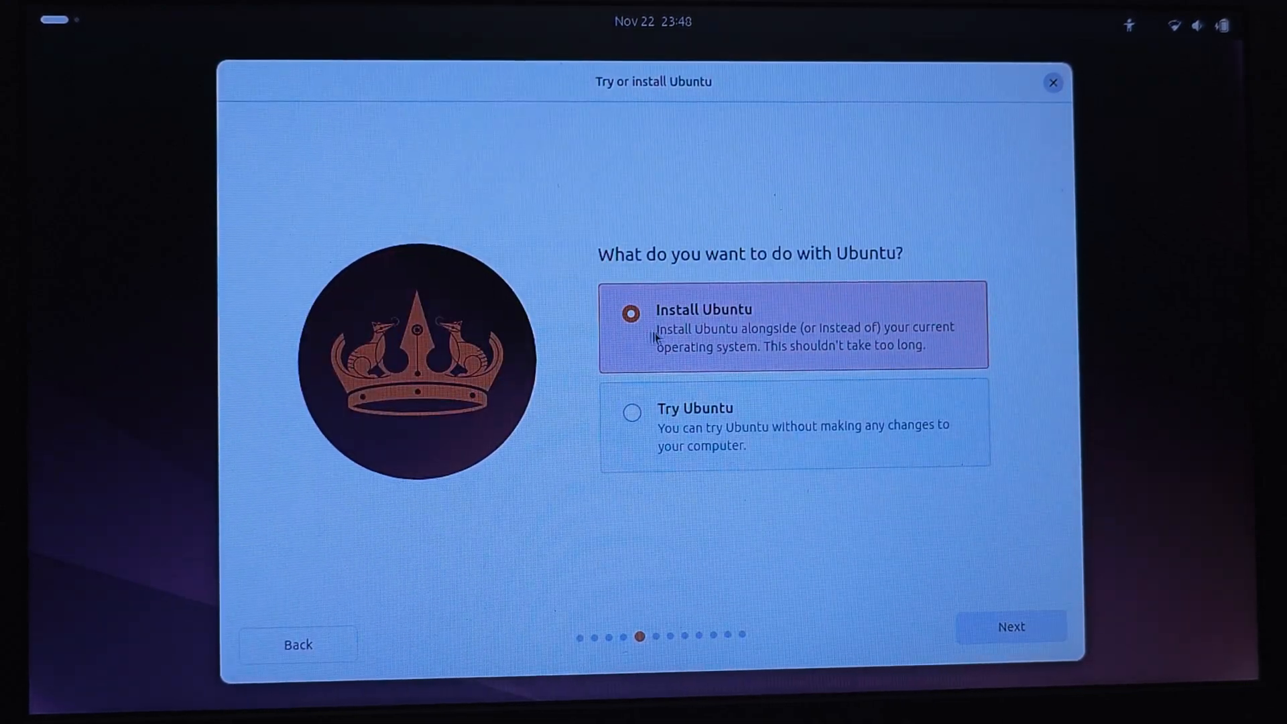
pyautogui.moveTo(720, 347)
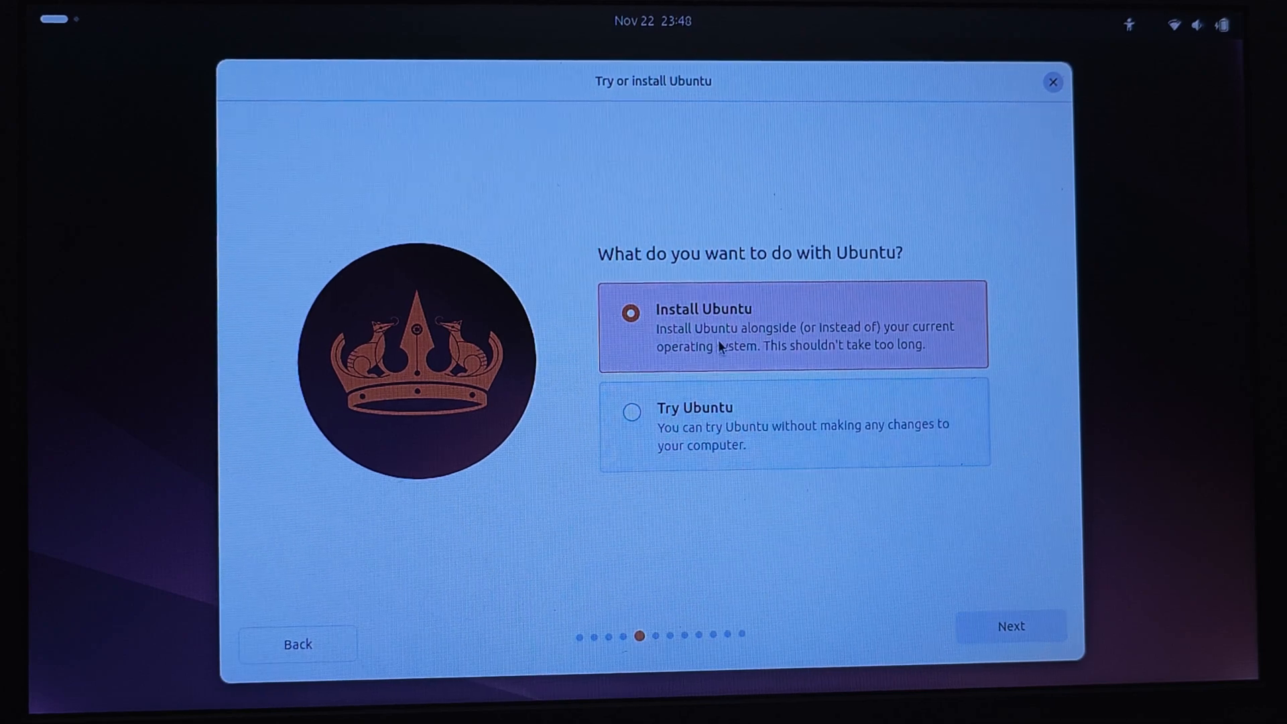
pyautogui.click(1010, 625)
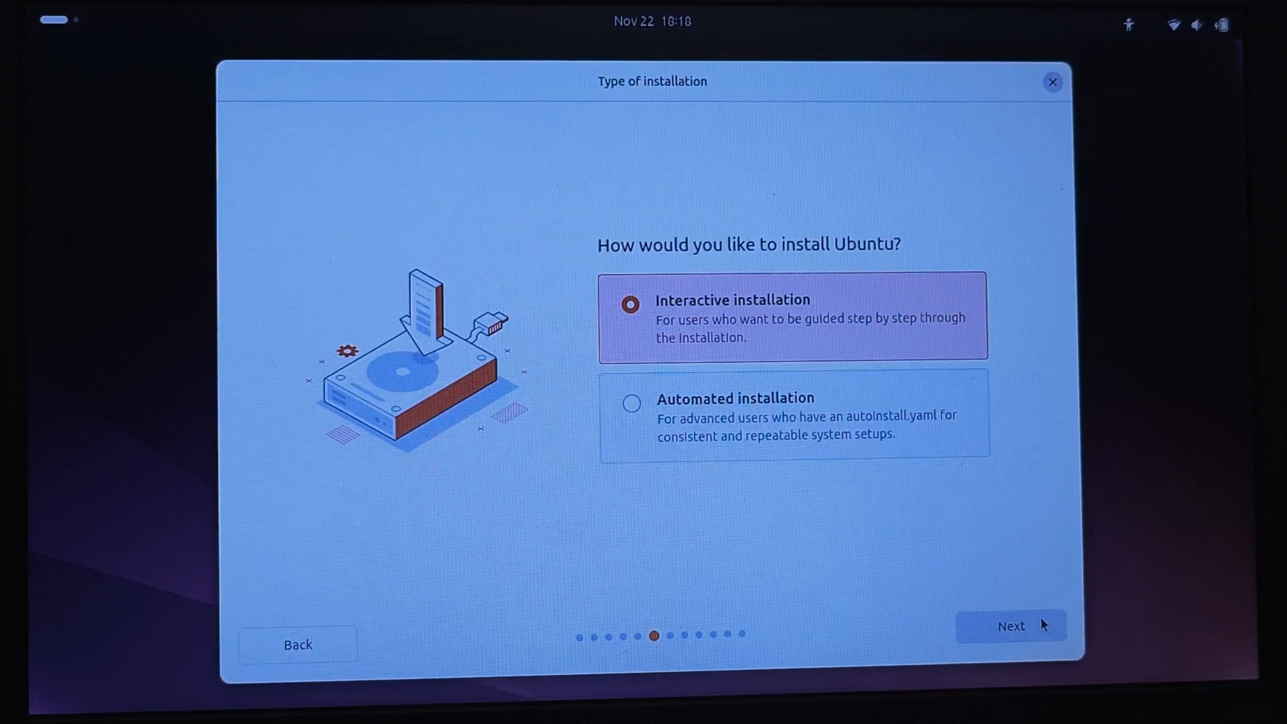
pyautogui.click(1010, 625)
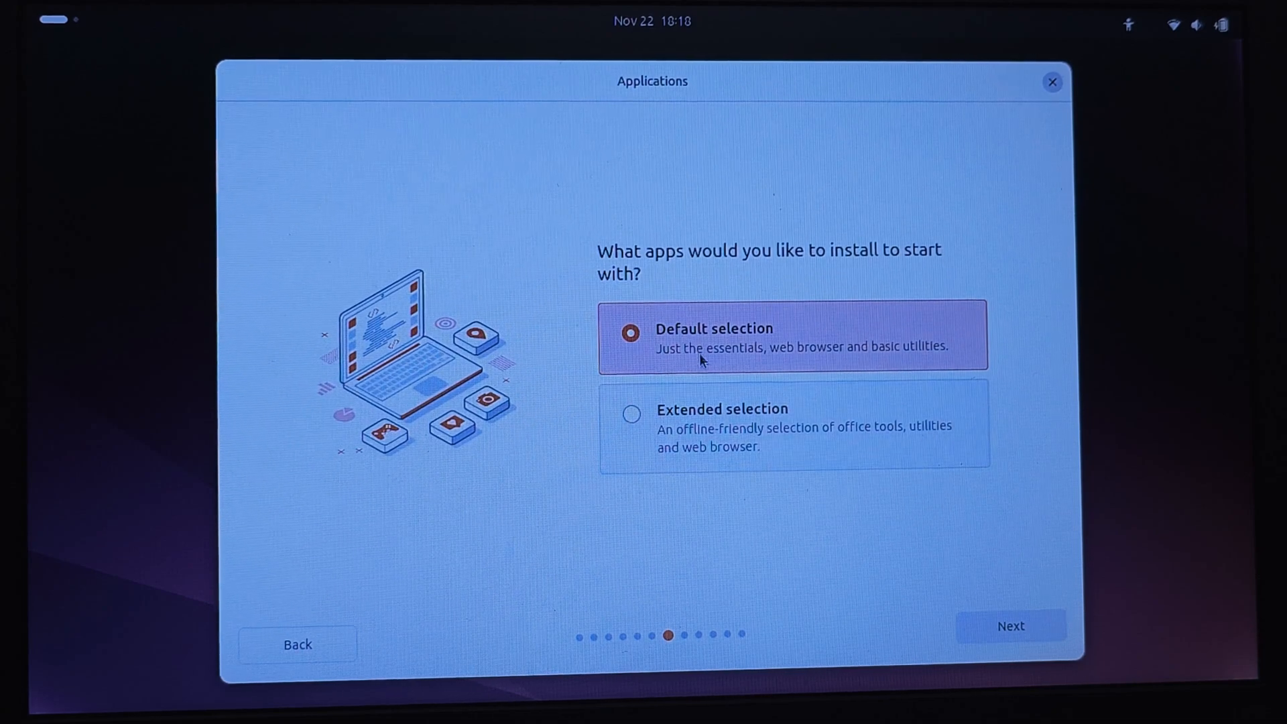
pyautogui.click(1010, 625)
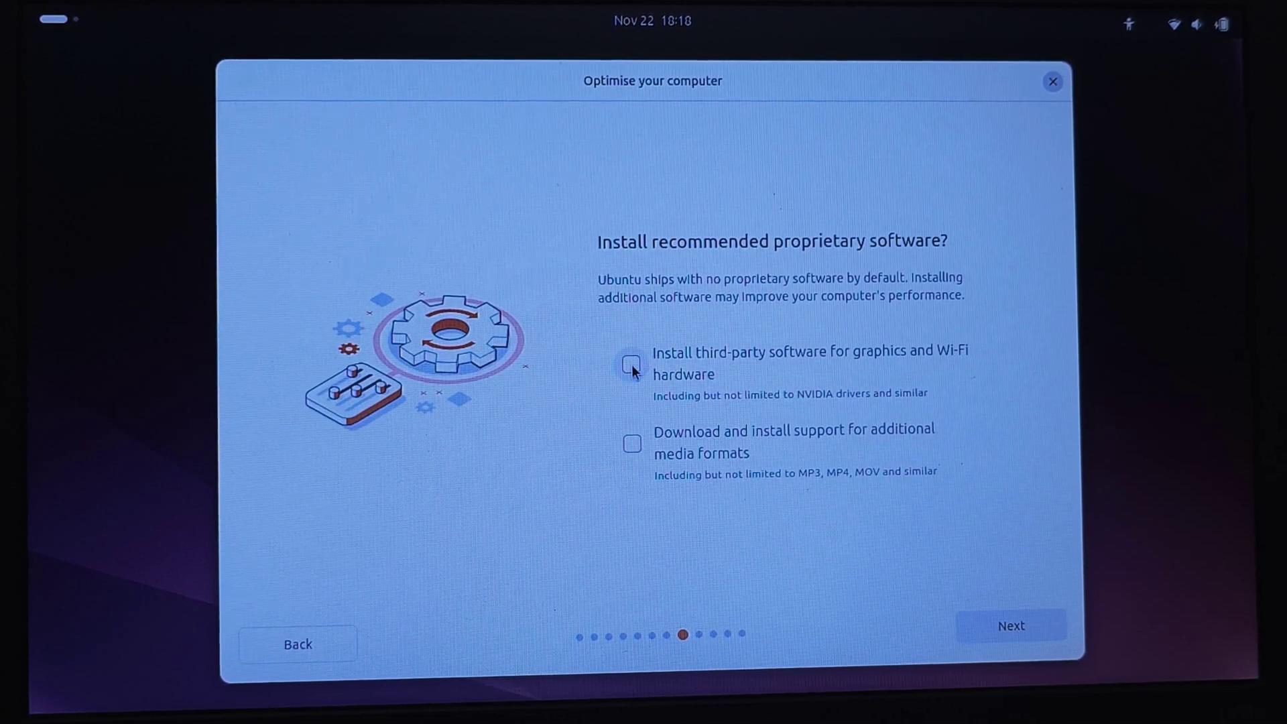
# Tick third-party graphics/Wi-Fi drivers and additional media format support, then continue
pyautogui.click(631, 364)
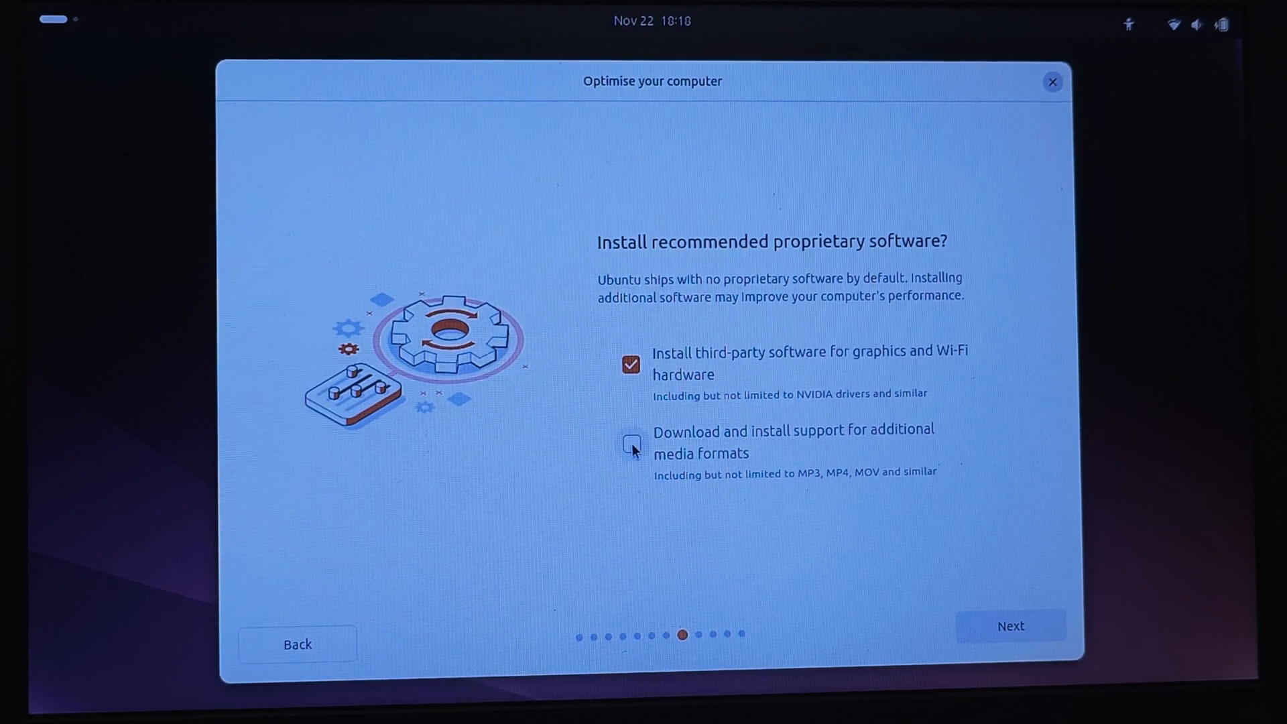
pyautogui.click(630, 443)
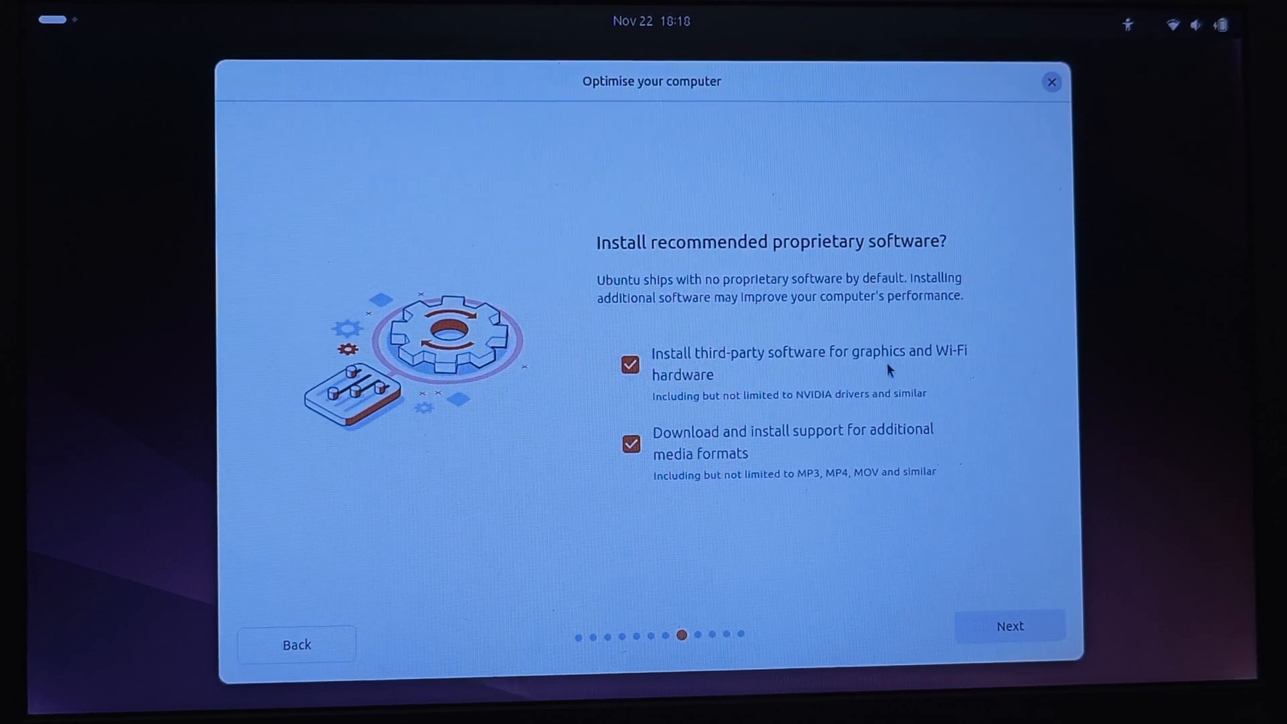
pyautogui.moveTo(1024, 632)
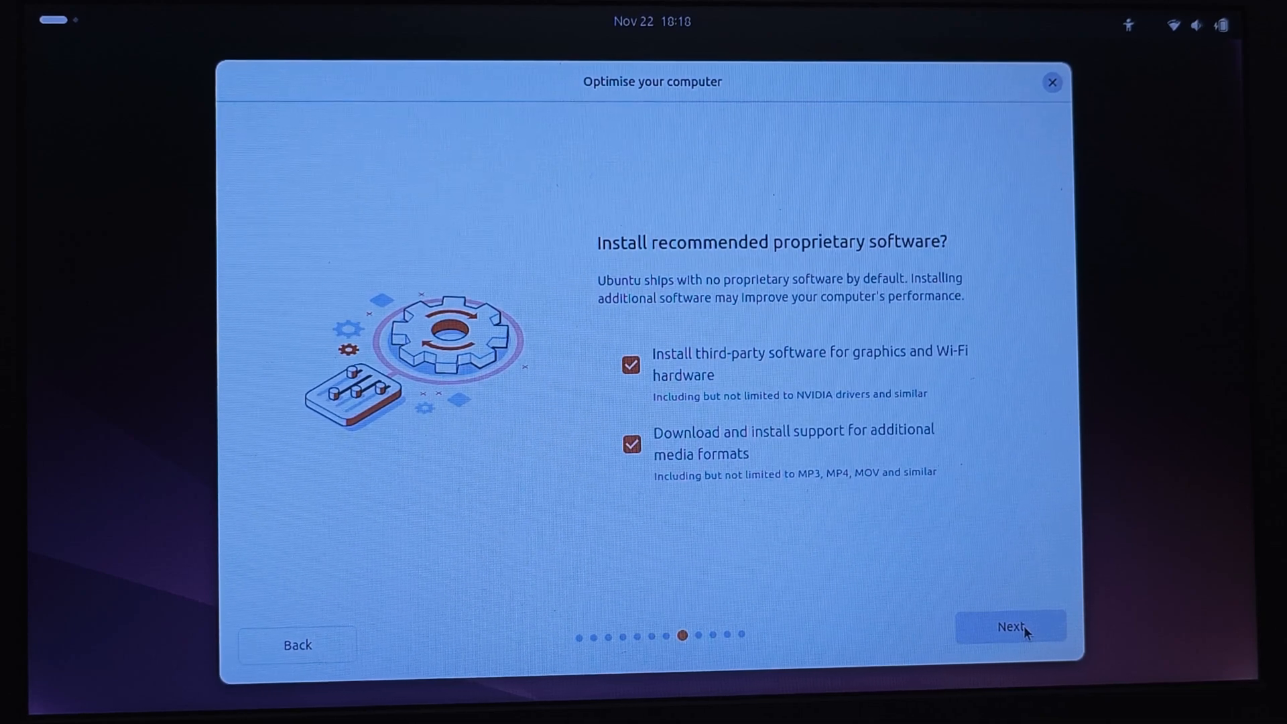
pyautogui.click(1012, 626)
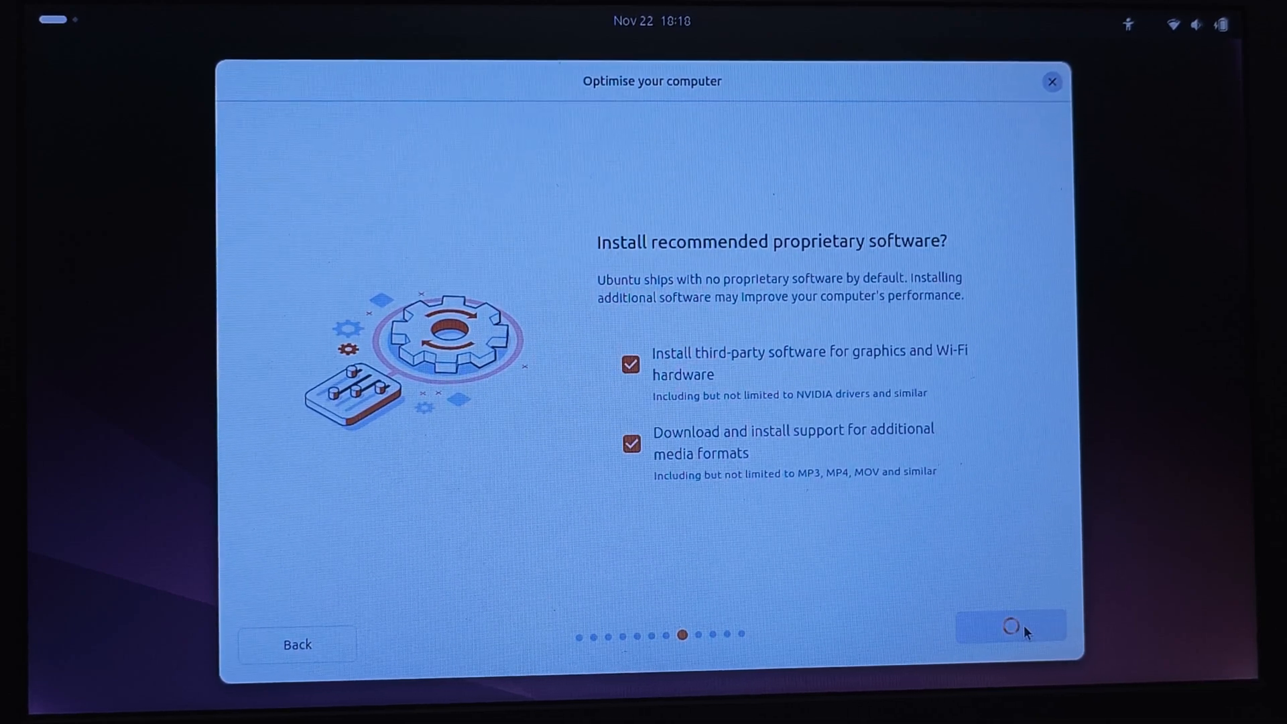
pyautogui.moveTo(984, 472)
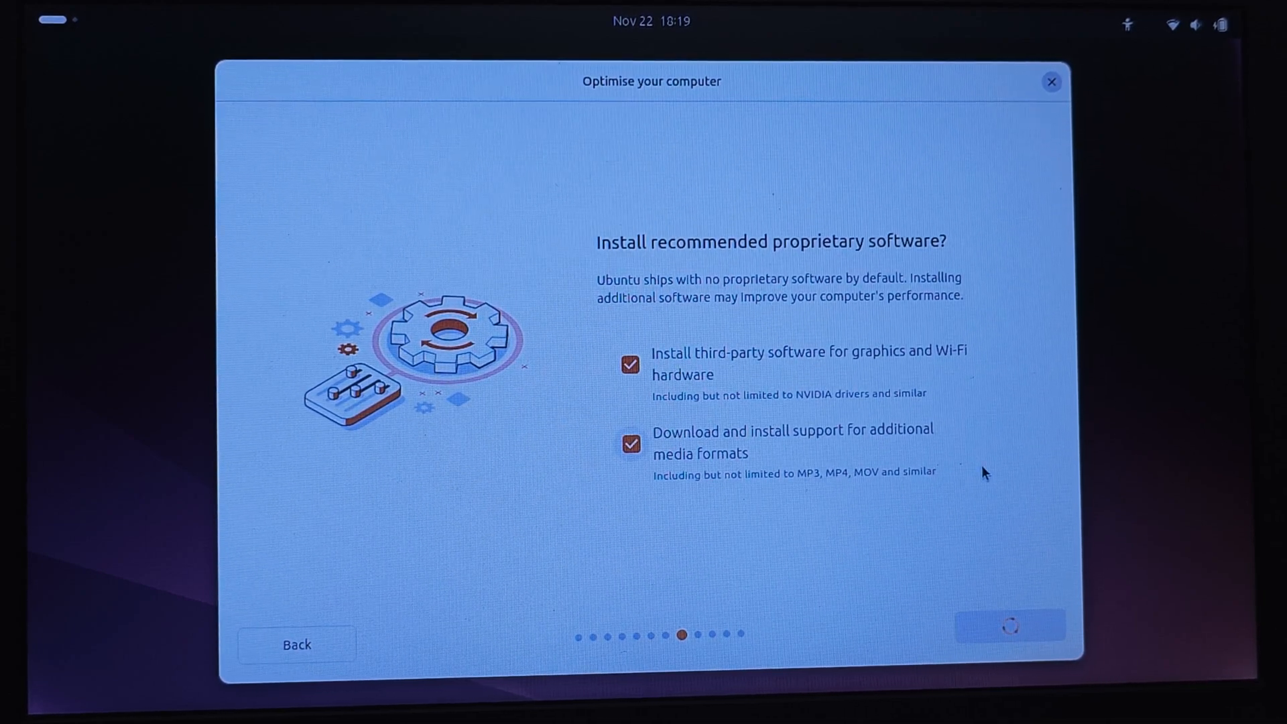
# Advance to the Disk setup page with 'Install Ubuntu alongside Windows Boot Manager' selected
pyautogui.click(1010, 625)
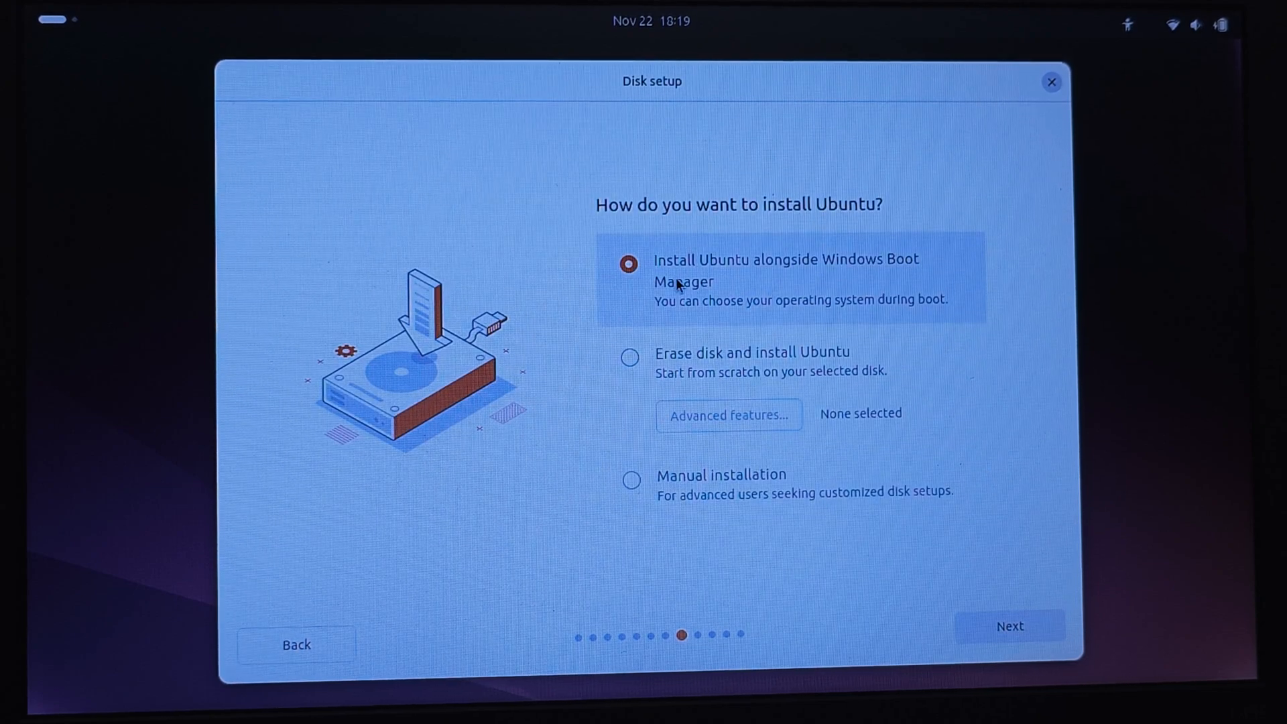
pyautogui.moveTo(903, 268)
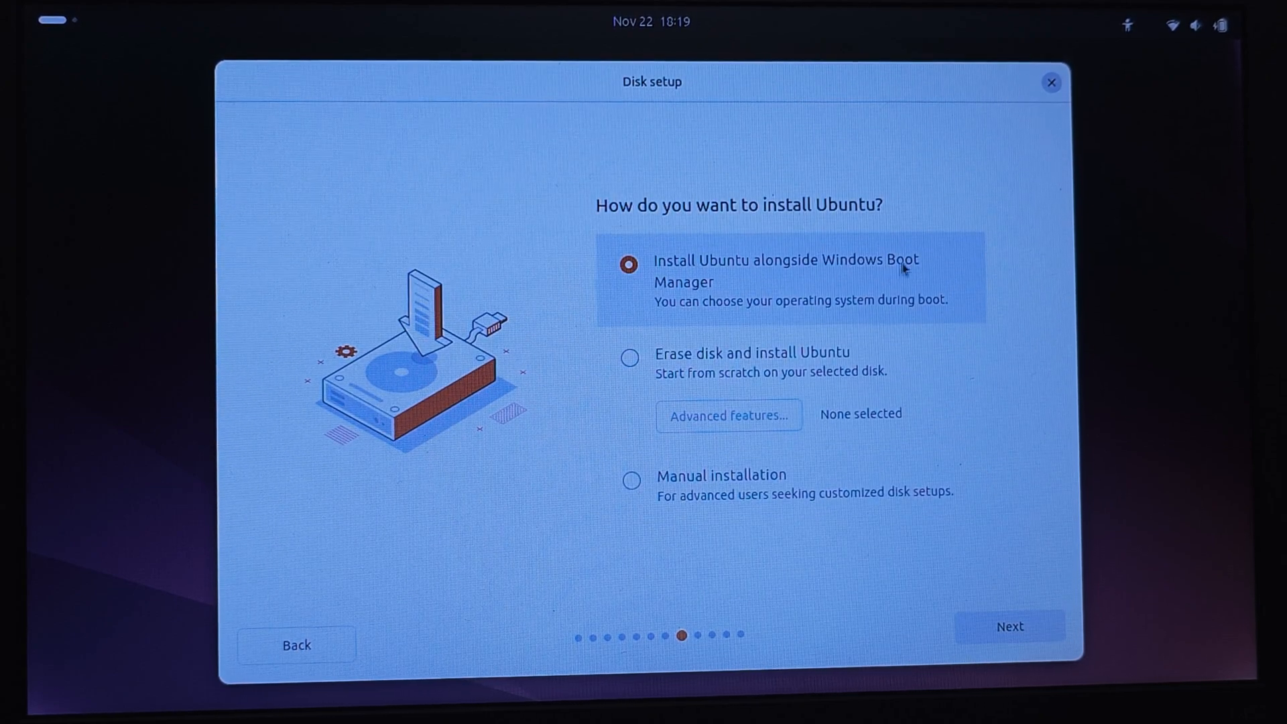
pyautogui.moveTo(780, 313)
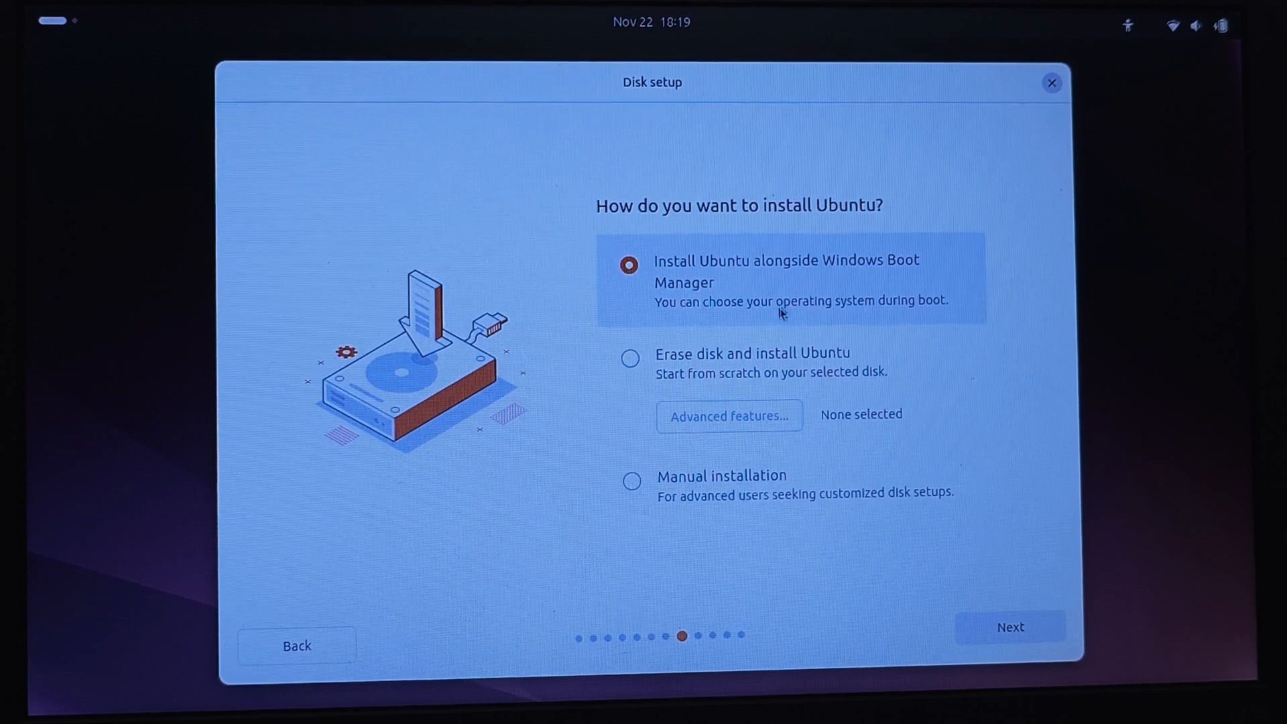
pyautogui.moveTo(739, 307)
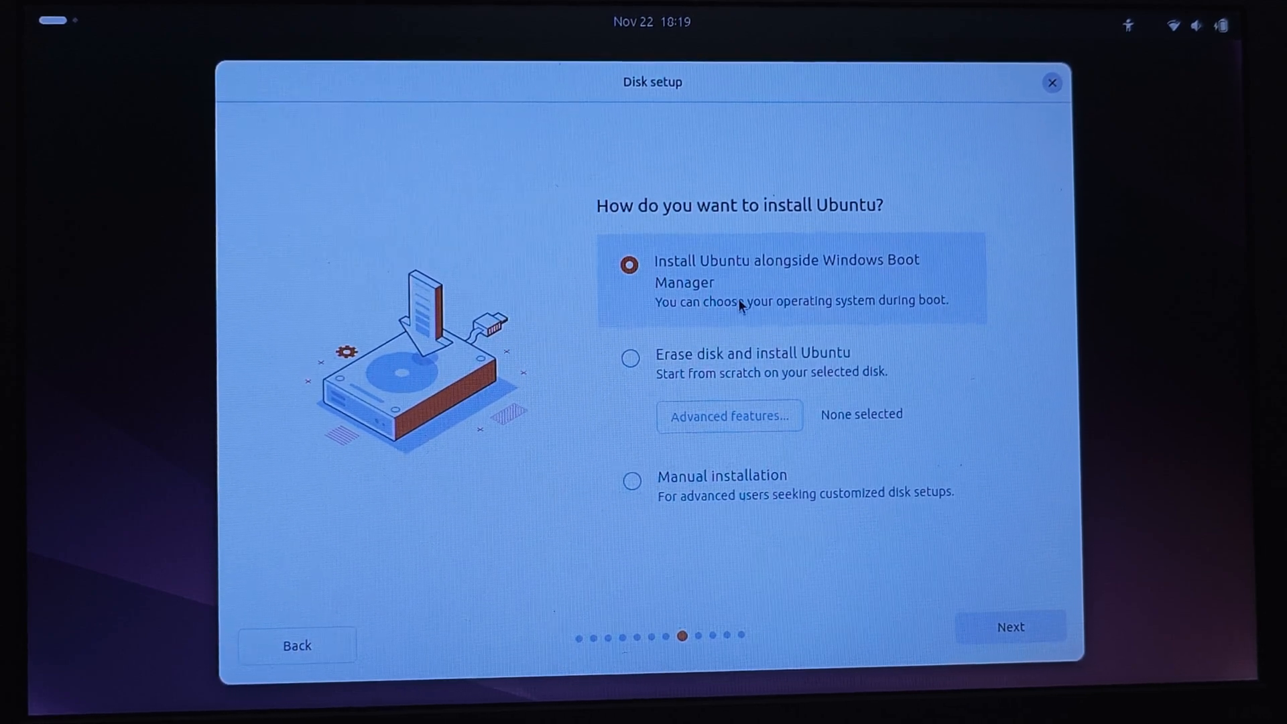
pyautogui.moveTo(874, 279)
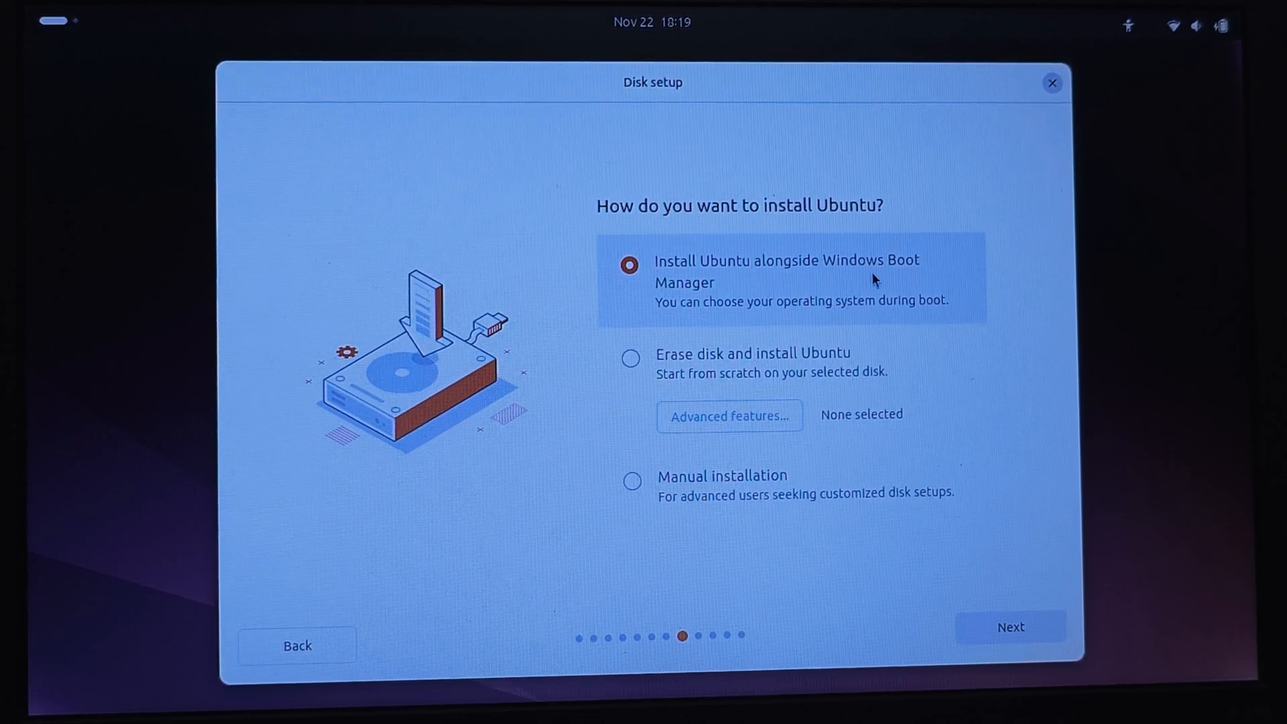
pyautogui.moveTo(746, 489)
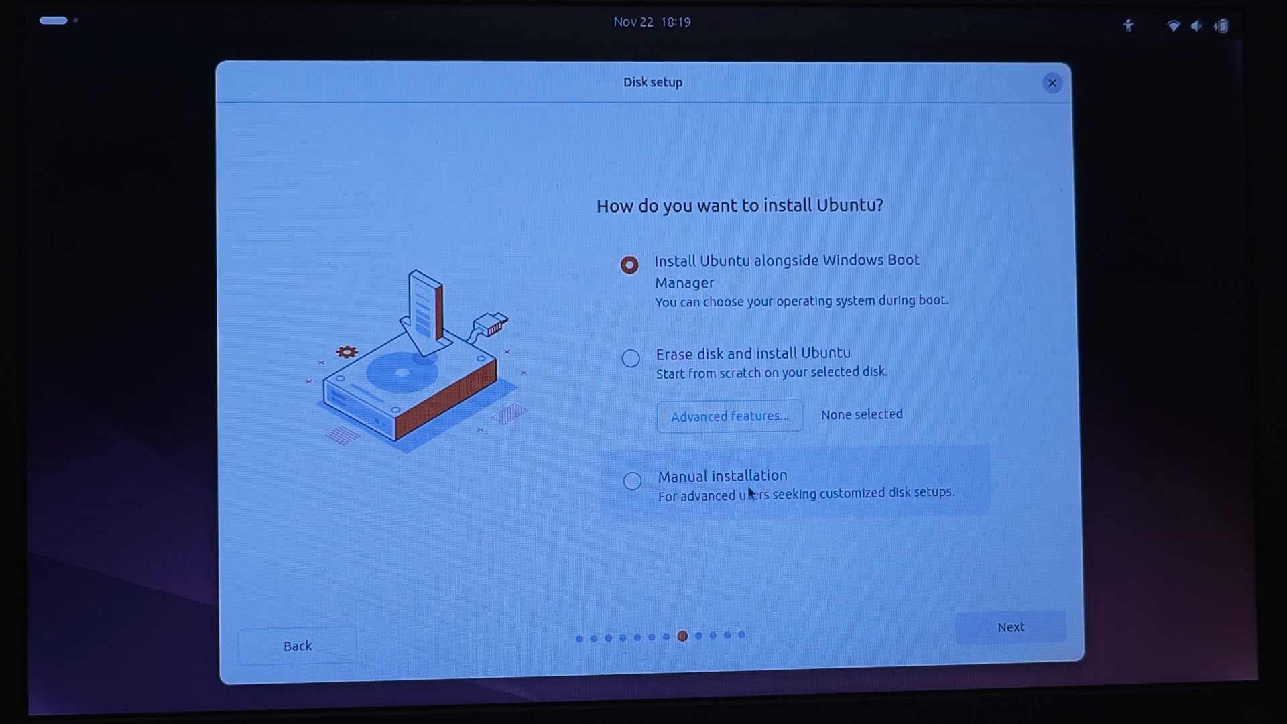
pyautogui.moveTo(913, 481)
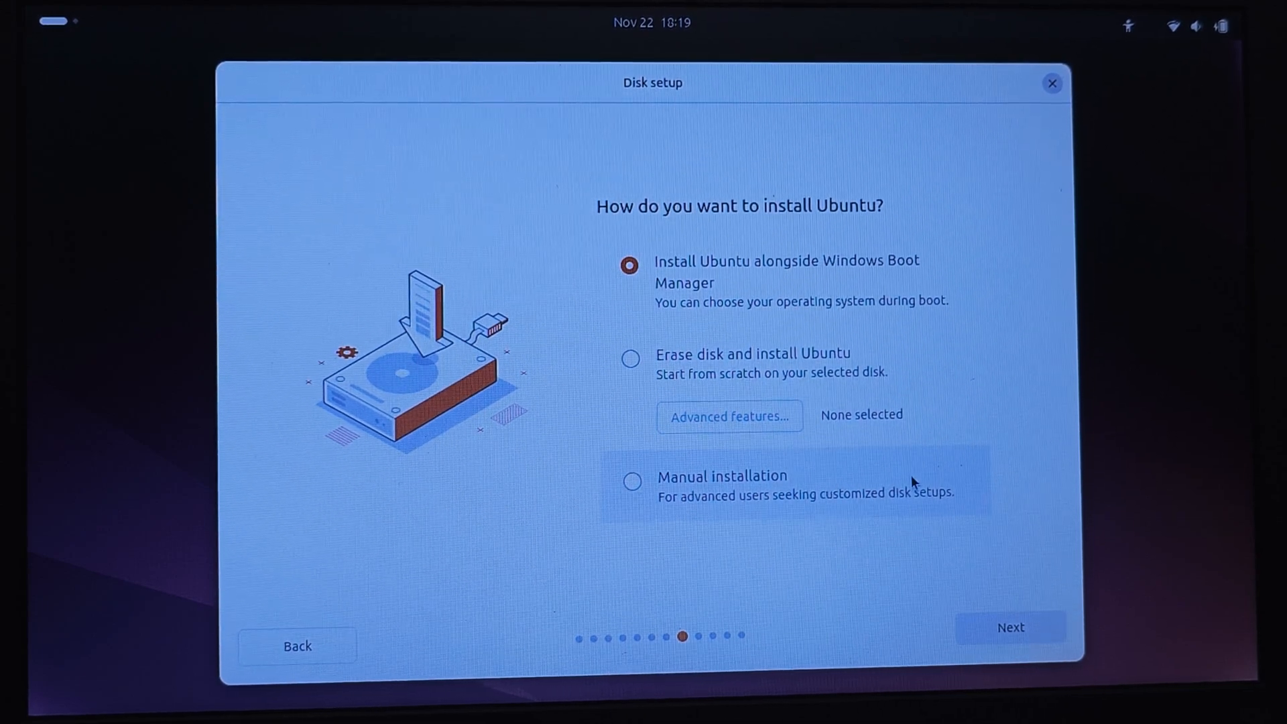
pyautogui.moveTo(635, 381)
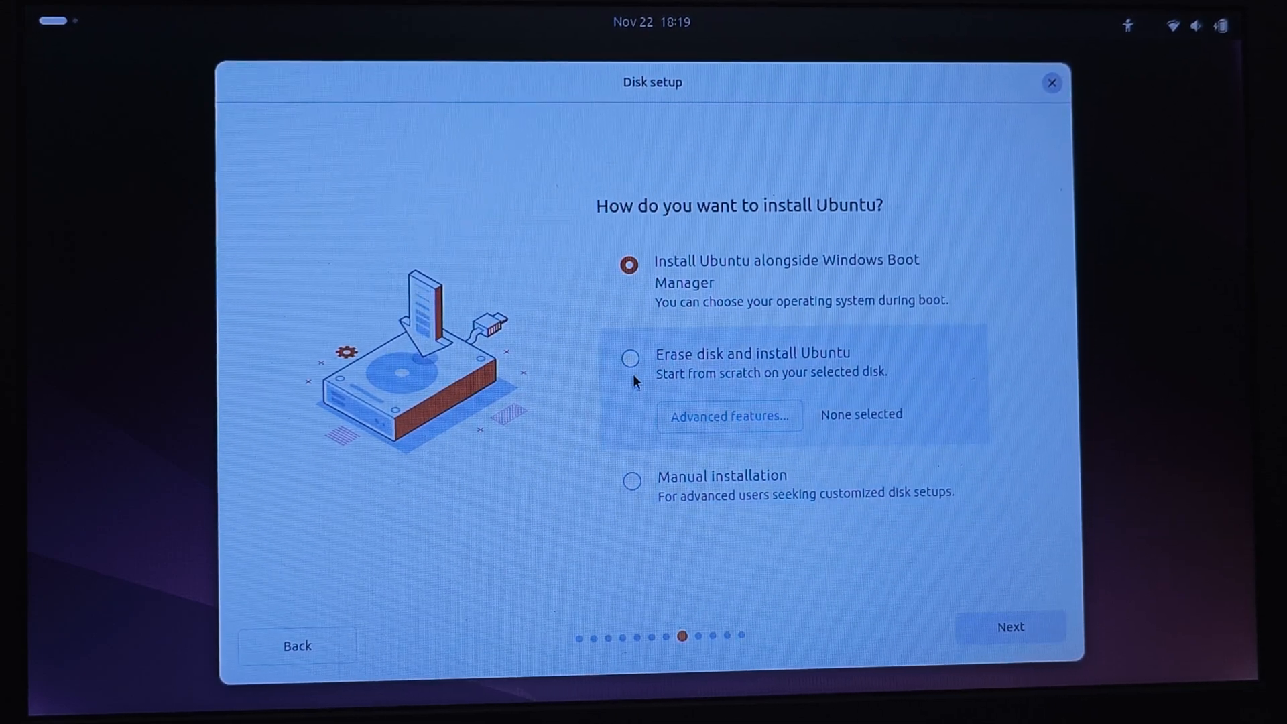
pyautogui.moveTo(812, 361)
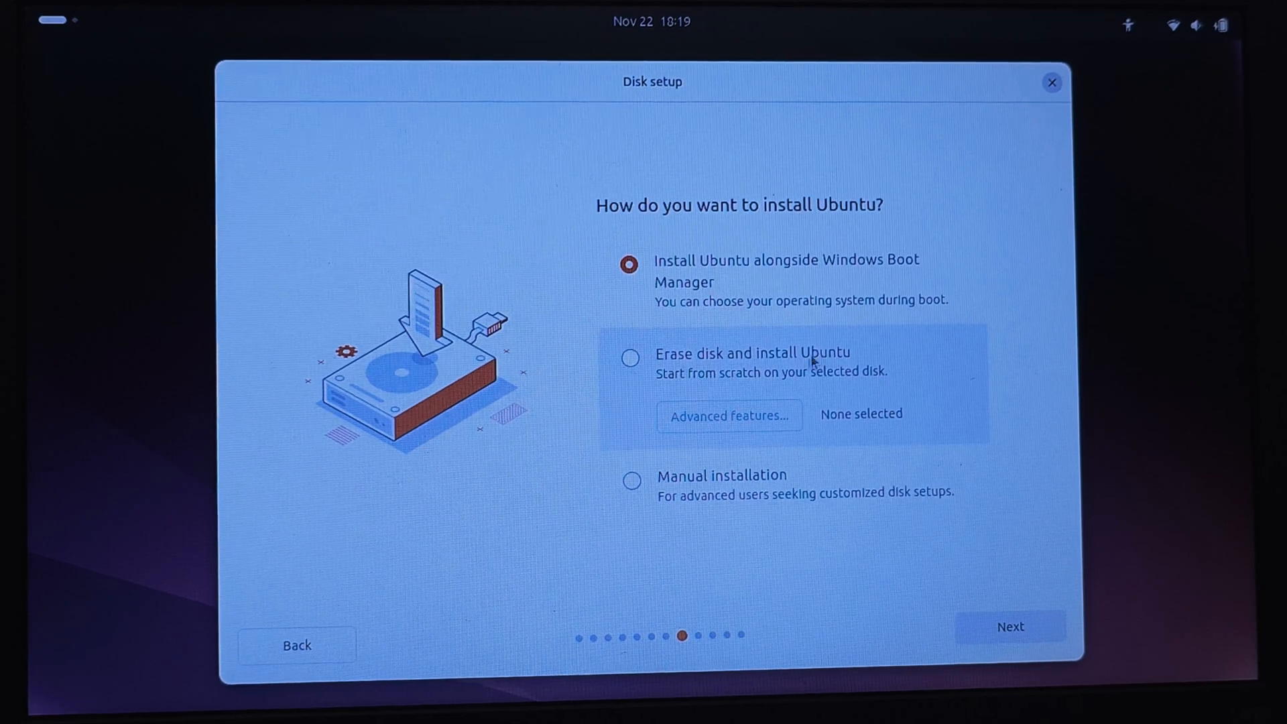
pyautogui.moveTo(851, 335)
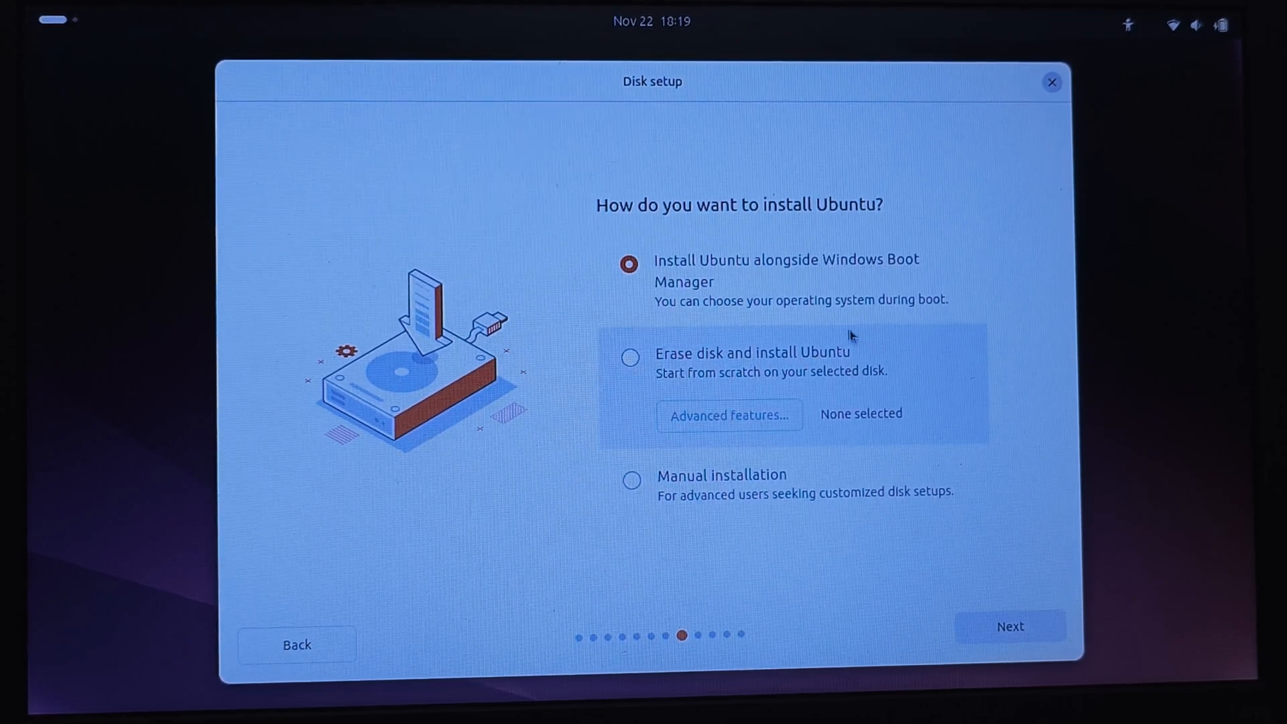
pyautogui.moveTo(982, 512)
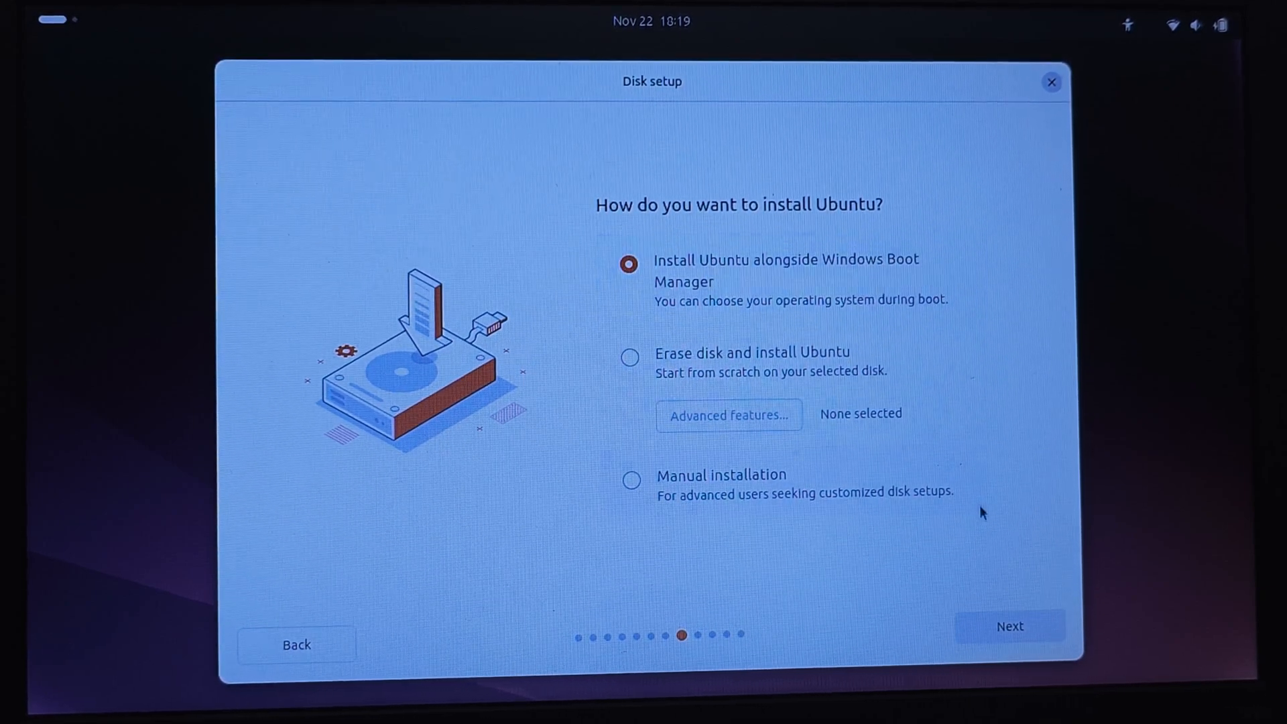
# Confirm the alongside-Windows install, enter username 'akash' and a matching confirmed password
pyautogui.click(1009, 625)
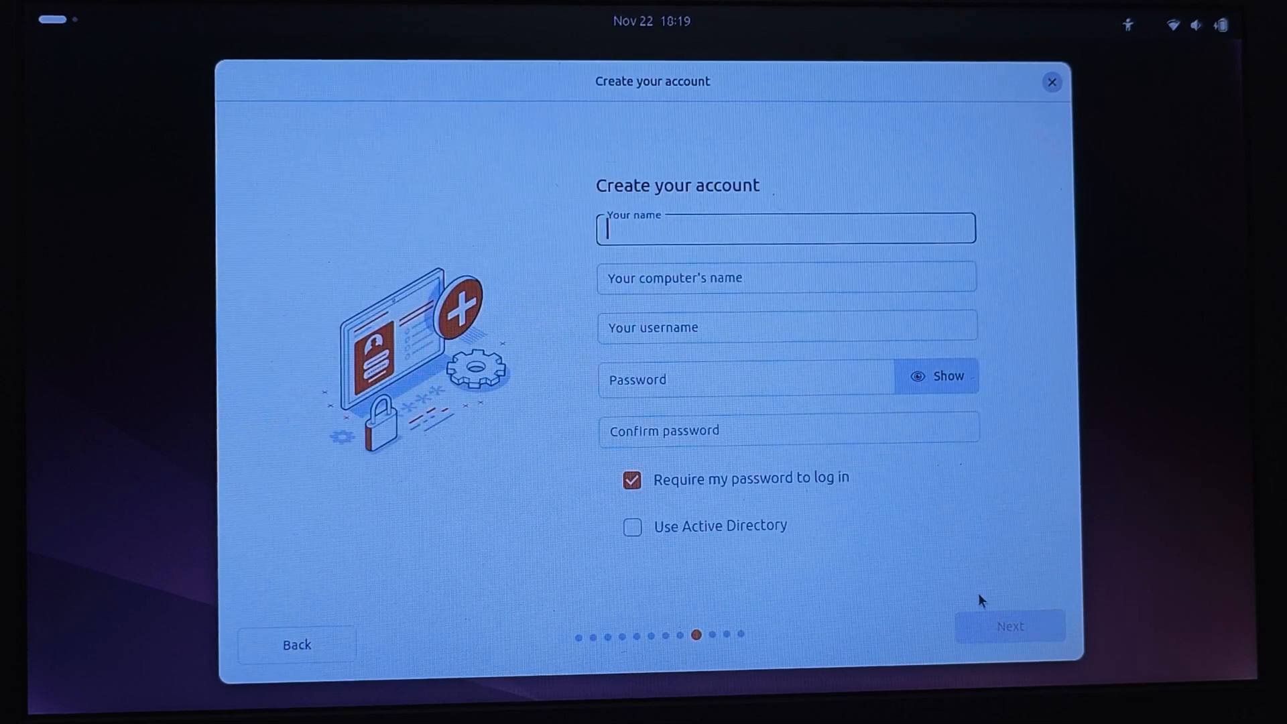
pyautogui.write('aka')
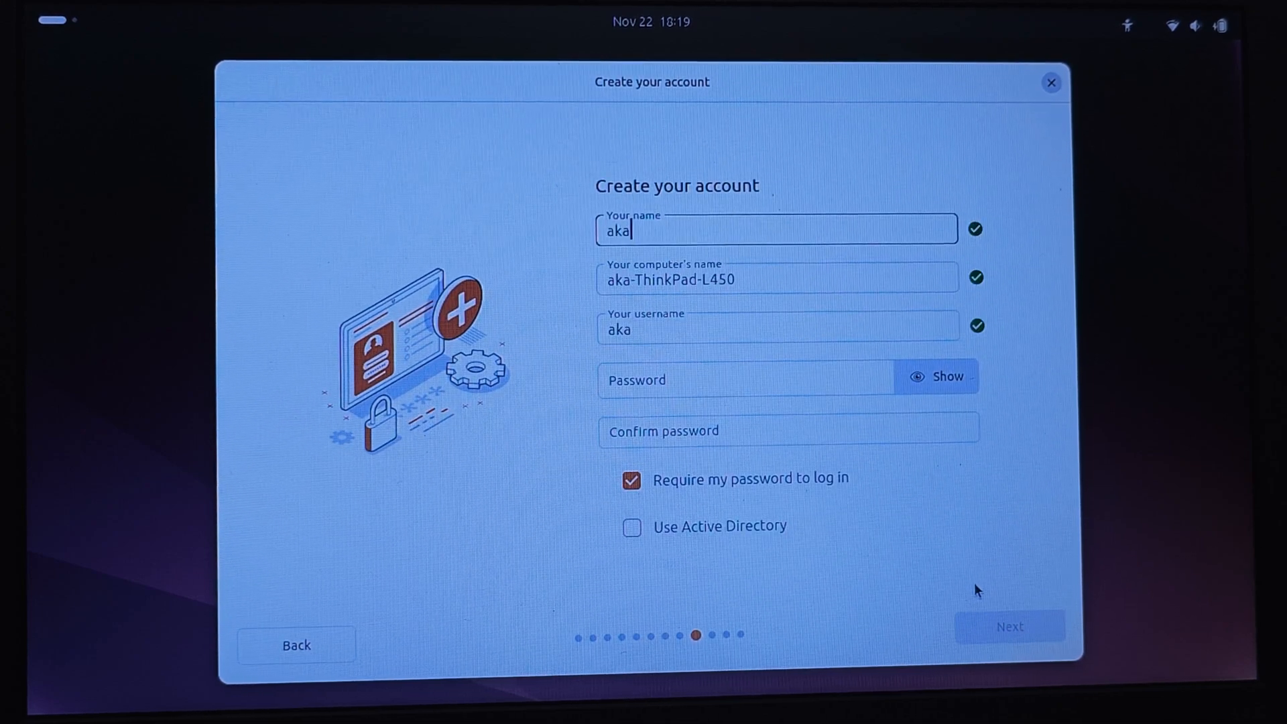
pyautogui.write('sh')
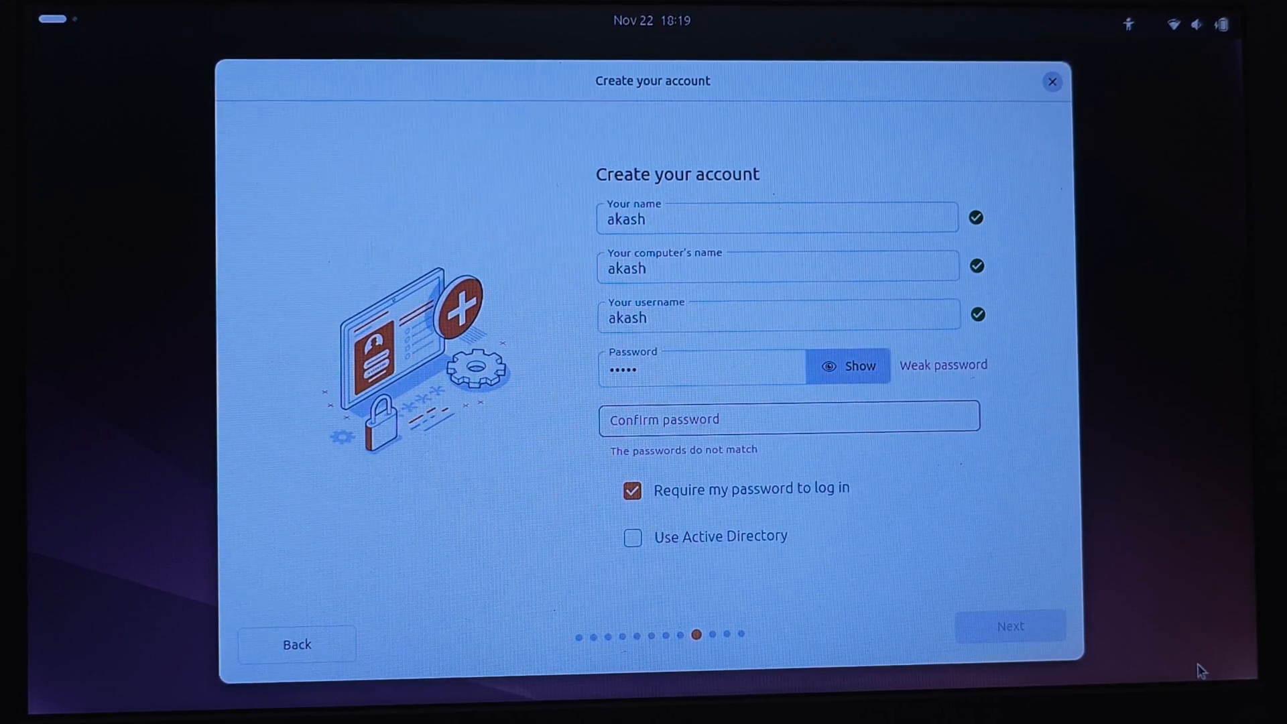
pyautogui.click(788, 417)
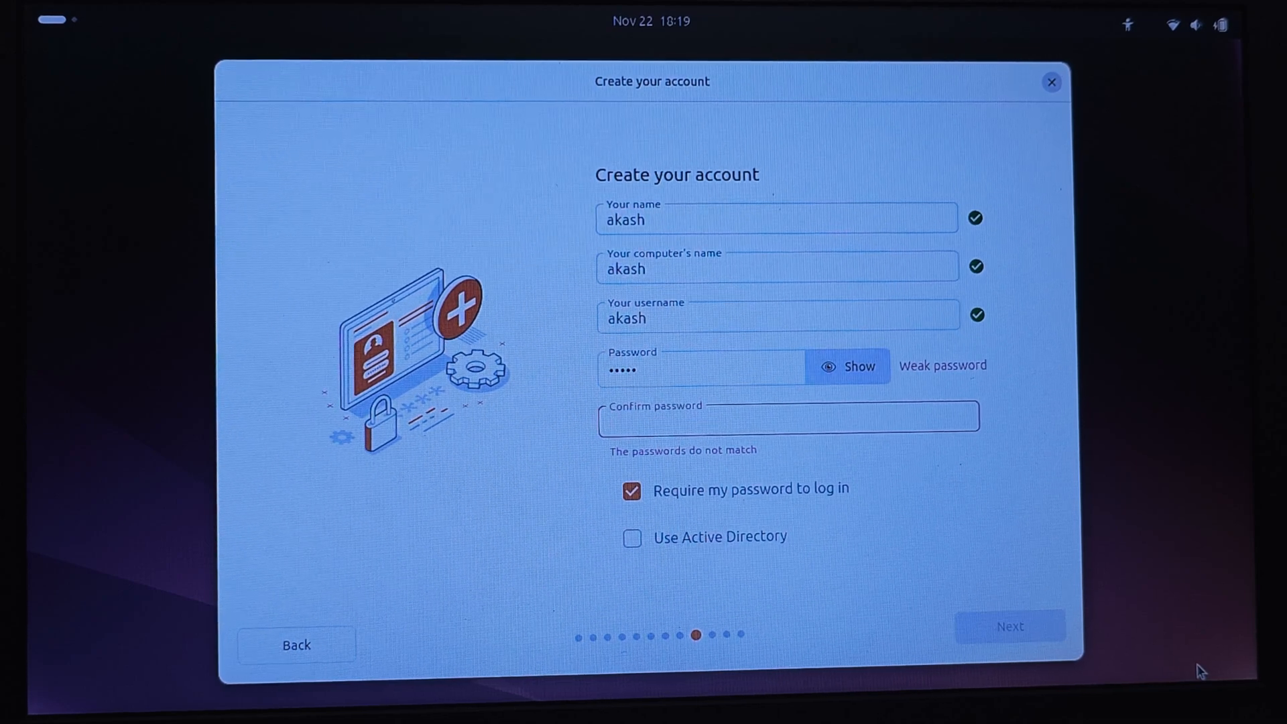
pyautogui.write('•••••')
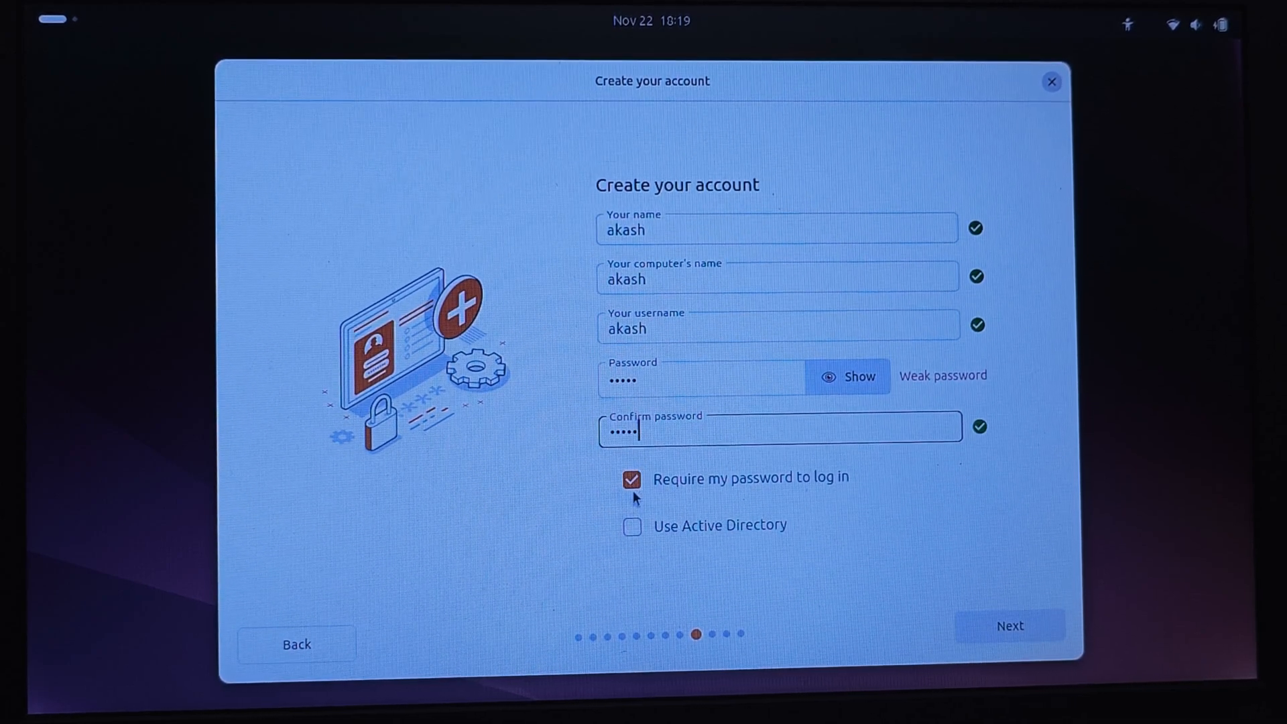
pyautogui.click(1010, 625)
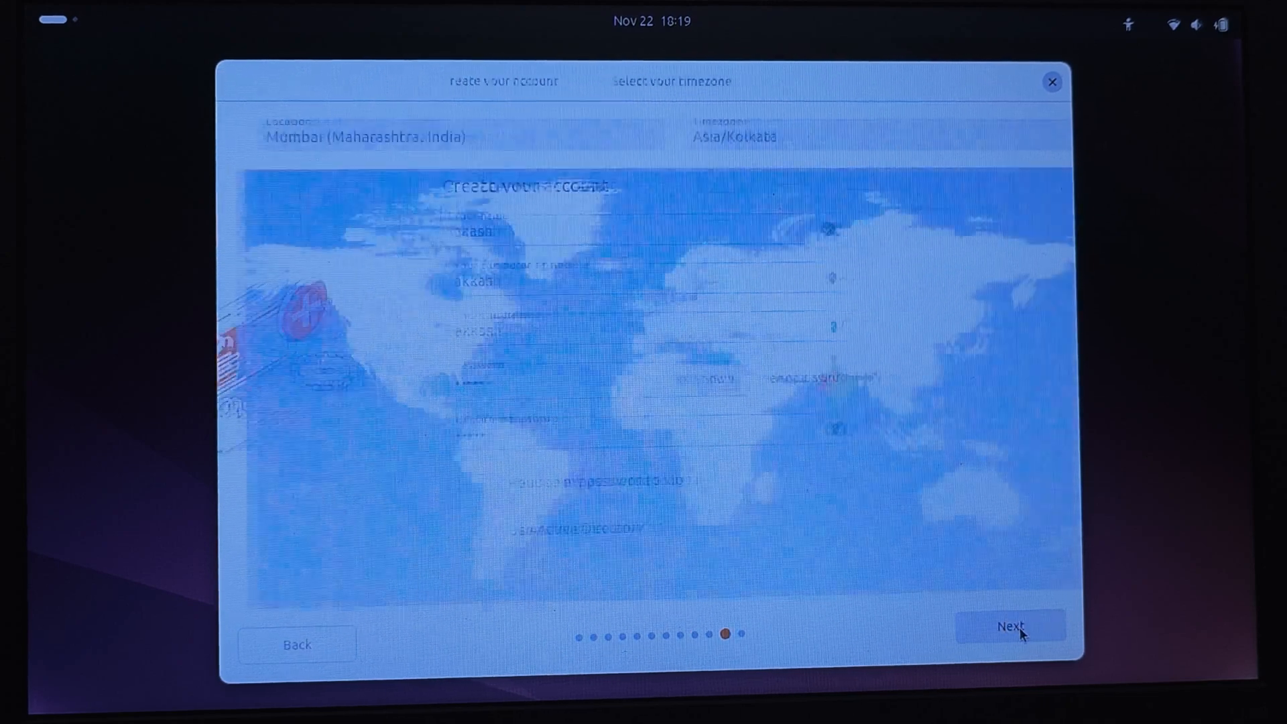
# Accept the Asia/Kolkata timezone and install Ubuntu 24.04.1 alongside Windows
pyautogui.click(1010, 626)
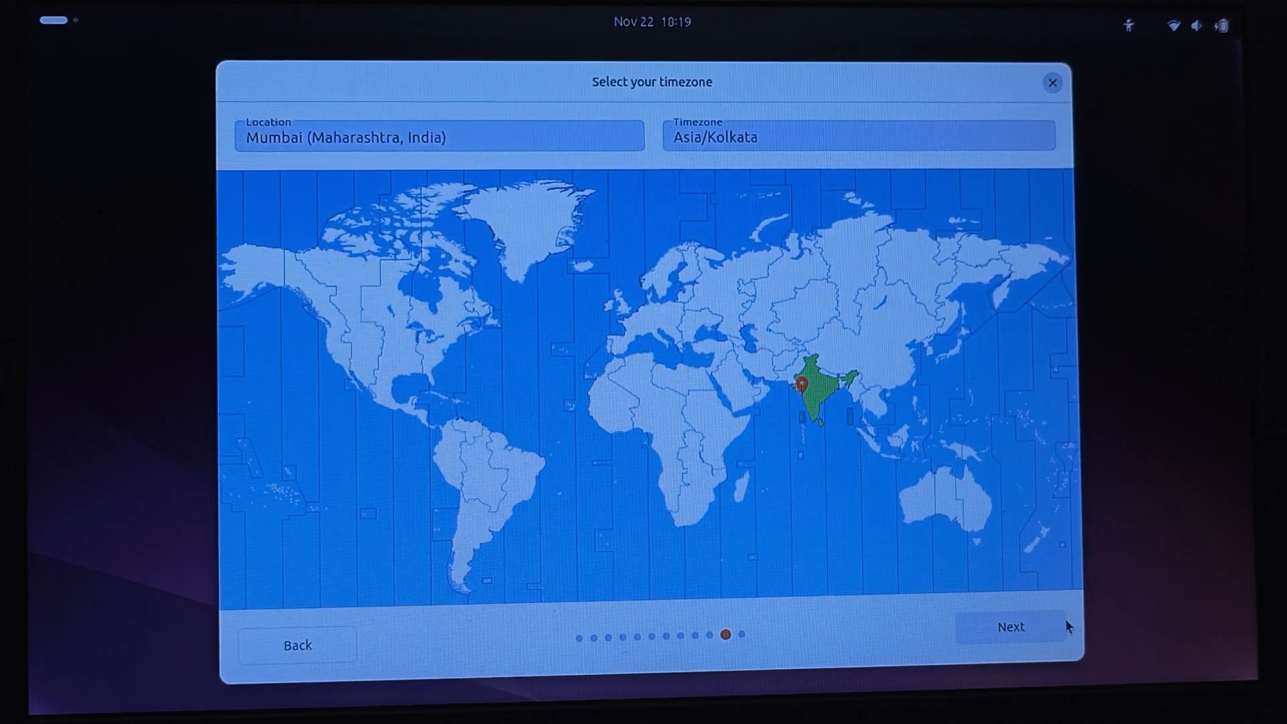
pyautogui.click(1009, 626)
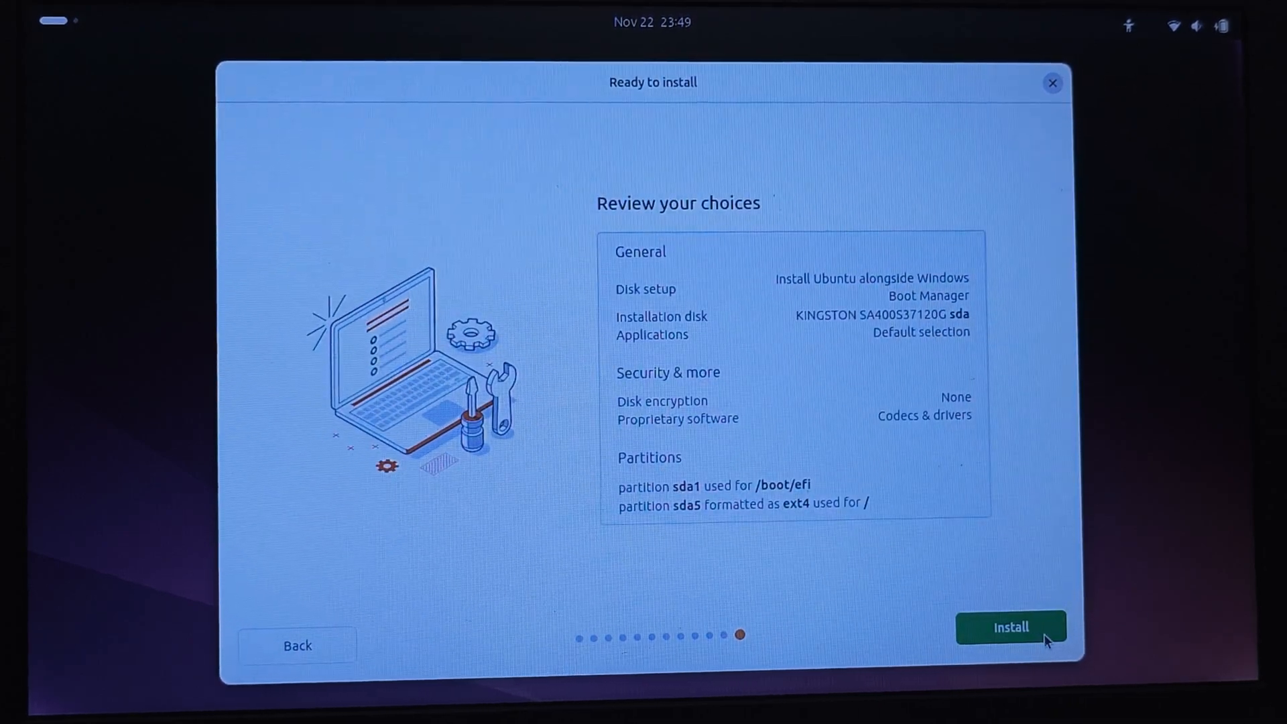
pyautogui.moveTo(578, 467)
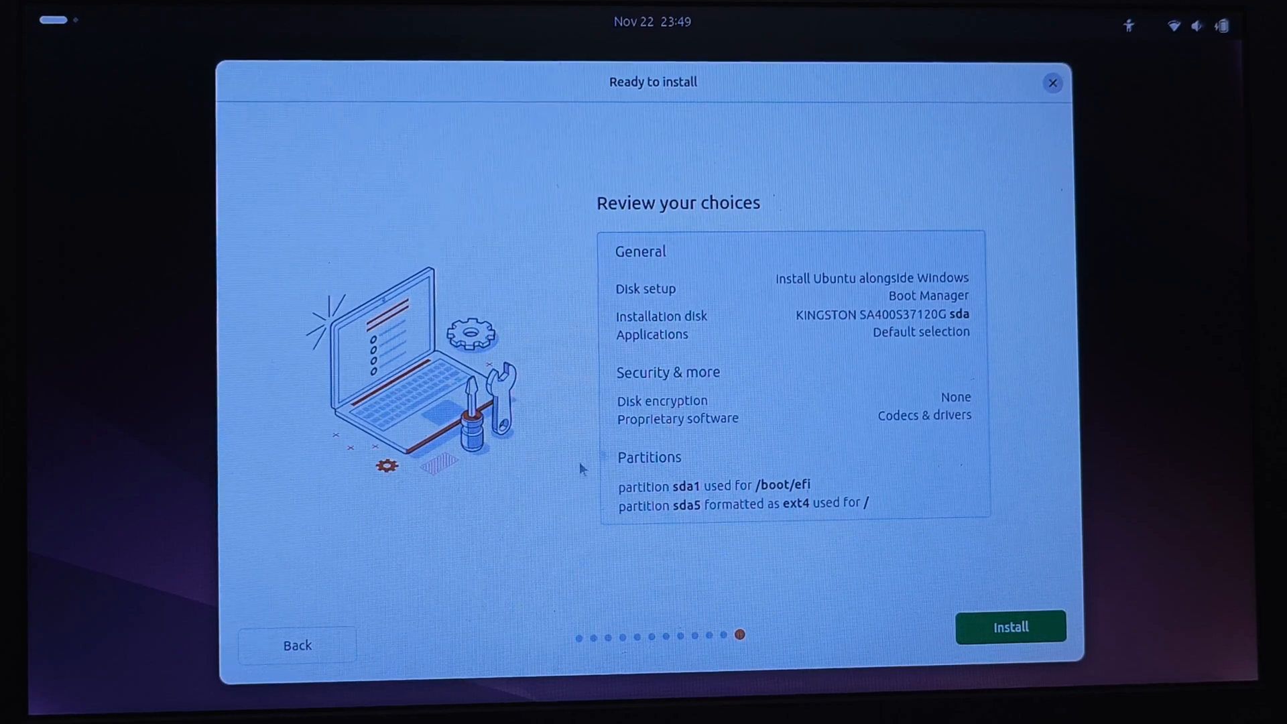
pyautogui.moveTo(666, 523)
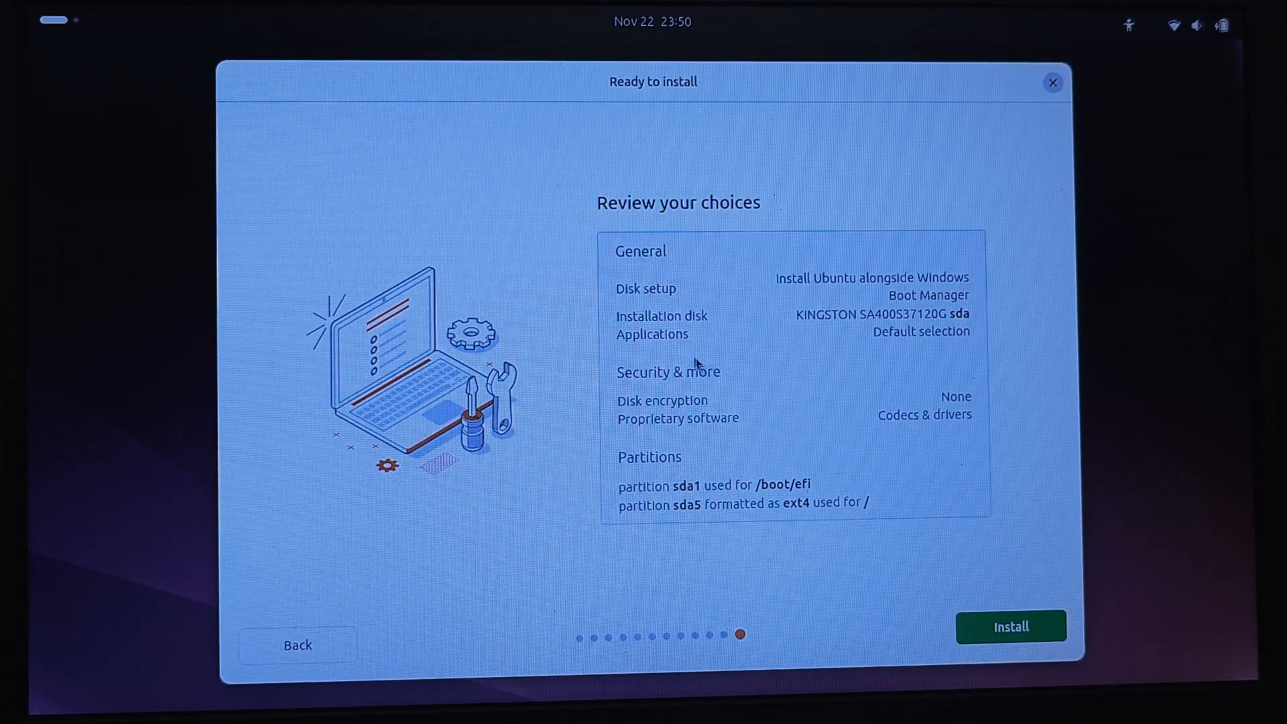
pyautogui.moveTo(624, 496)
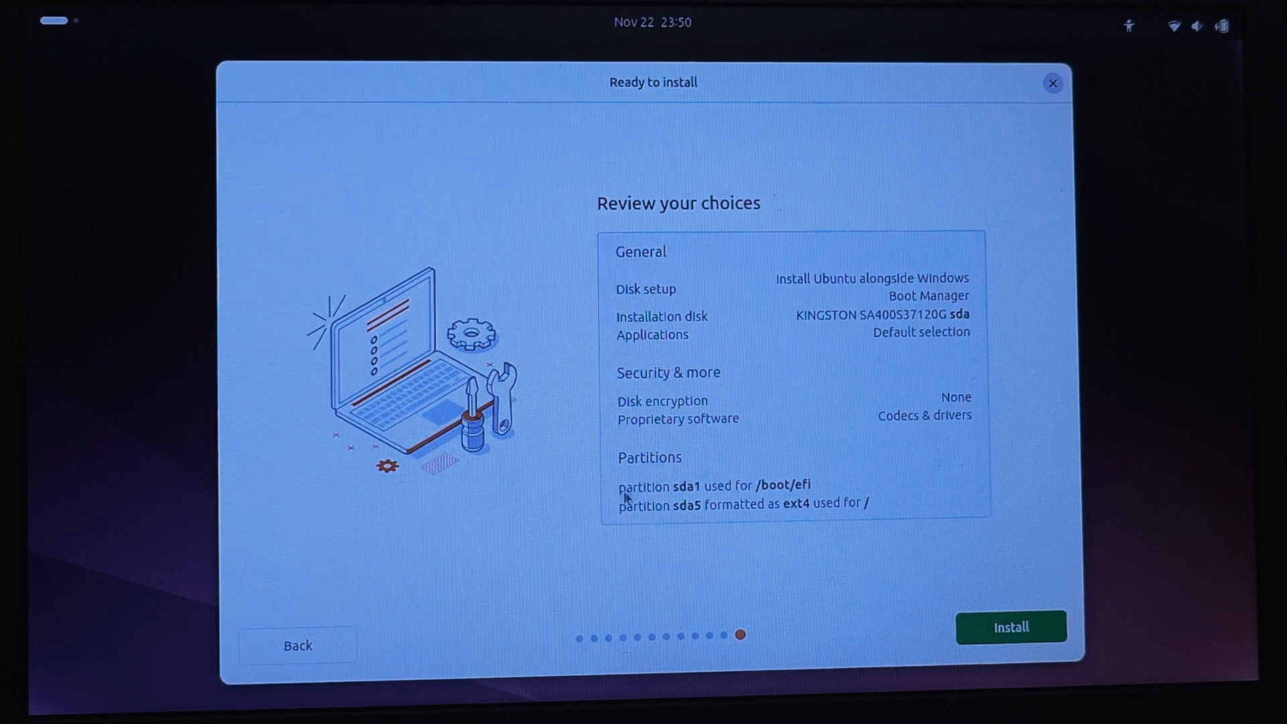
pyautogui.moveTo(950, 602)
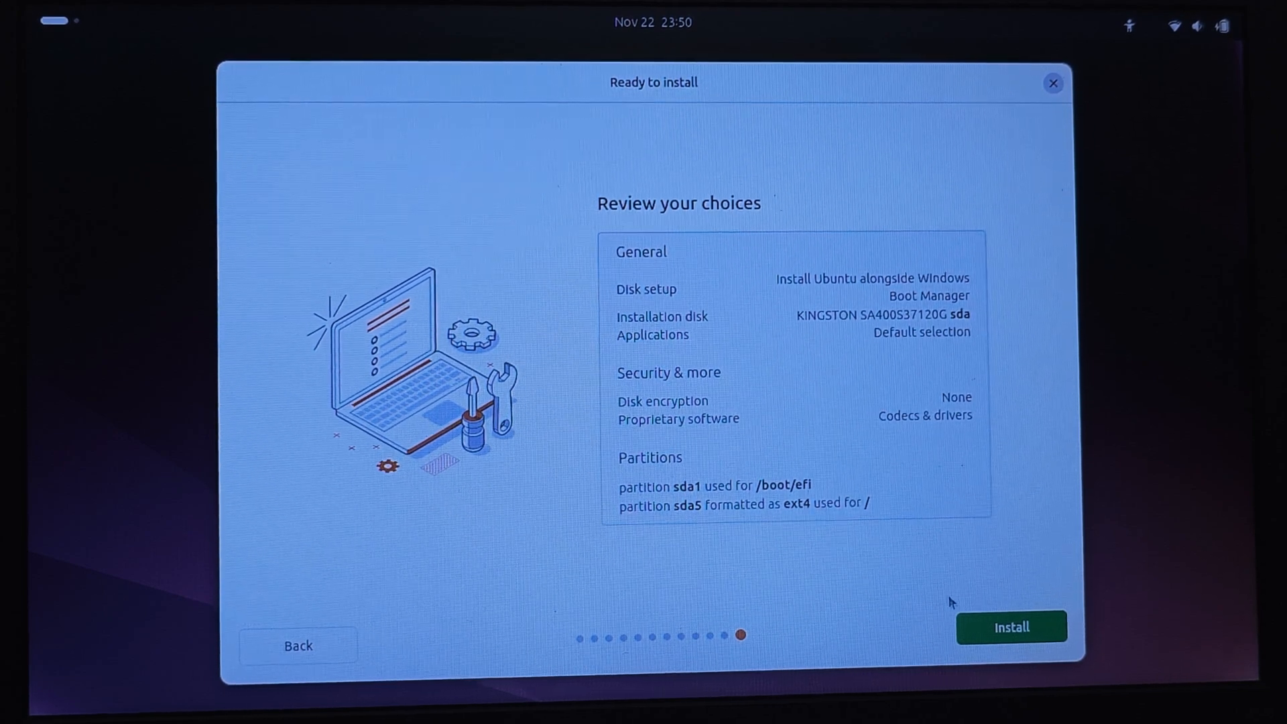
pyautogui.click(1012, 627)
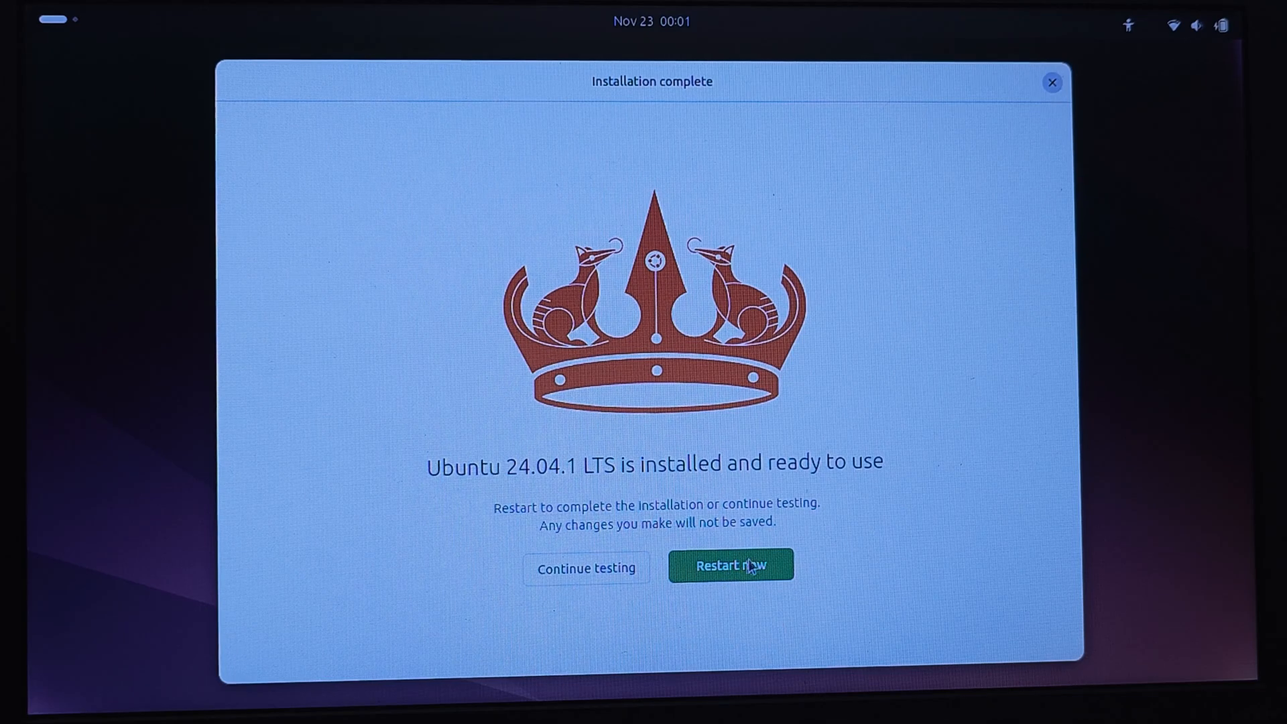
# Restart from the Installation complete screen into the GRUB menu
pyautogui.click(728, 566)
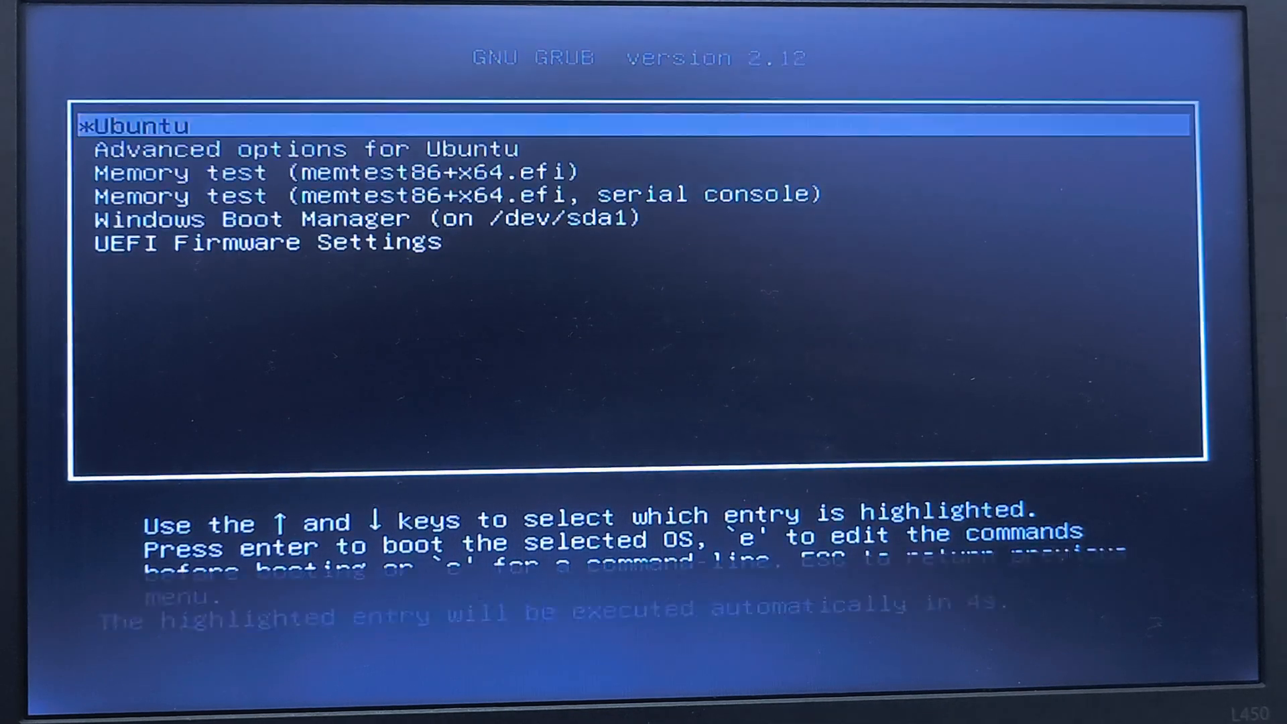
# Boot the Ubuntu GRUB entry to the desktop, then power off the computer
pyautogui.press('Return')
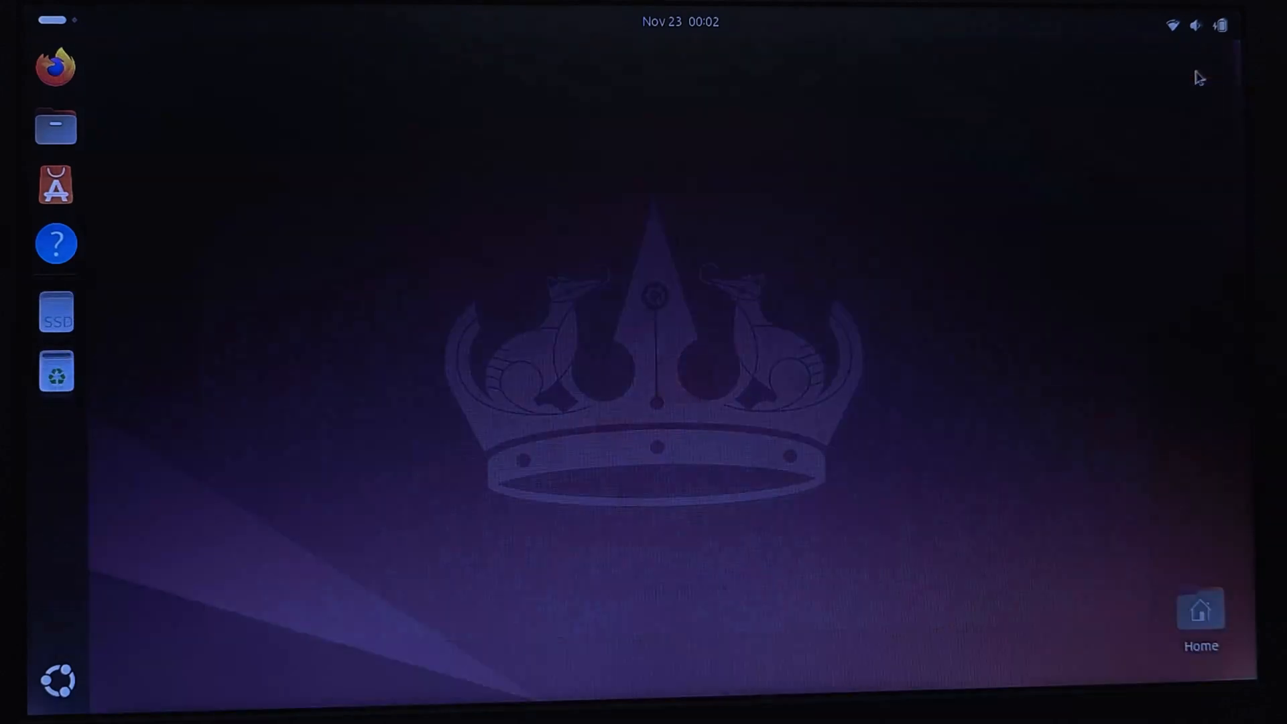
pyautogui.moveTo(55, 126)
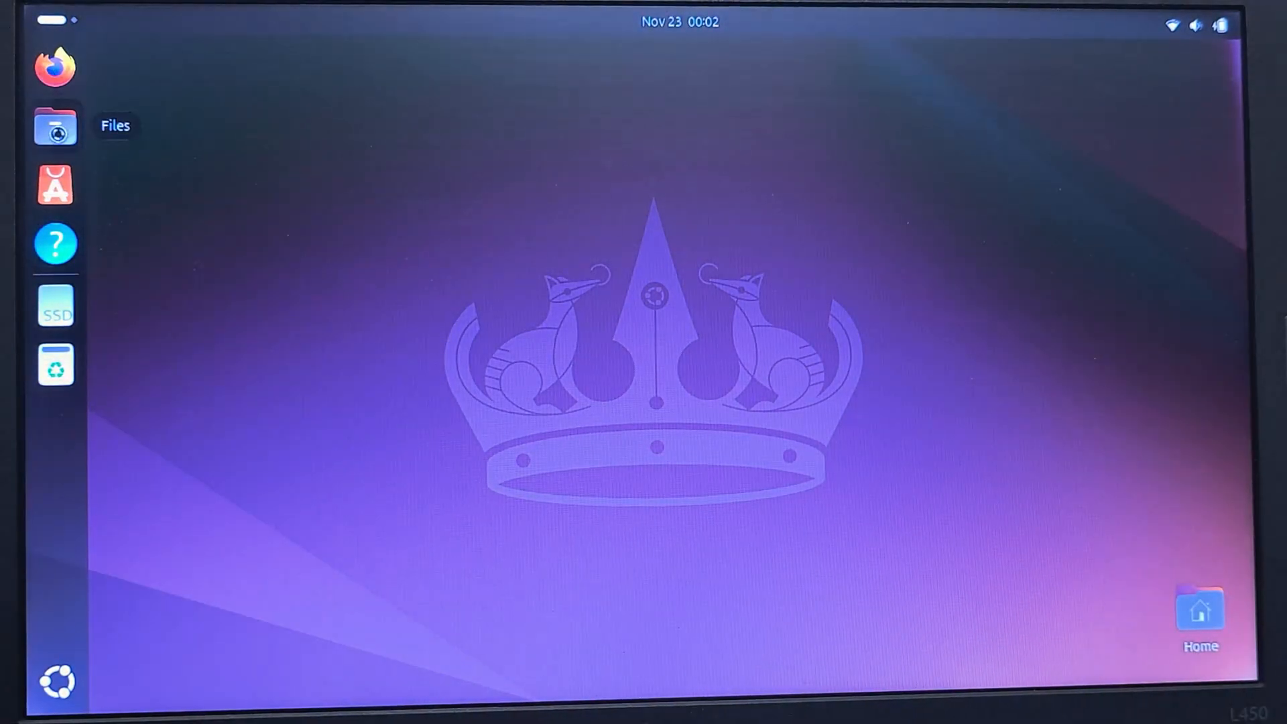
pyautogui.click(54, 126)
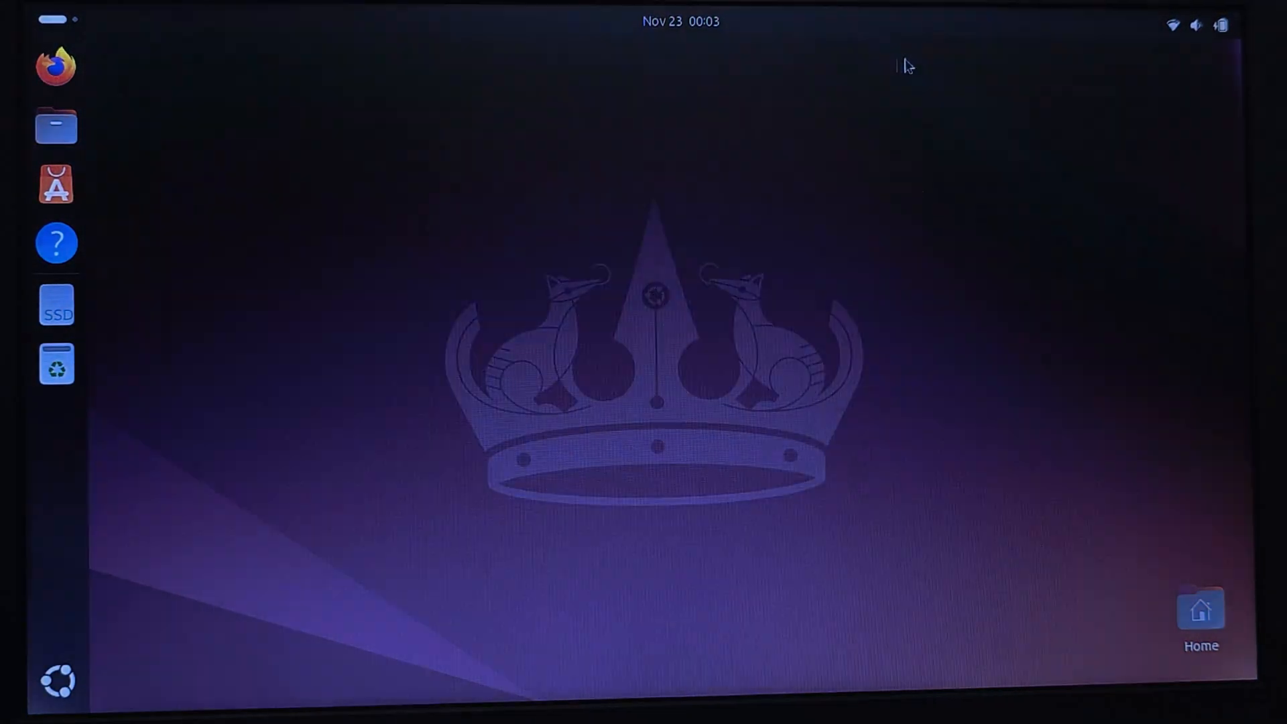
pyautogui.click(1218, 25)
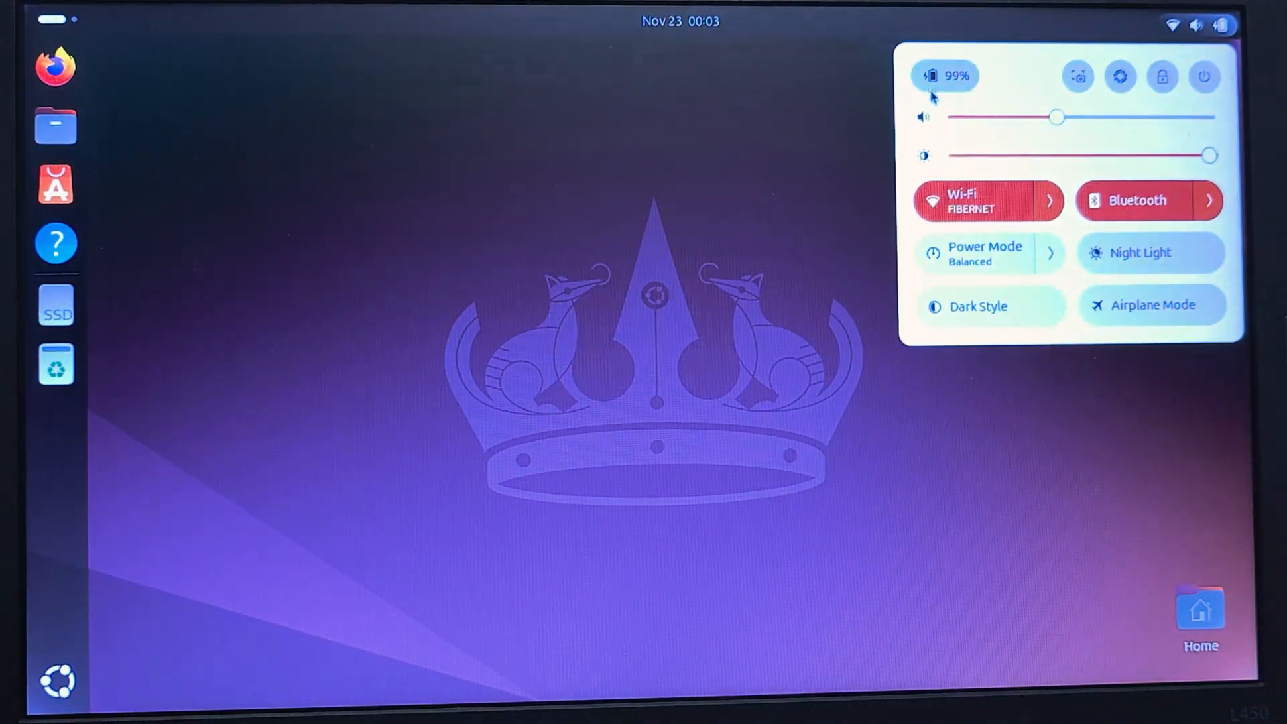
pyautogui.moveTo(1177, 49)
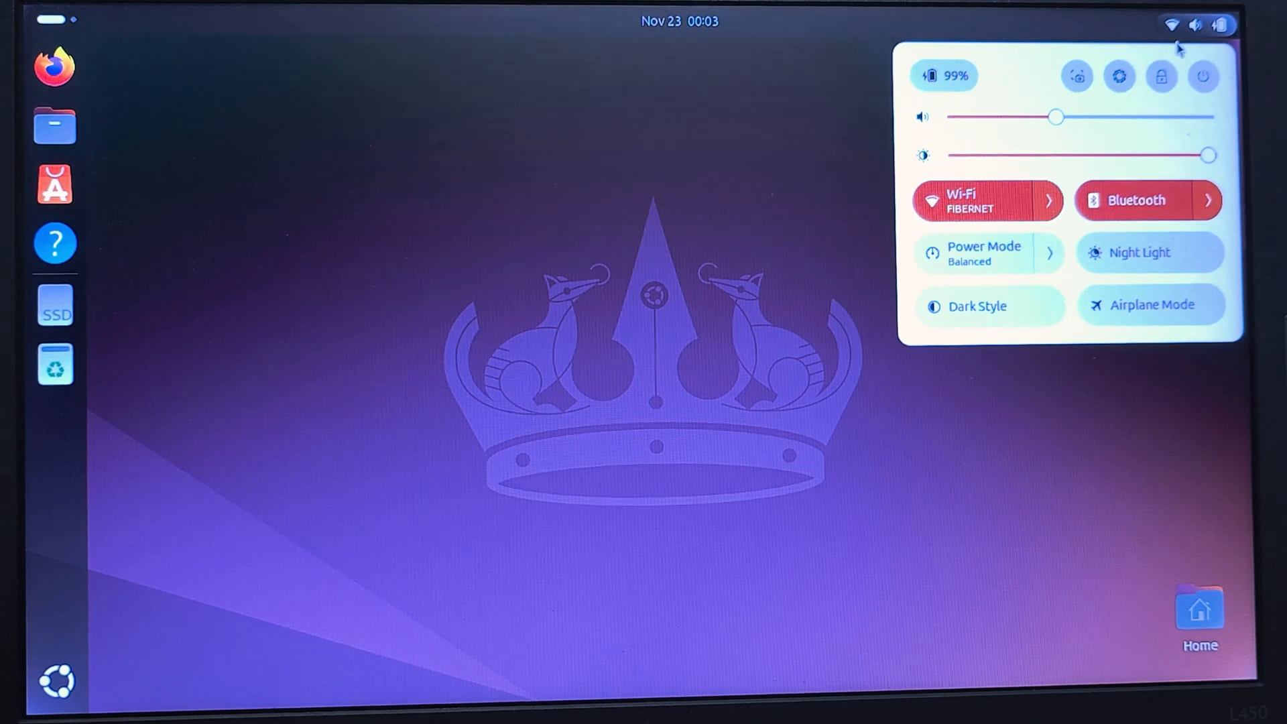
pyautogui.click(1203, 76)
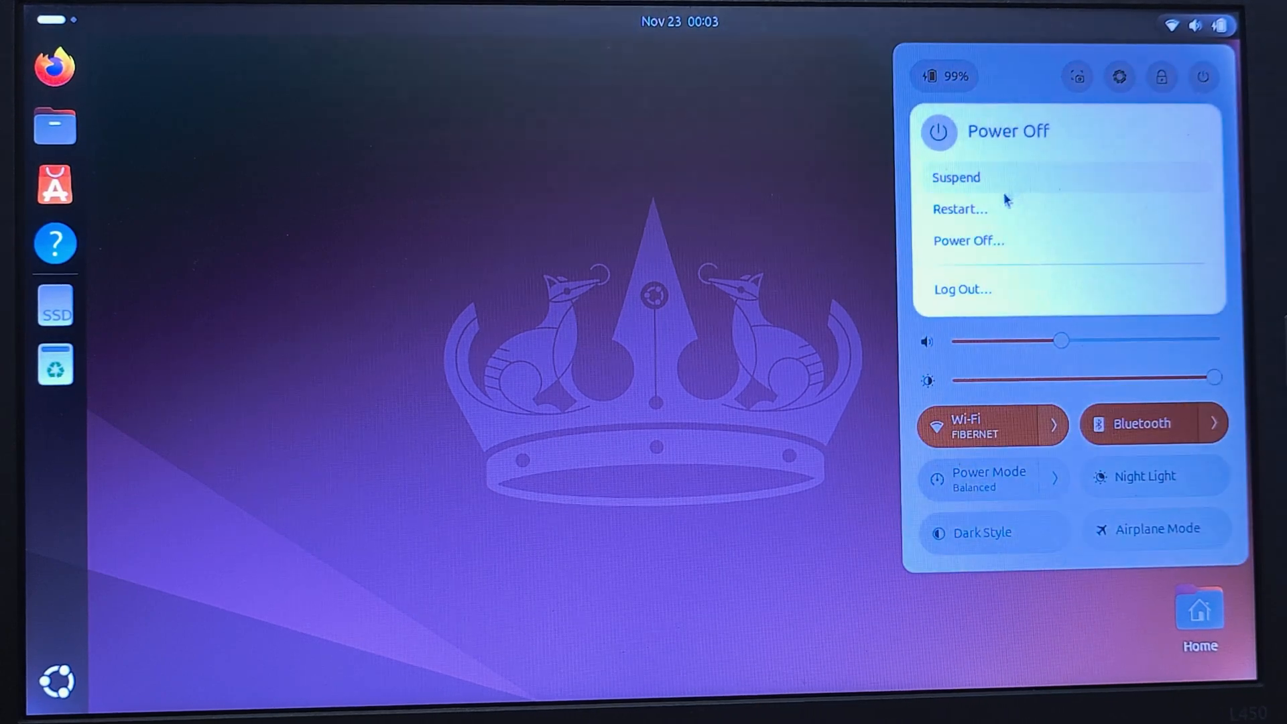
pyautogui.moveTo(948, 141)
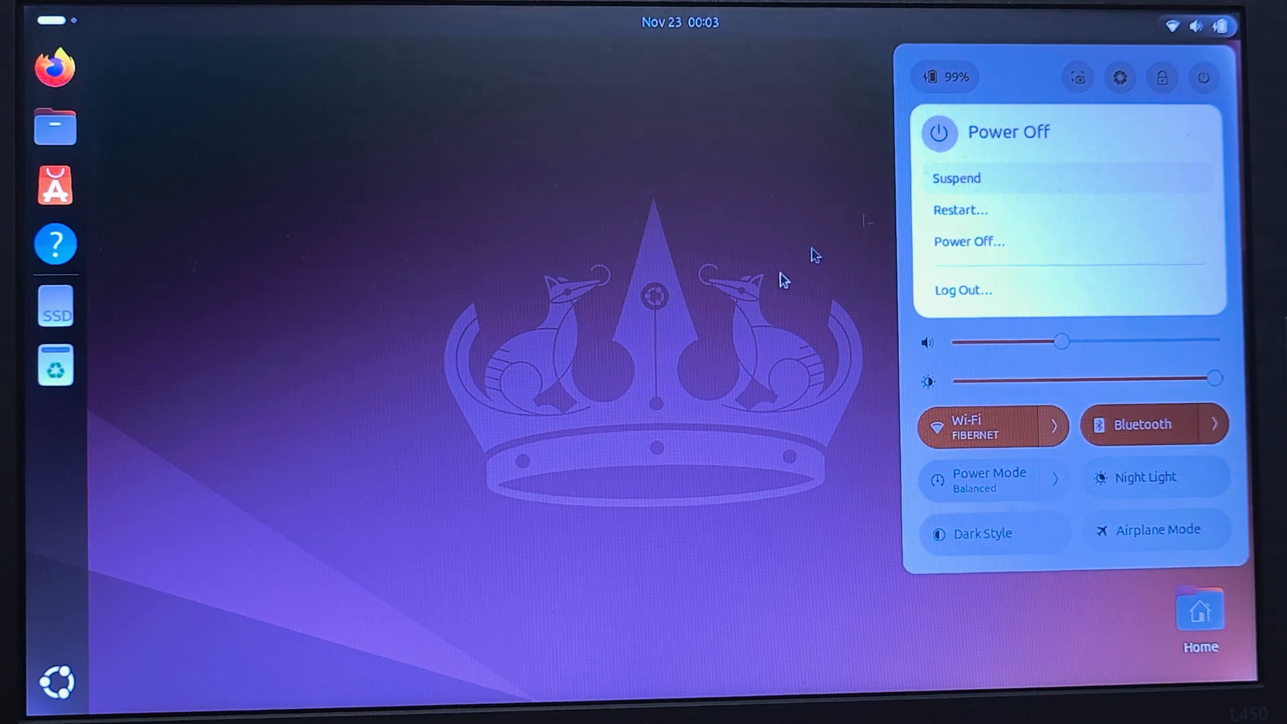
pyautogui.click(968, 241)
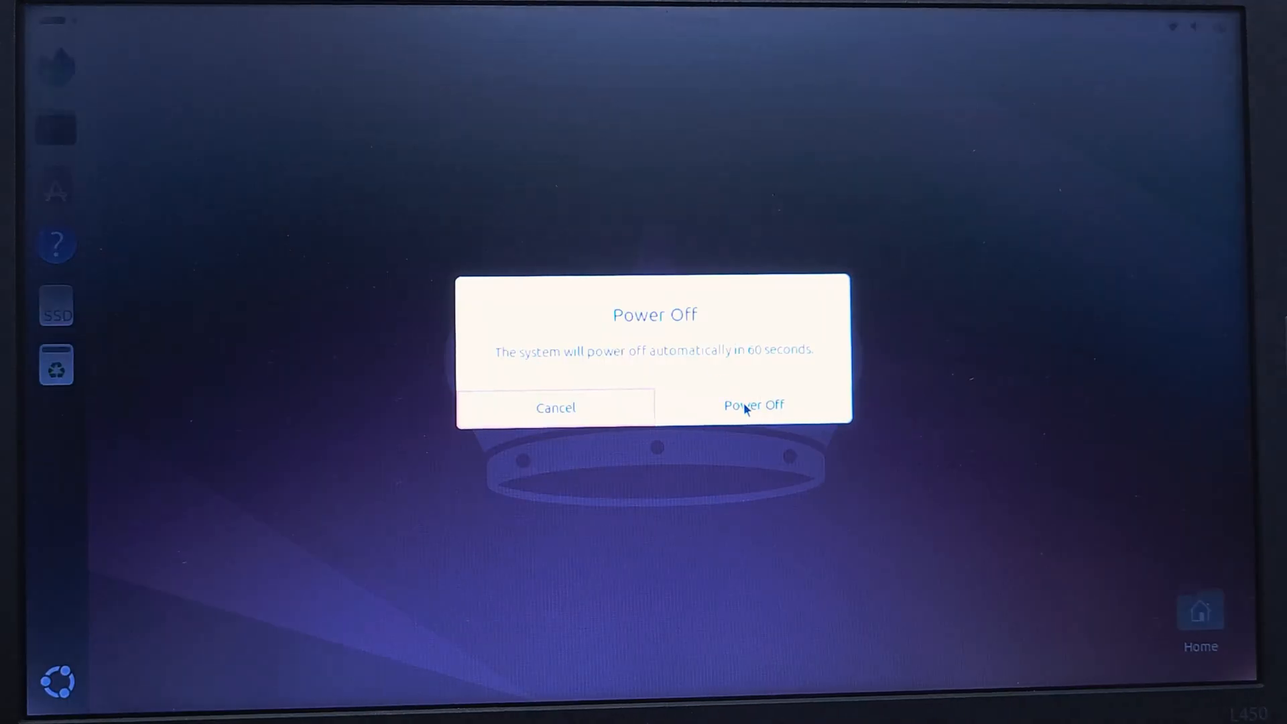
pyautogui.click(753, 405)
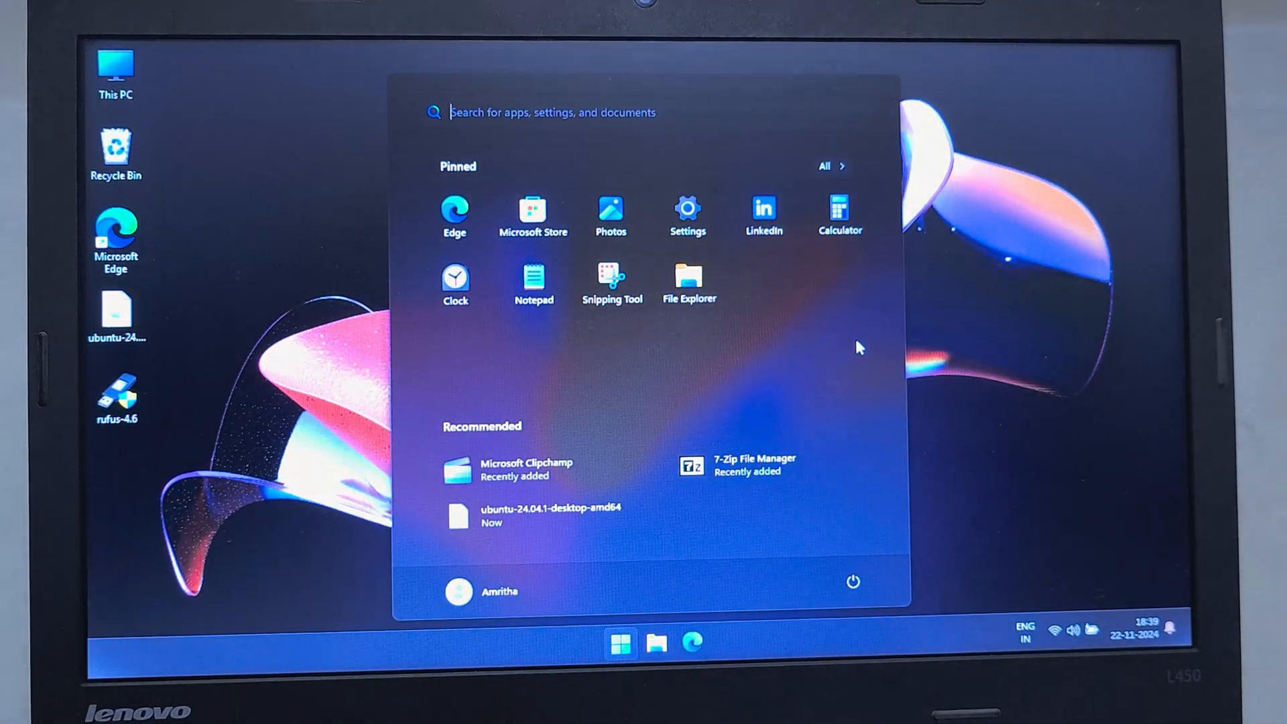
# Open Disk Management via Start search and bring up actions for the C: partition
pyautogui.write('create and format hard disk partitions')
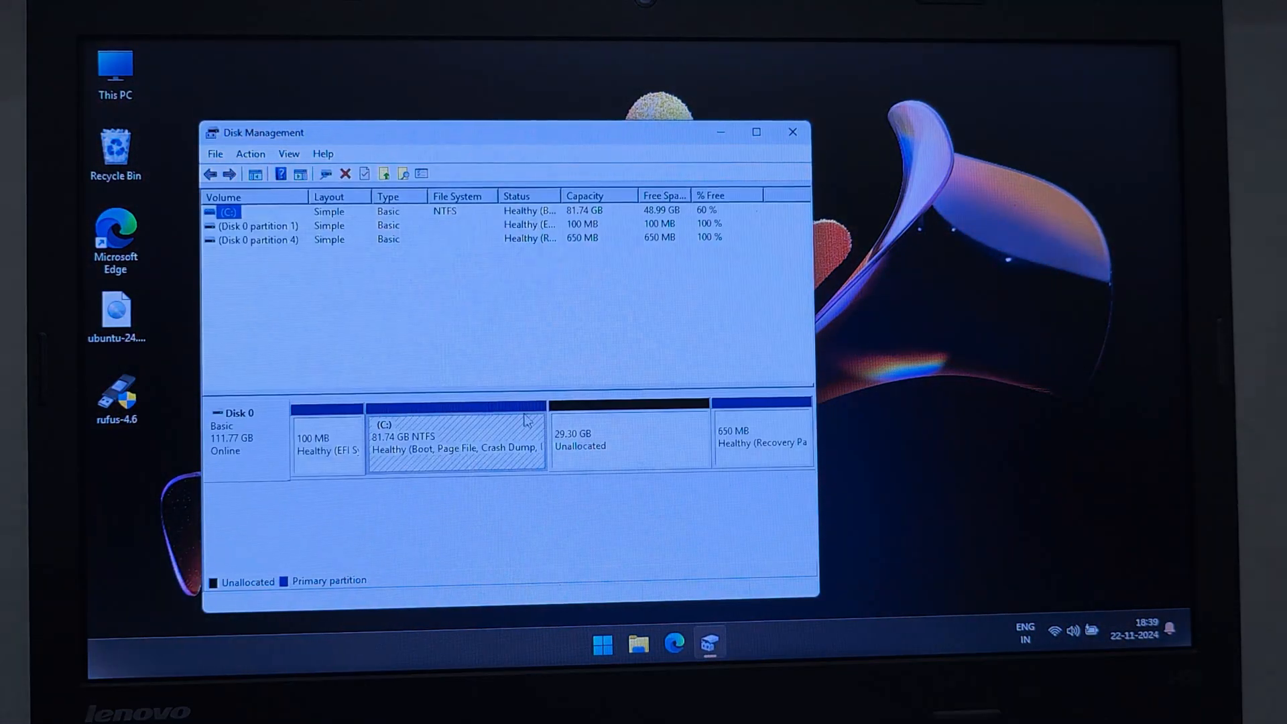
pyautogui.click(628, 435)
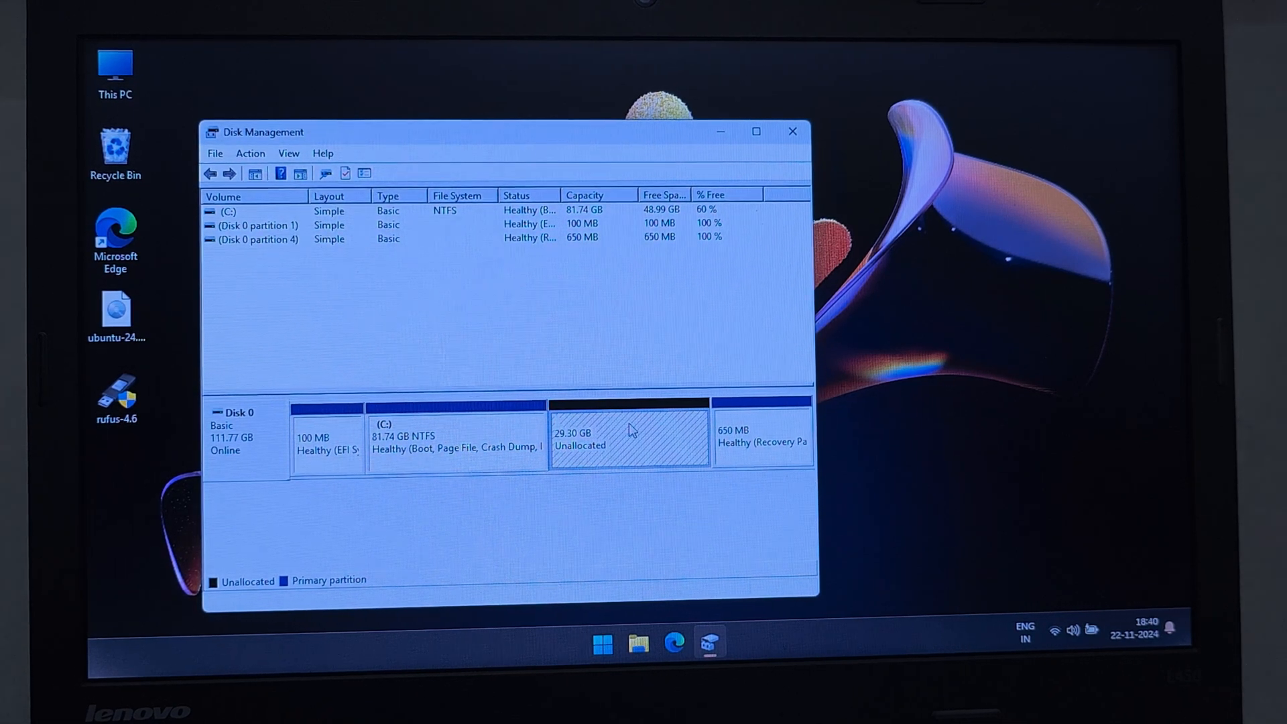
pyautogui.rightClick(628, 435)
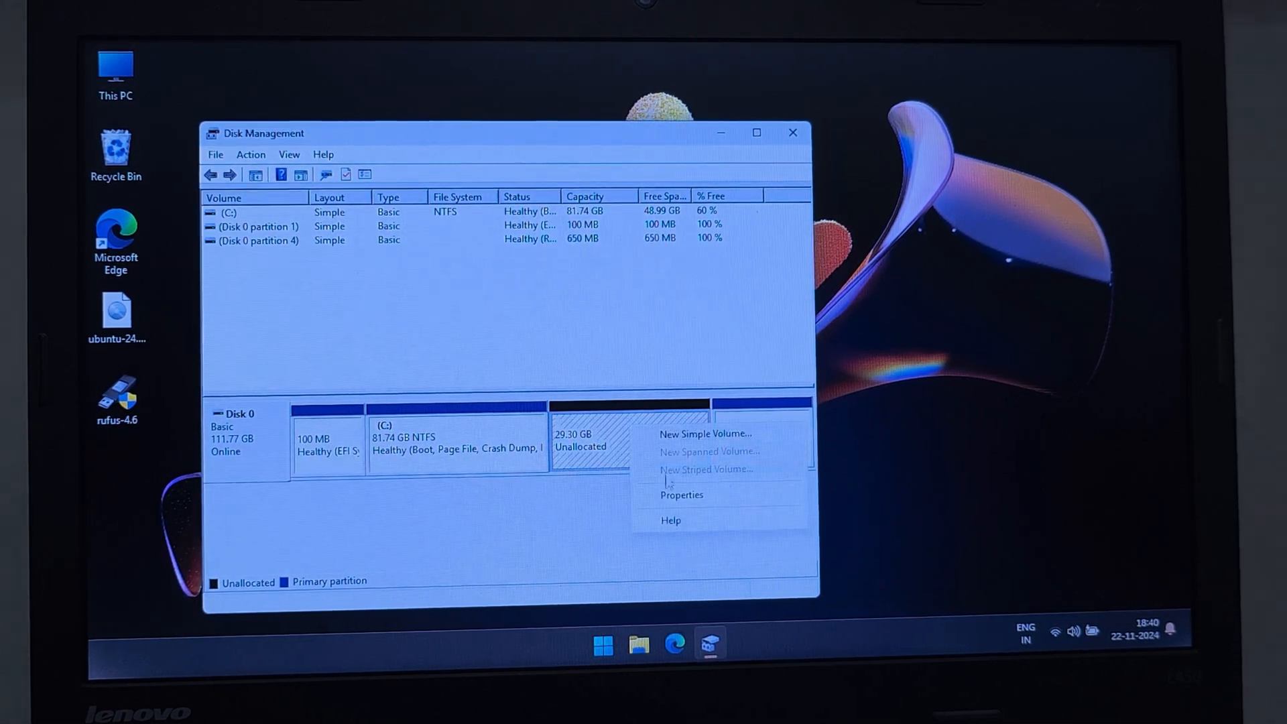
pyautogui.click(457, 438)
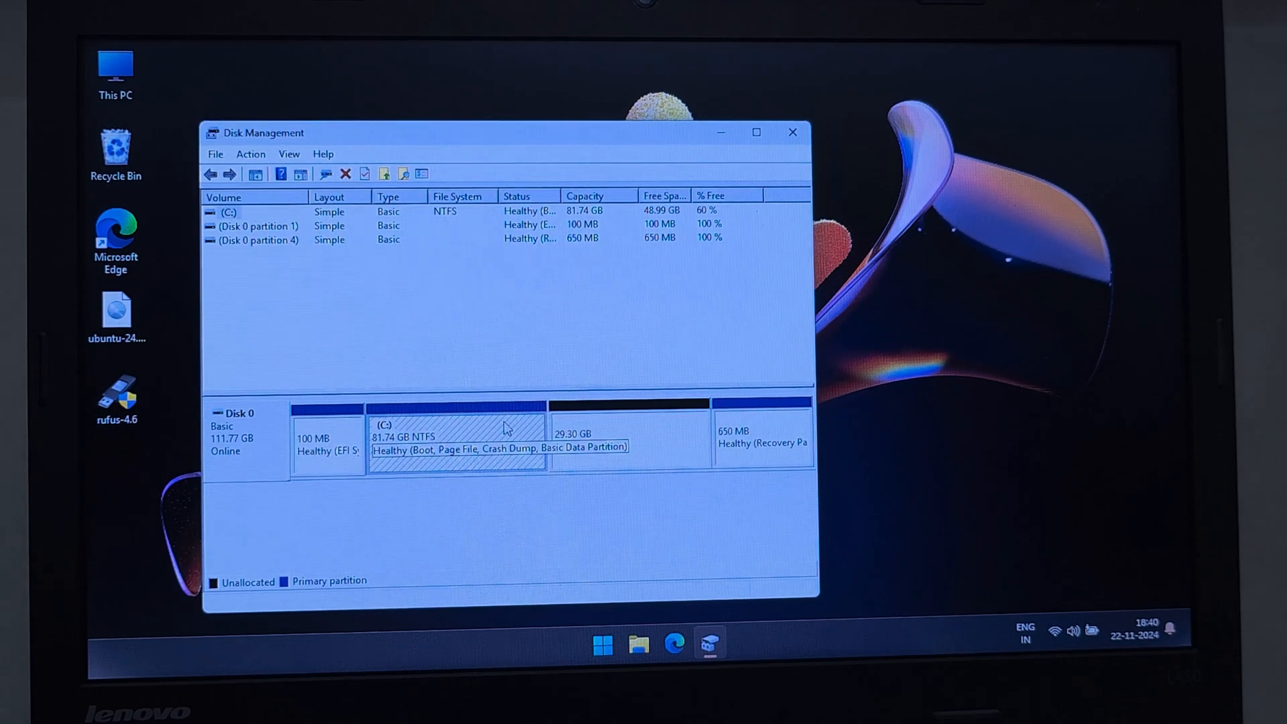
pyautogui.rightClick(457, 440)
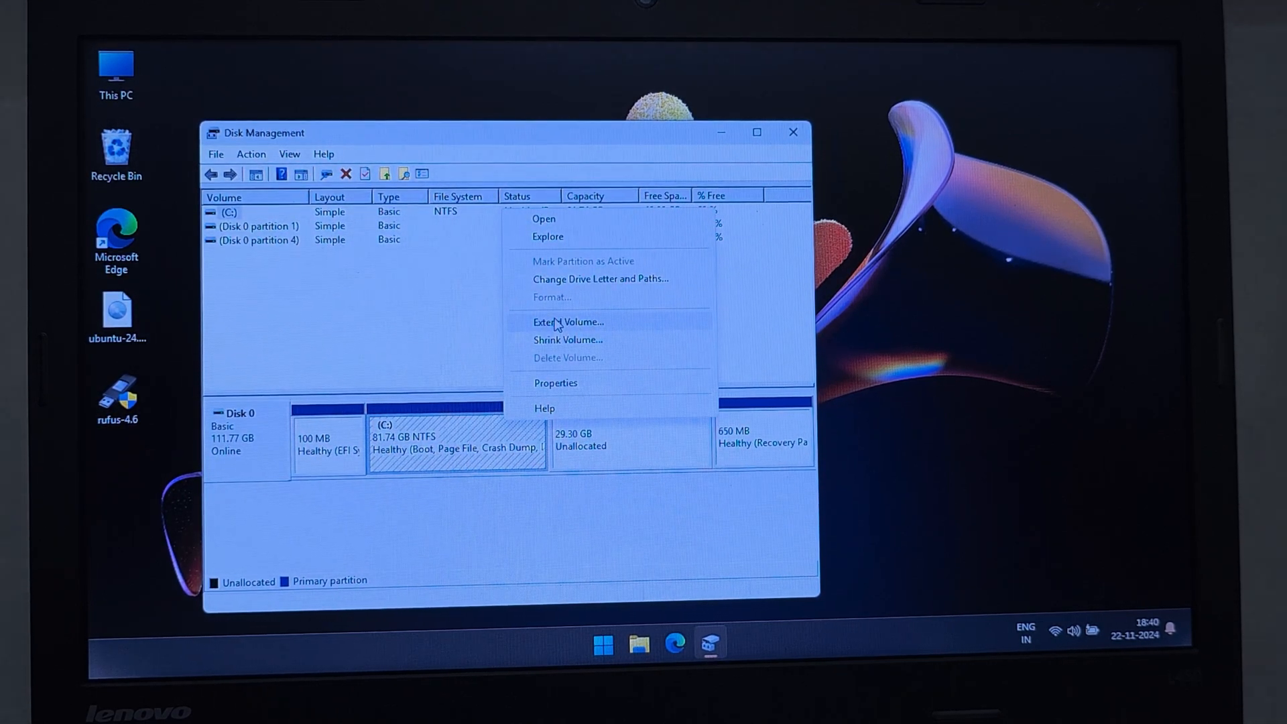
# Extend C: with all 30000 MB of unallocated space, reaching 111.04 GB
pyautogui.click(567, 321)
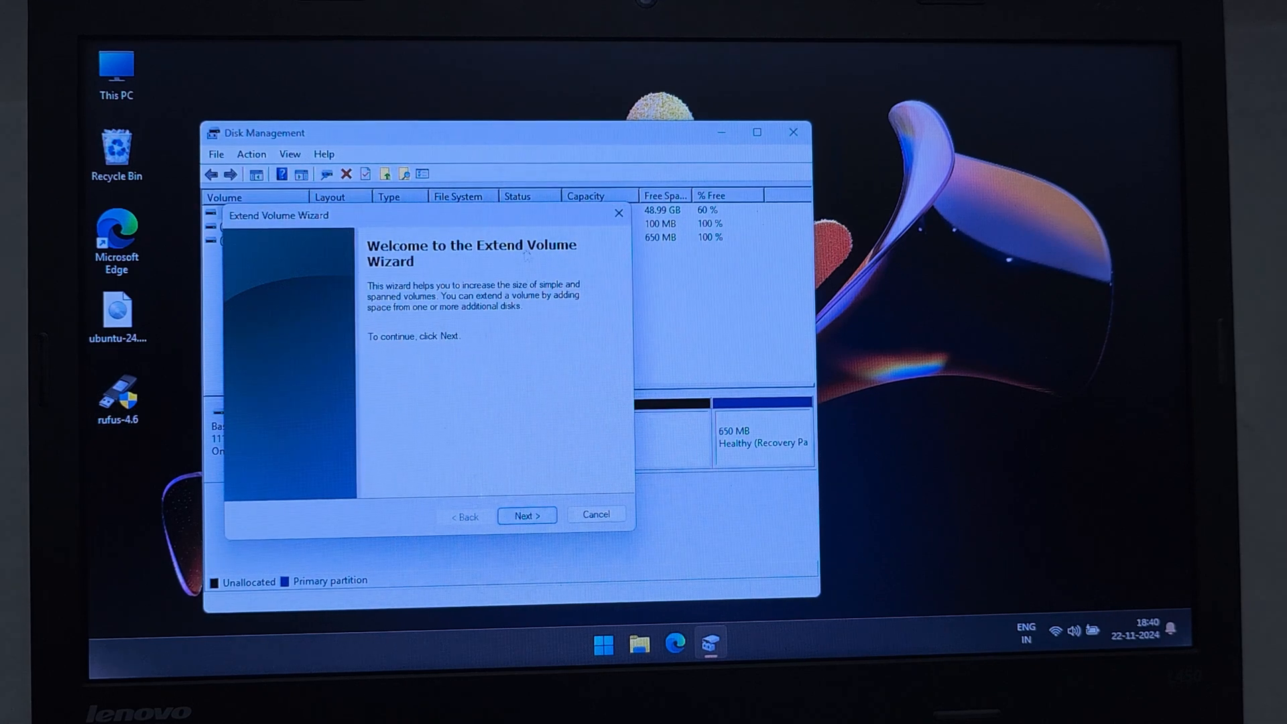
pyautogui.click(596, 514)
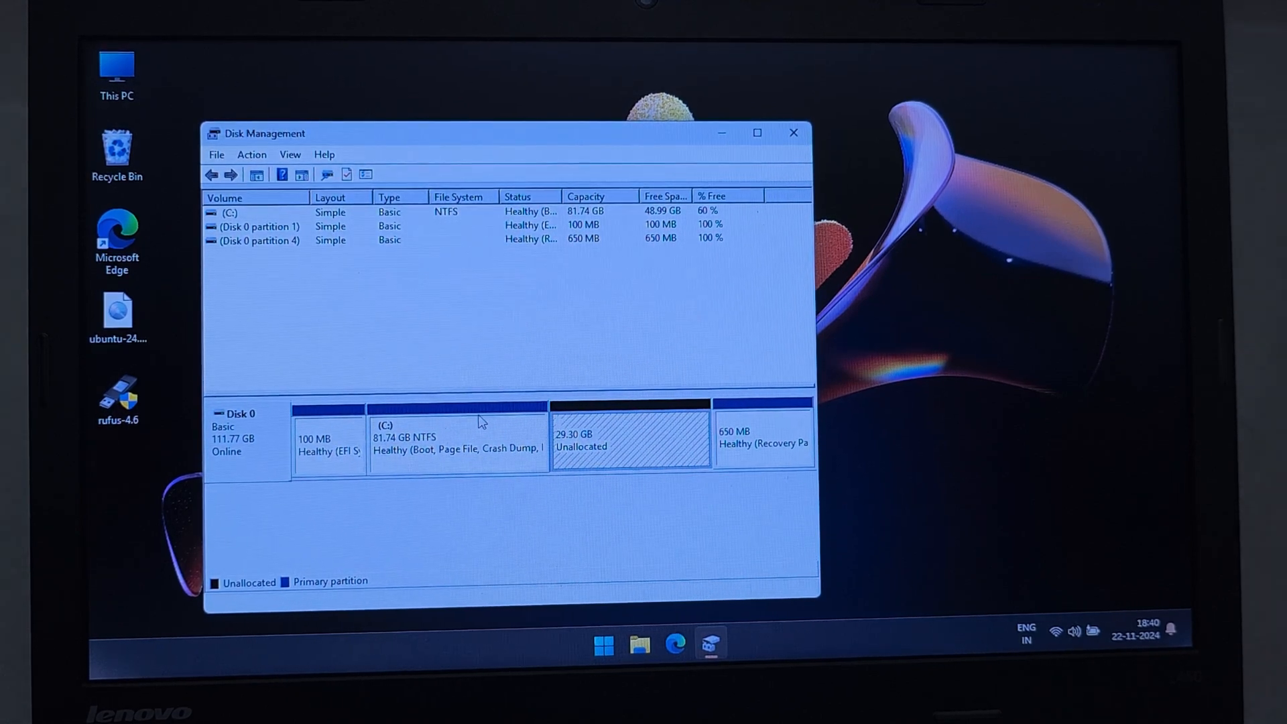
pyautogui.rightClick(455, 438)
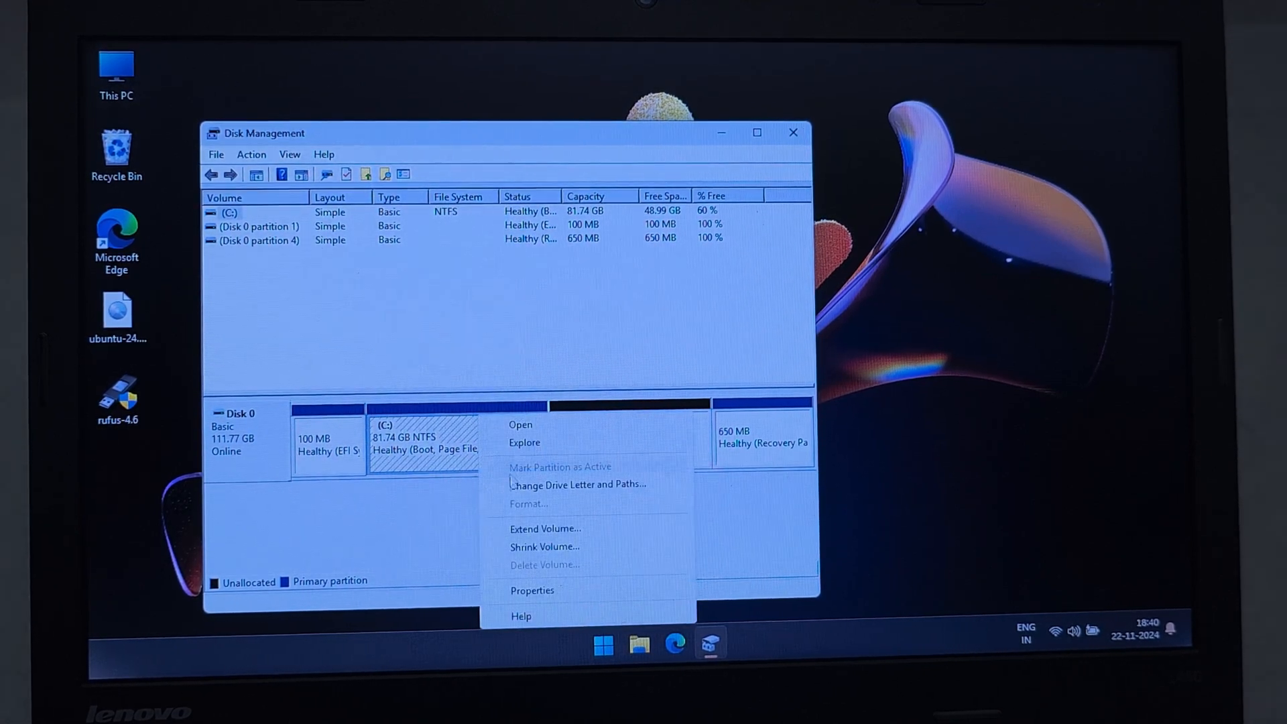
pyautogui.click(544, 527)
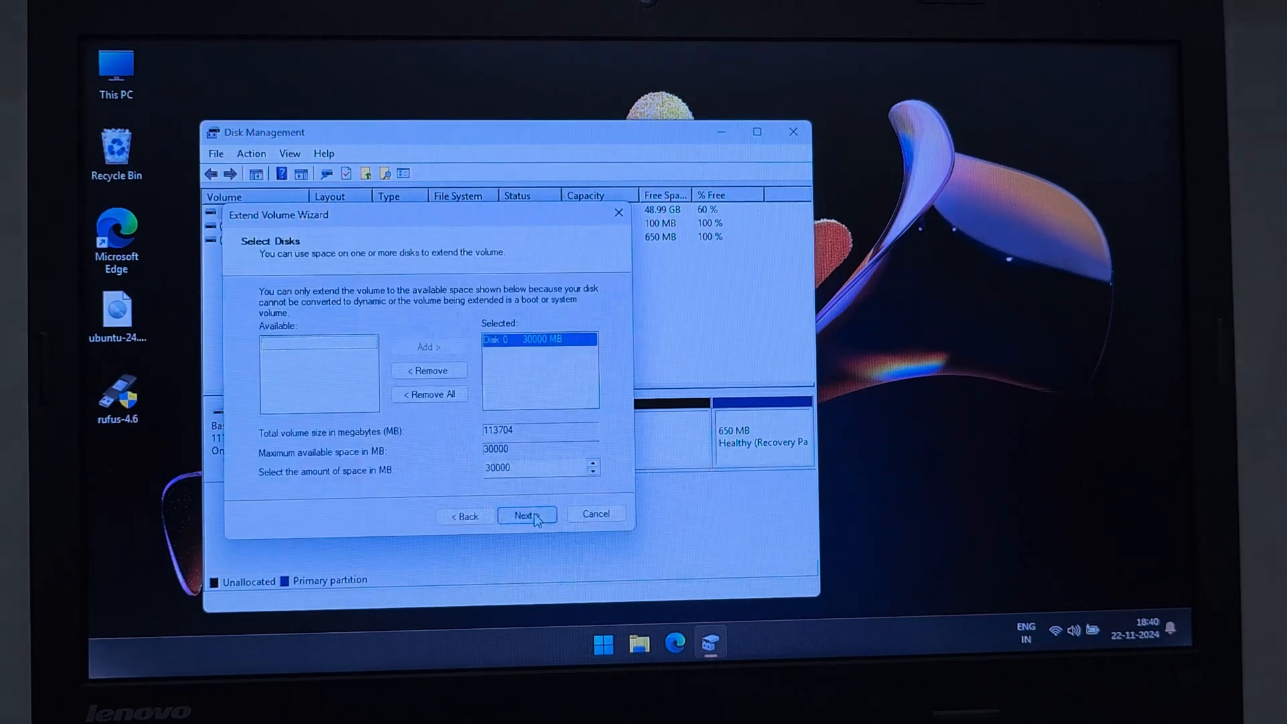
pyautogui.click(526, 515)
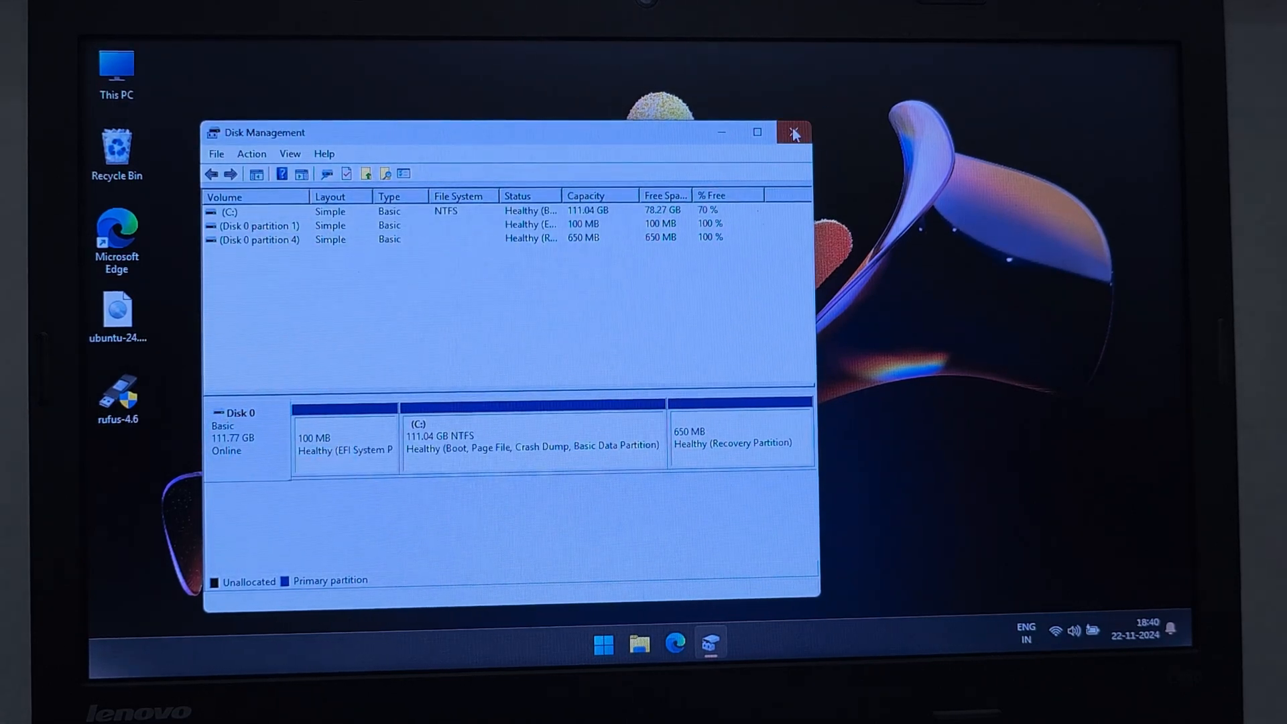